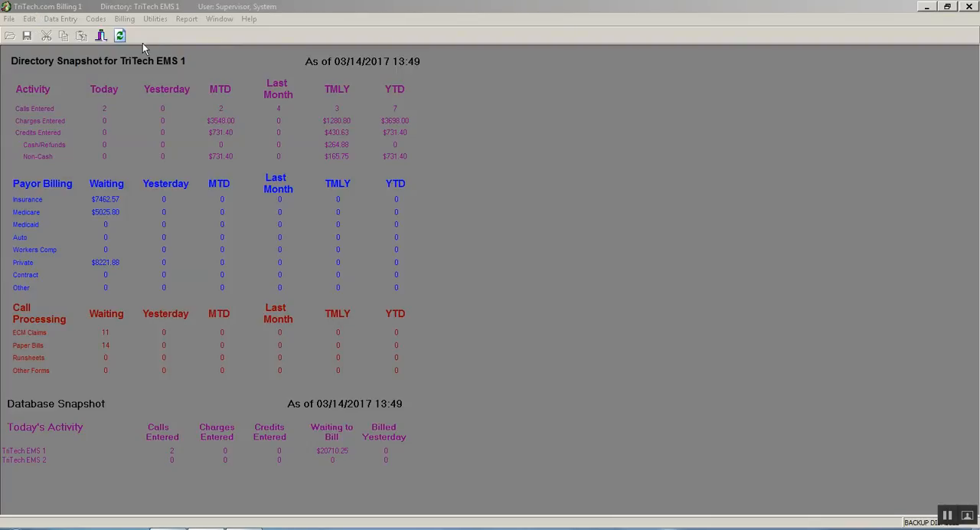
- Bring up the Report menu's list of available reports
click(187, 19)
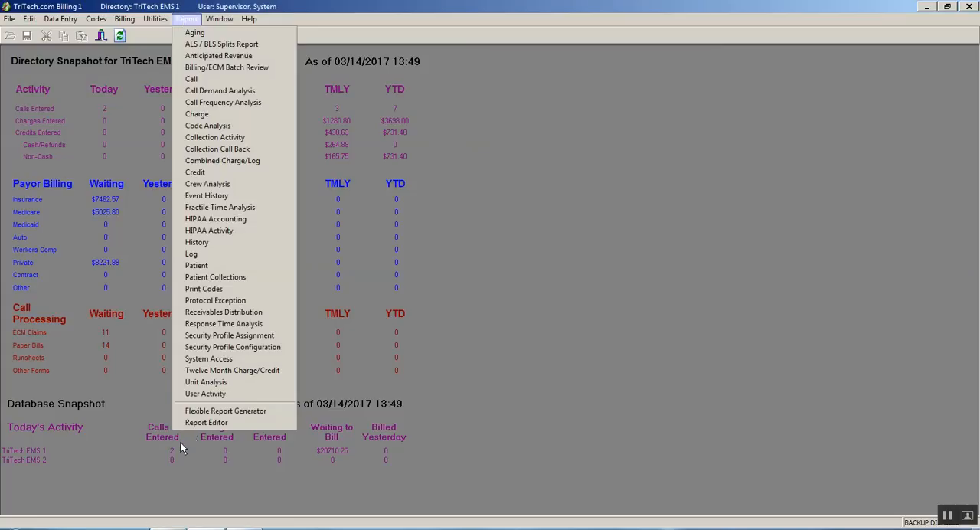
- Launch the Report Editor with a blank report holding only a main detail section
click(205, 423)
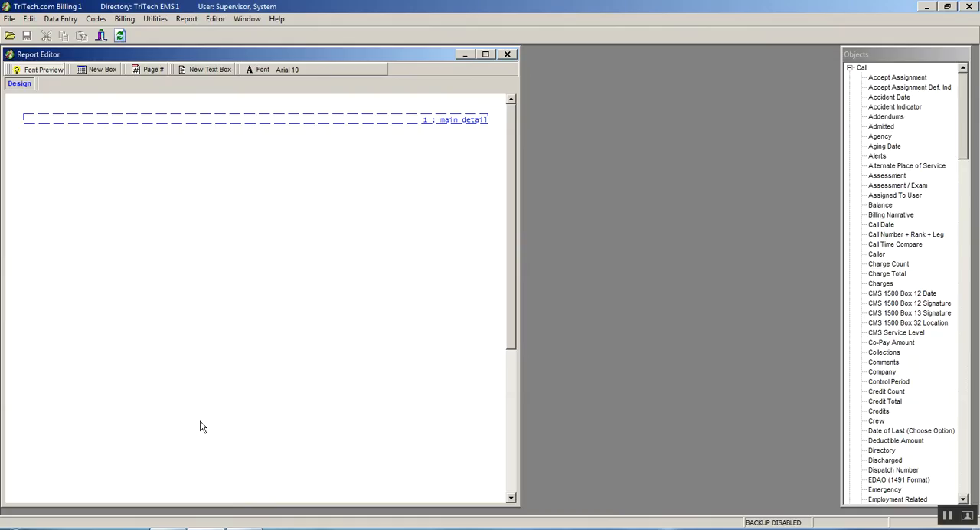
mouse_move(410, 382)
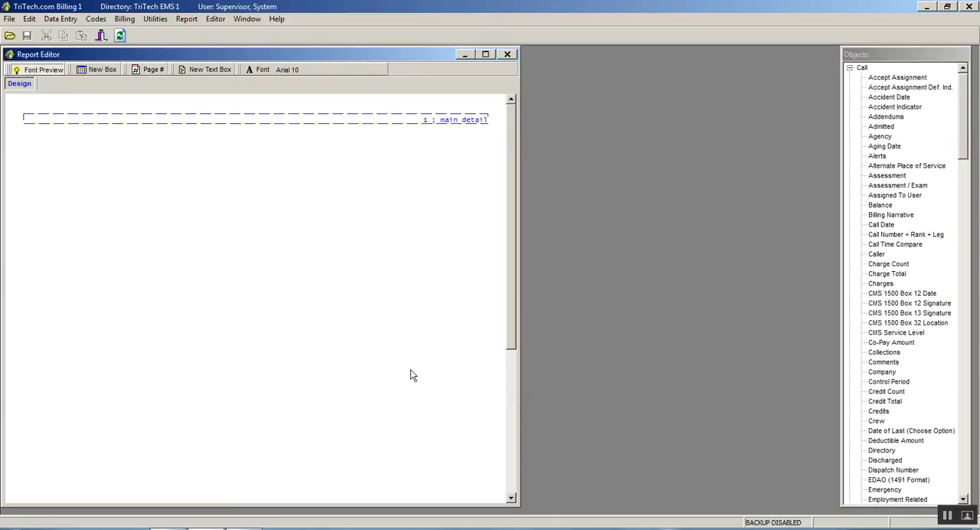
mouse_move(420, 131)
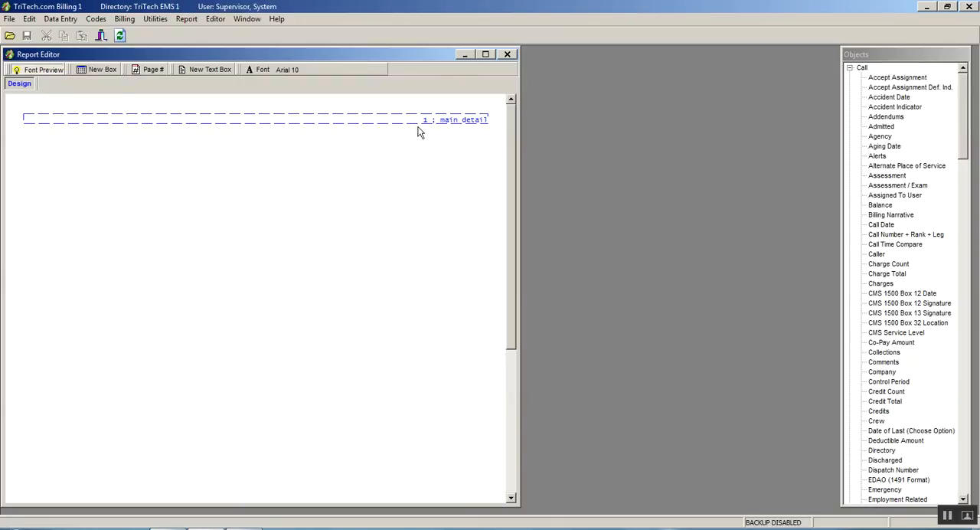
mouse_move(407, 124)
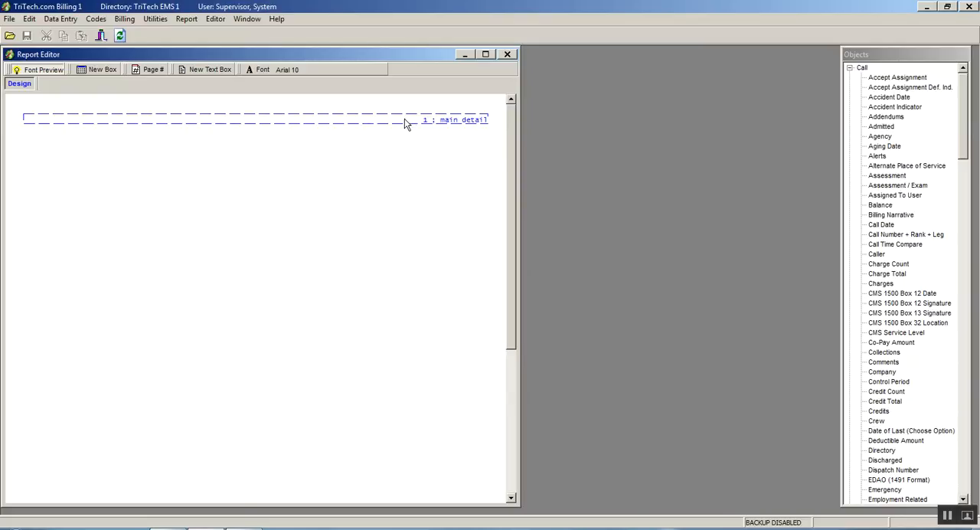
mouse_move(898, 202)
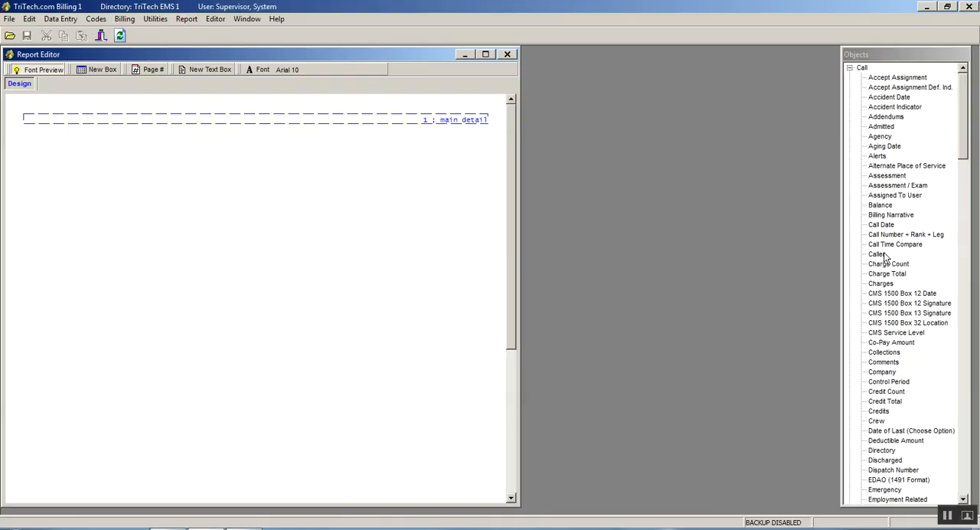
mouse_move(885, 257)
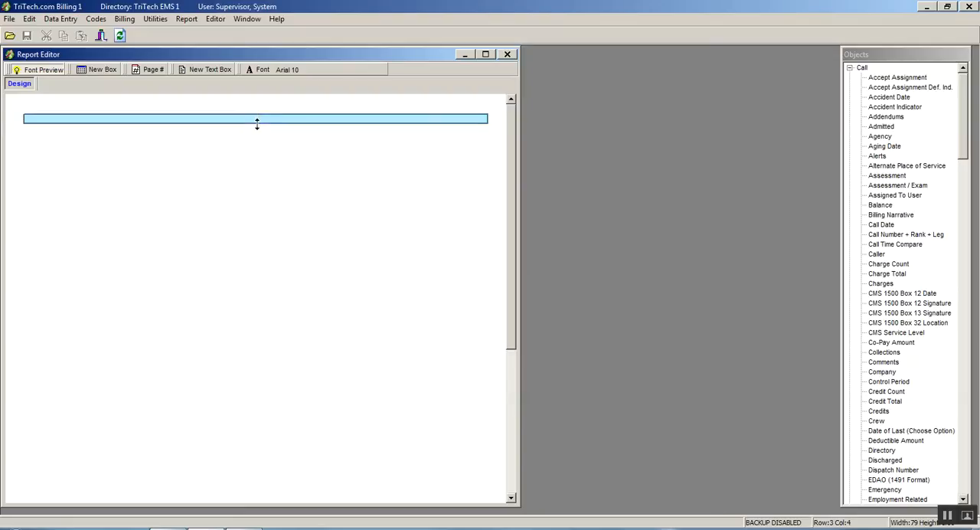
- Enlarge the main detail band into a taller section and dismiss the Windows colour scheme prompt
drag(257, 122, 259, 138)
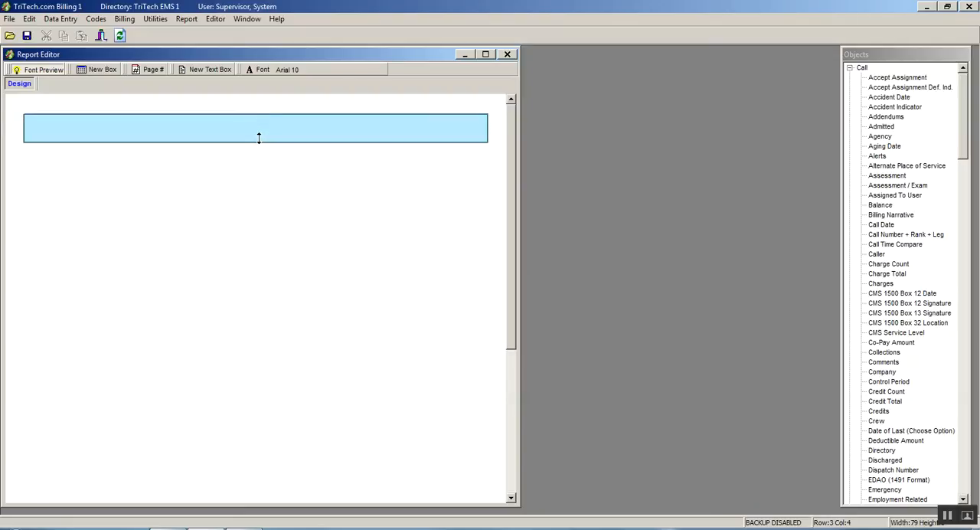
click(257, 129)
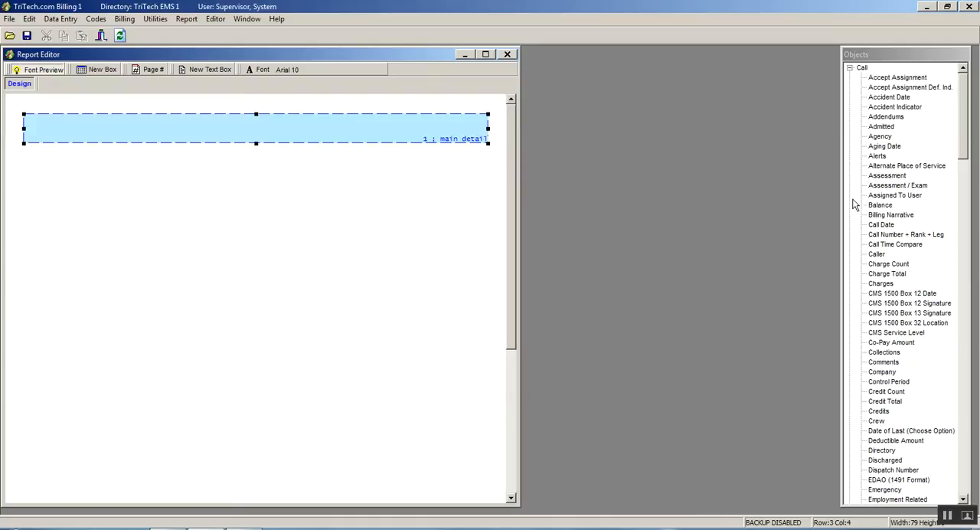
mouse_move(896, 228)
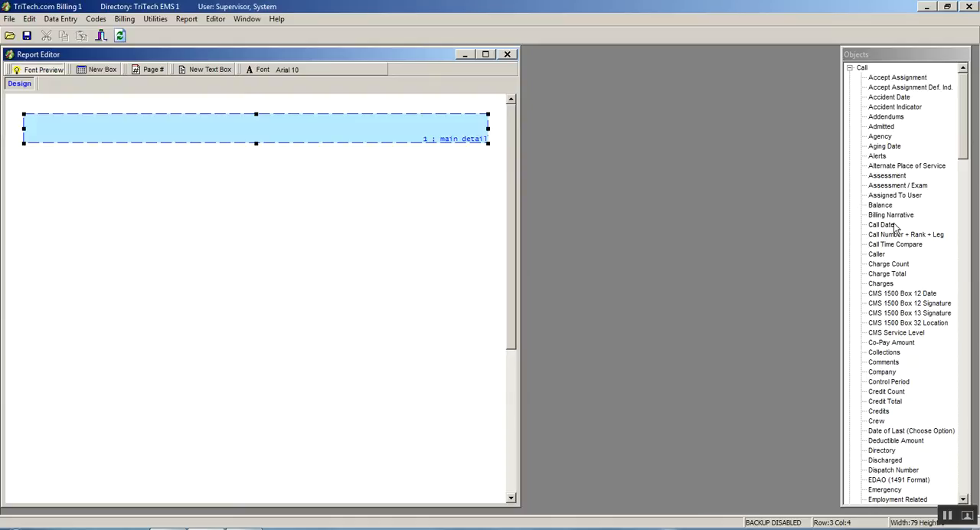
mouse_move(190, 133)
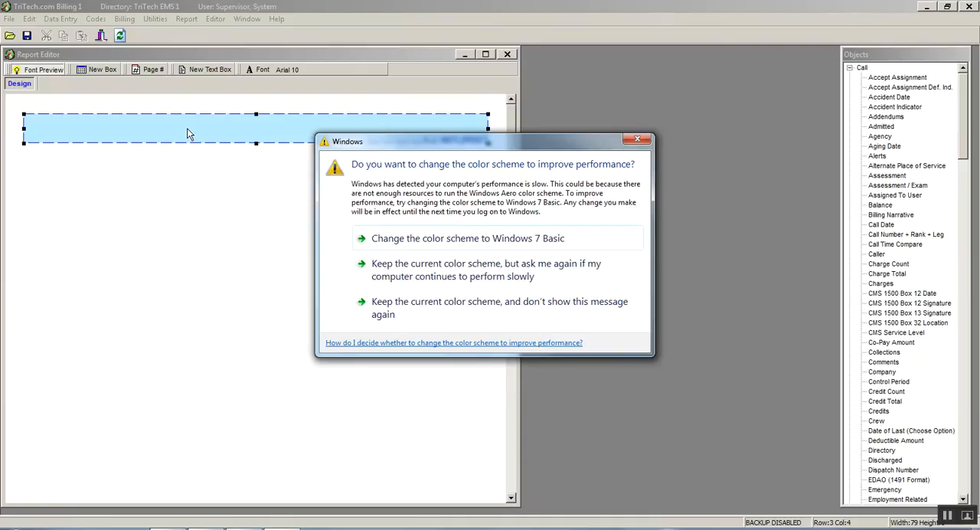
click(637, 138)
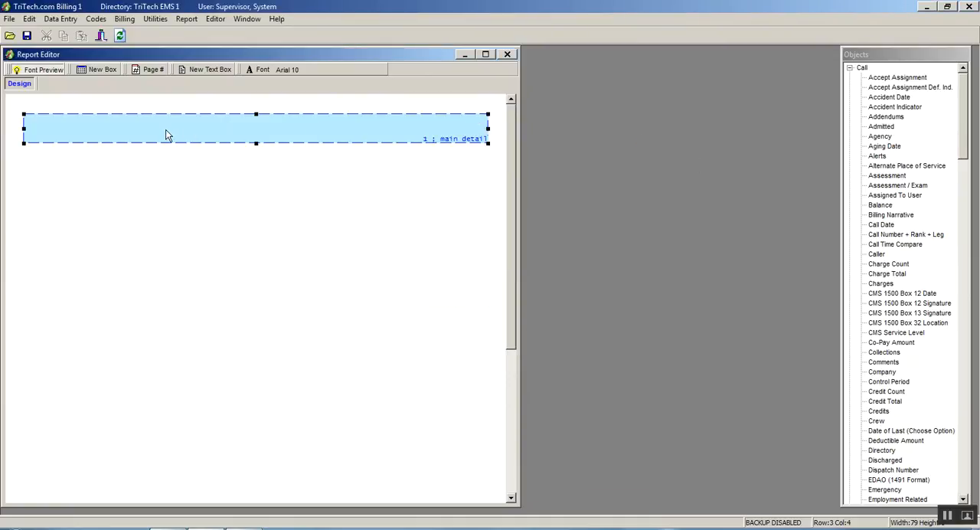
- Add a new box to the detail band and append the Call Date field as its content
right_click(167, 134)
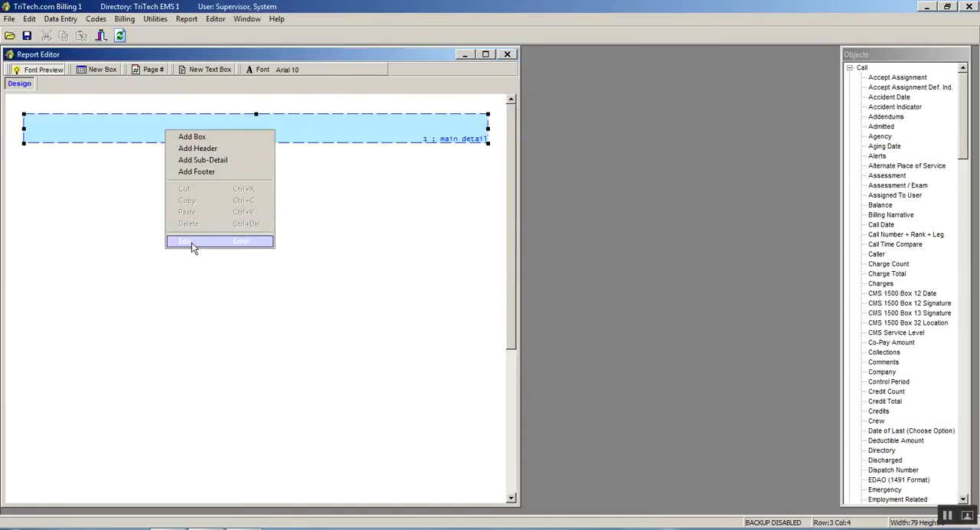
mouse_move(193, 137)
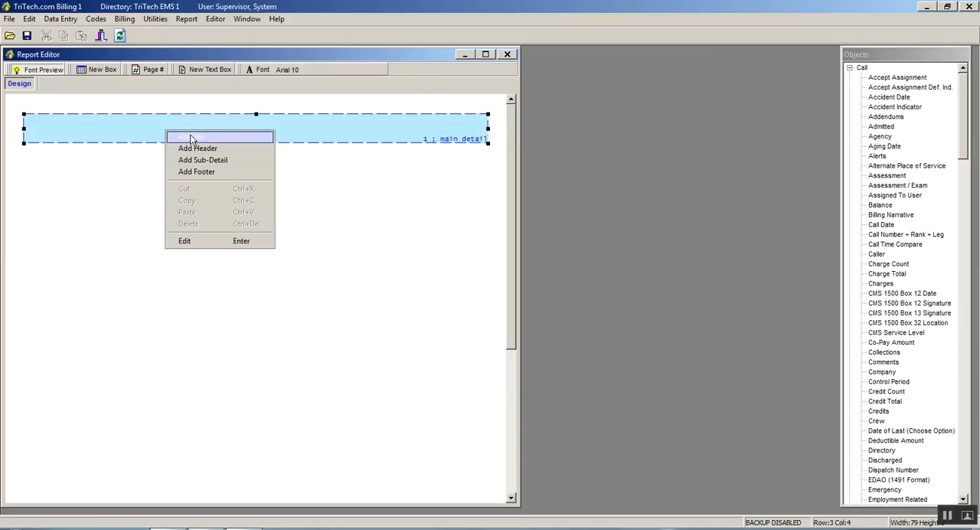
click(184, 240)
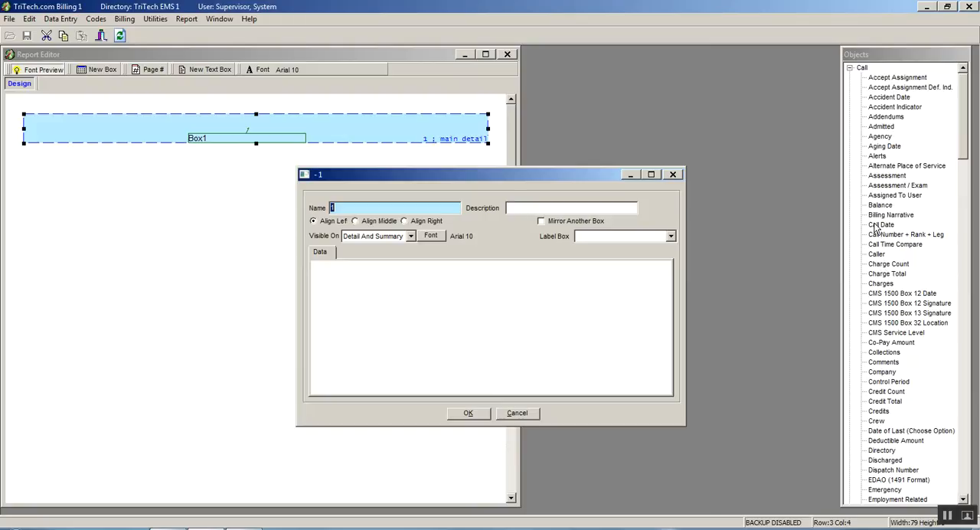
click(880, 224)
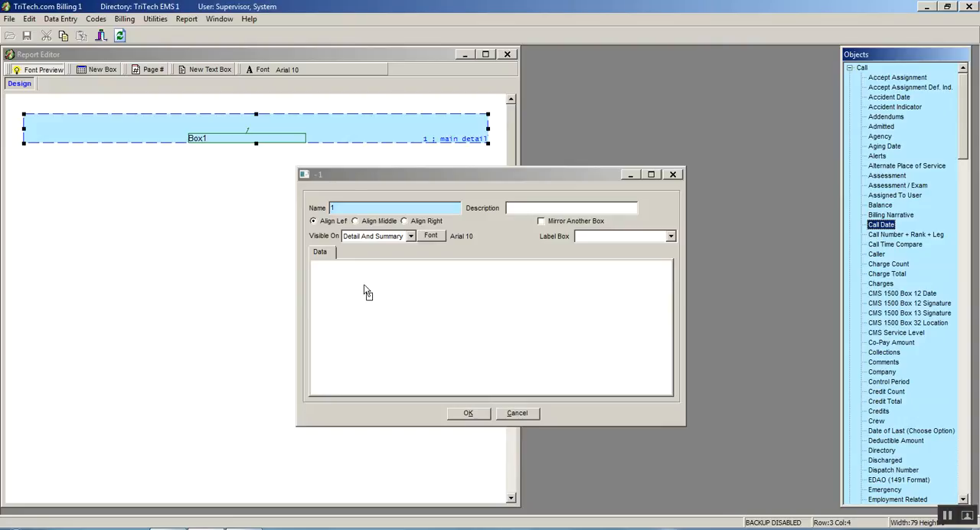
double_click(882, 224)
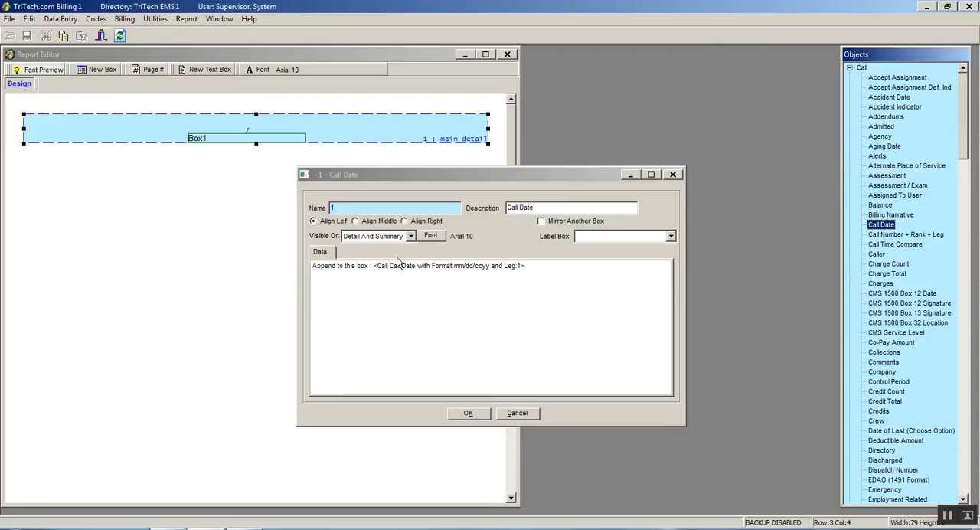
mouse_move(432, 270)
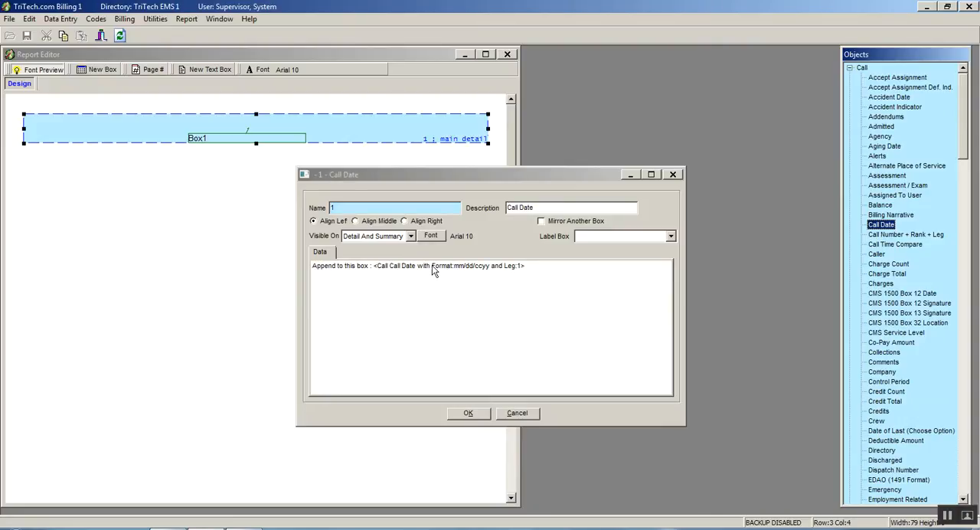
mouse_move(411, 272)
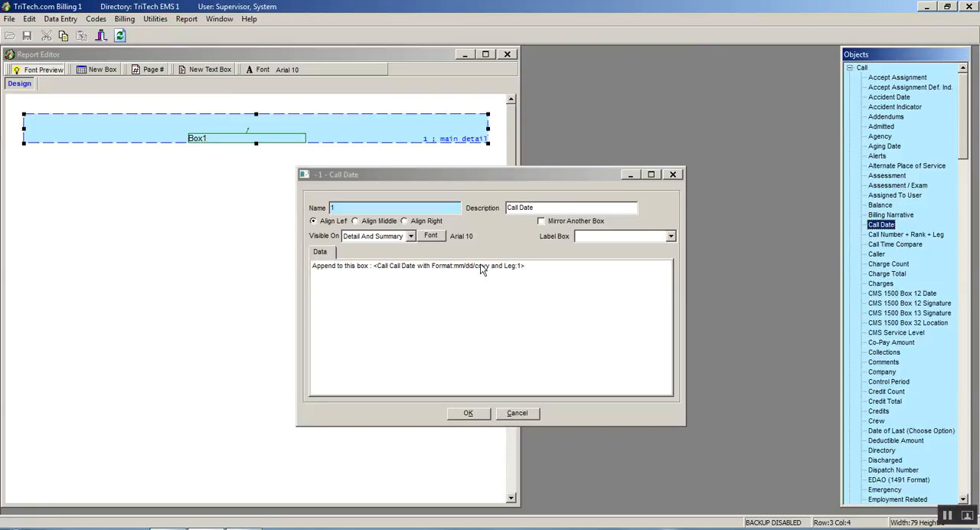
- Set the Call Date instruction's format parameter to mm/dd/ccyy and confirm it
right_click(482, 265)
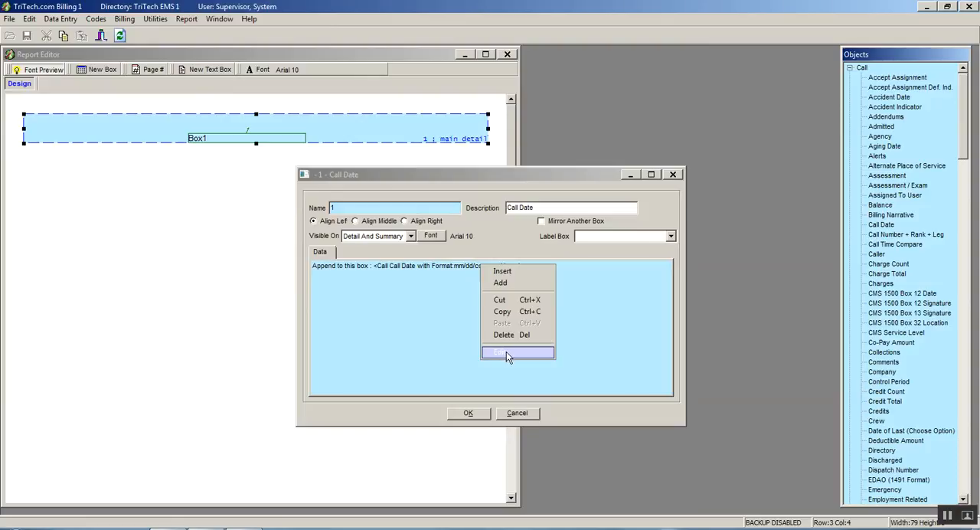
click(507, 353)
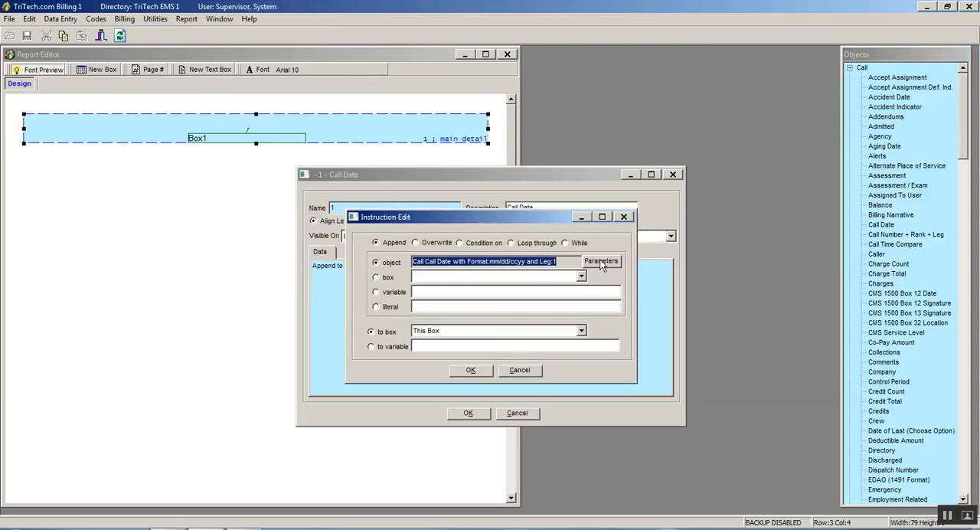
click(600, 260)
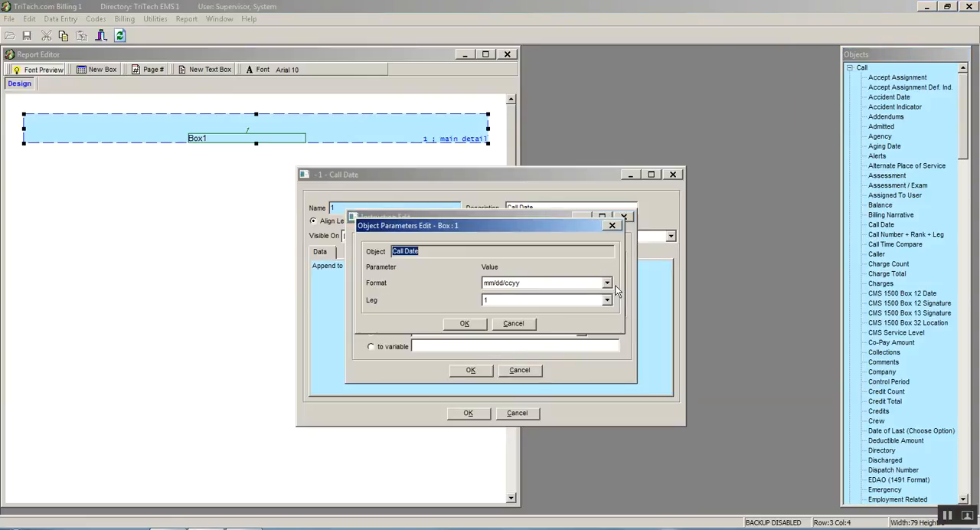
click(607, 282)
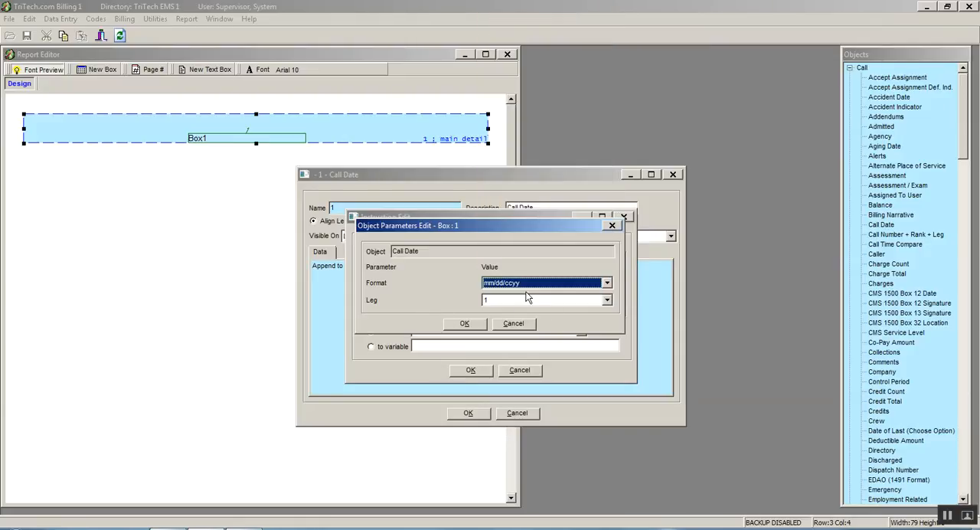
mouse_move(472, 325)
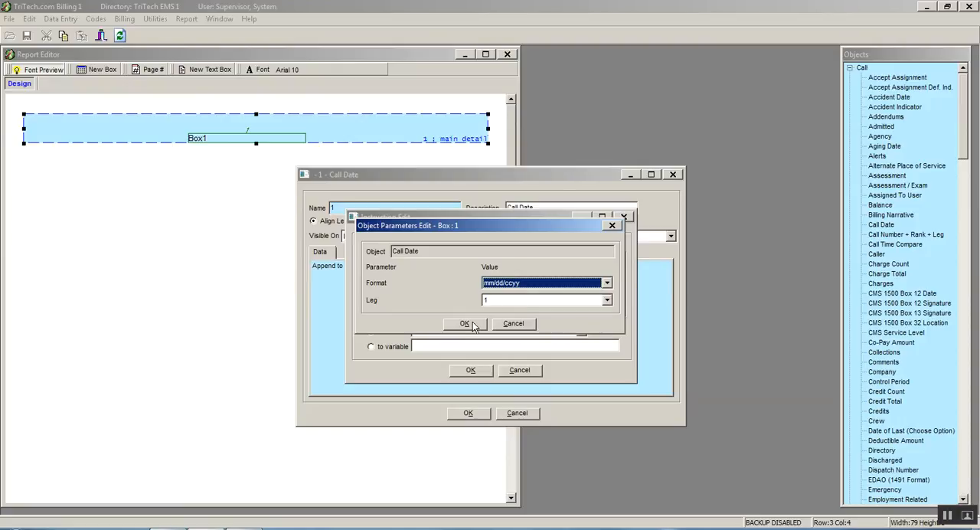
click(466, 323)
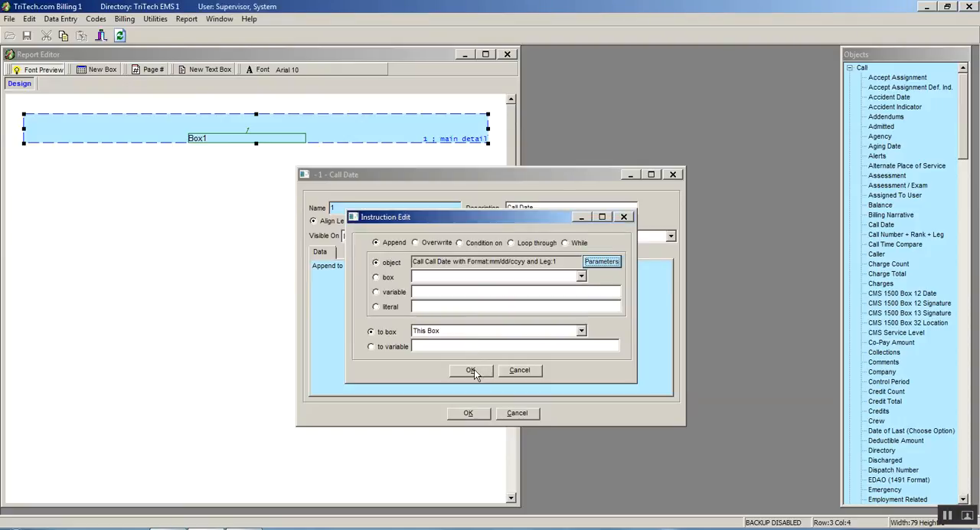
click(471, 370)
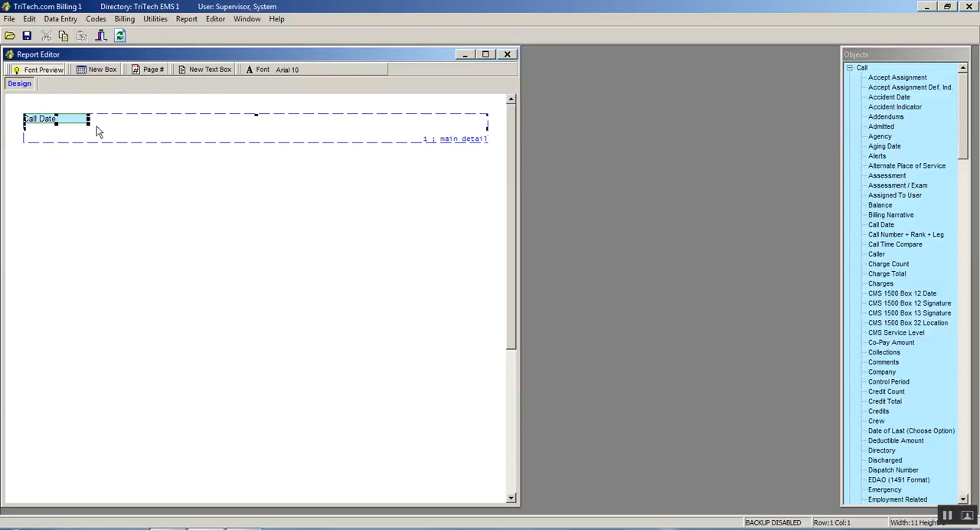
mouse_move(141, 138)
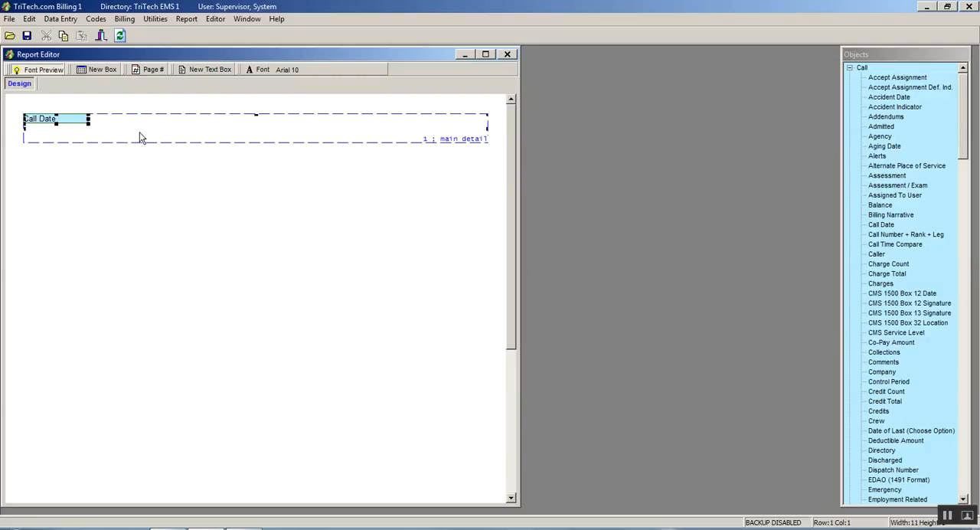
mouse_move(161, 127)
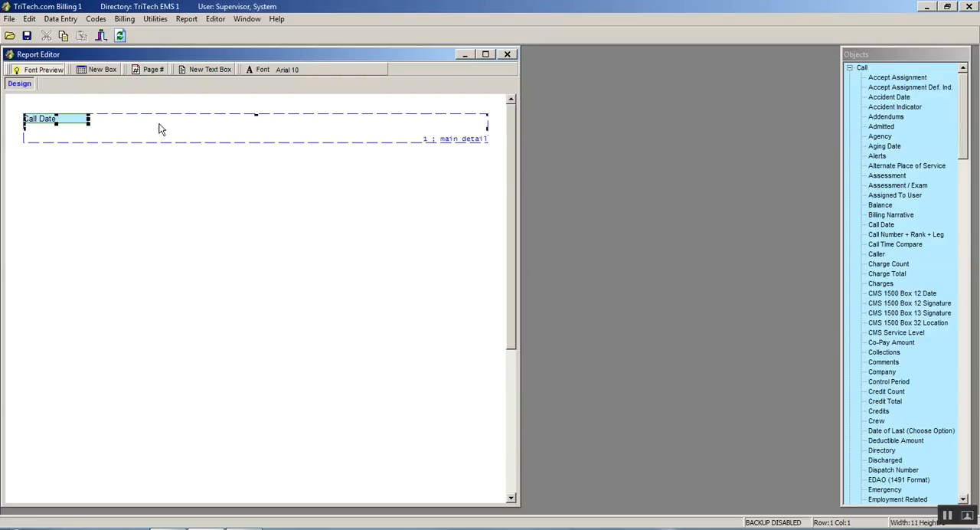
mouse_move(912, 323)
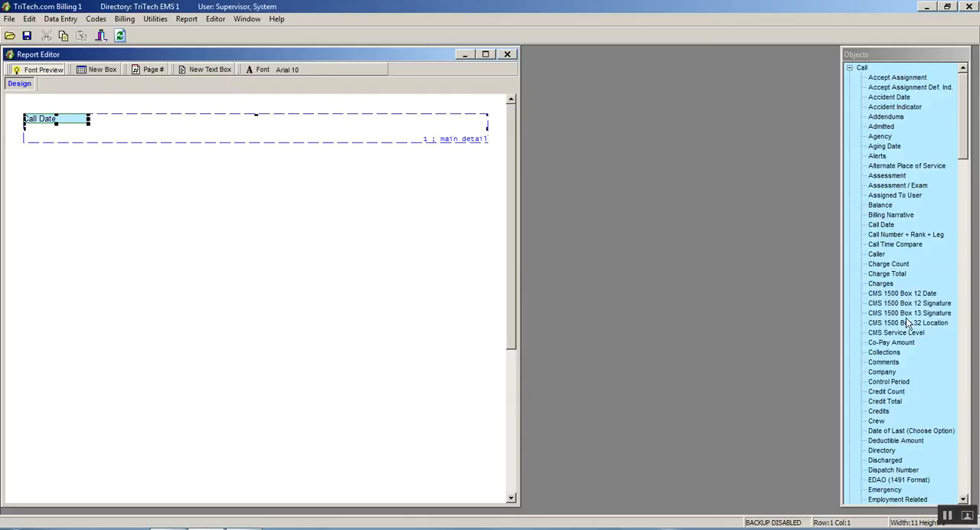
mouse_move(909, 323)
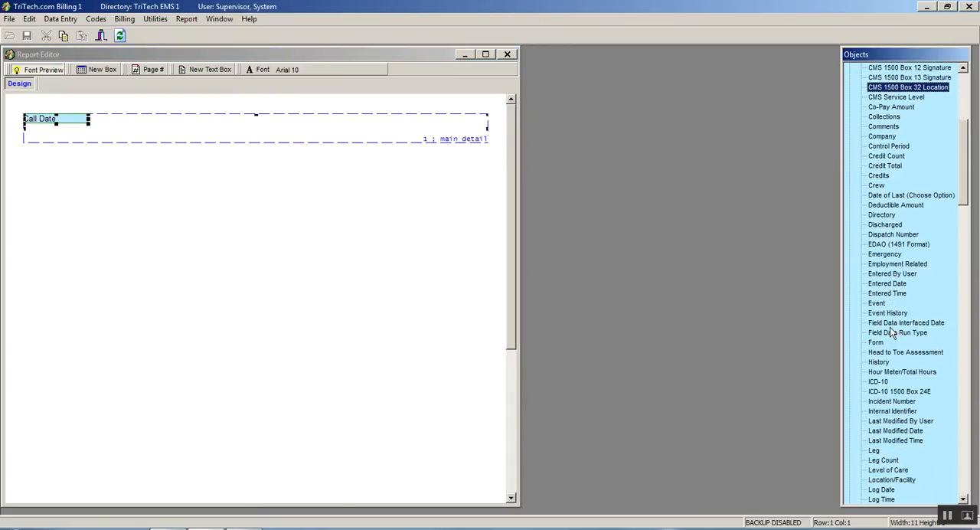
- Browse further down the Call objects list for the next field
scroll(down, 3)
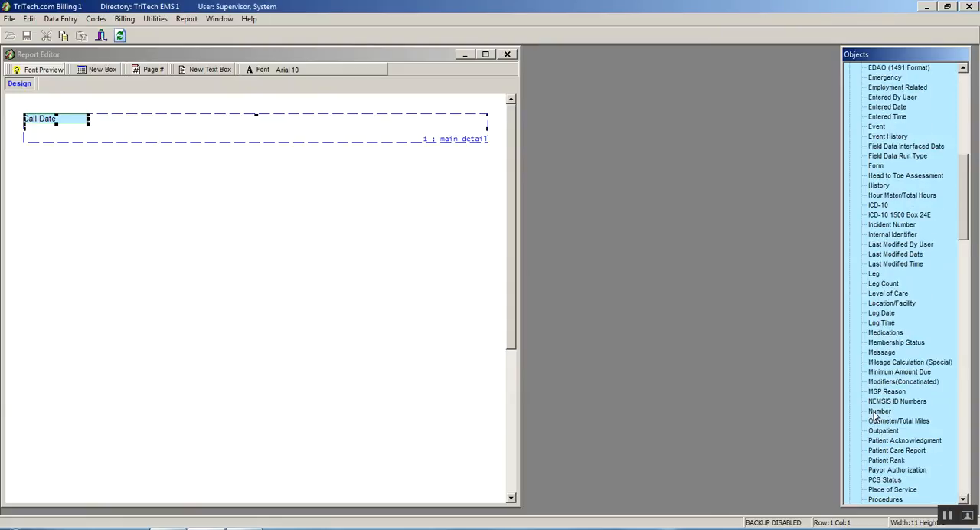
- Place the Number field in the detail row right beside the Call Date box
click(879, 411)
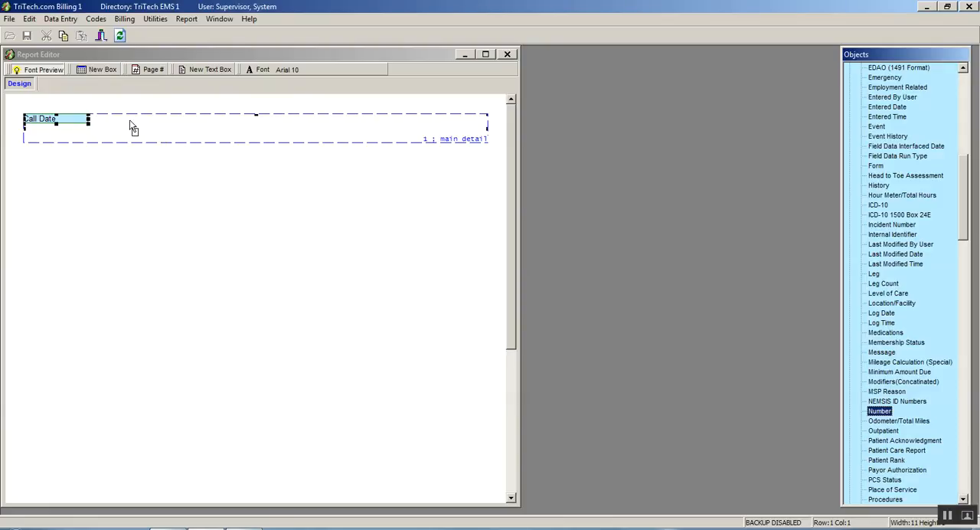
drag(879, 411, 157, 129)
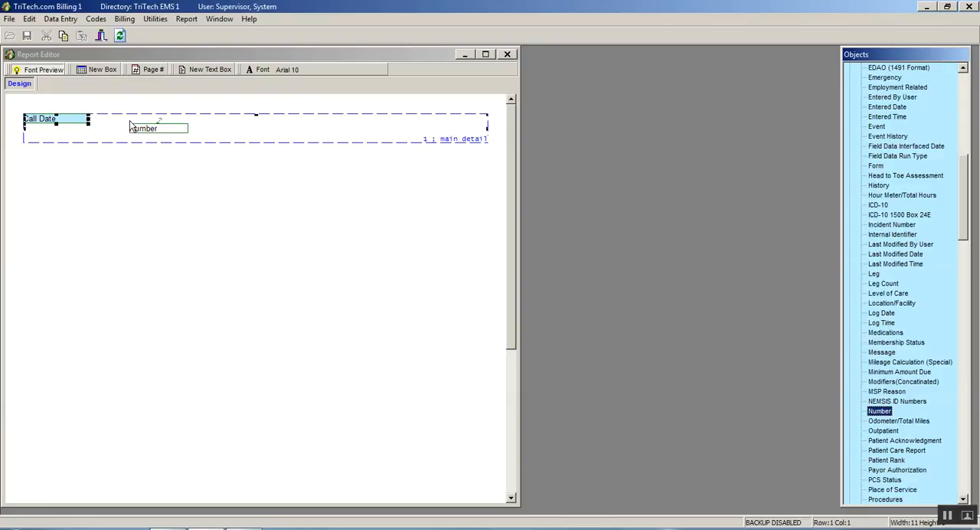
click(156, 129)
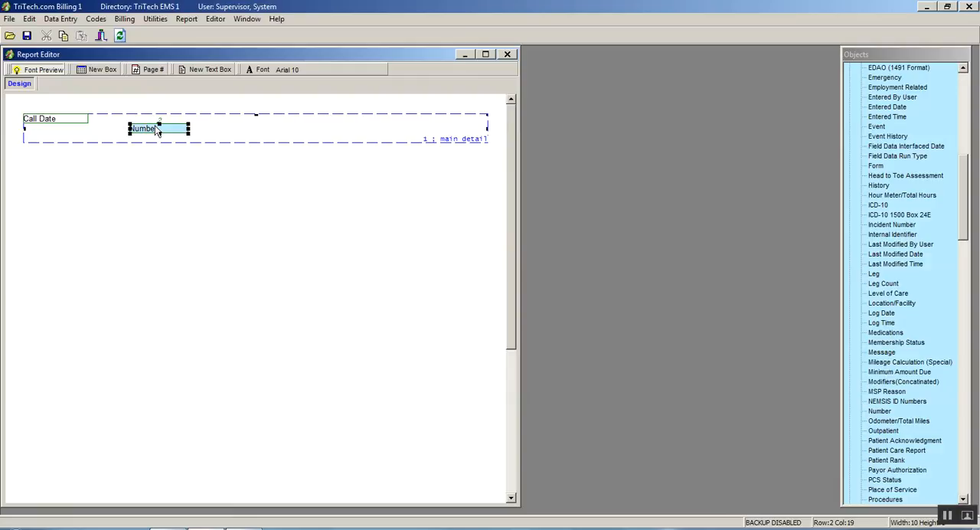
drag(159, 128, 129, 119)
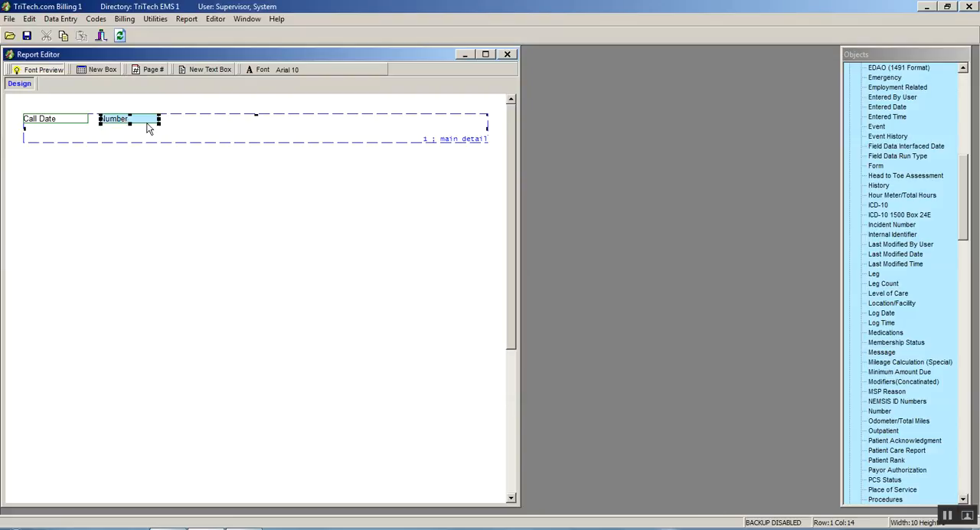
mouse_move(231, 131)
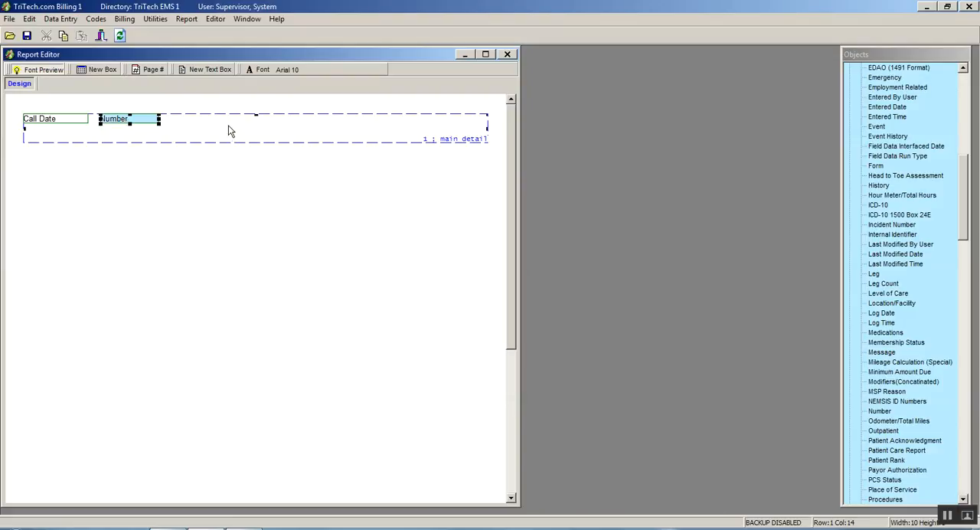
mouse_move(794, 453)
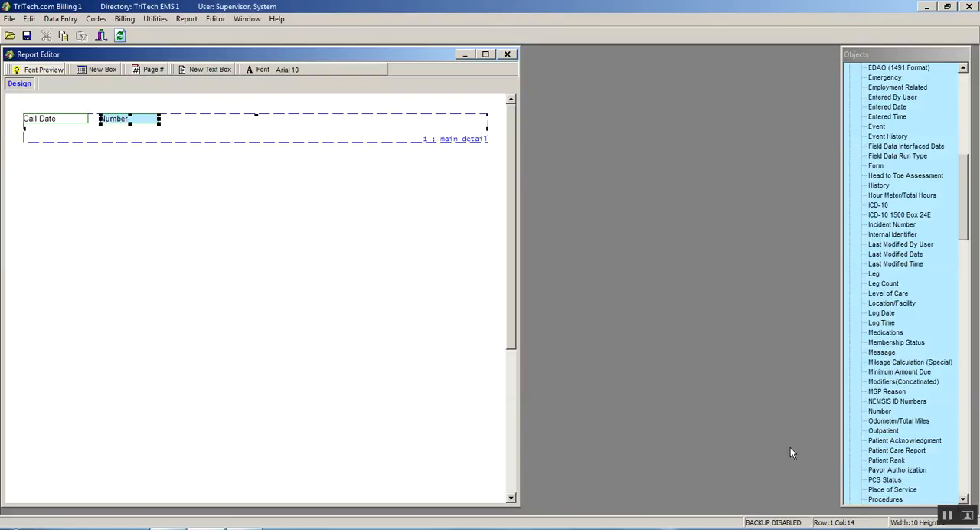
mouse_move(806, 242)
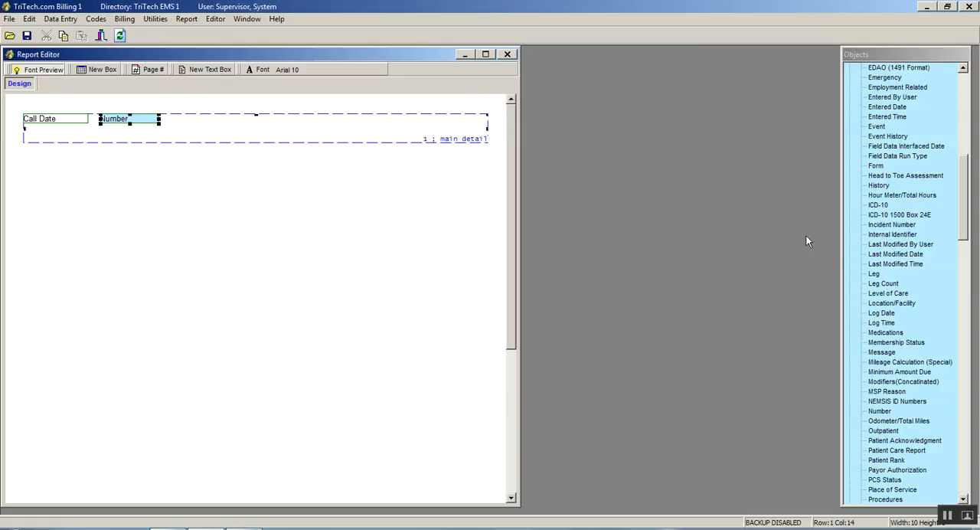
click(879, 411)
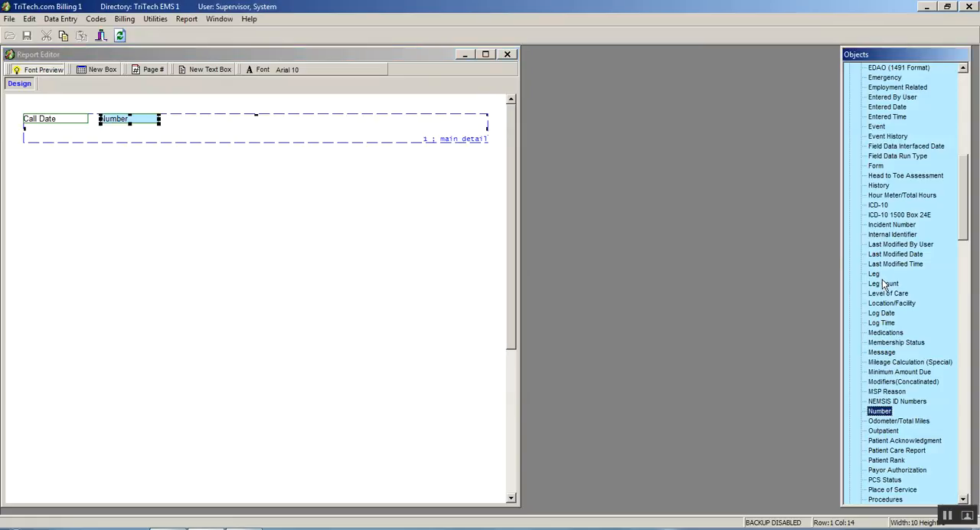
scroll(down, 3)
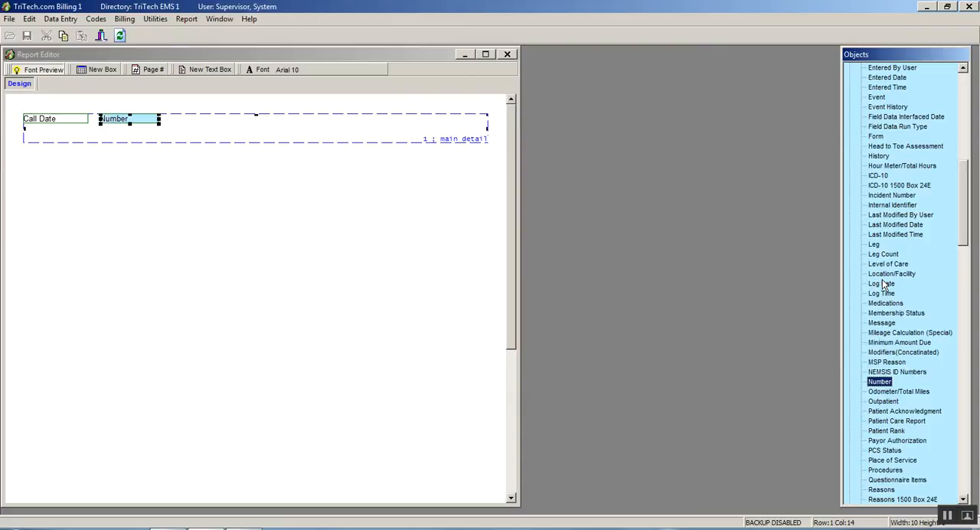
mouse_move(890, 401)
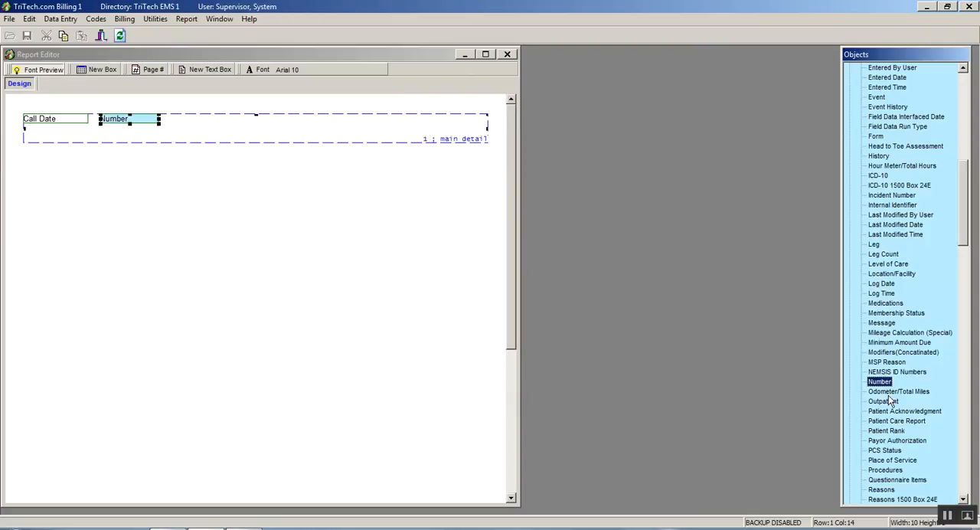
mouse_move(880, 254)
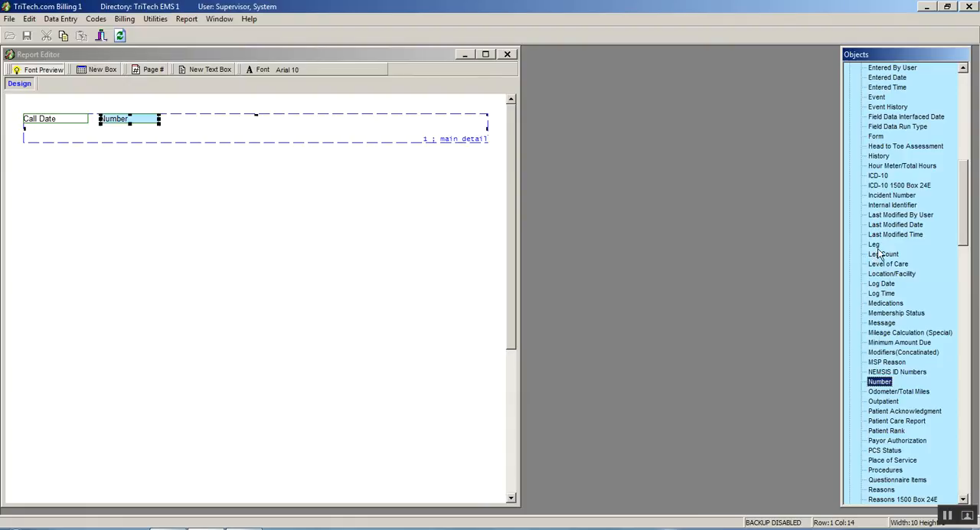
- Select the Charge Total field in the objects list to place after Number
scroll(down, 3)
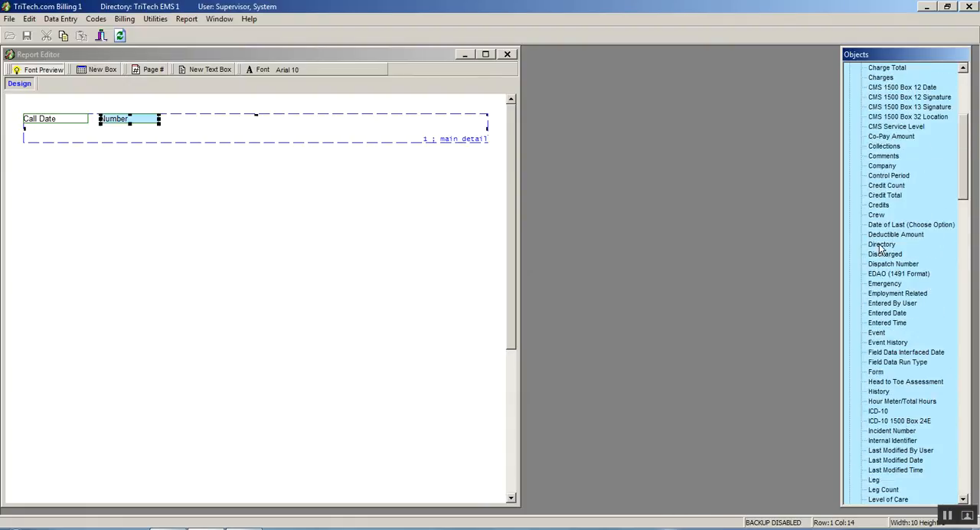
click(886, 195)
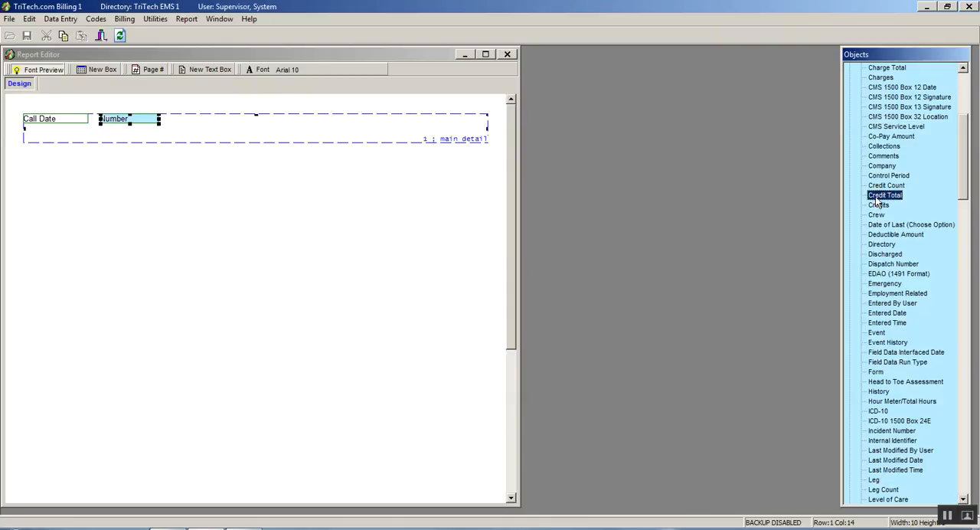
mouse_move(885, 164)
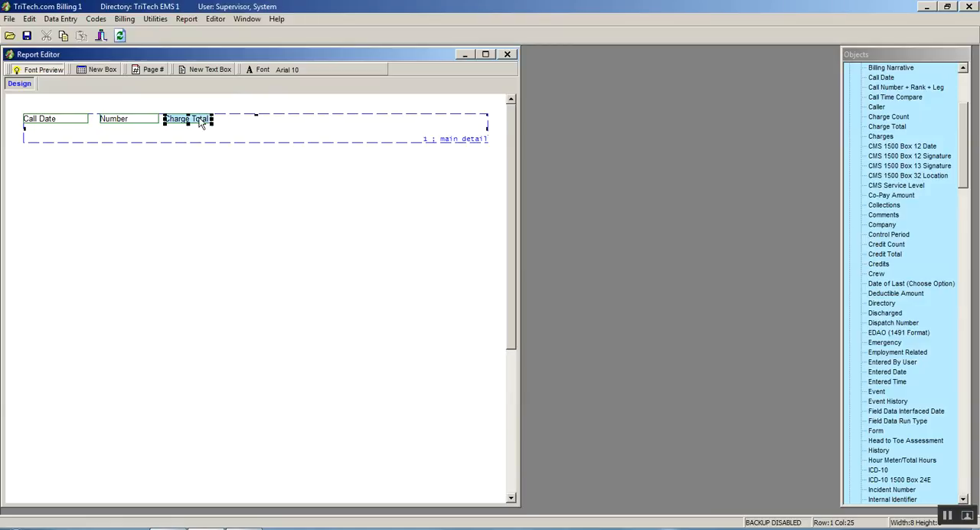
- Name the Charge Total box 'Detail', right-align its contents and confirm
double_click(187, 120)
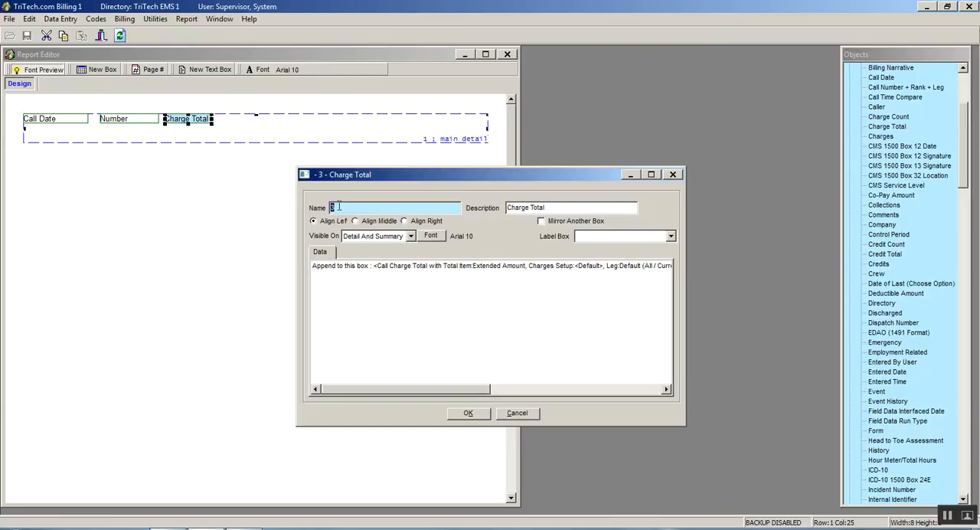
text(D)
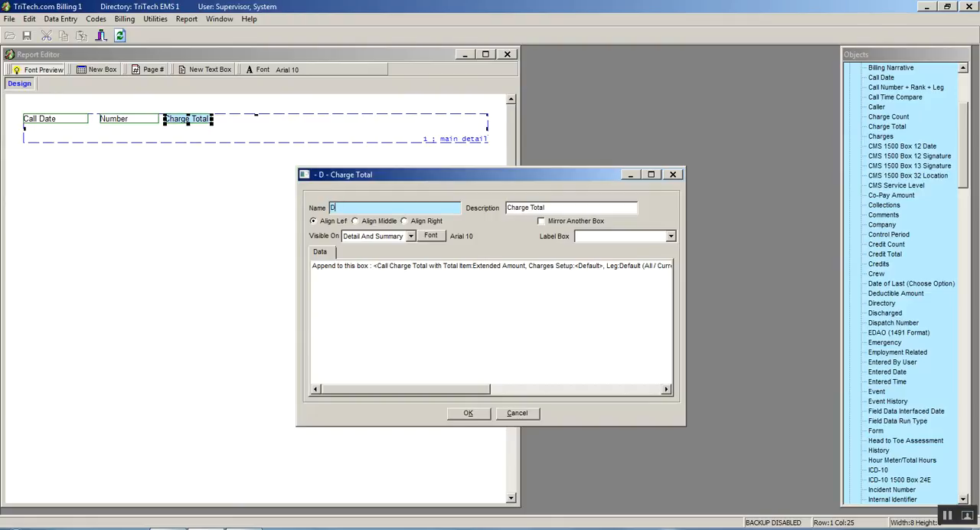
text(etail)
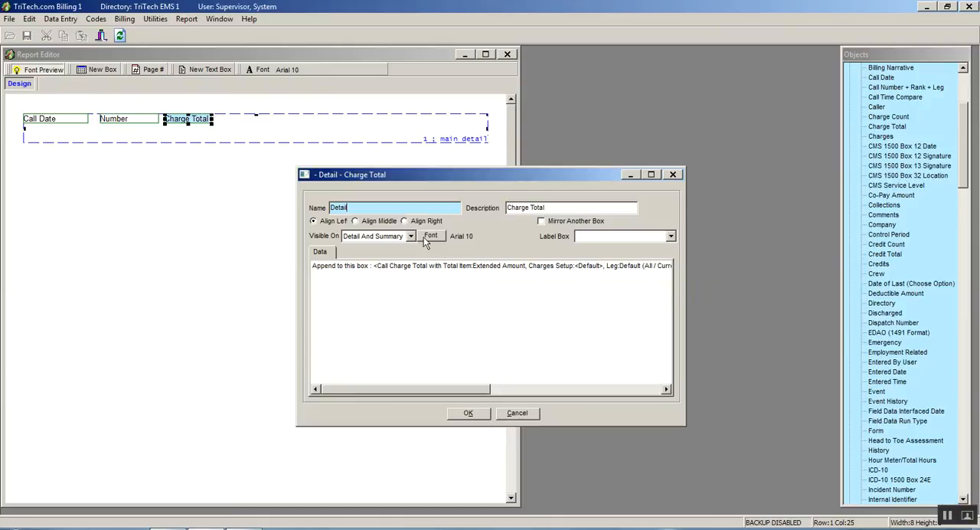
click(404, 221)
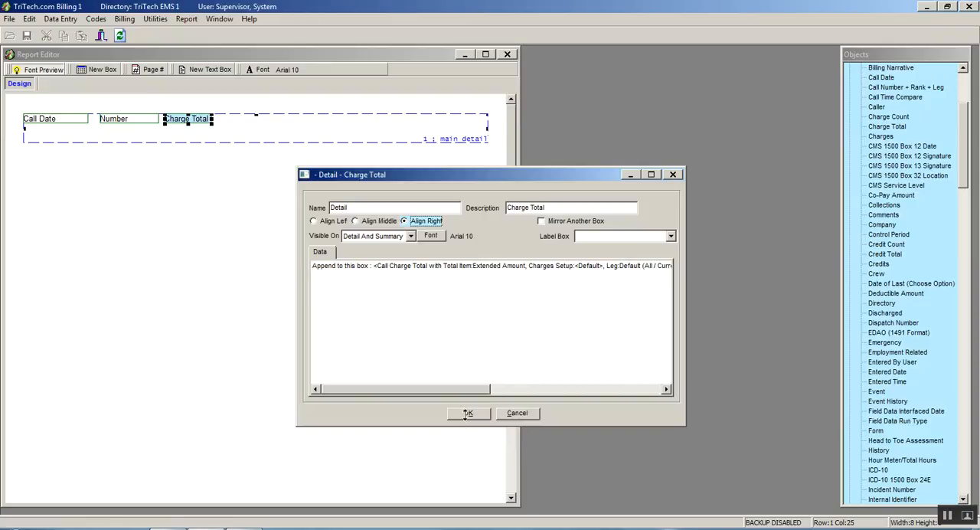
click(468, 414)
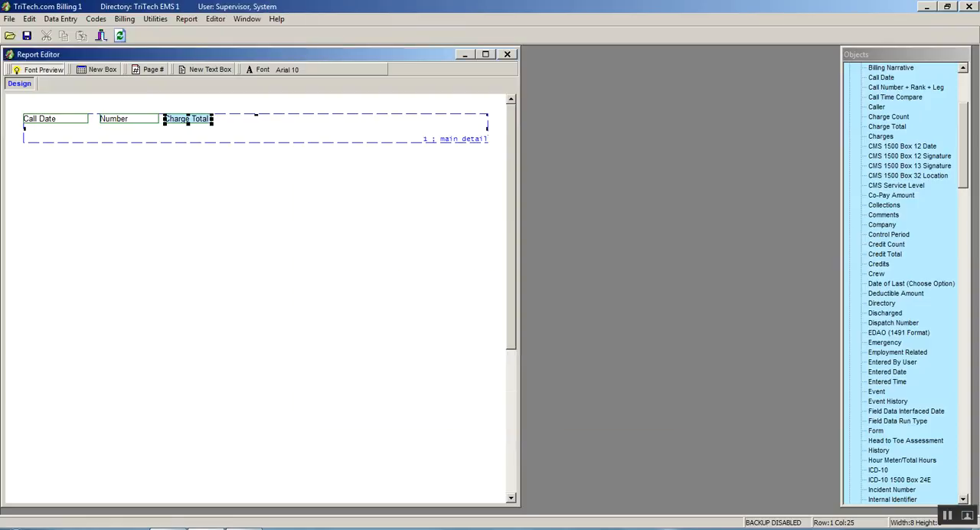
mouse_move(879, 254)
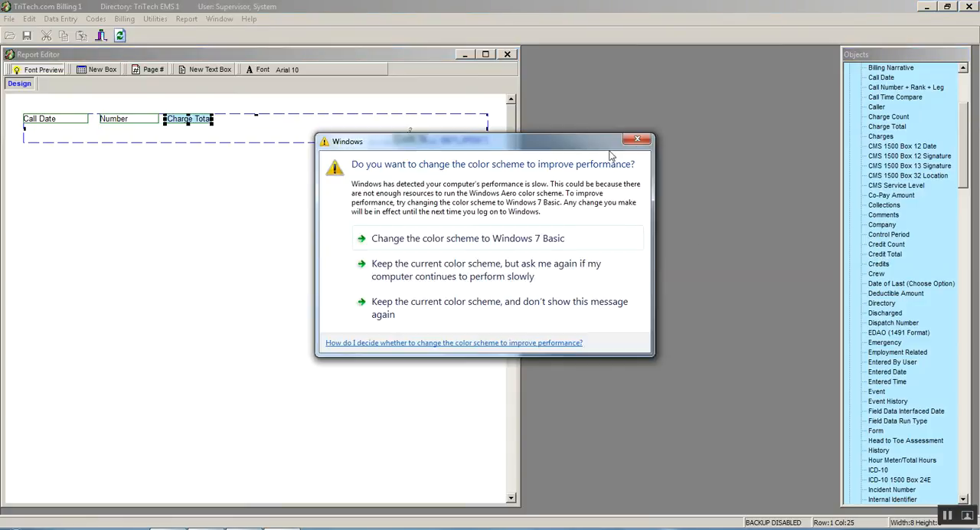
- Dismiss the Windows warning, then right-align the Credit Total box and confirm its settings
click(638, 138)
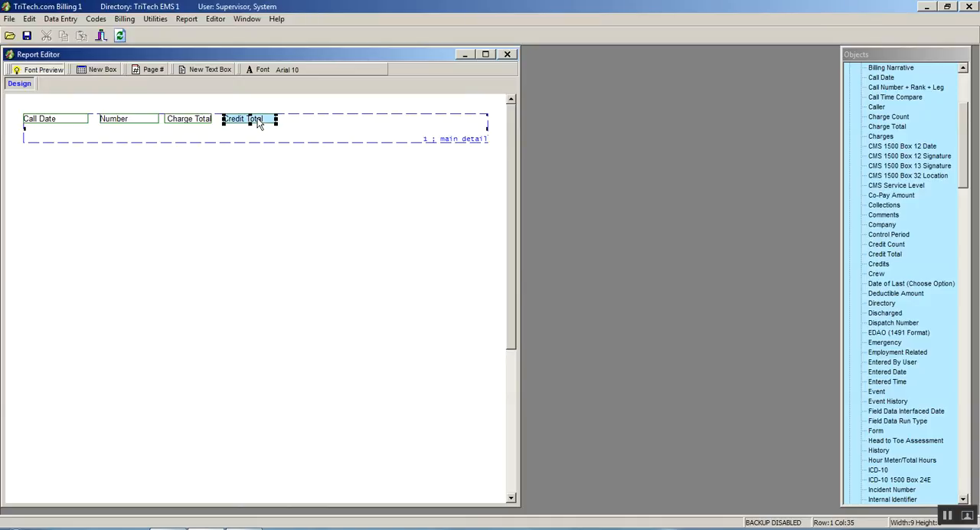
double_click(245, 120)
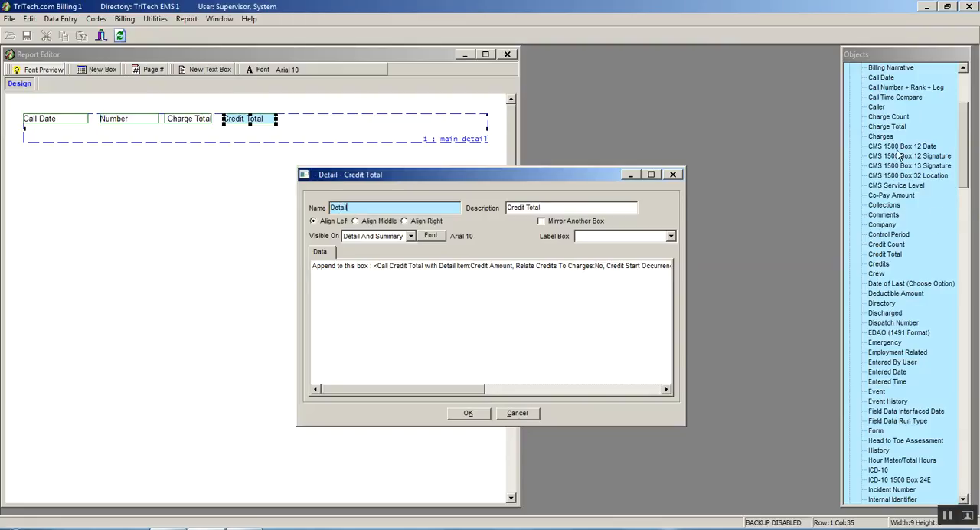
mouse_move(406, 229)
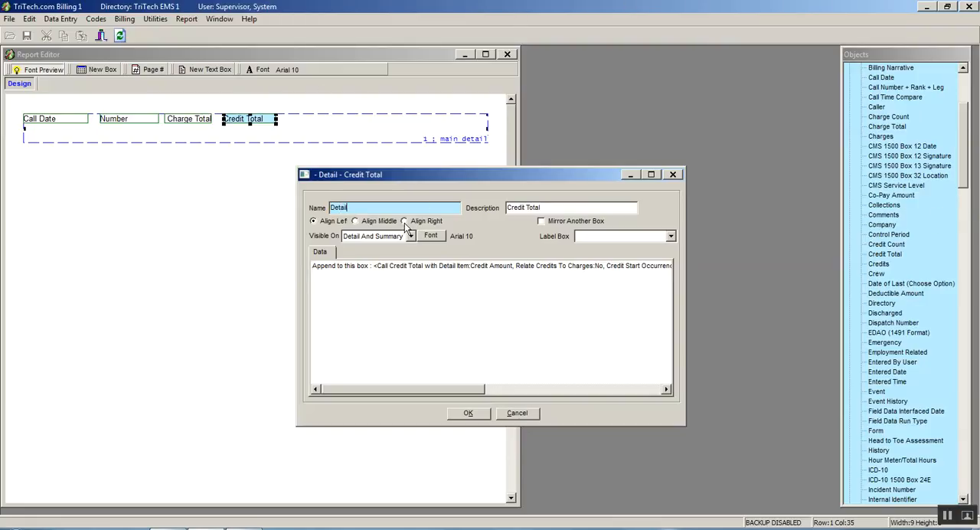
click(404, 221)
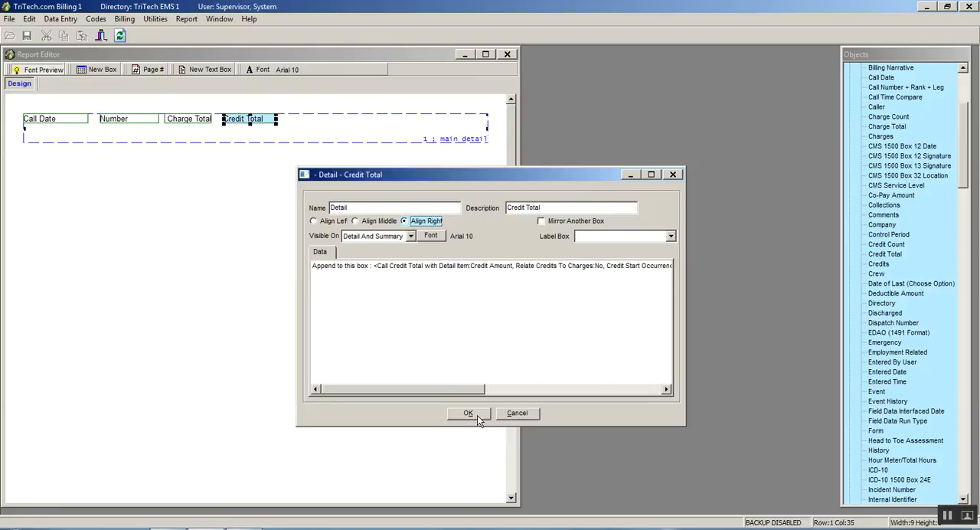
click(469, 413)
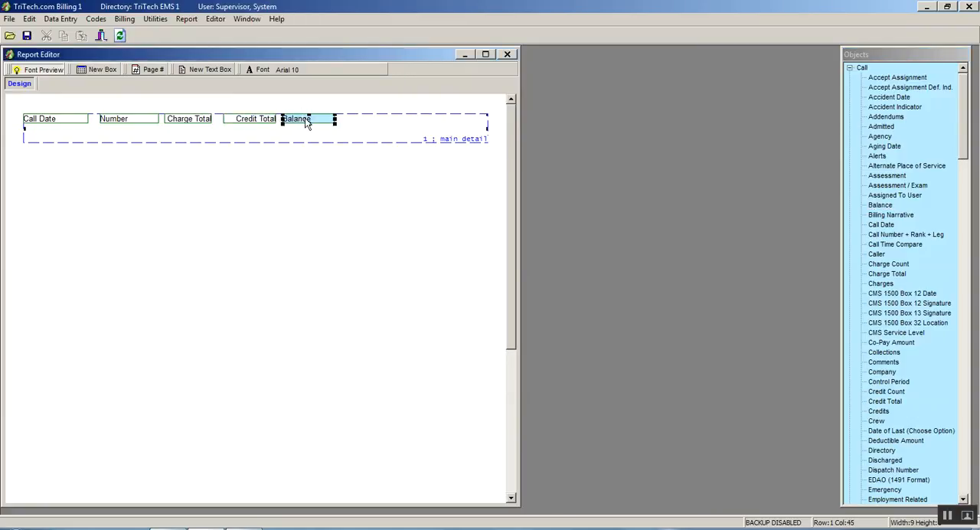
- Name the Balance detail field 'Detail' and set it to Align Right
double_click(296, 119)
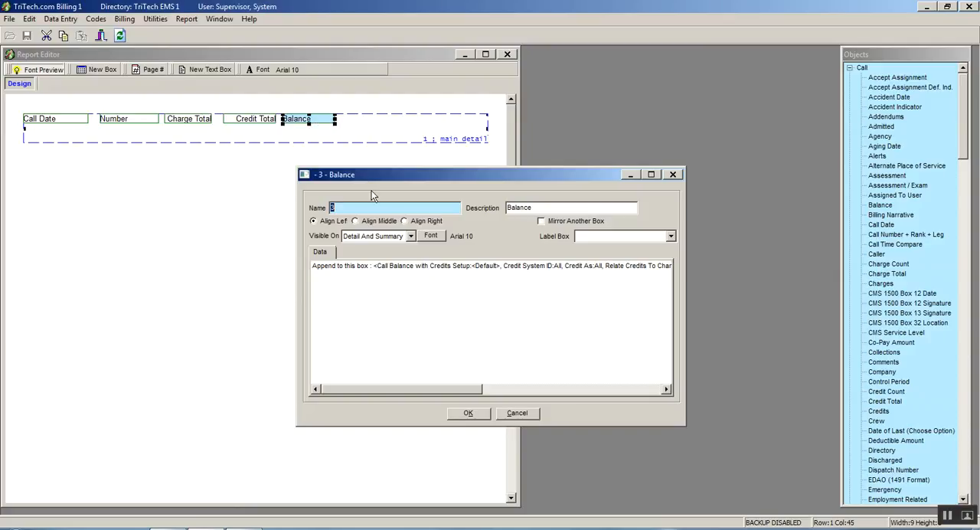
text(Detail)
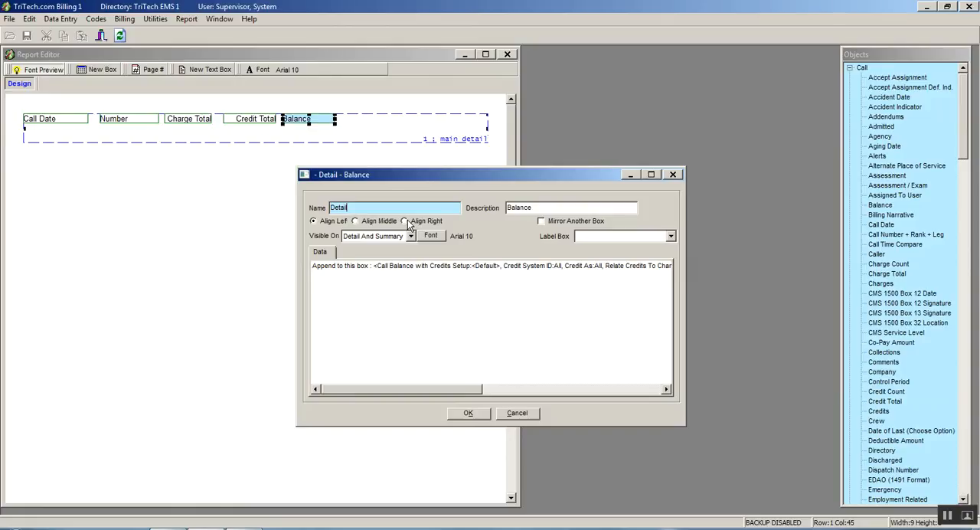
click(404, 221)
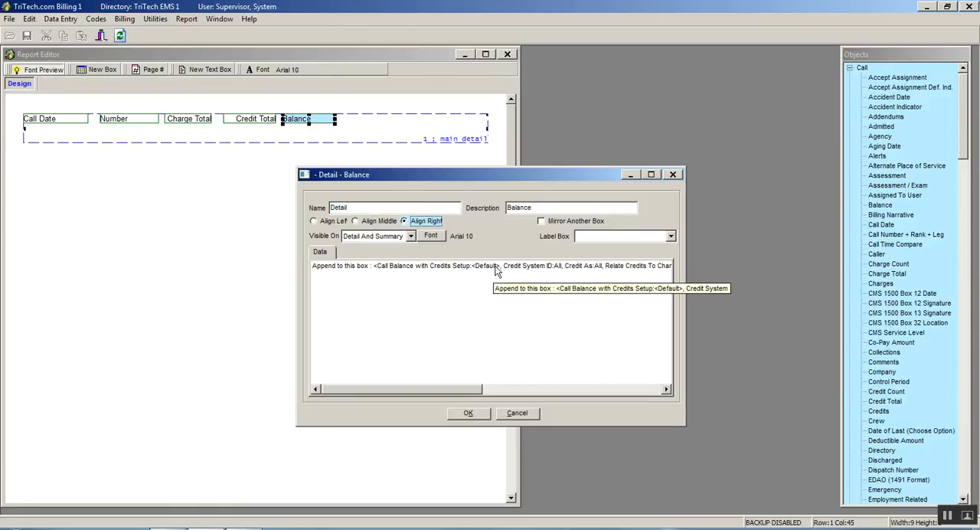
mouse_move(500, 269)
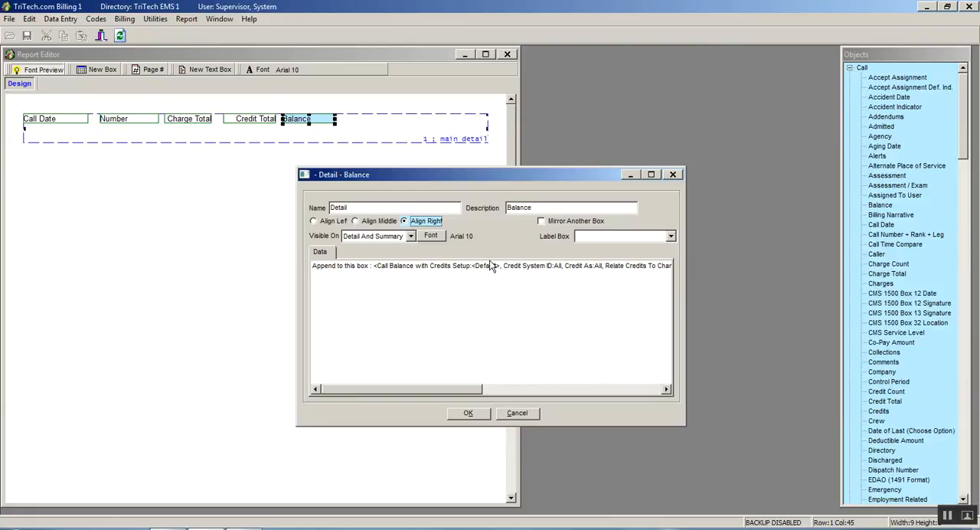
mouse_move(457, 417)
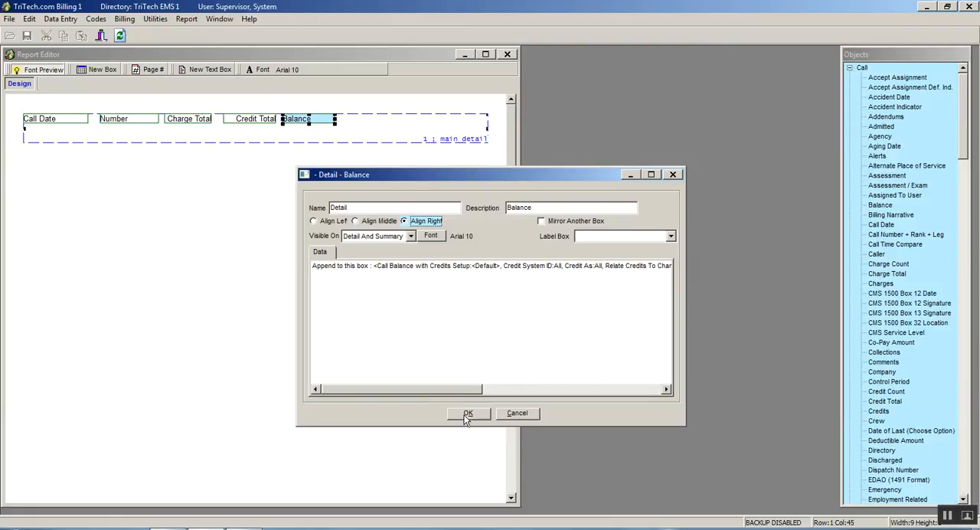
click(469, 414)
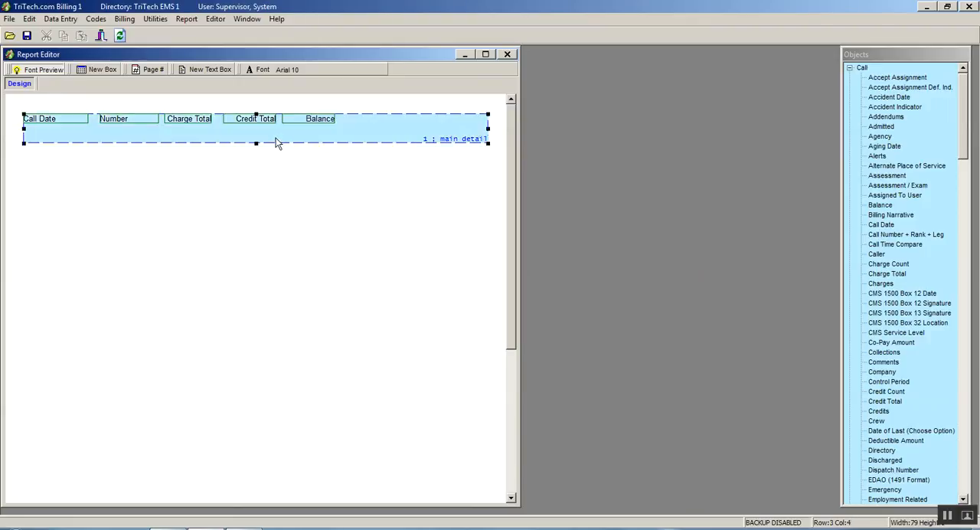
mouse_move(257, 150)
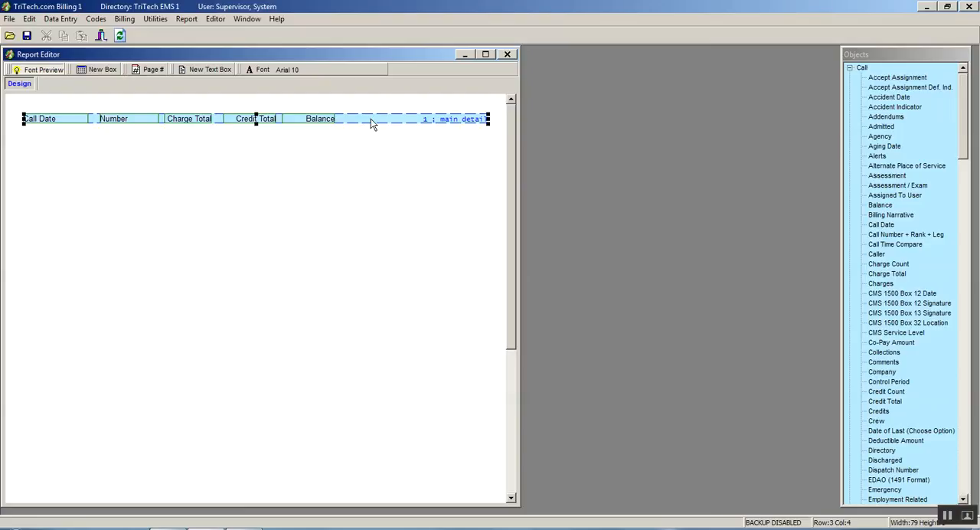
- Add a header band above the detail row via the detail band's context menu
right_click(371, 123)
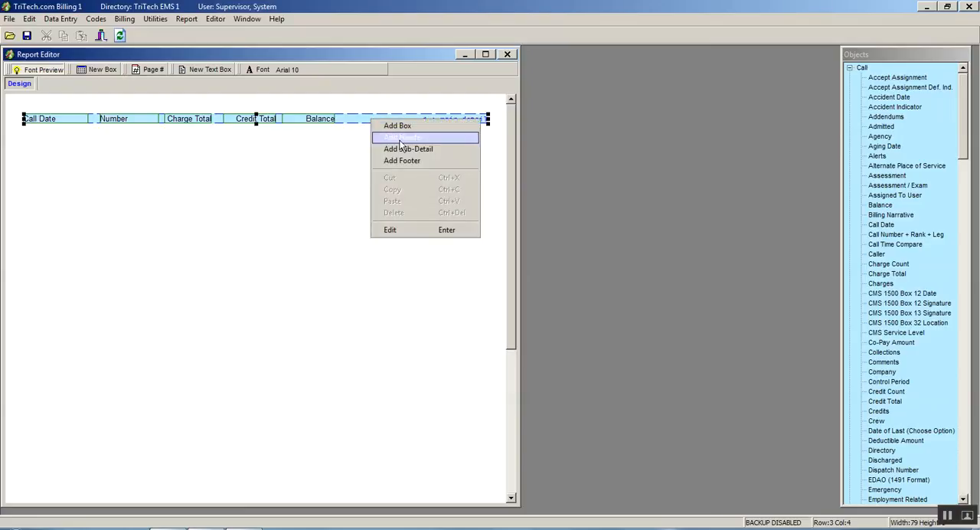
click(409, 137)
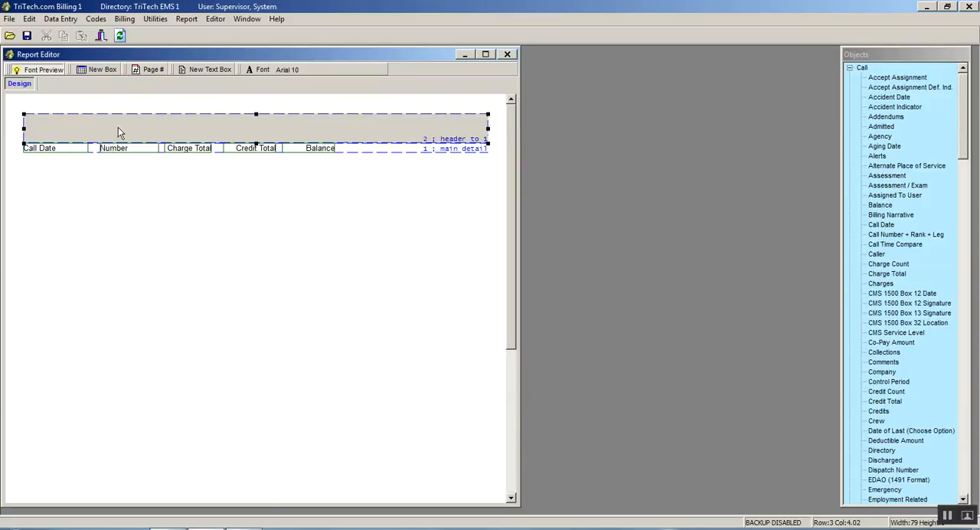
mouse_move(256, 128)
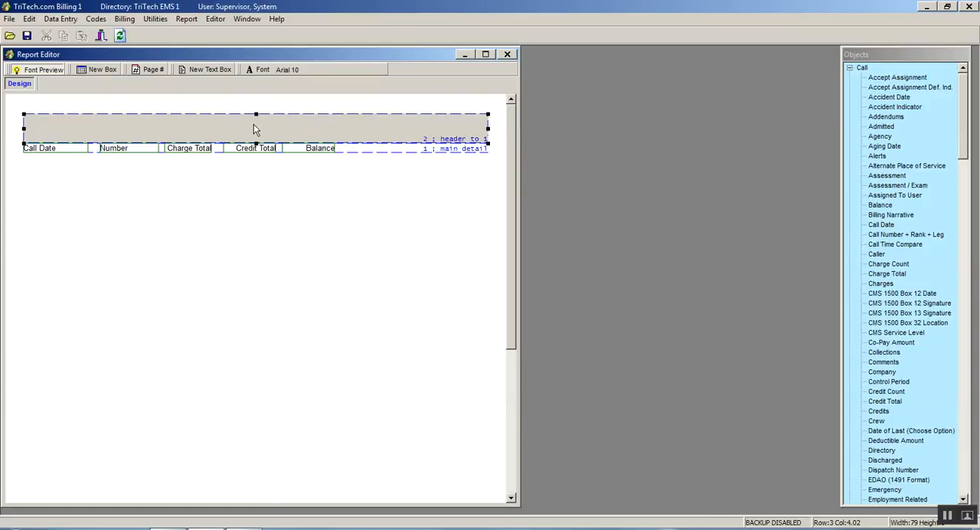
mouse_move(52, 128)
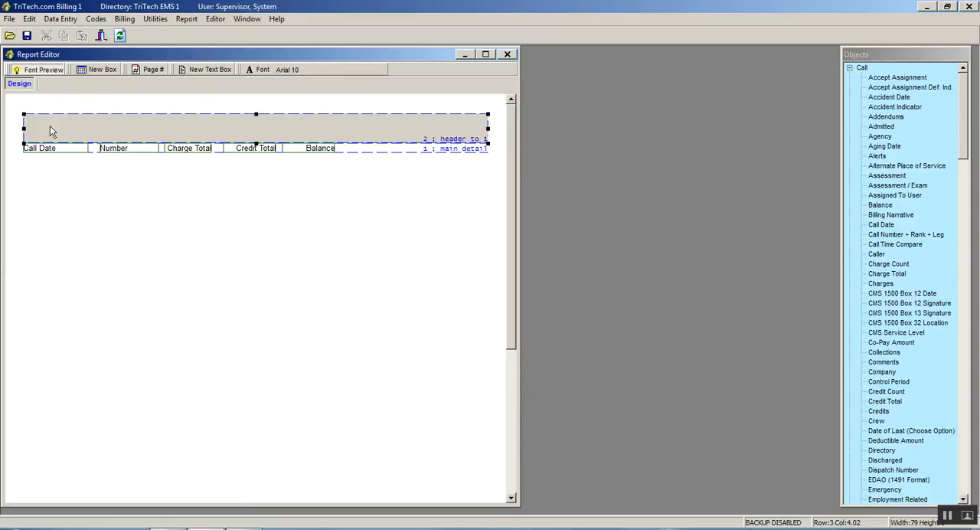
right_click(52, 126)
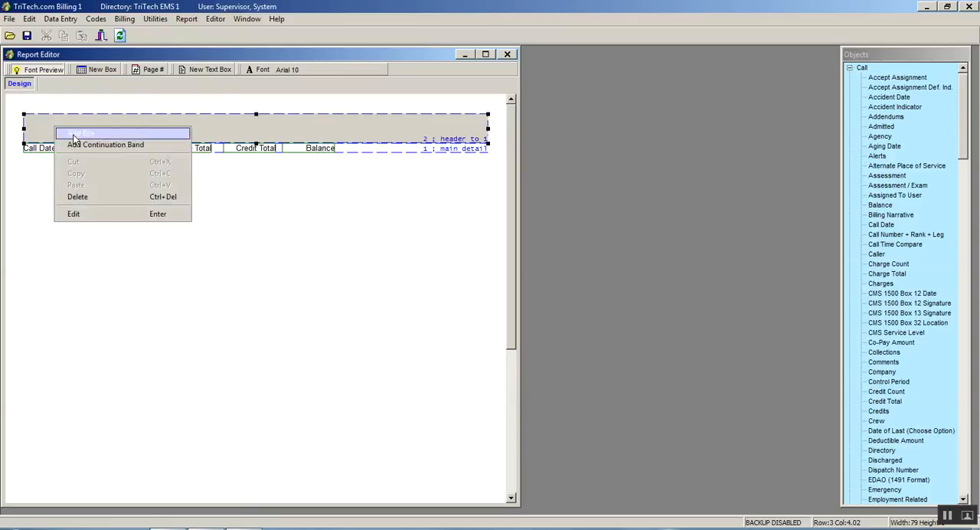
- Create a header box with an Append literal 'Call Date' instruction
click(73, 214)
text(Header)
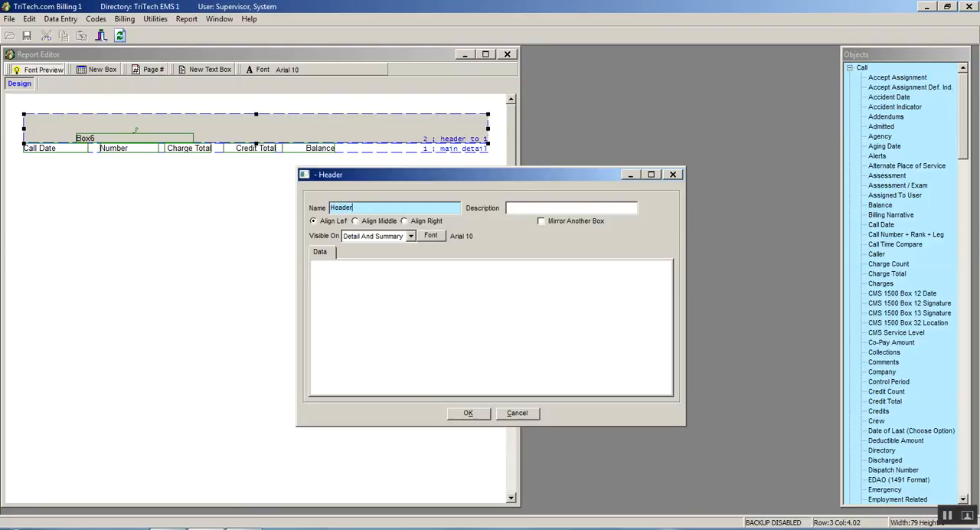
click(569, 208)
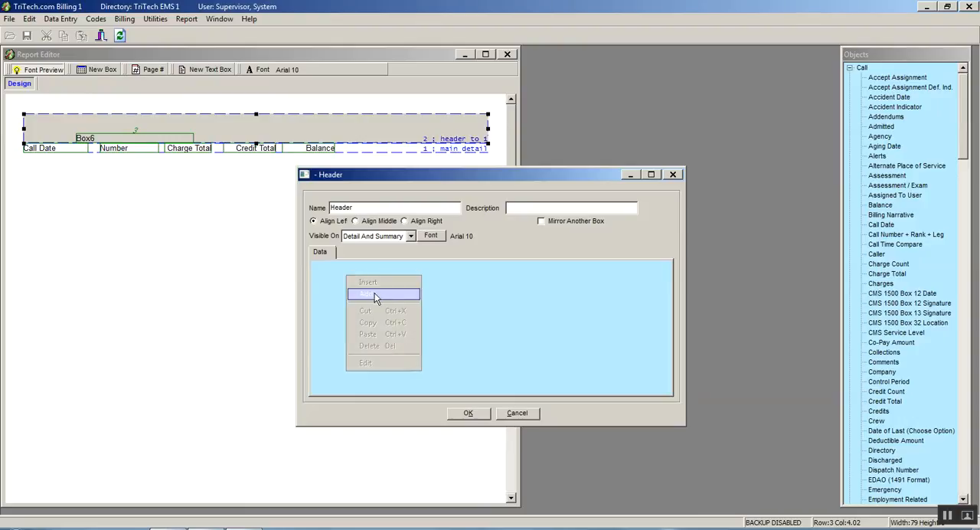
click(367, 282)
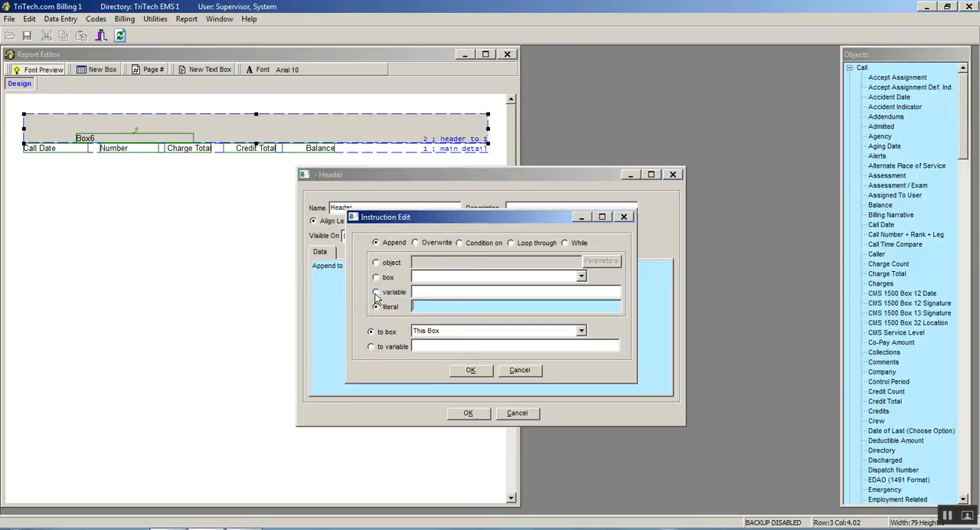
text(CallD)
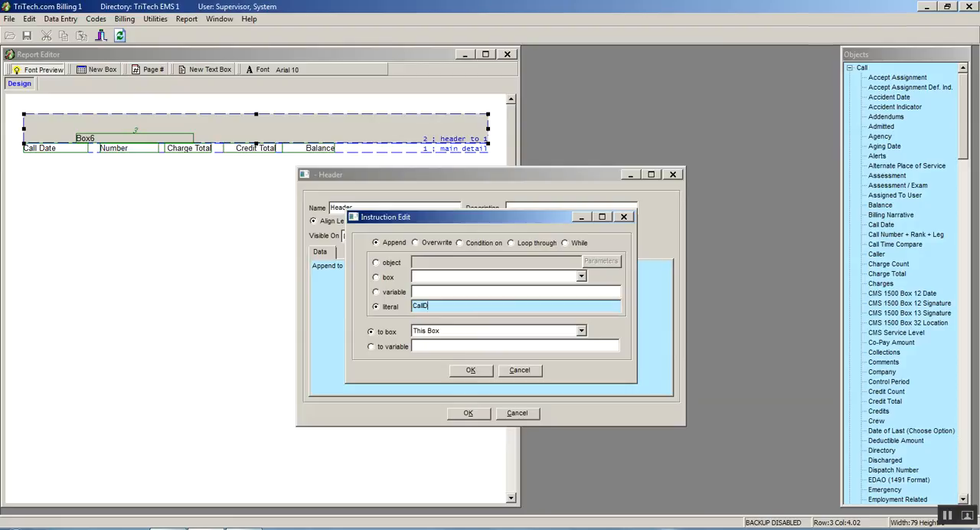
key(Backspace)
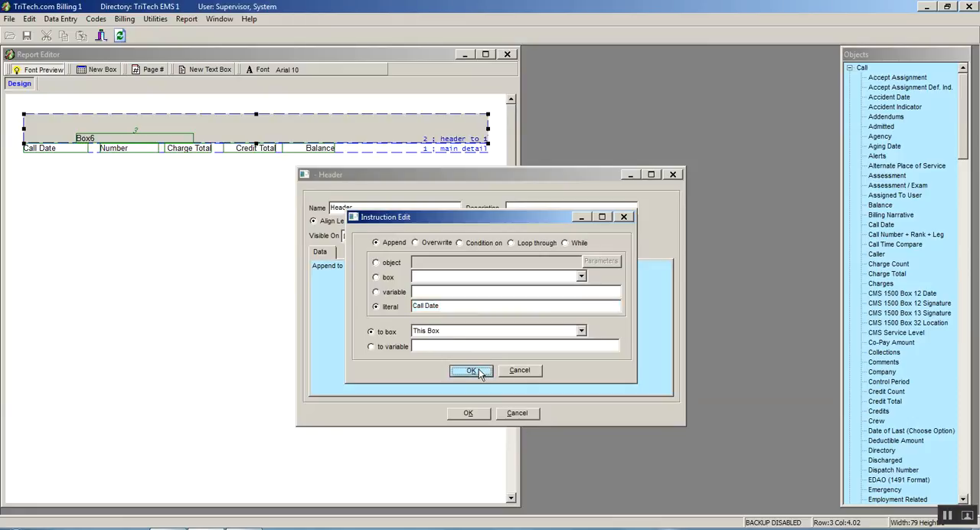
click(472, 371)
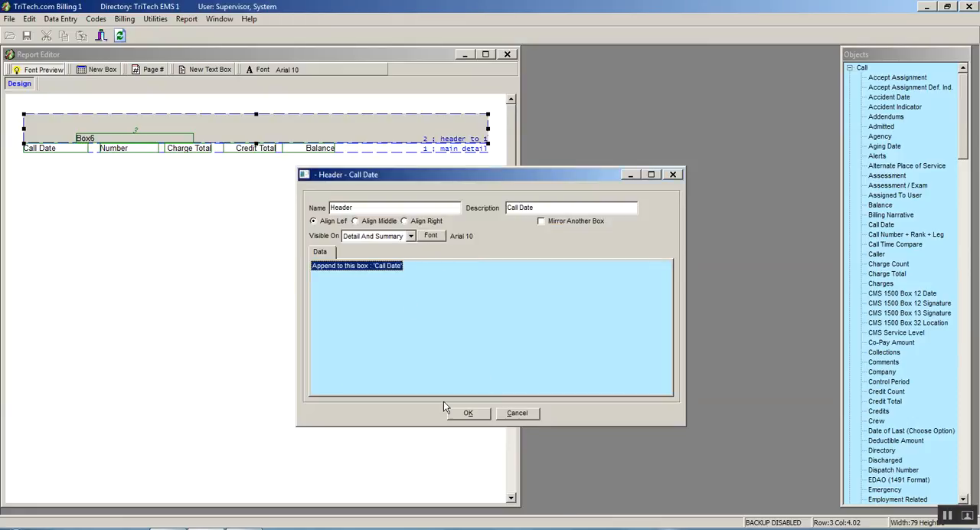
click(469, 414)
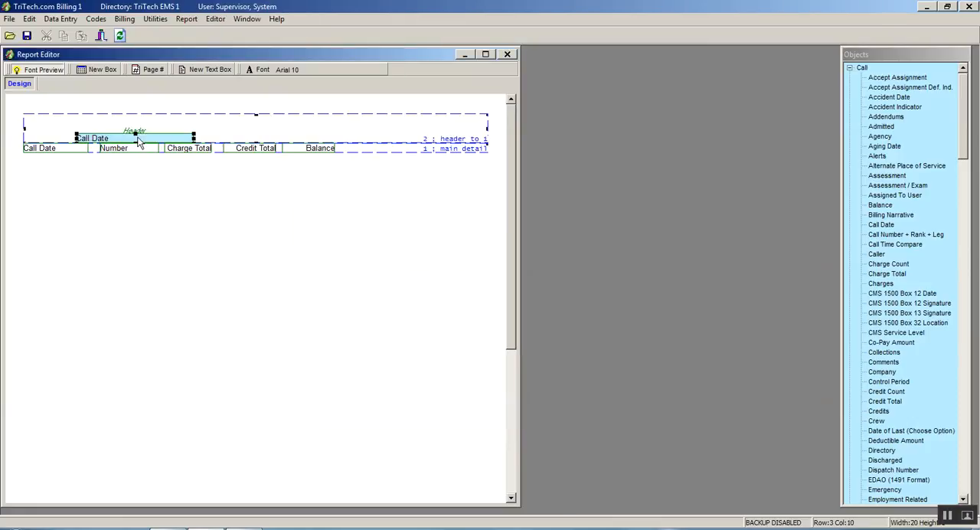
- Drag the Call Date header box left so it sits above the Call Date column
drag(135, 138, 79, 128)
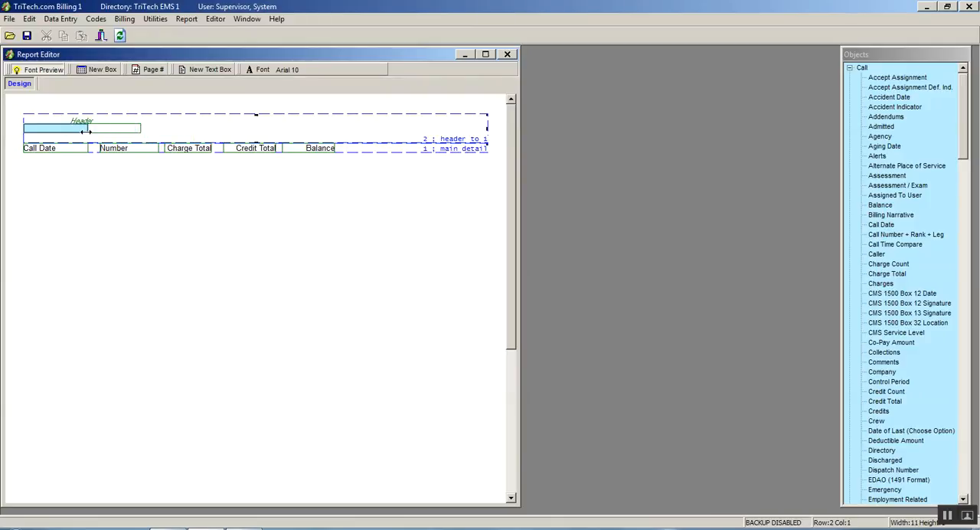
click(55, 129)
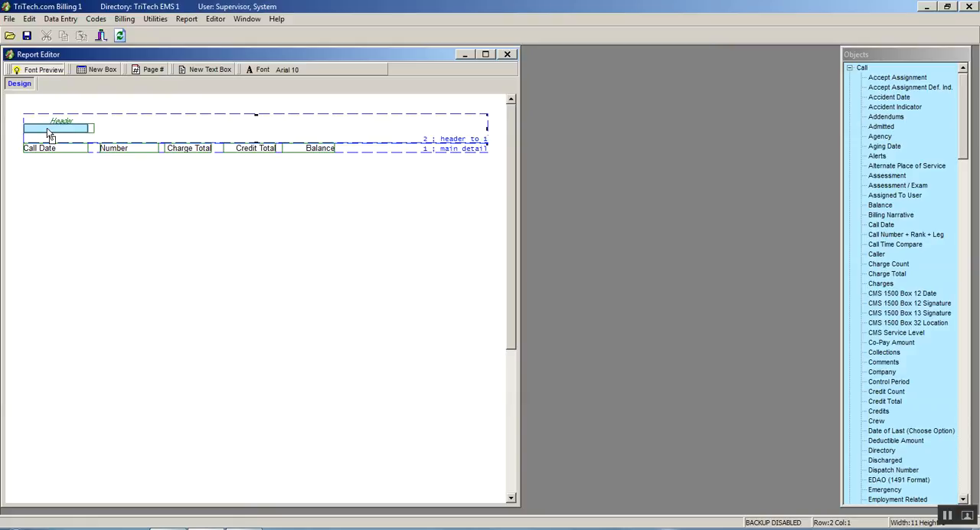
- Create a Header box with an Append literal 'Call Number' instruction beside Call Date
right_click(58, 129)
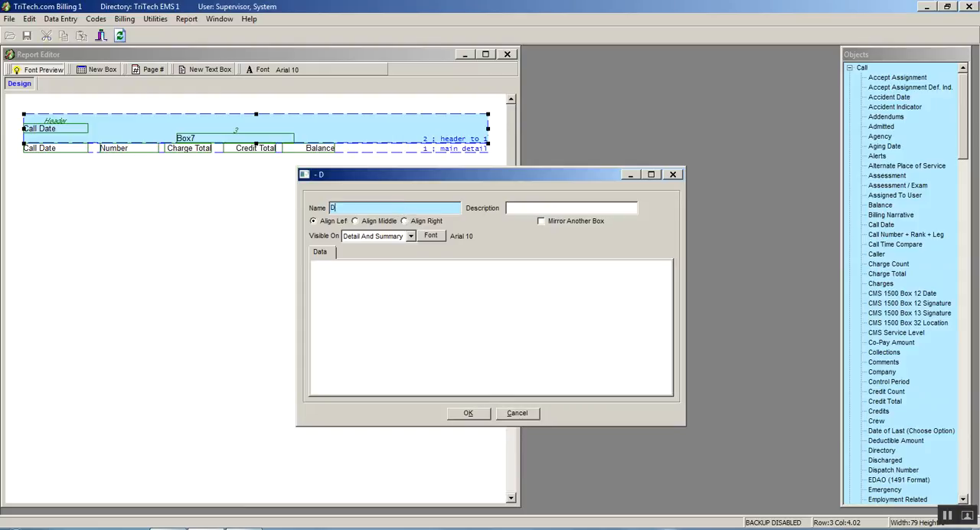
text(Header)
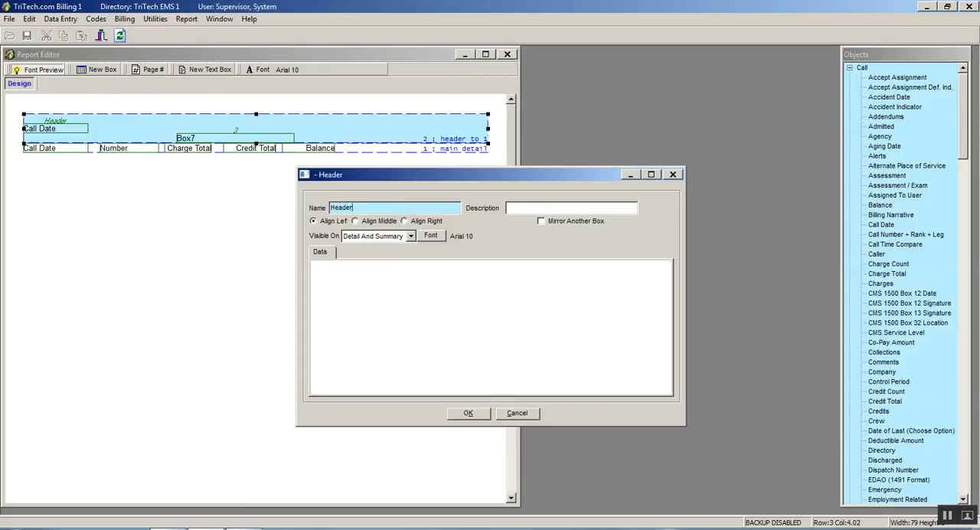
right_click(343, 314)
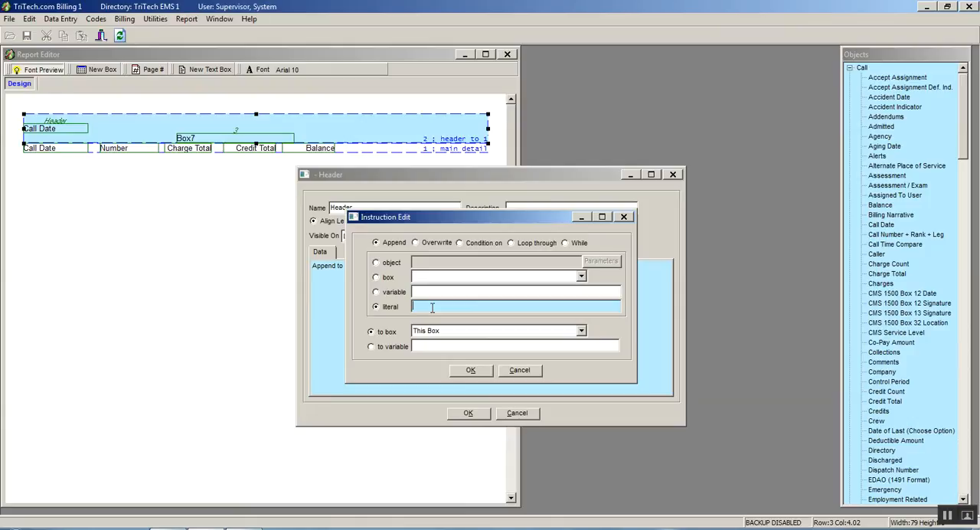
text(Call Number)
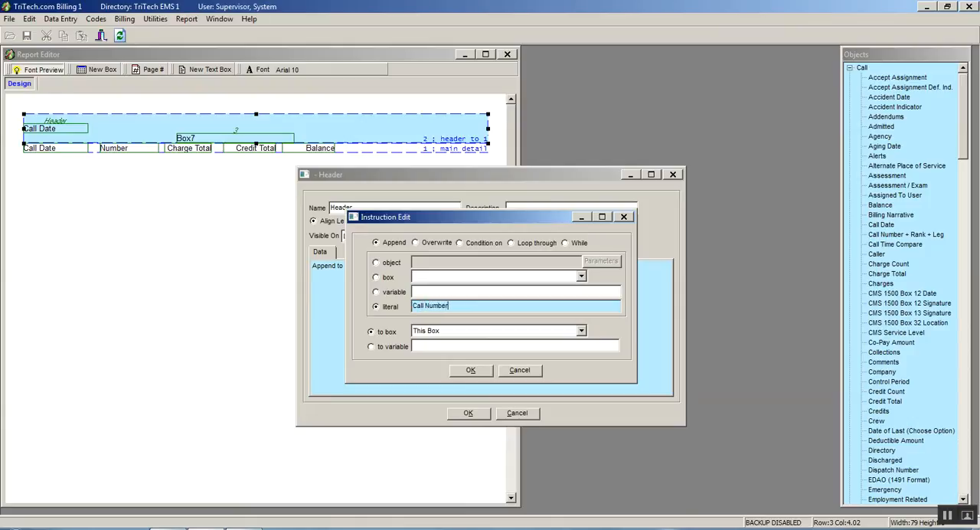
click(470, 370)
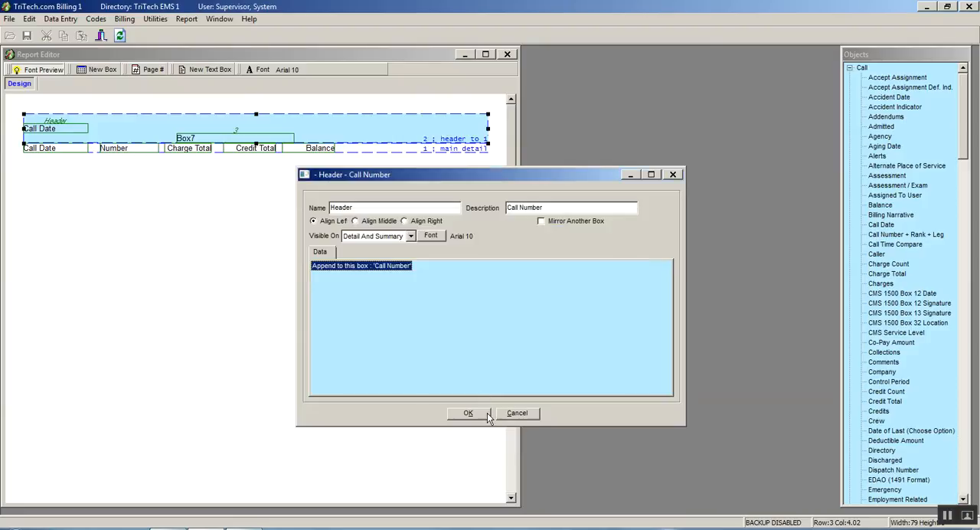
click(469, 413)
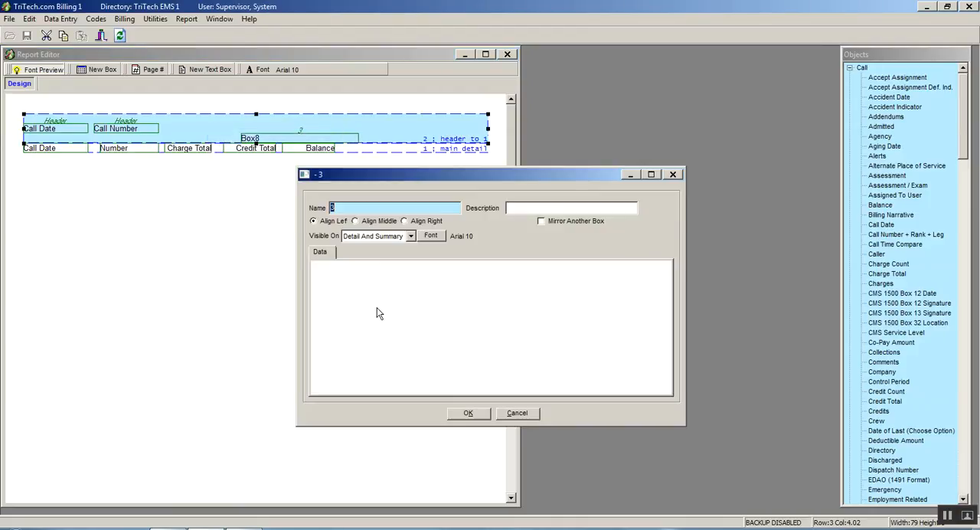
mouse_move(383, 243)
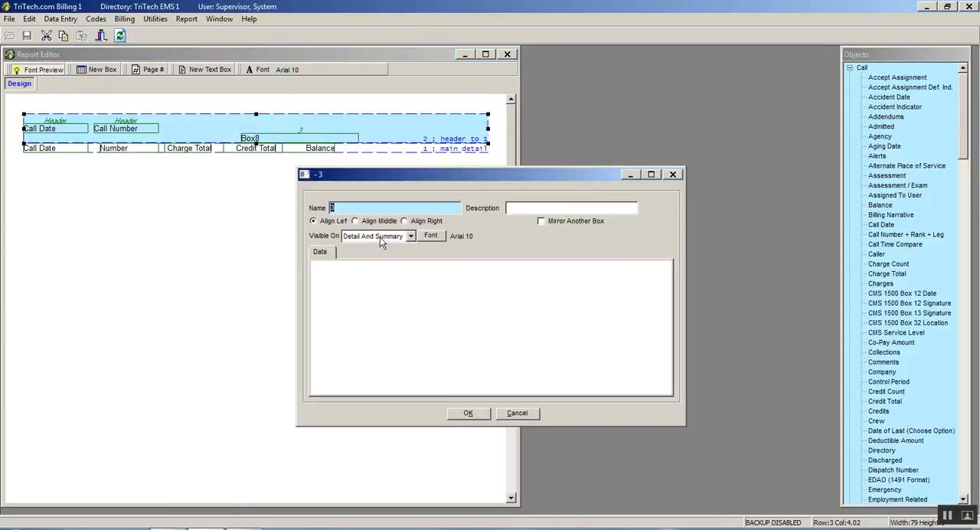
- Create a Header box with literal 'Total Charges' and place it beside Call Number
text(Header)
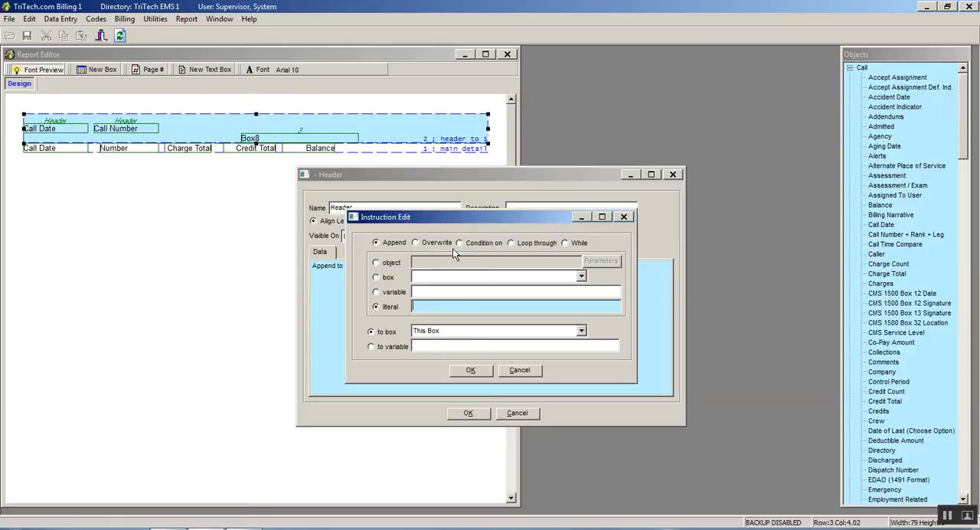
text(Total Charges)
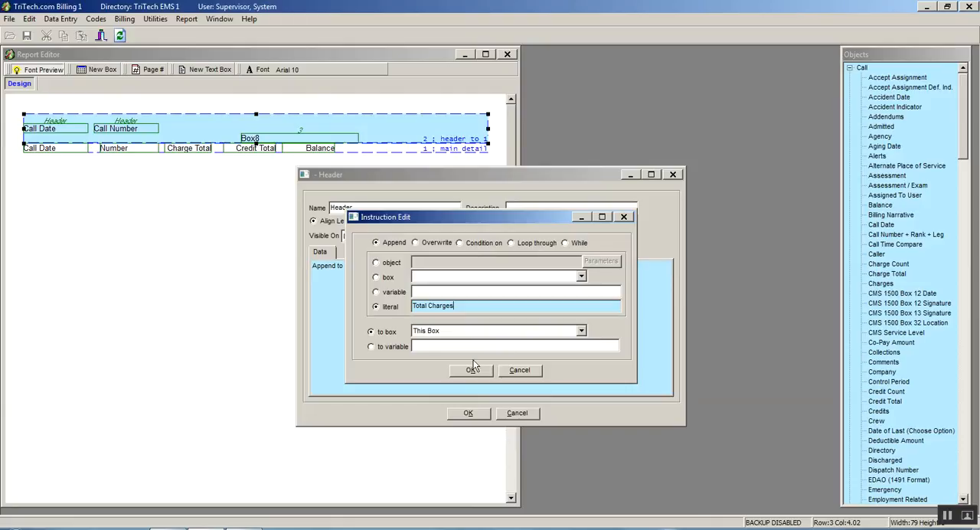
click(472, 370)
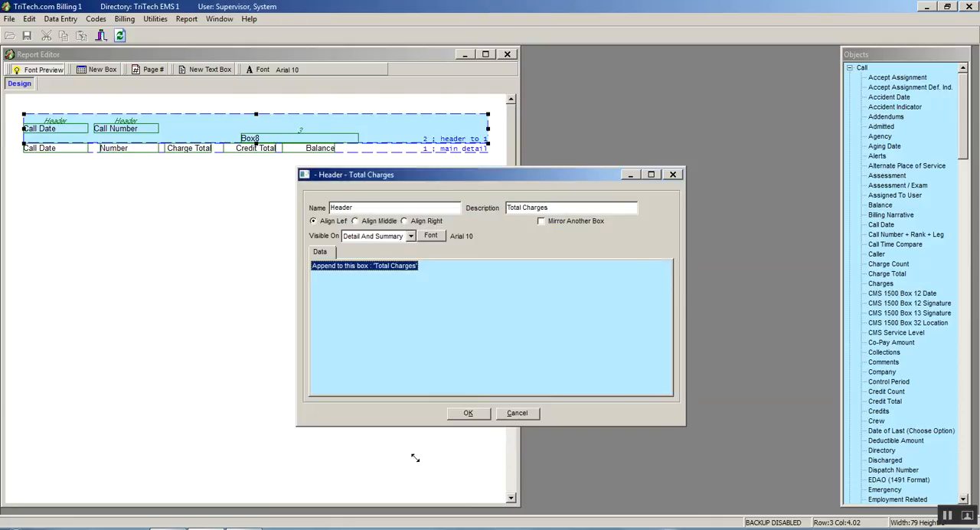
click(468, 413)
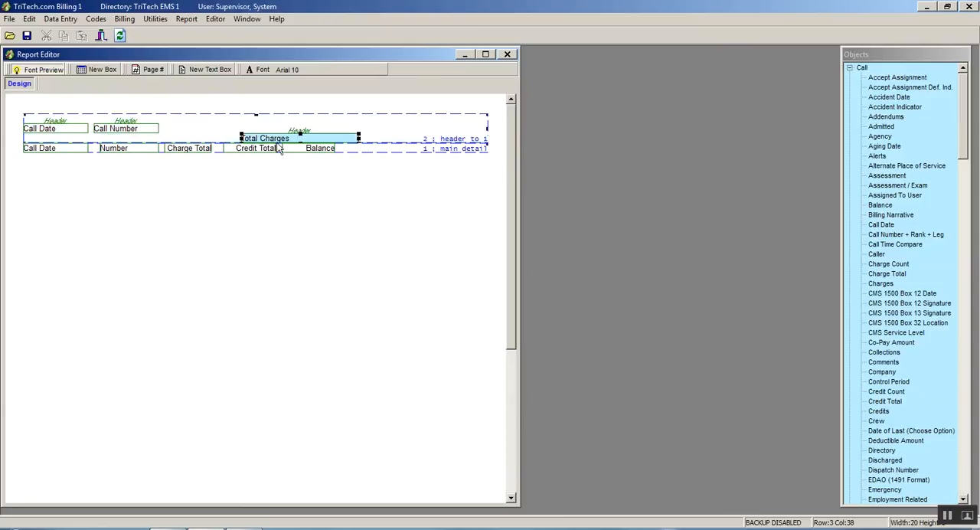
drag(275, 138, 222, 129)
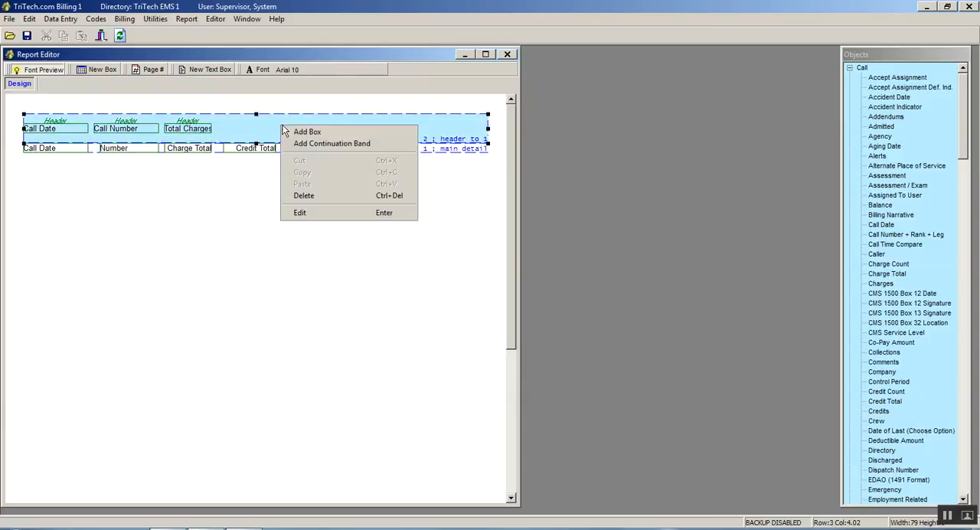
- Create a Header box with literal 'Total Credits' and resize it beside Total Charges
click(307, 131)
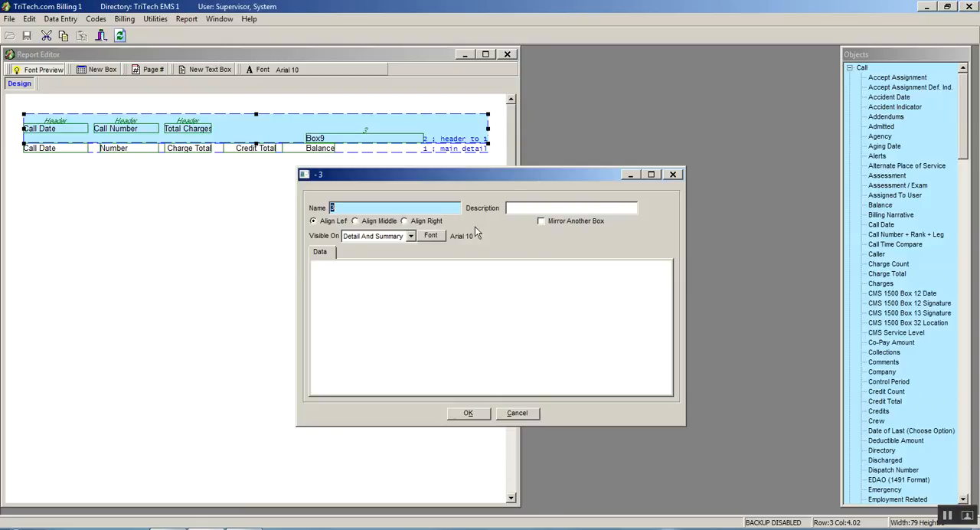
text(Header)
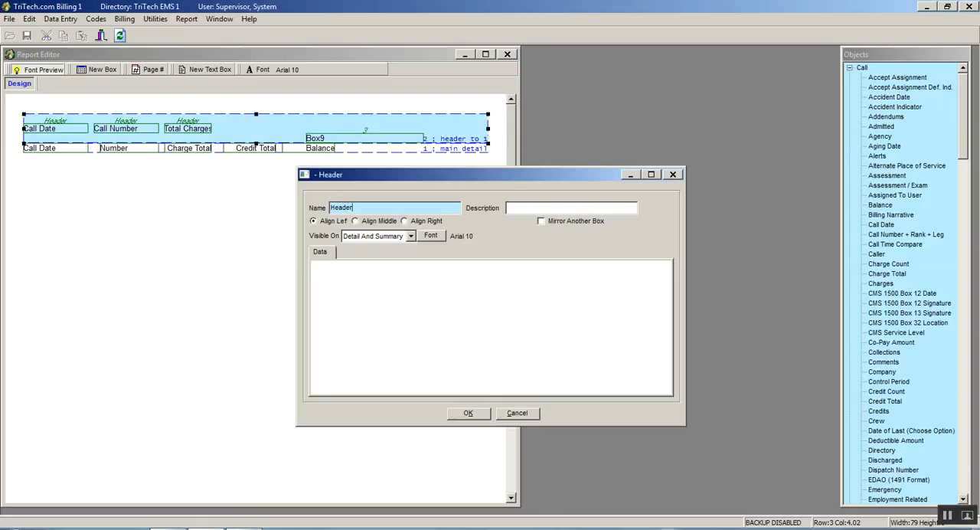
right_click(490, 329)
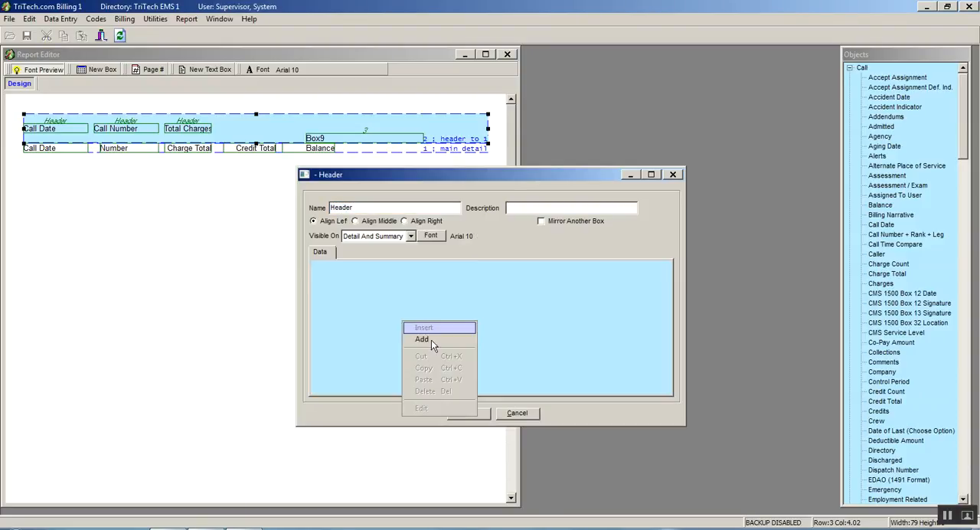
click(423, 340)
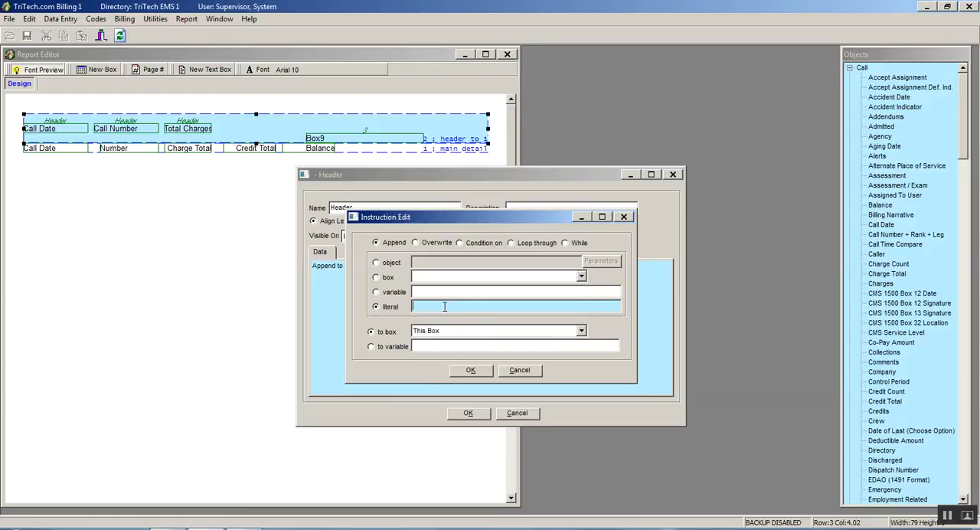
text(Cred)
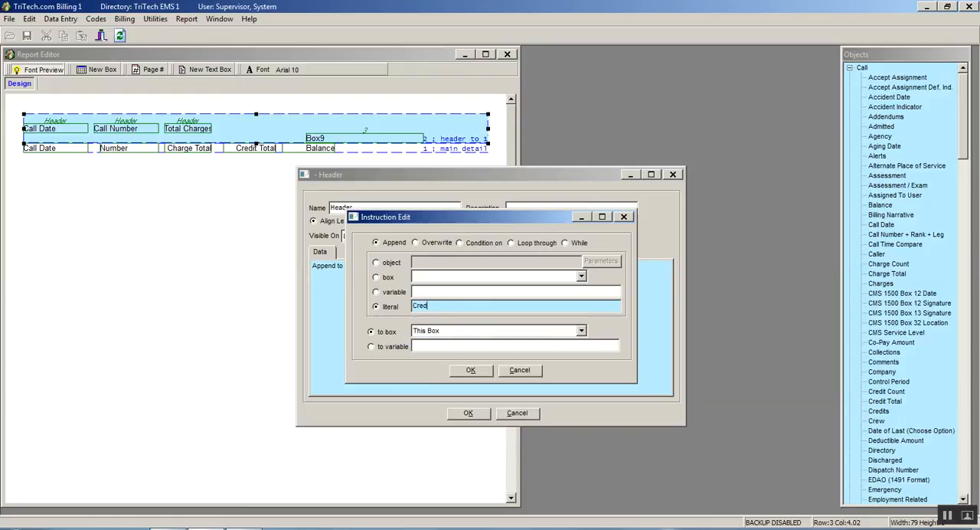
text(it)
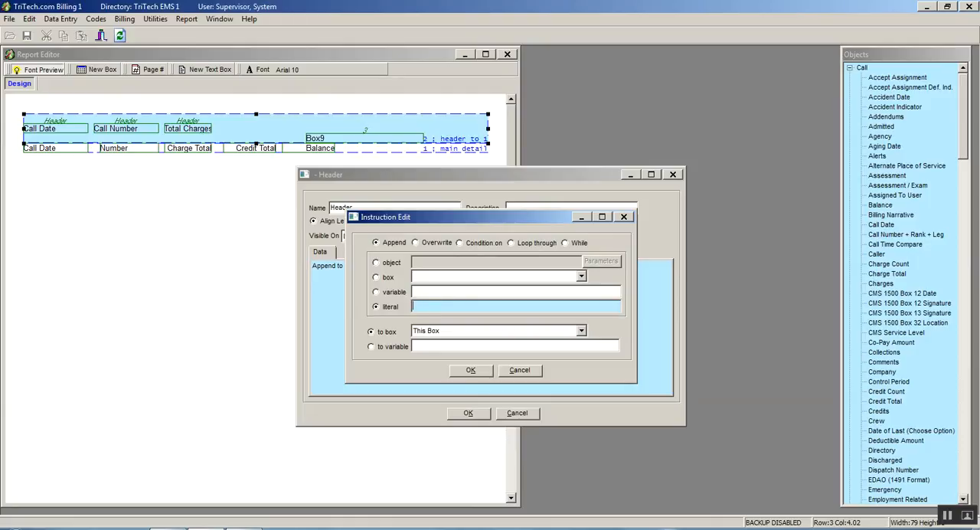
text(Total Credts)
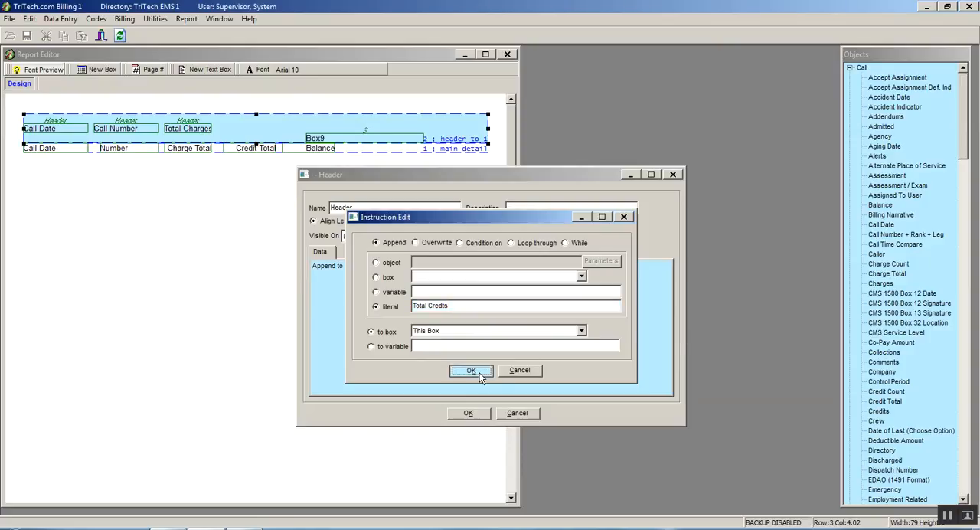
click(472, 370)
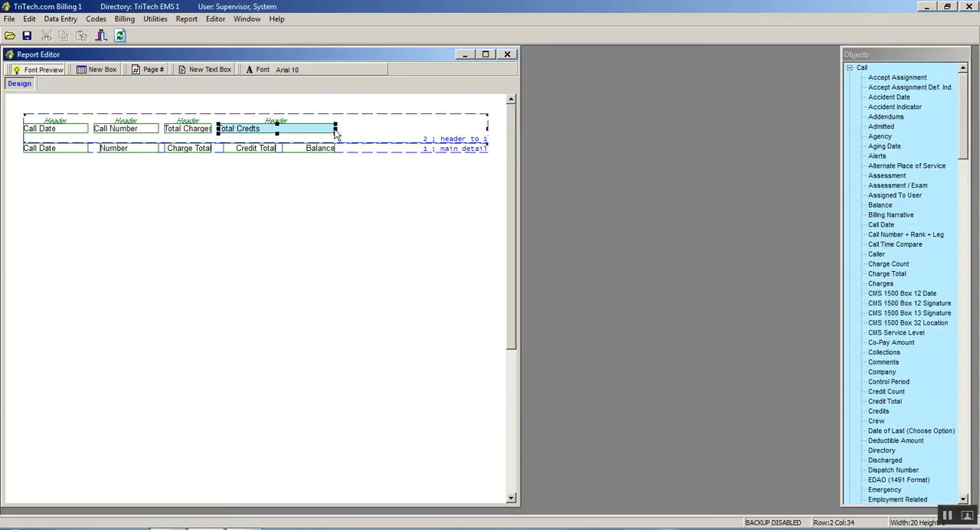
drag(333, 128, 275, 128)
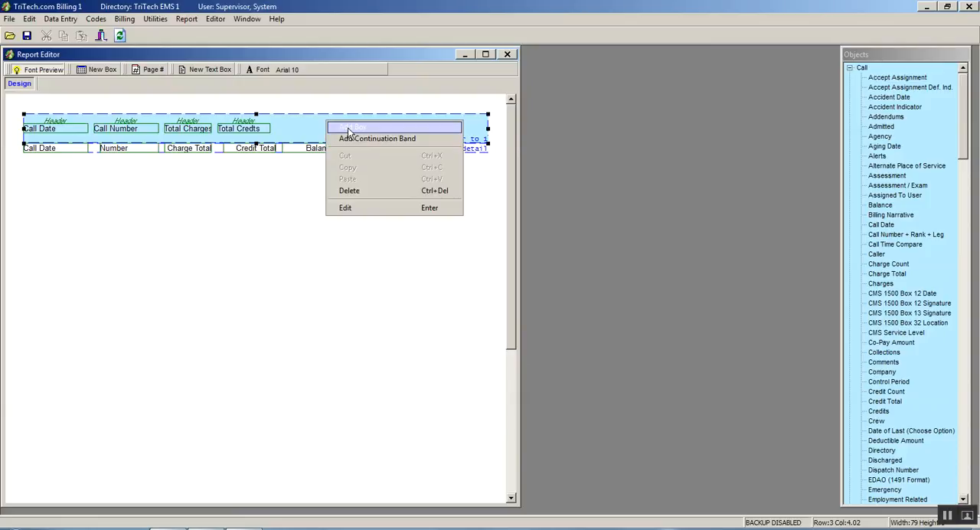
- Create a Header box with literal 'Balance', moved and shrunk to sit after Total Credits
click(346, 209)
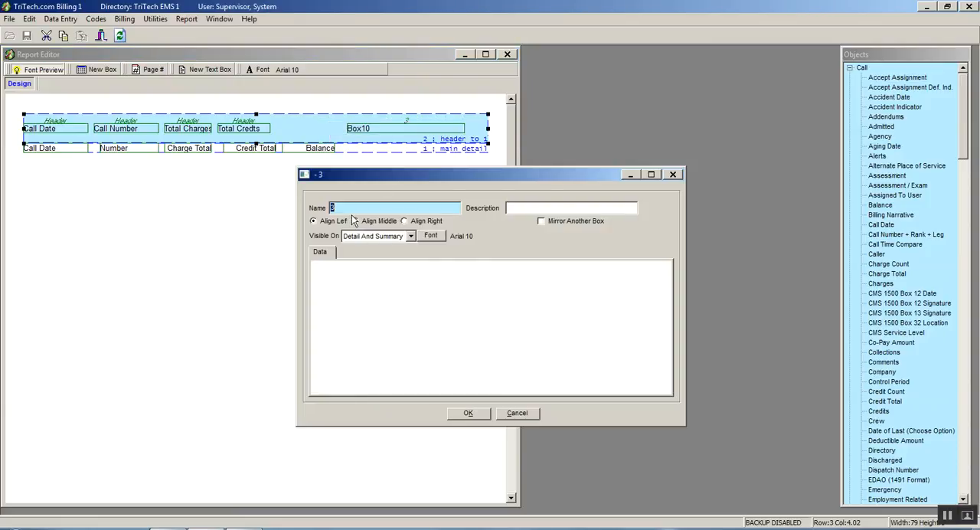
text(Heade)
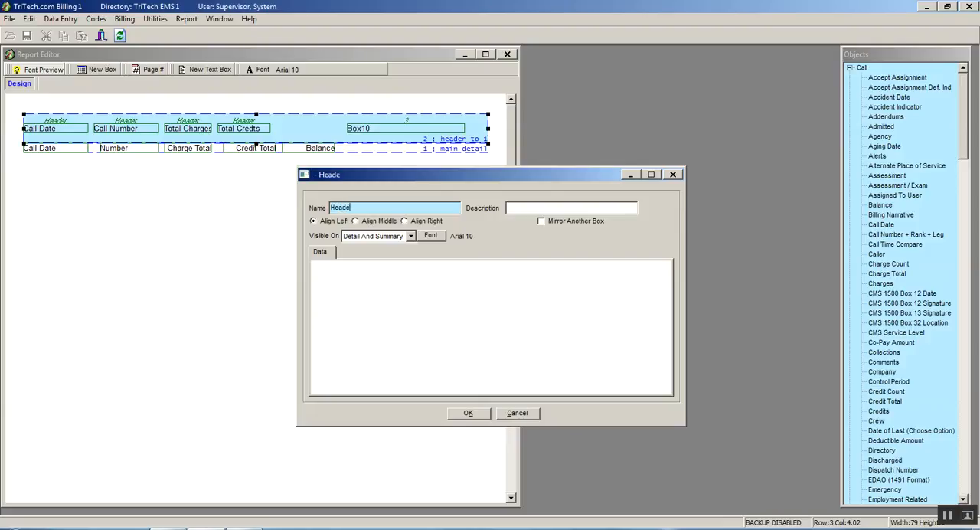
right_click(406, 329)
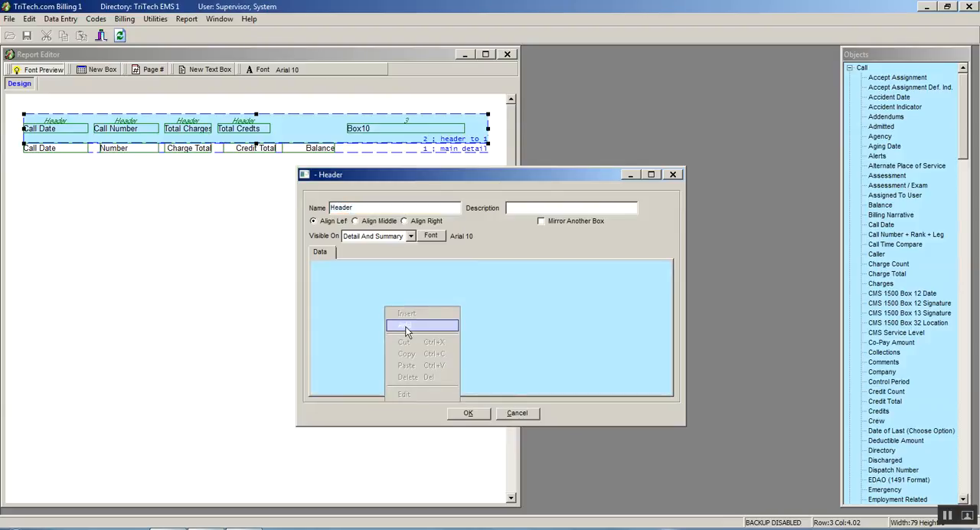
click(422, 323)
text(Balance)
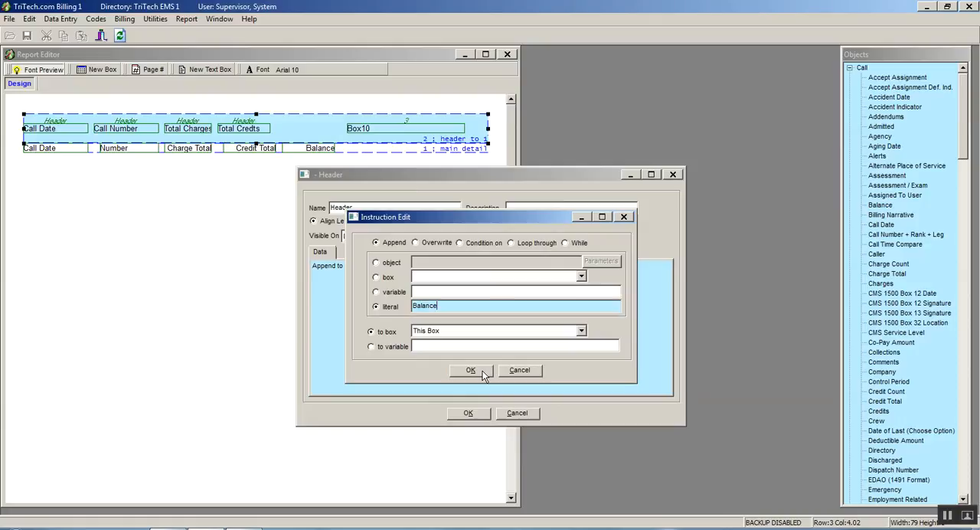
click(470, 371)
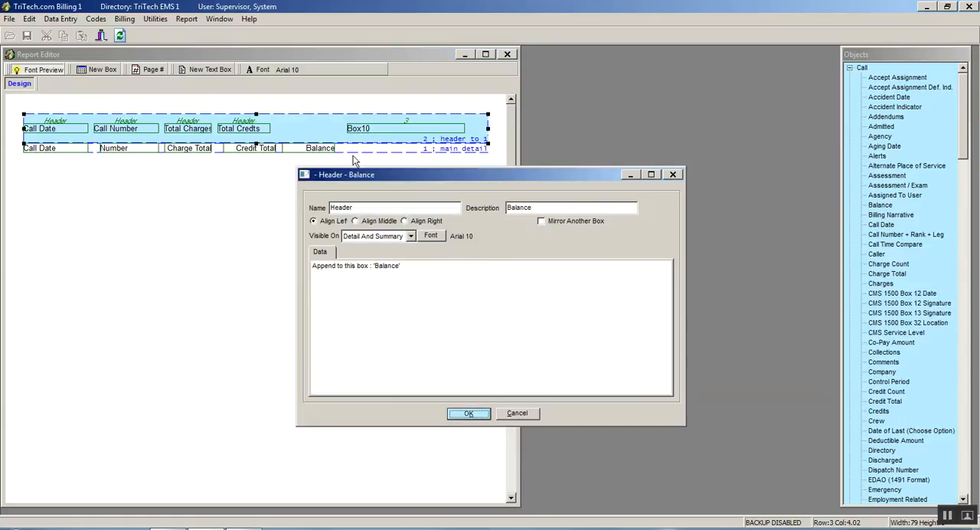
click(469, 414)
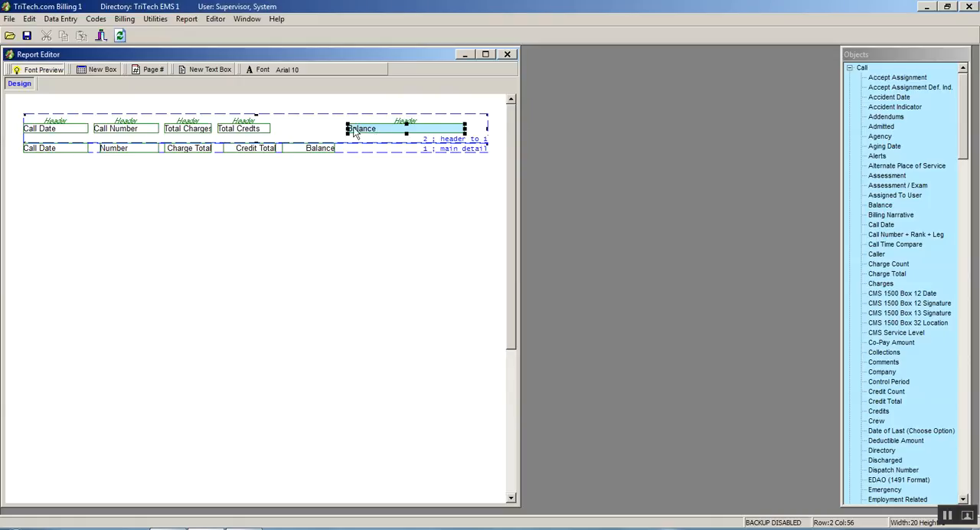
drag(405, 128, 340, 128)
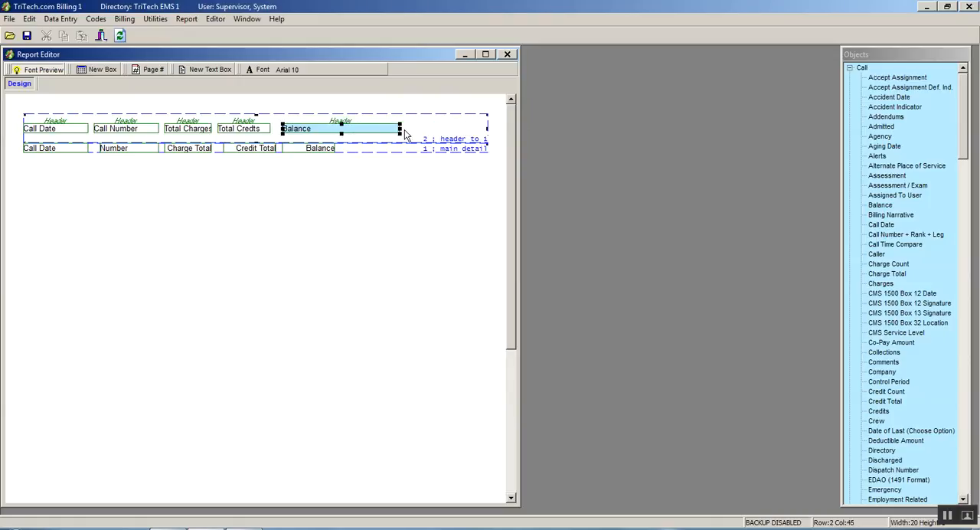
drag(401, 129, 340, 129)
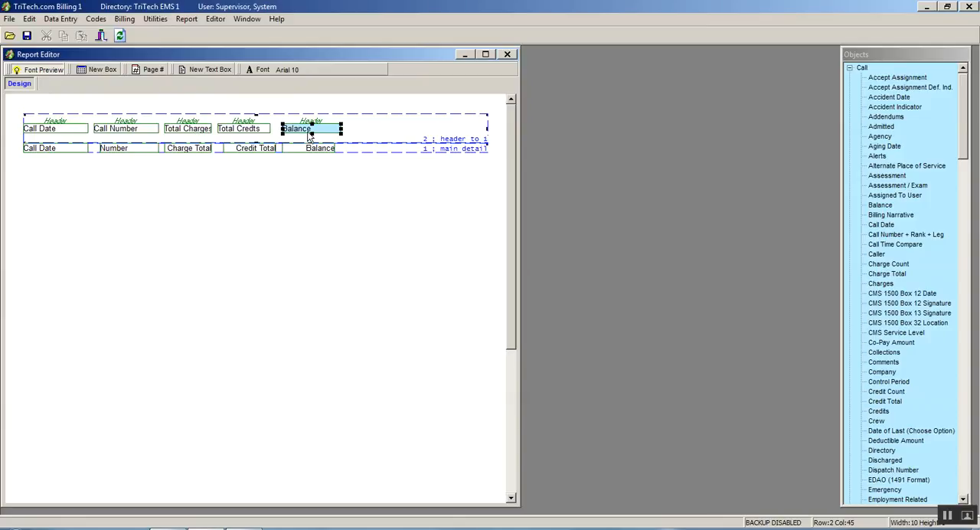
mouse_move(309, 136)
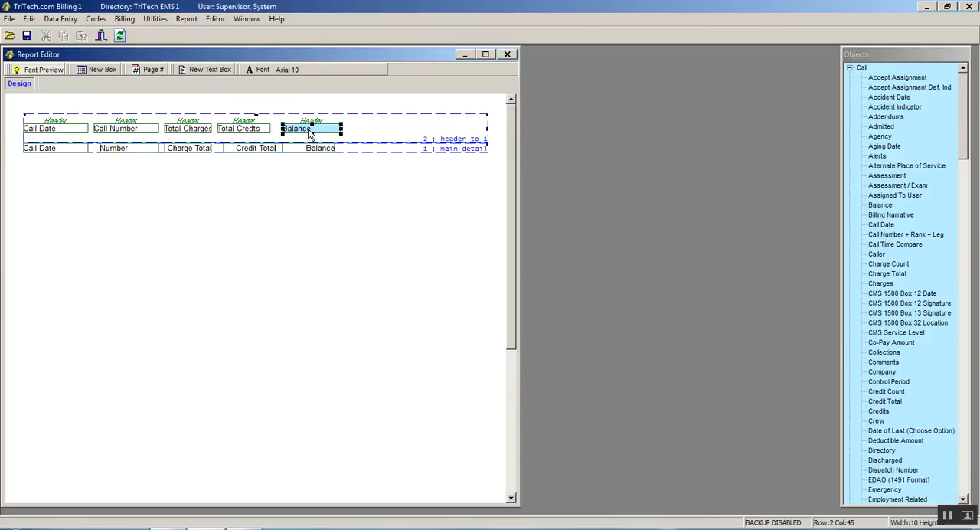
- Set the Balance, Total Credits and Total Charges headings to Align Right
double_click(309, 129)
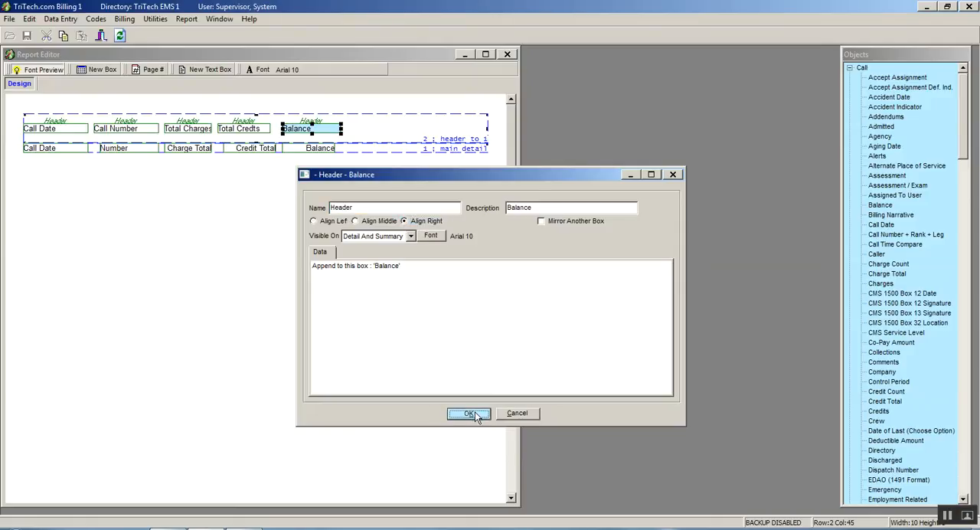
click(468, 414)
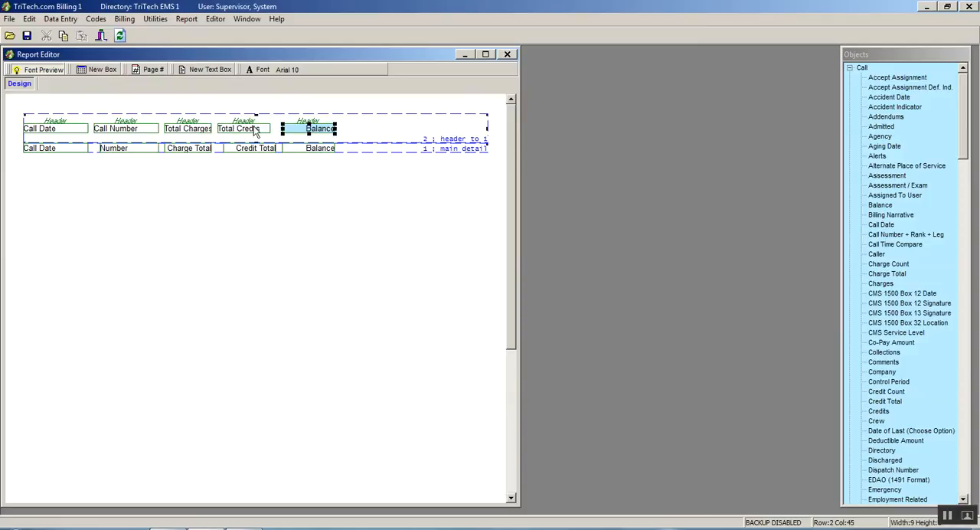
double_click(239, 128)
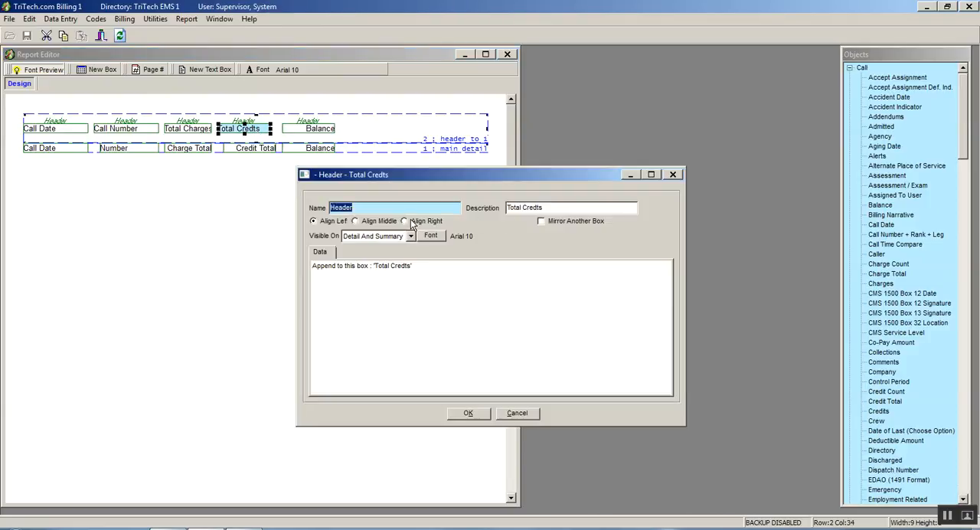
click(469, 413)
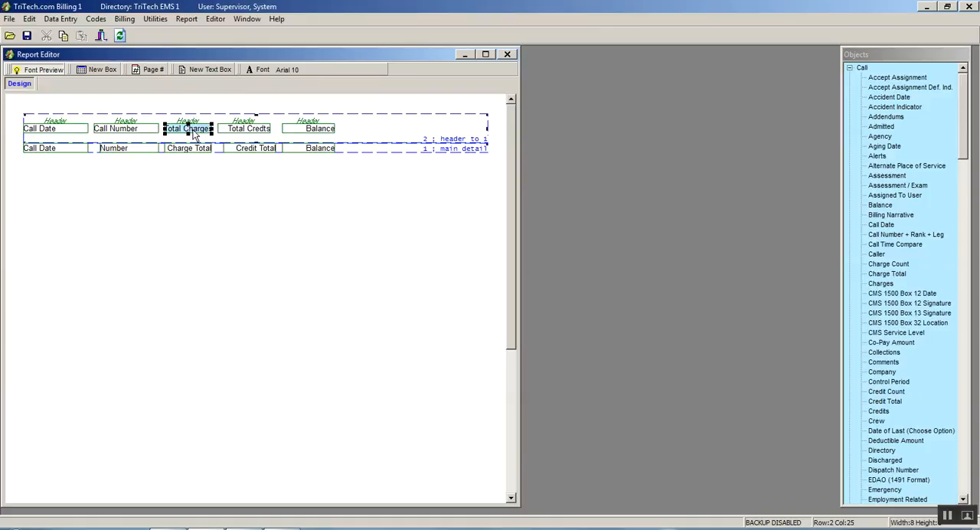
double_click(187, 128)
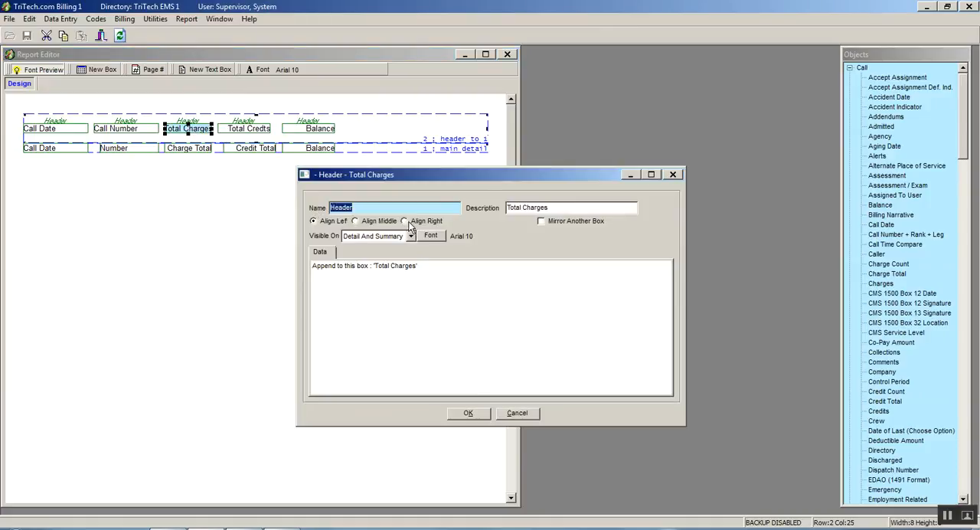
click(404, 220)
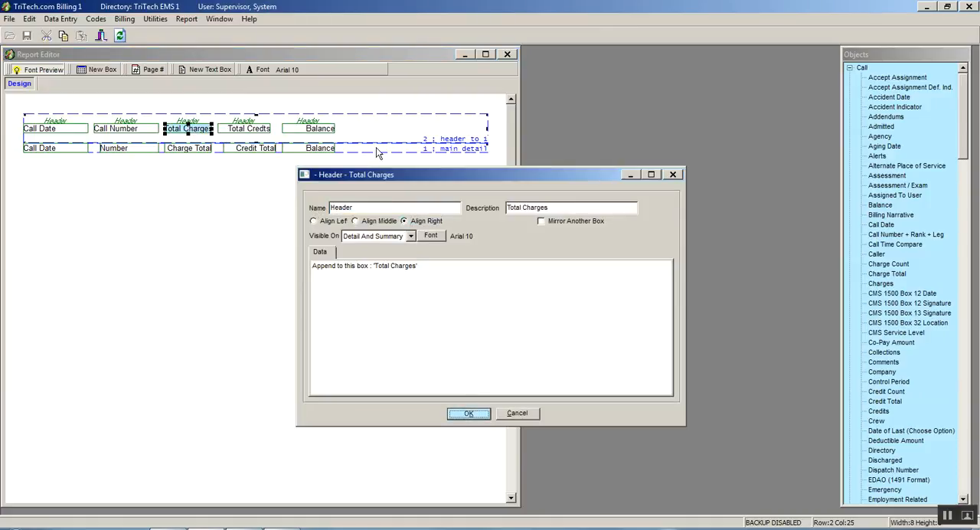
click(469, 413)
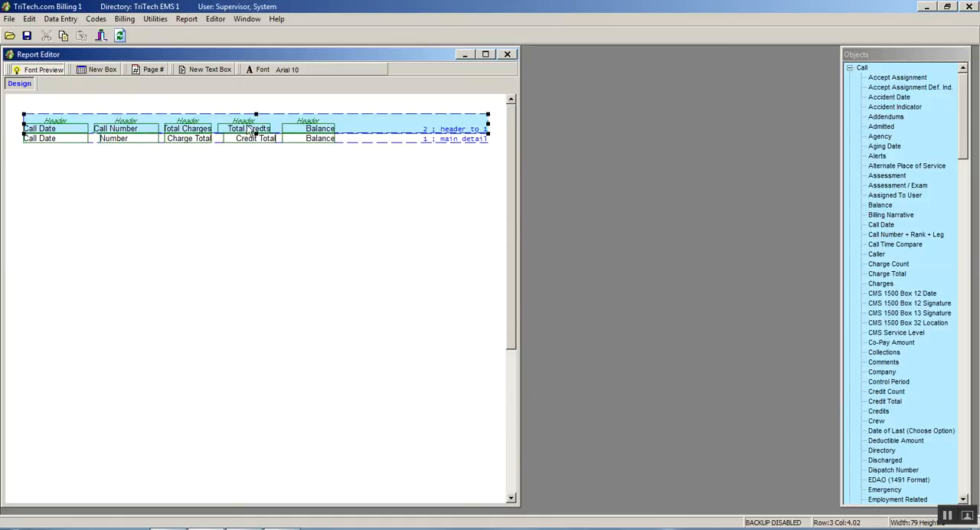
- Nudge the Total Credits and Call Number headings into line above their columns
click(249, 129)
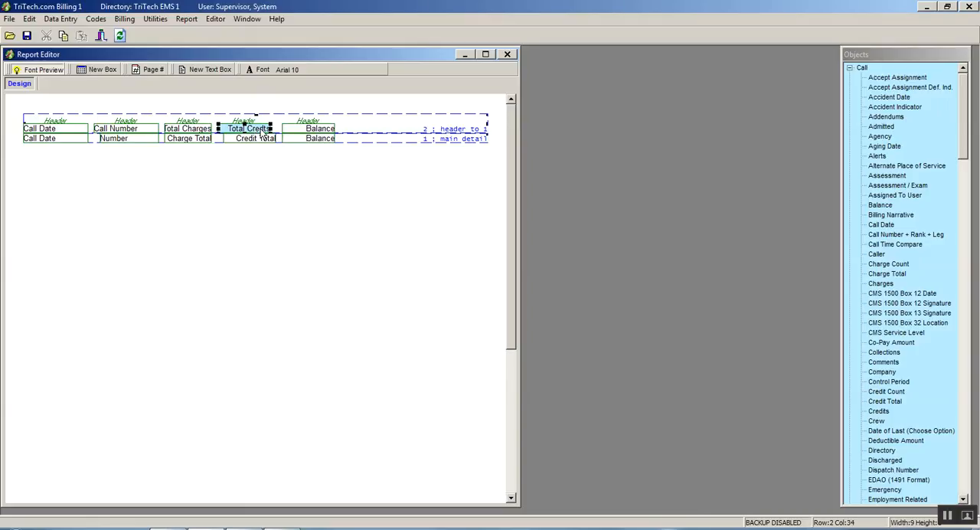
mouse_move(272, 138)
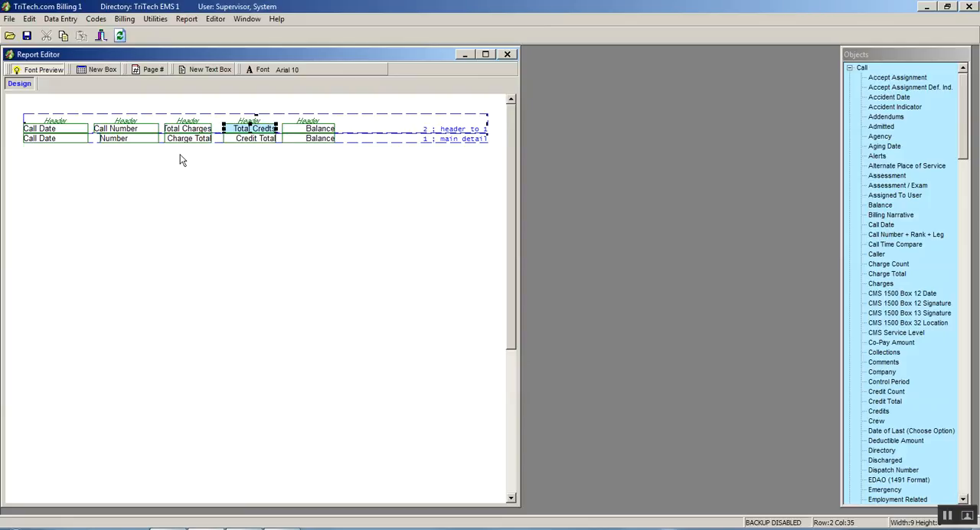
mouse_move(398, 129)
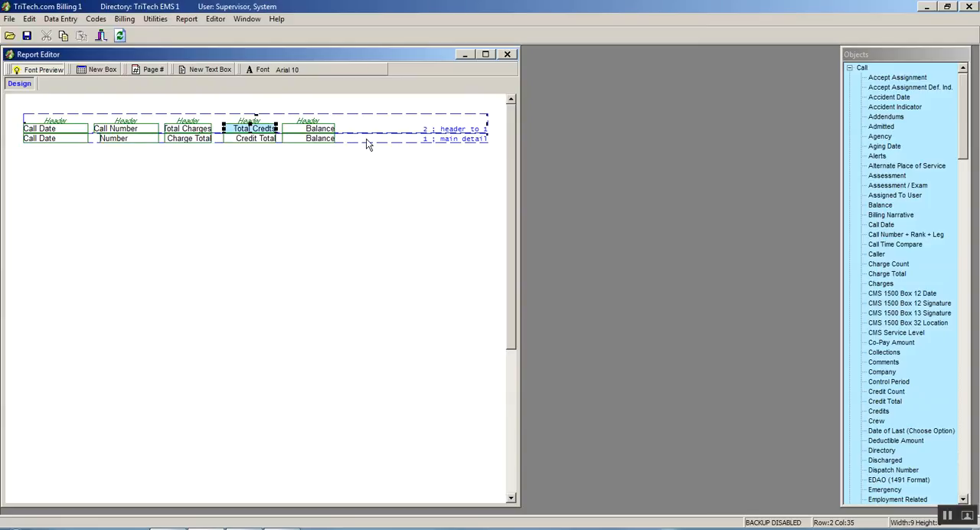
click(115, 128)
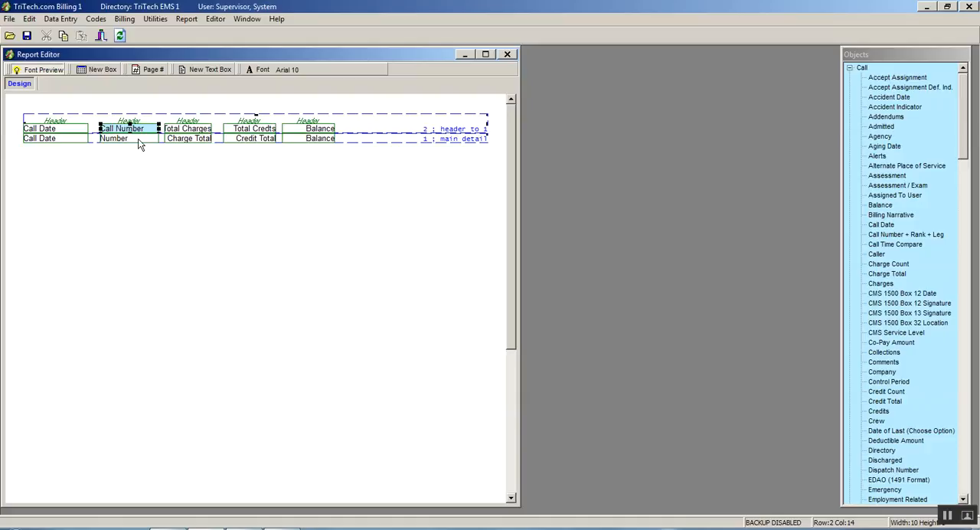
mouse_move(144, 143)
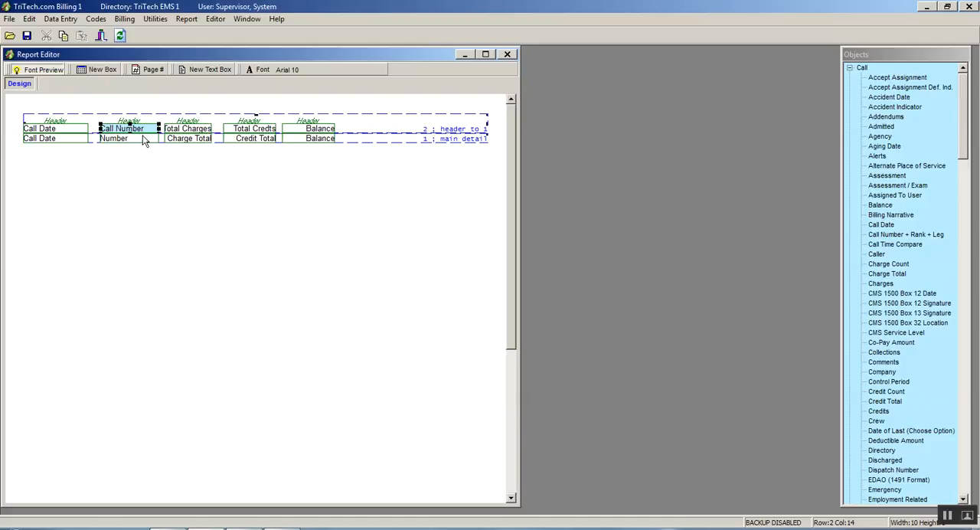
mouse_move(141, 144)
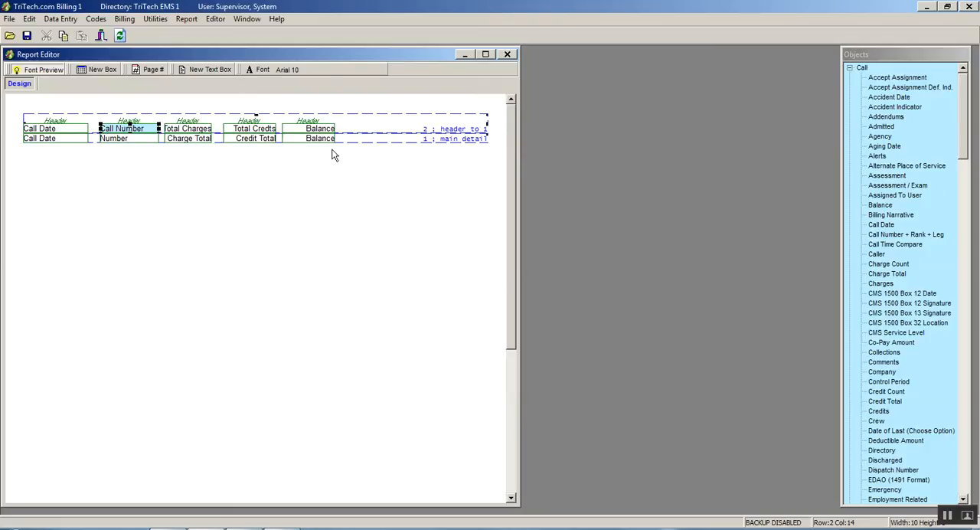
mouse_move(279, 147)
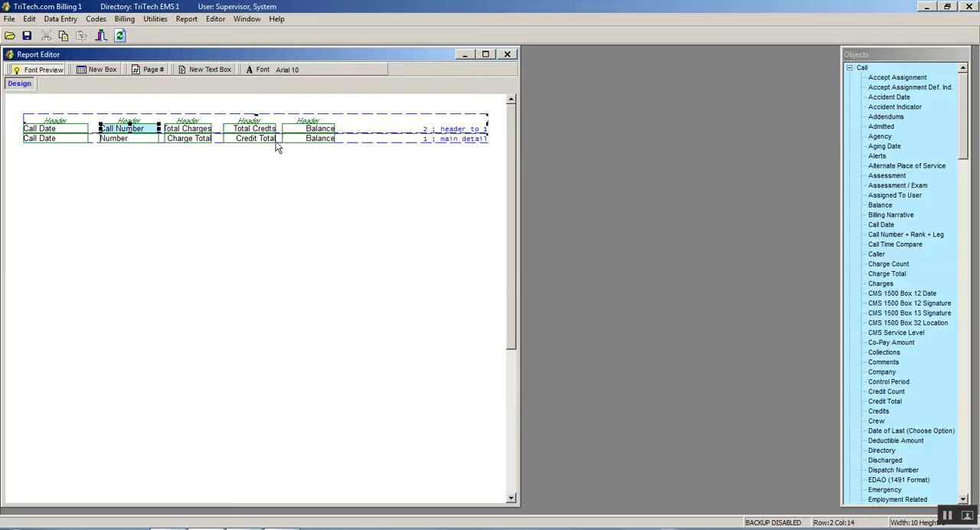
mouse_move(365, 143)
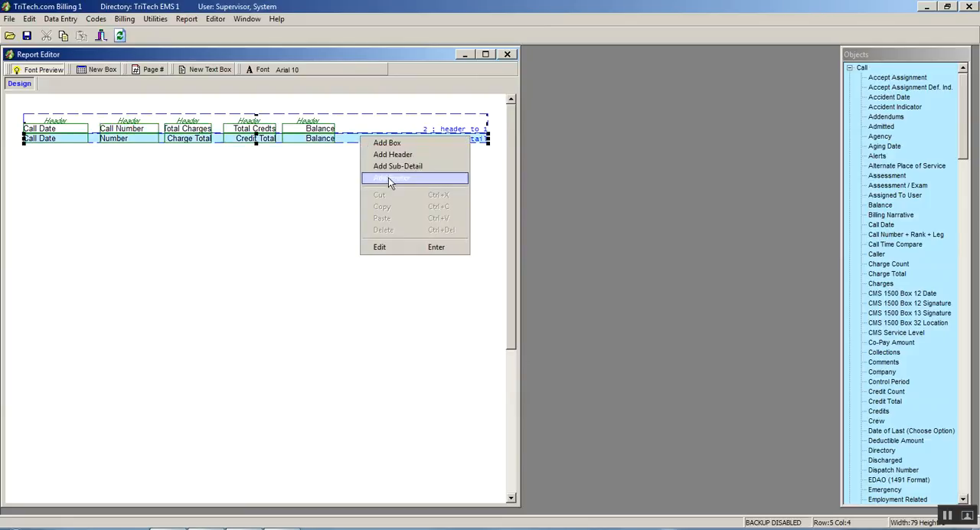
- Add a taller footer band and pick the Total object from Misc to place in it
click(390, 177)
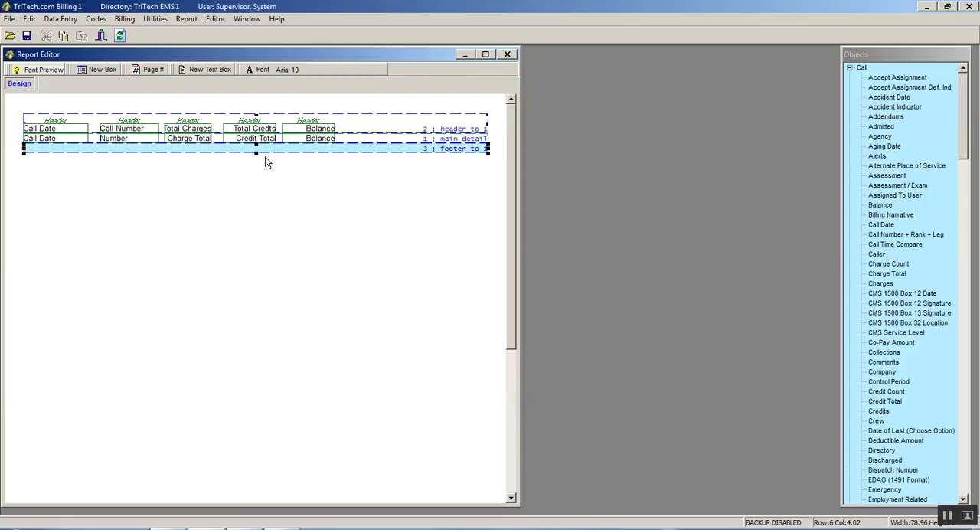
drag(257, 150, 257, 170)
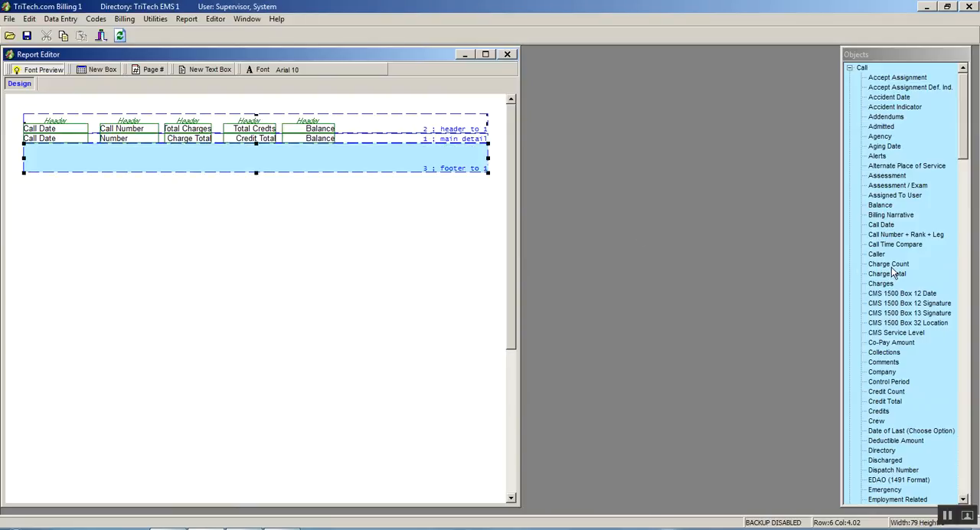
scroll(down, 3)
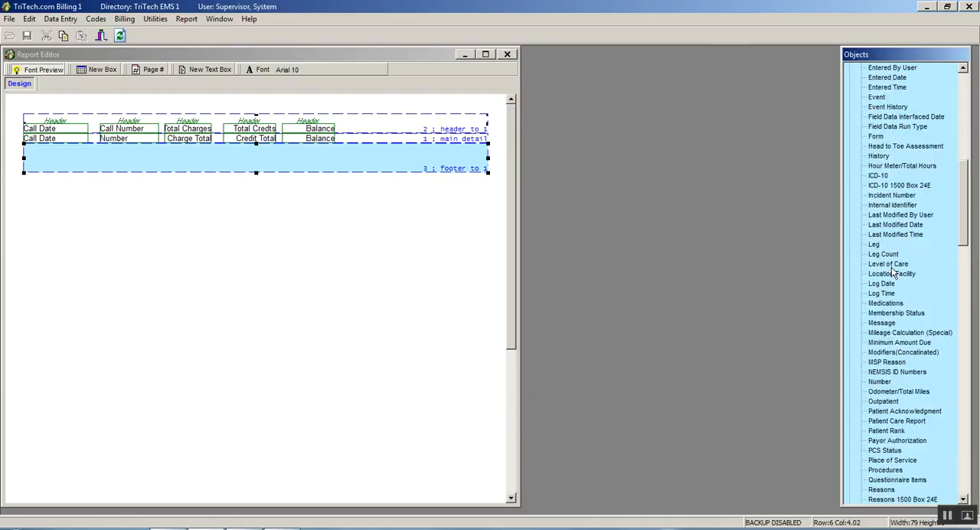
scroll(down, 3)
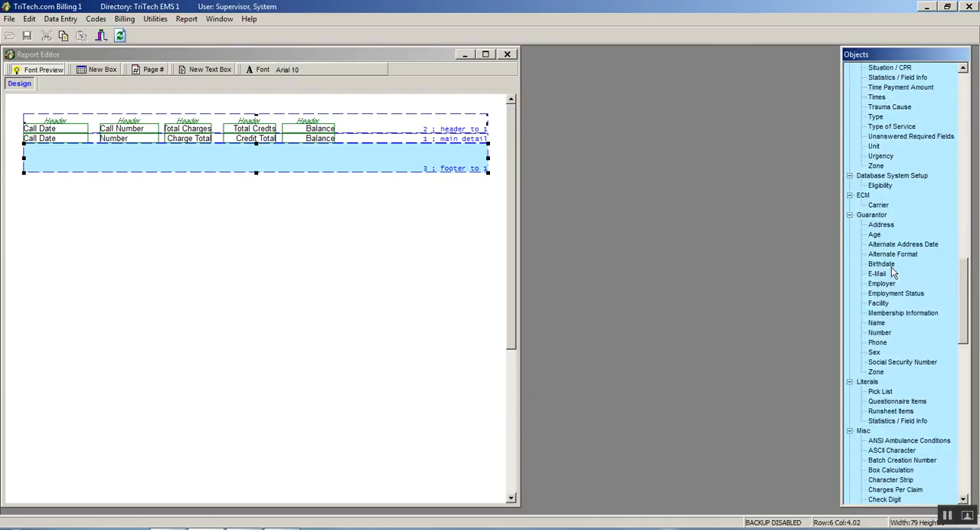
scroll(down, 3)
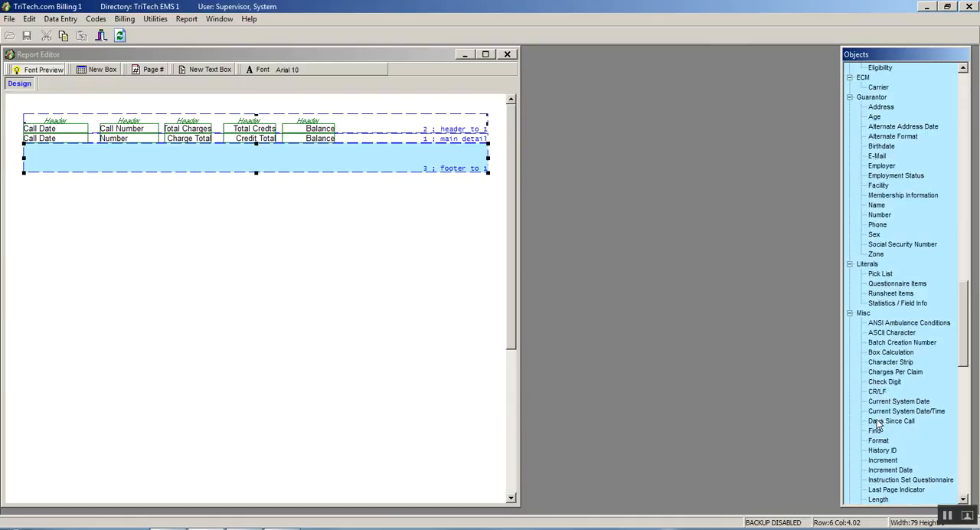
scroll(down, 3)
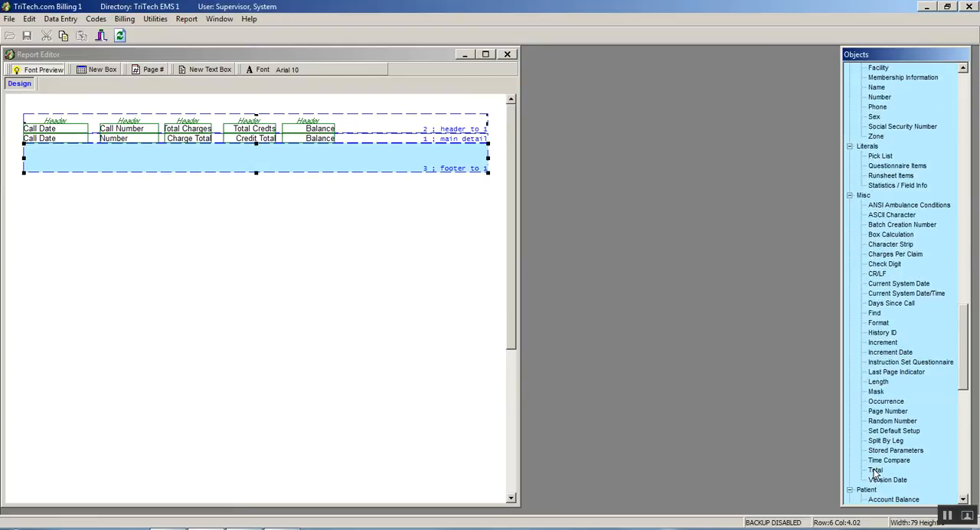
click(876, 469)
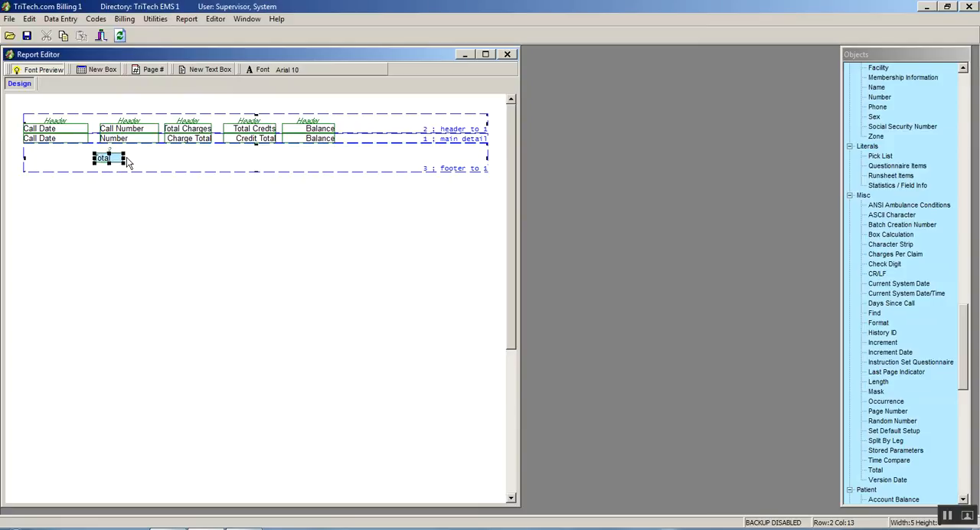
- Widen the Call Number footer total and set it to Count the 2 - Number field
drag(126, 158, 154, 157)
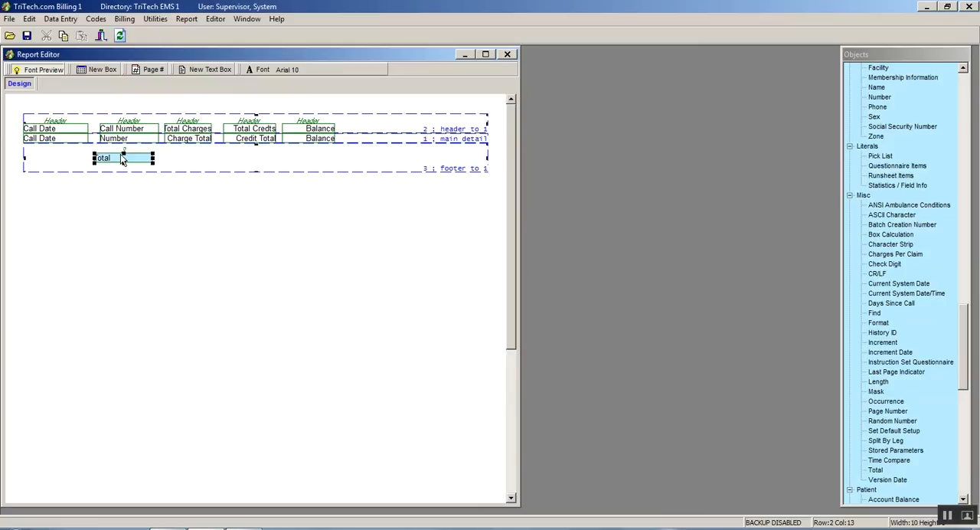
double_click(101, 158)
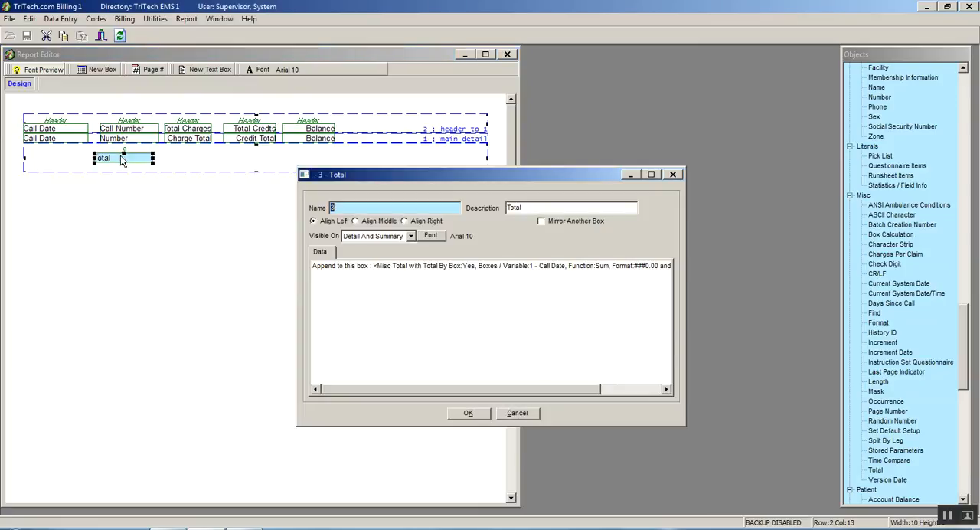
mouse_move(383, 276)
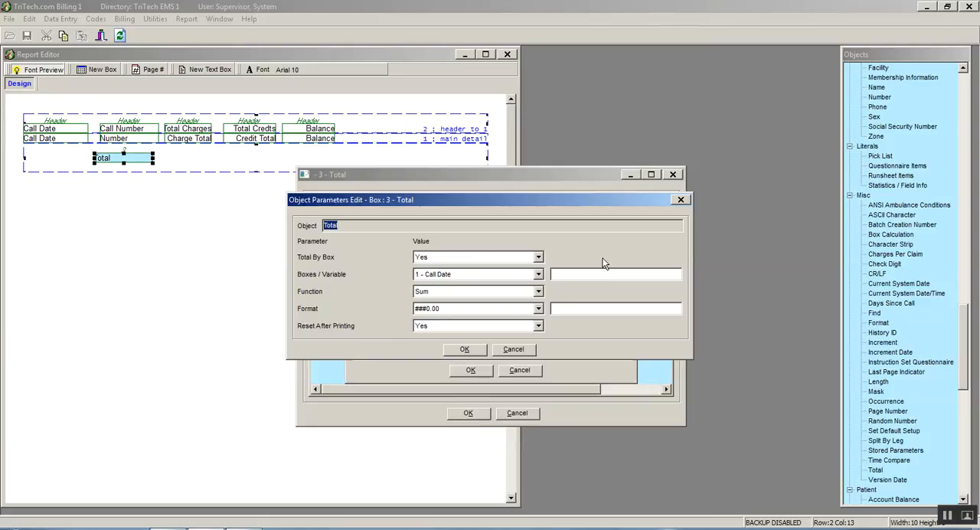
mouse_move(515, 285)
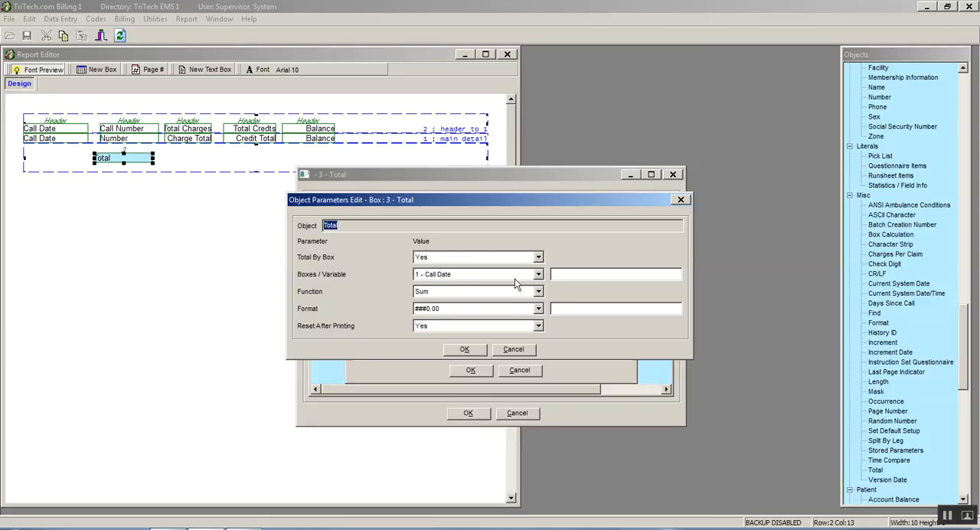
mouse_move(563, 301)
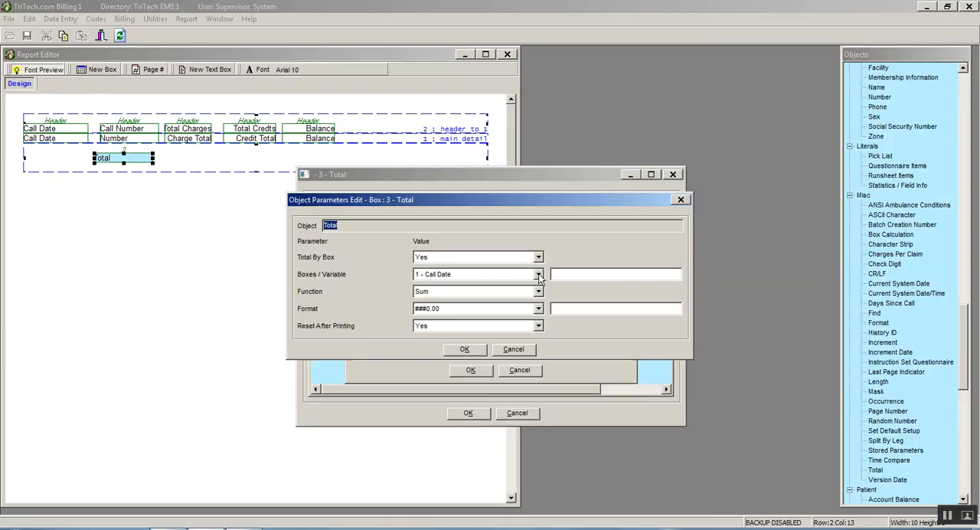
click(539, 274)
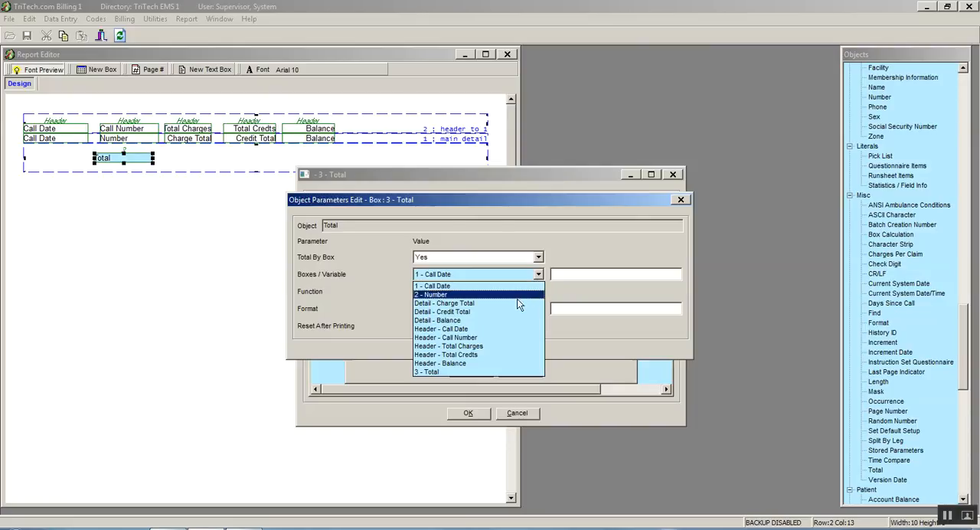
mouse_move(456, 297)
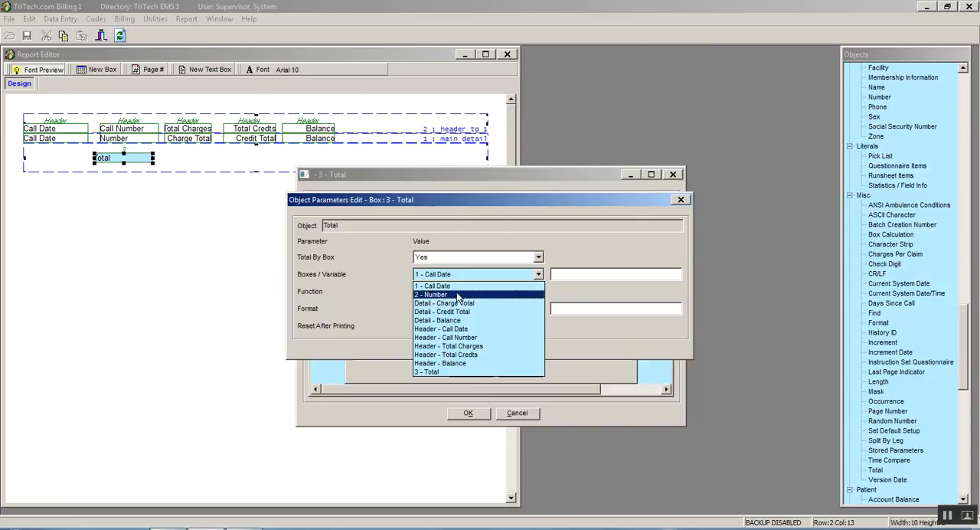
click(430, 294)
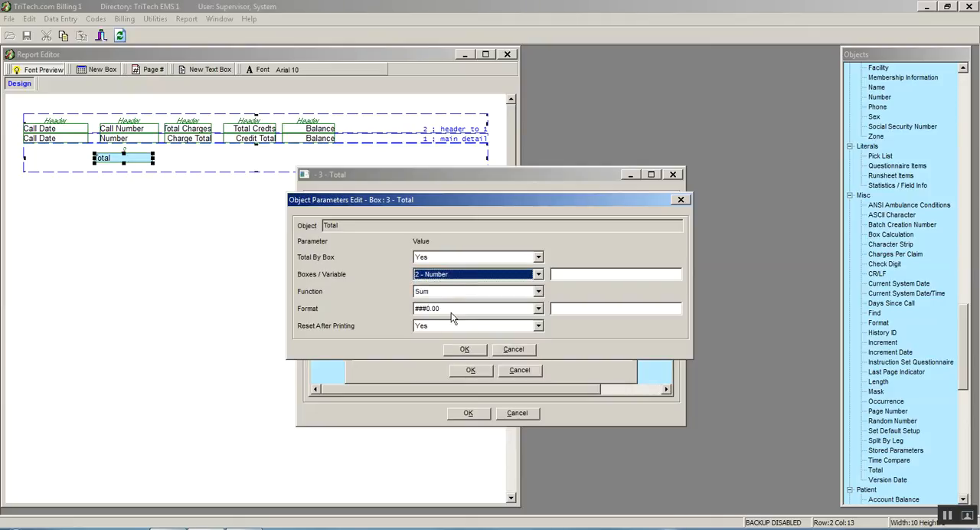
click(539, 291)
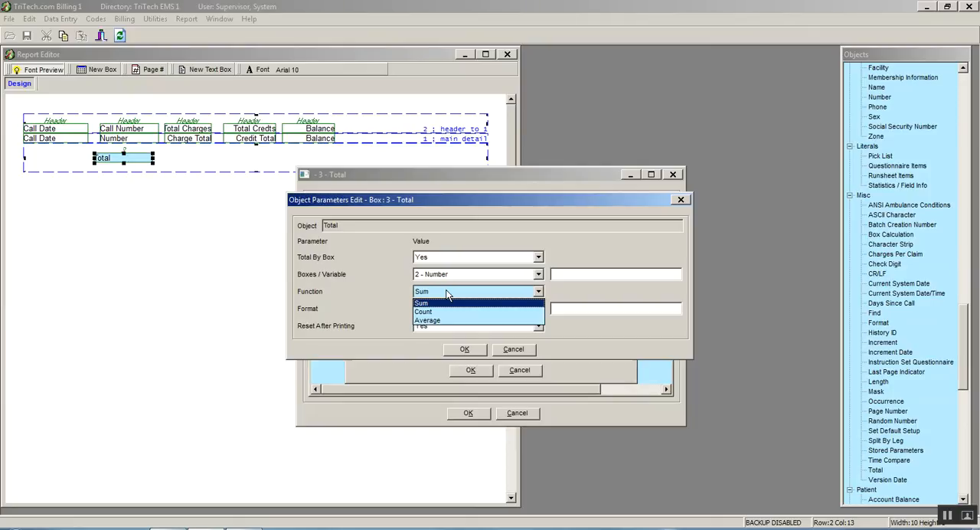
click(422, 311)
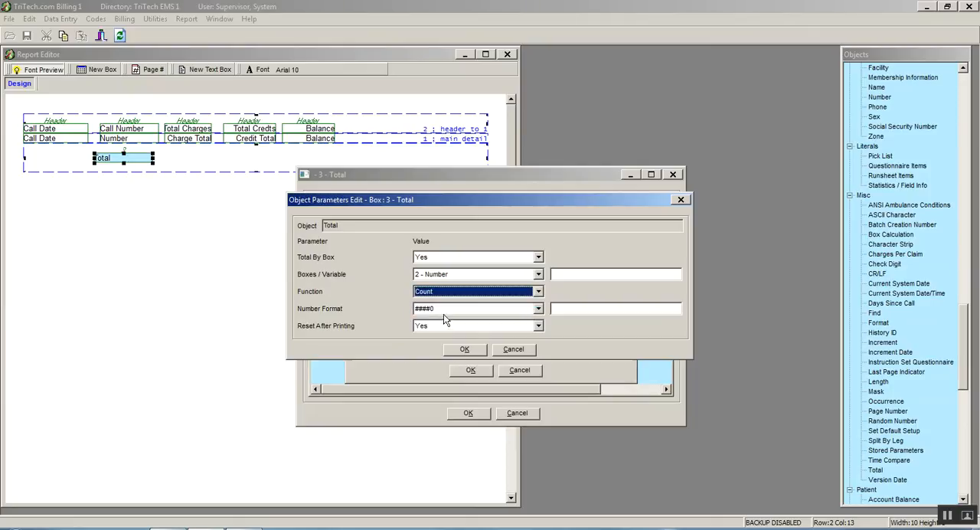
mouse_move(465, 350)
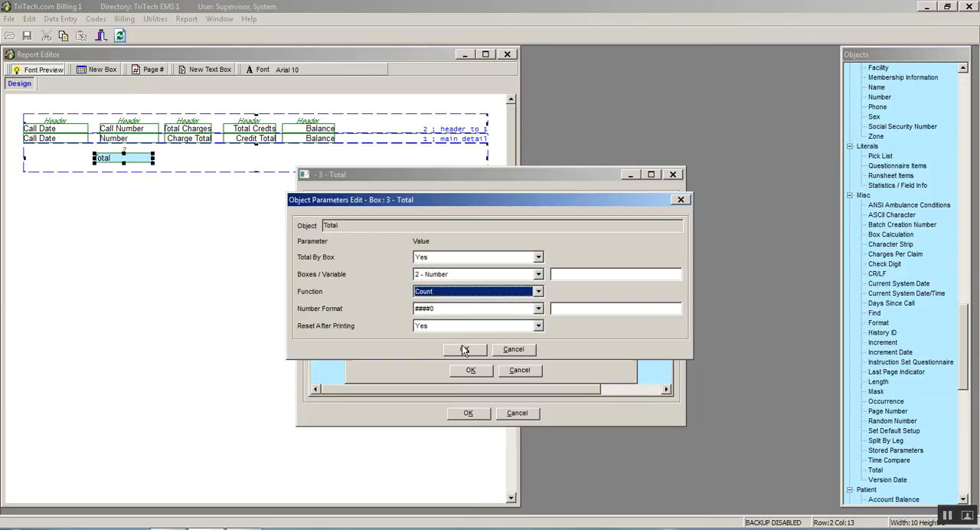
click(465, 349)
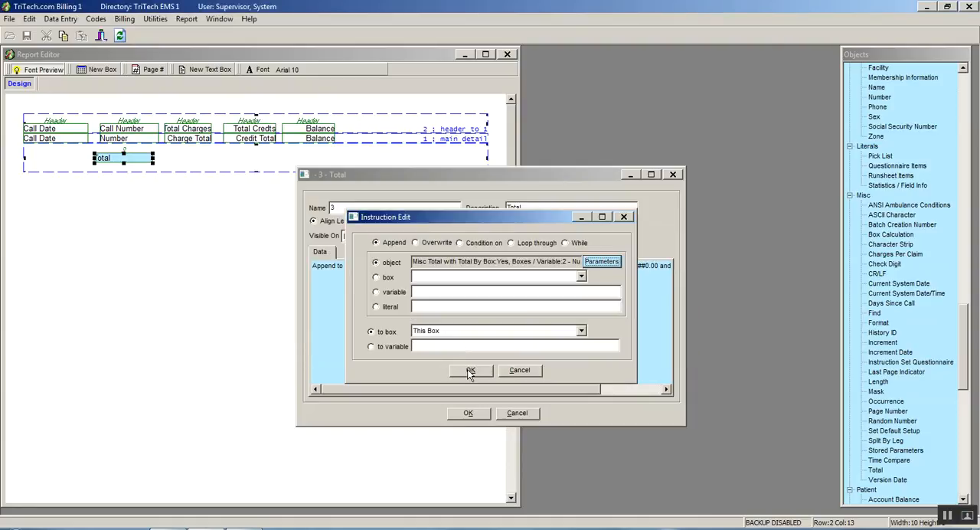
click(472, 370)
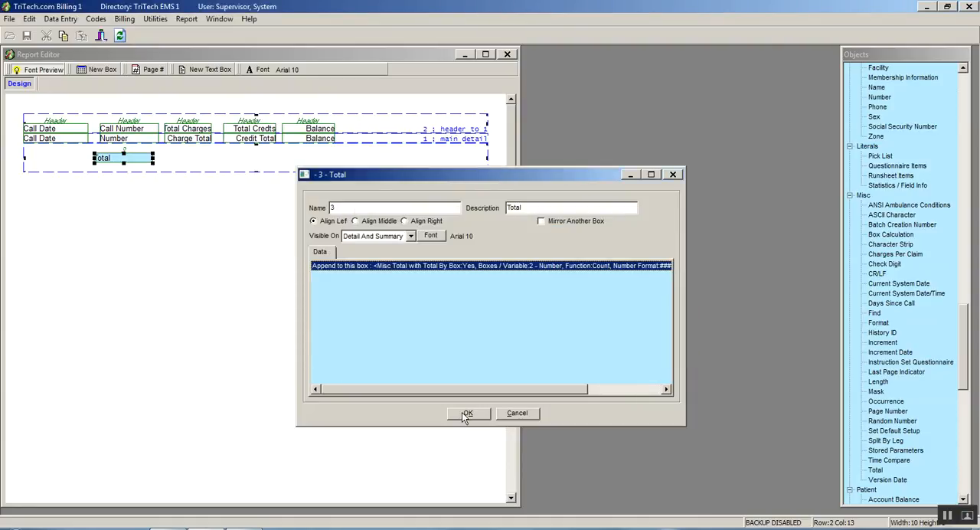
click(467, 413)
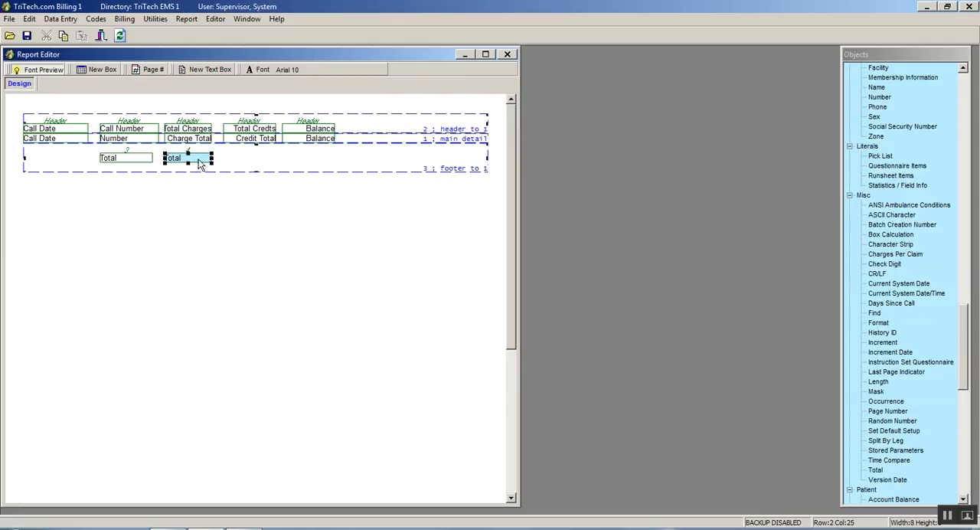
- Right-align the Total Charges footer total, name it, and have it Sum Detail - Charge Total
double_click(174, 158)
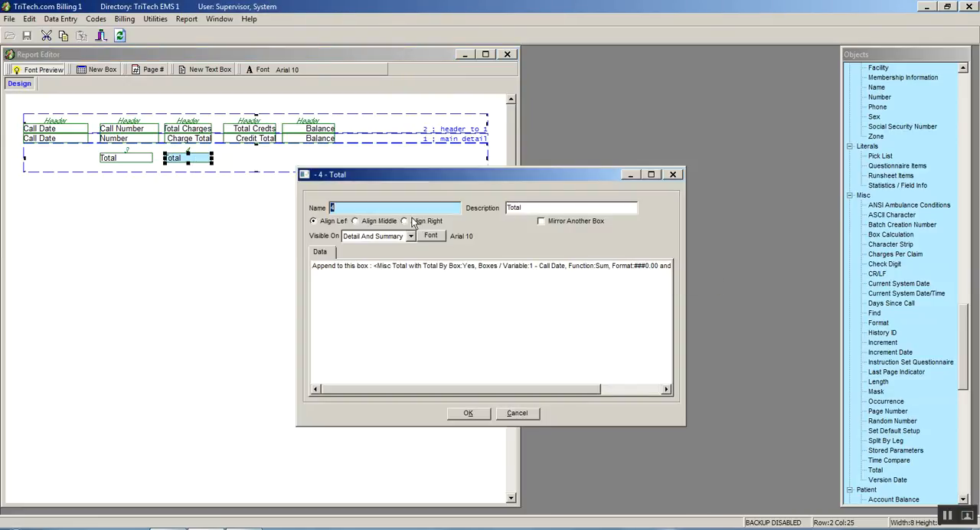
click(404, 220)
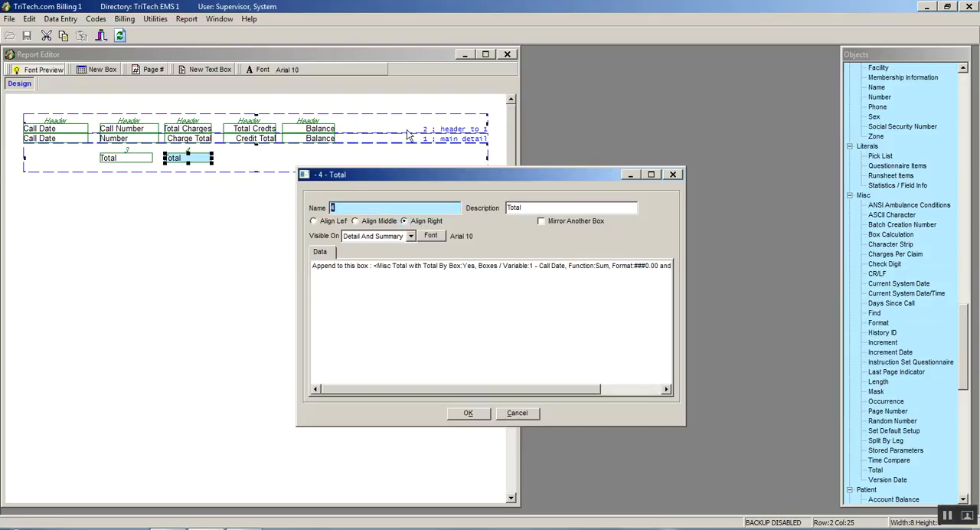
text(Foo)
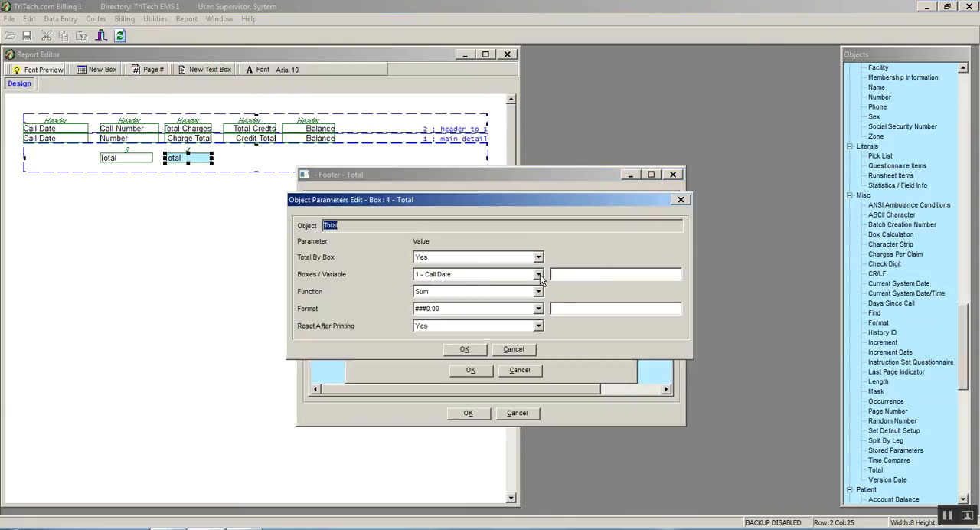
click(539, 274)
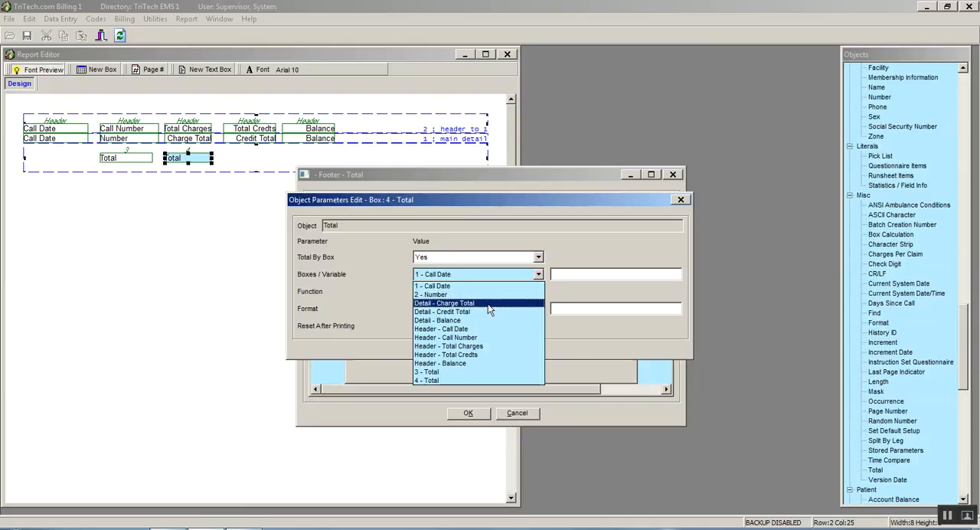
click(444, 303)
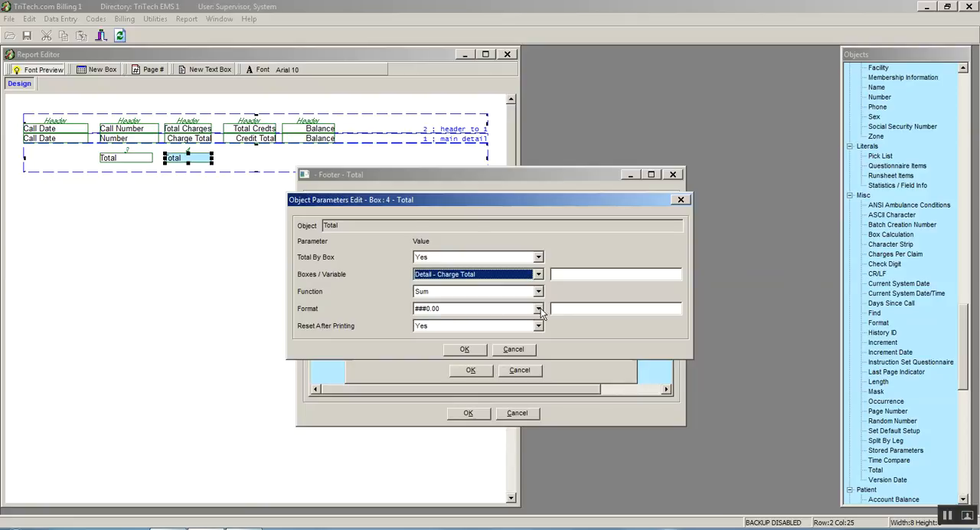
click(540, 308)
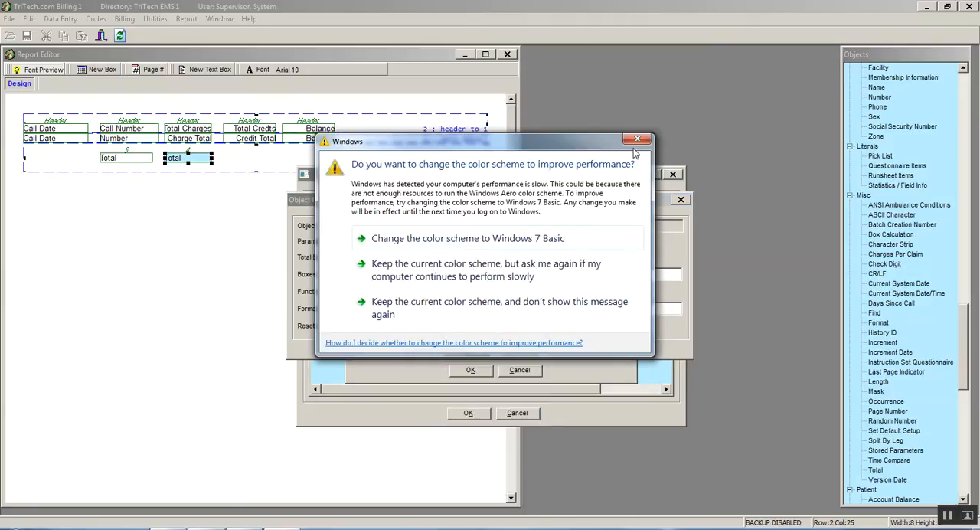
click(637, 141)
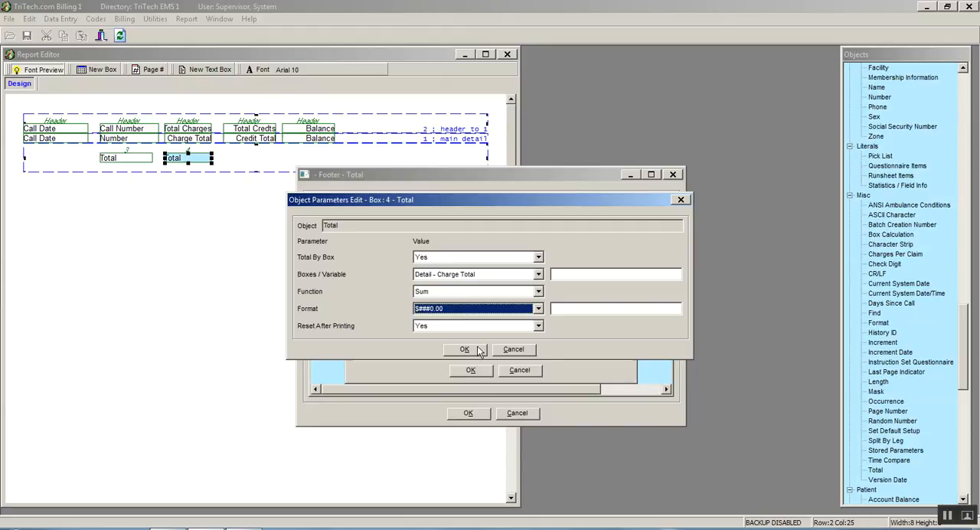
click(539, 308)
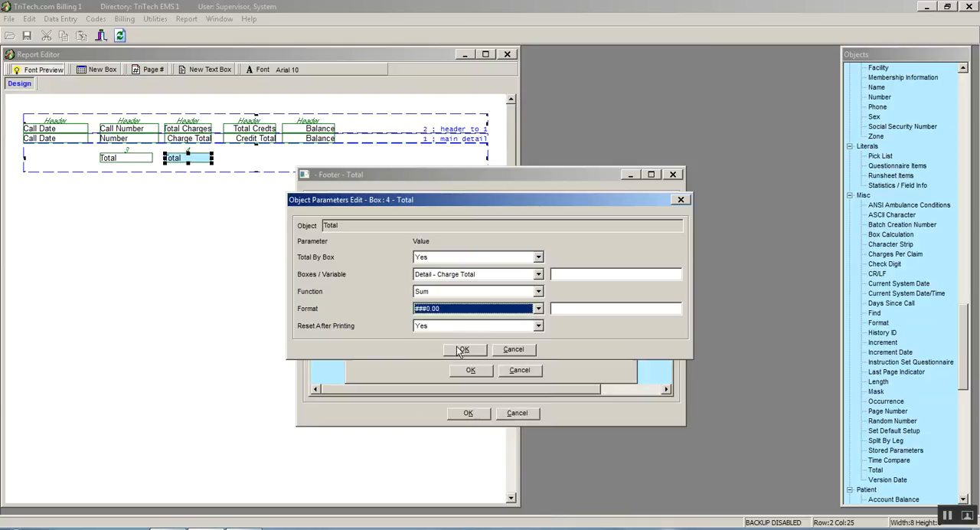
click(463, 349)
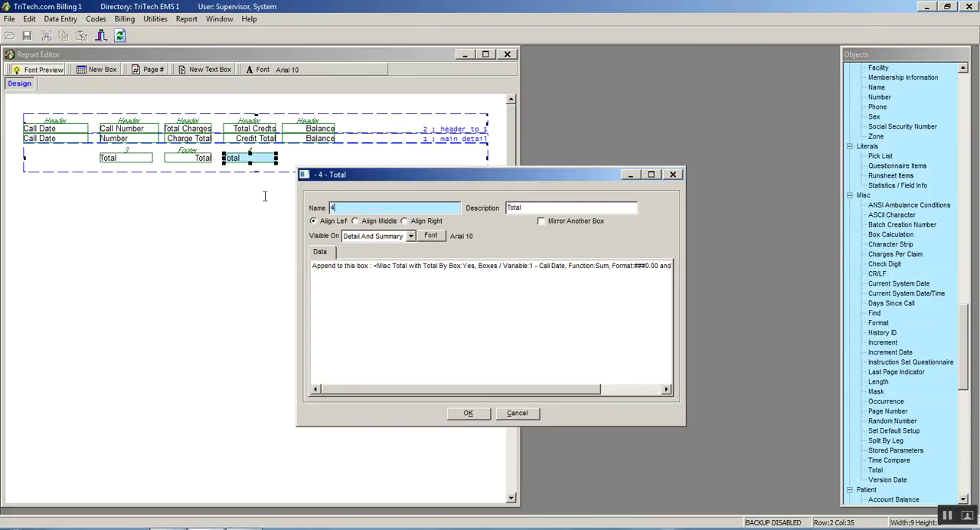
- Name the Total Credits footer box and set it to Sum Header - Total Credits
text(Foo)
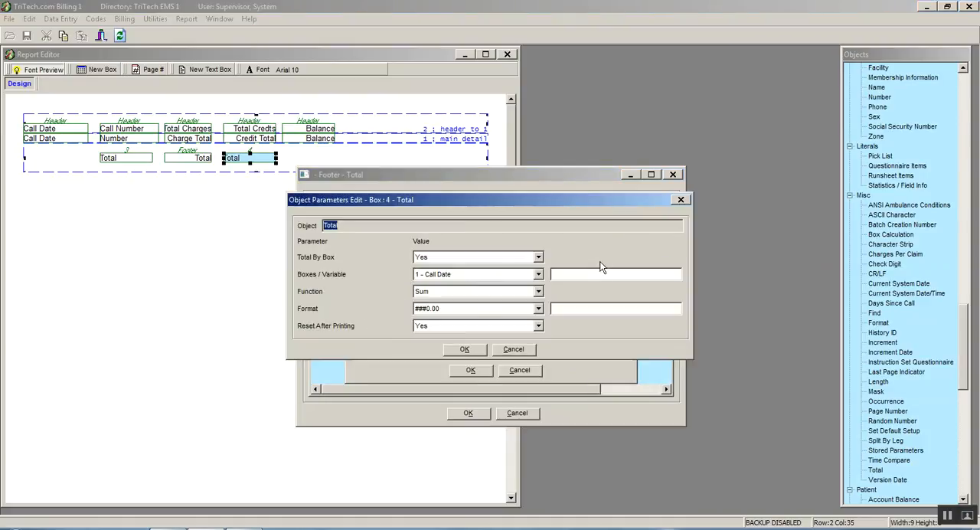
click(539, 275)
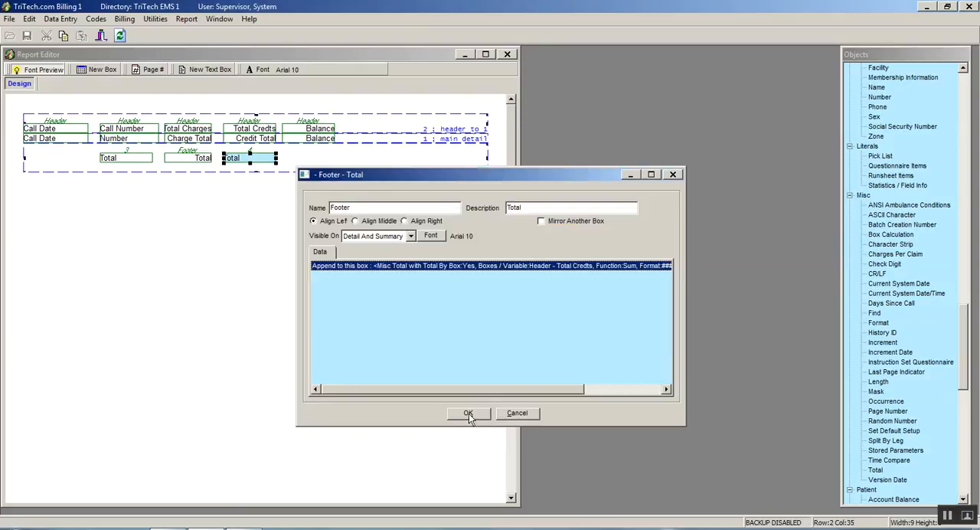
click(468, 414)
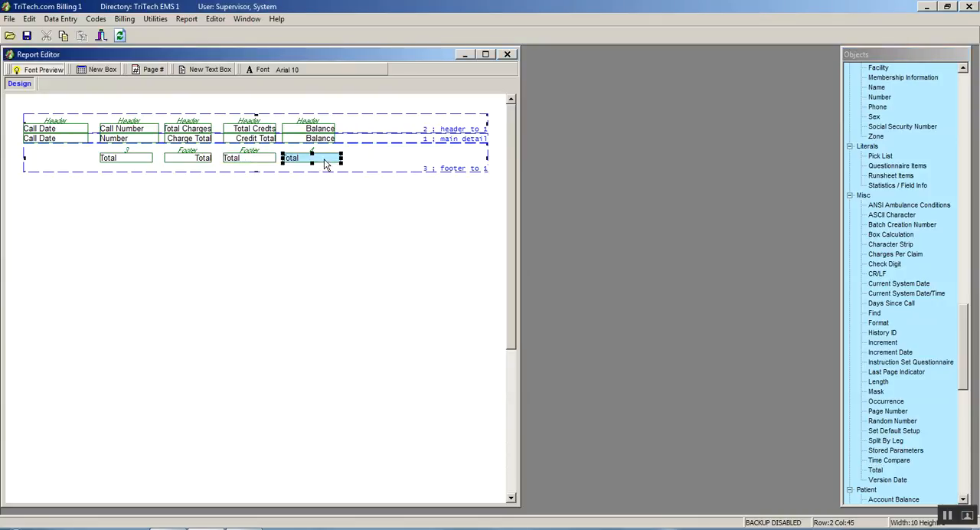
- Rename the Balance footer box and set it to Sum Detail - Balance with format ####0.00
double_click(291, 158)
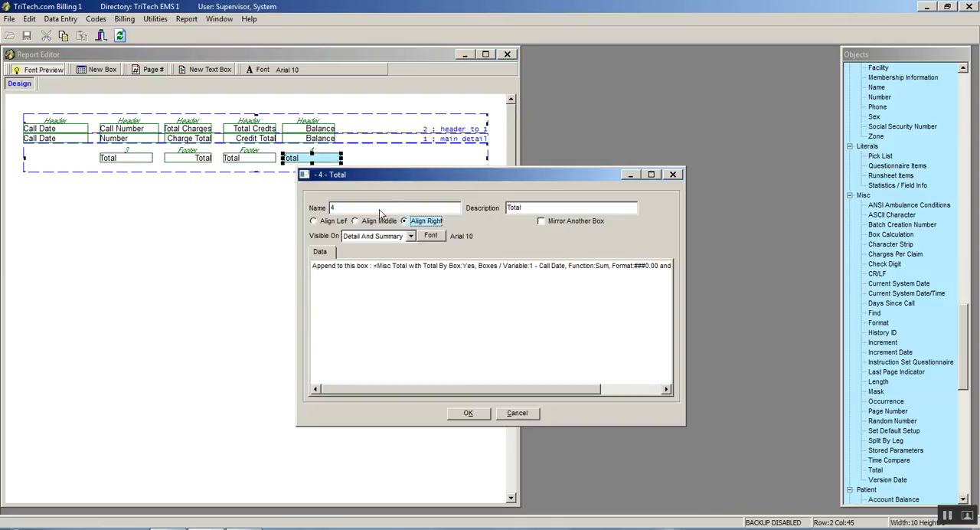
triple_click(395, 208)
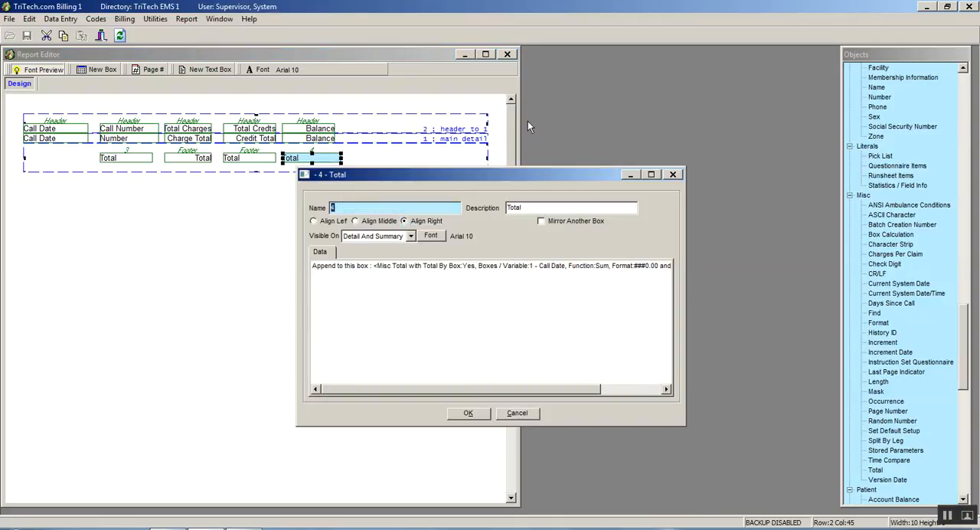
text(Foo)
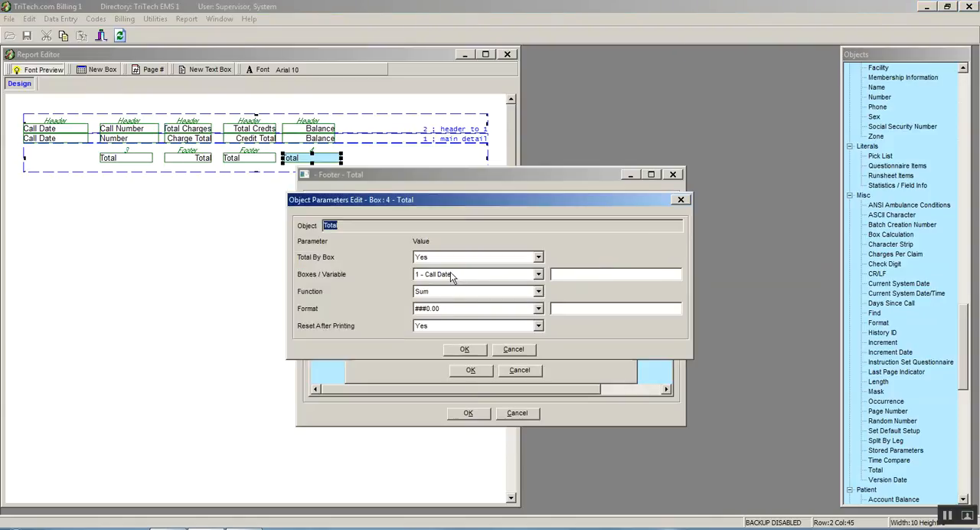
click(539, 274)
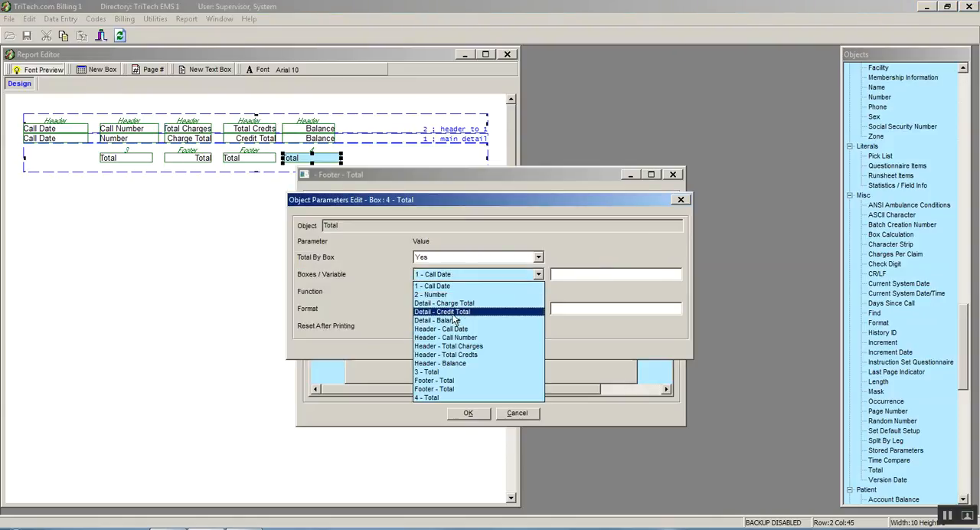
click(441, 320)
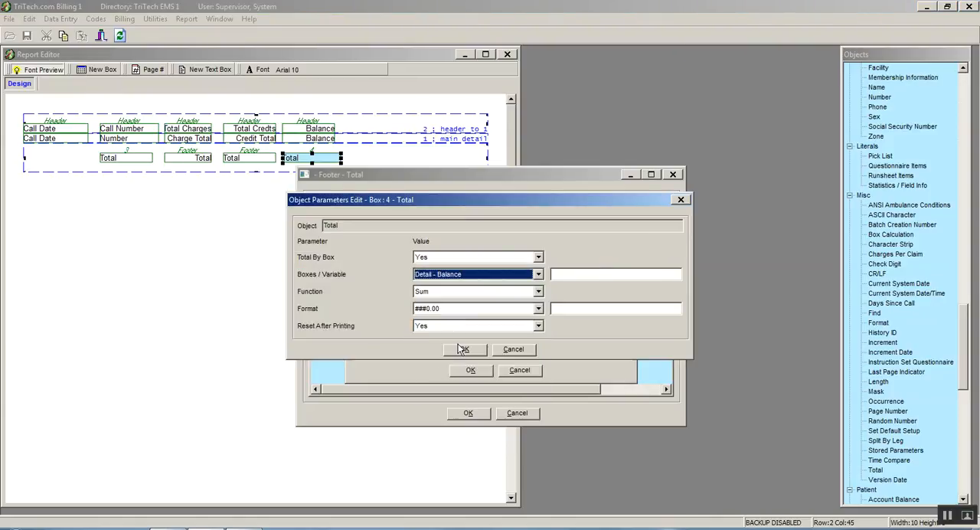
click(464, 349)
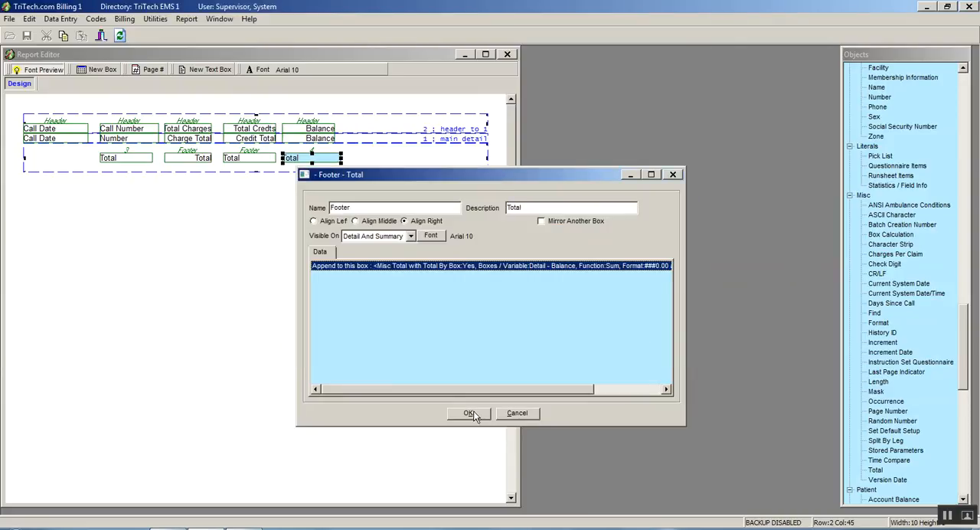
click(468, 413)
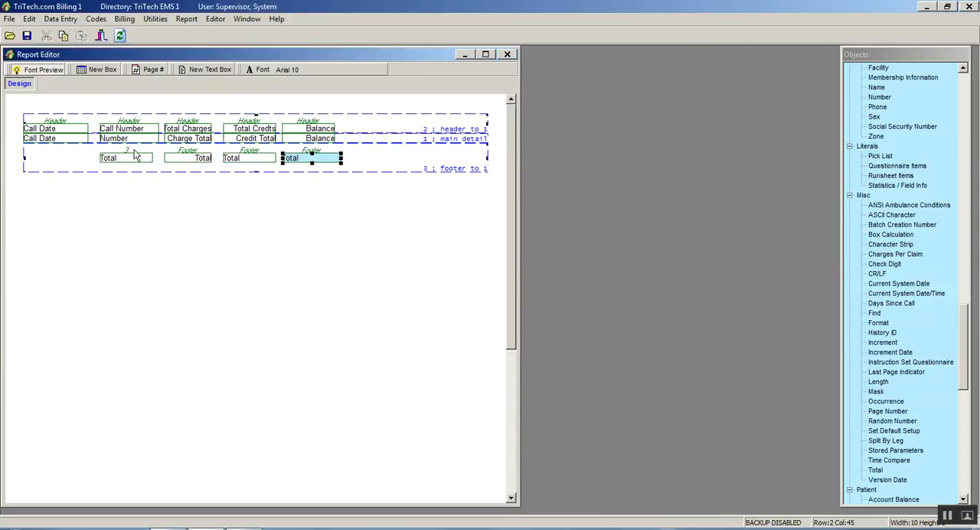
mouse_move(344, 145)
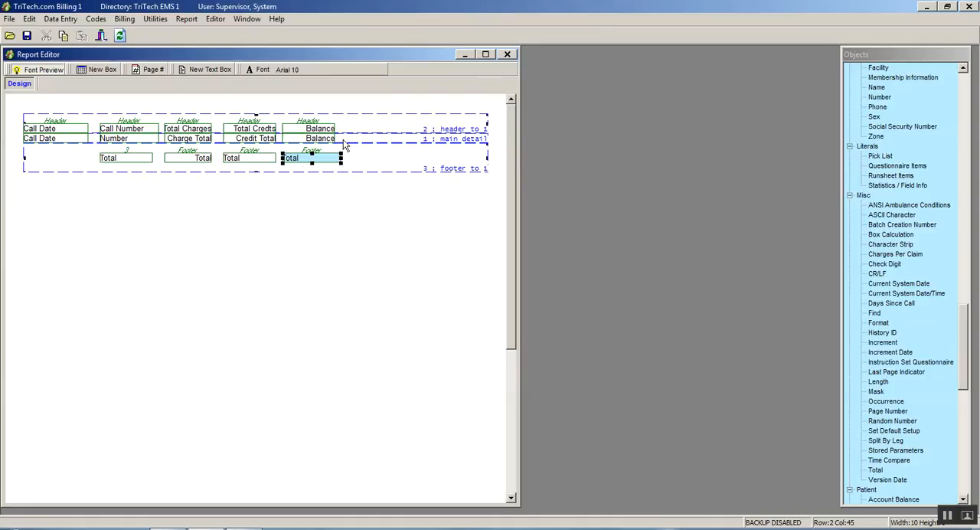
mouse_move(144, 150)
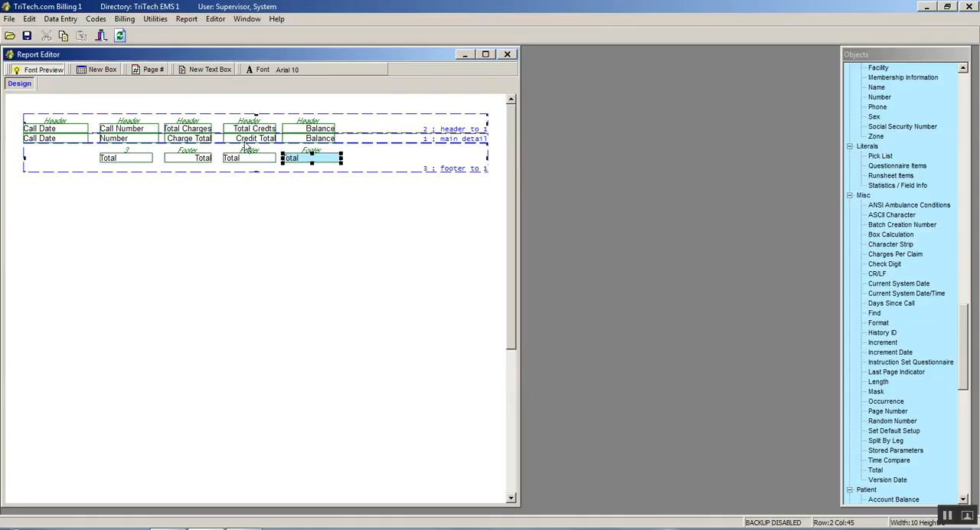
mouse_move(300, 144)
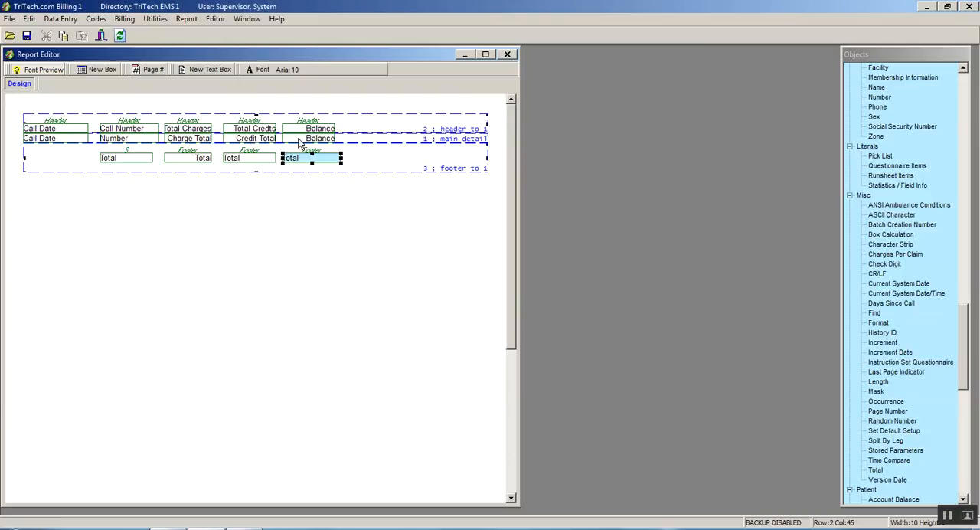
mouse_move(366, 165)
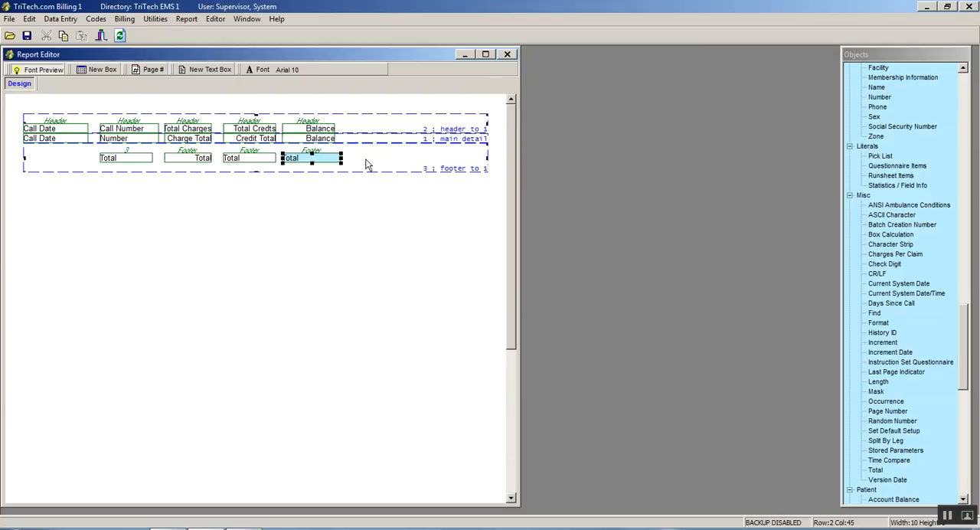
mouse_move(328, 164)
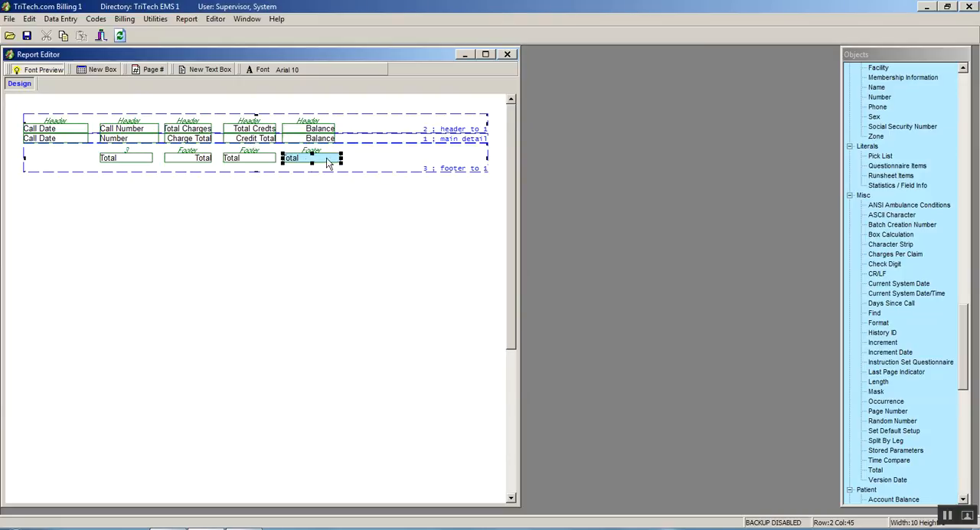
mouse_move(371, 162)
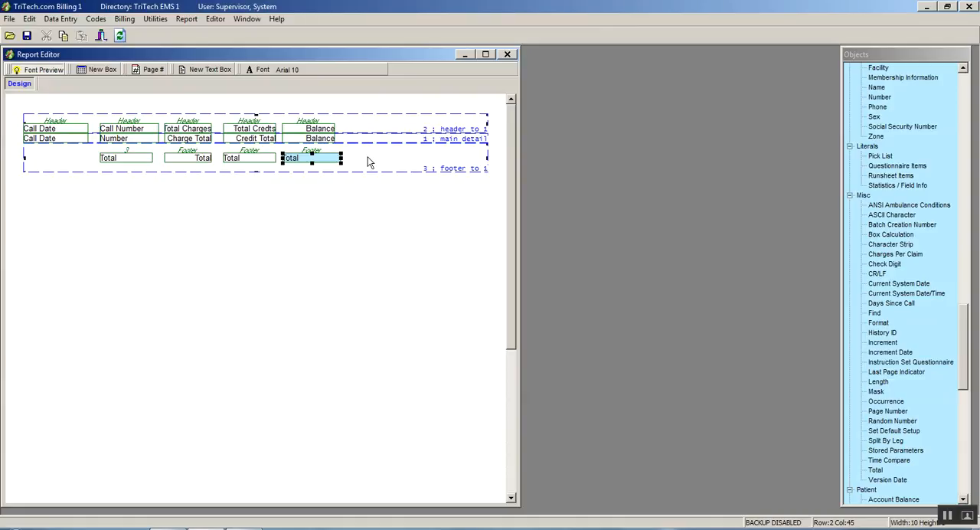
mouse_move(360, 77)
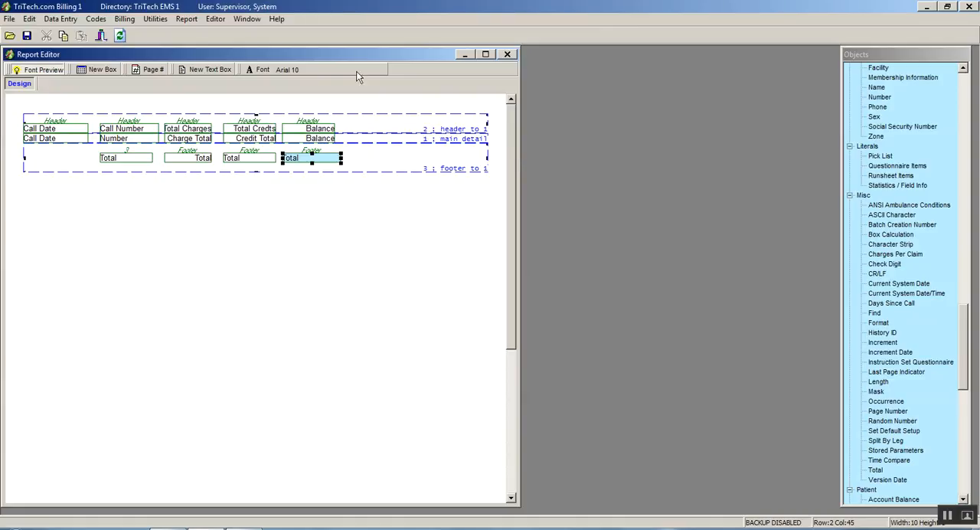
mouse_move(181, 55)
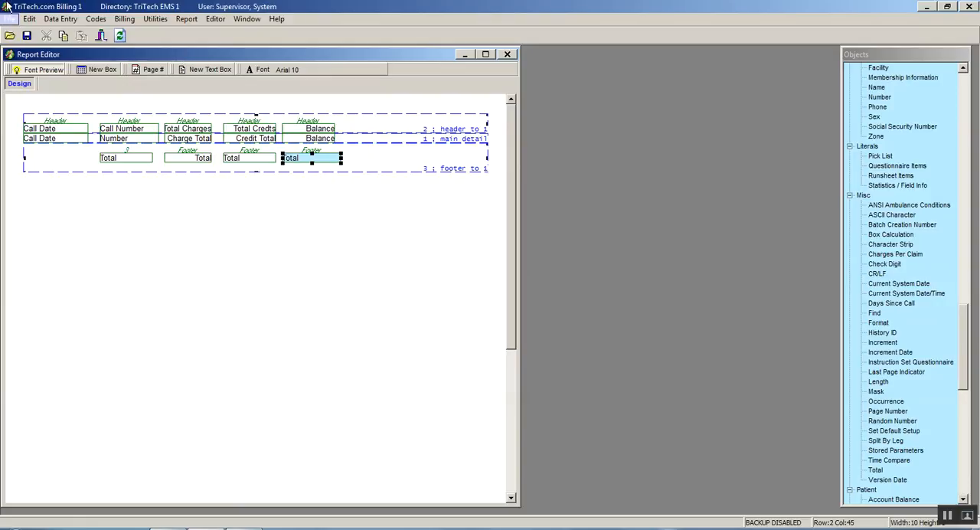
- Save the report design as Call Report.RPT in the Reports folder
click(10, 19)
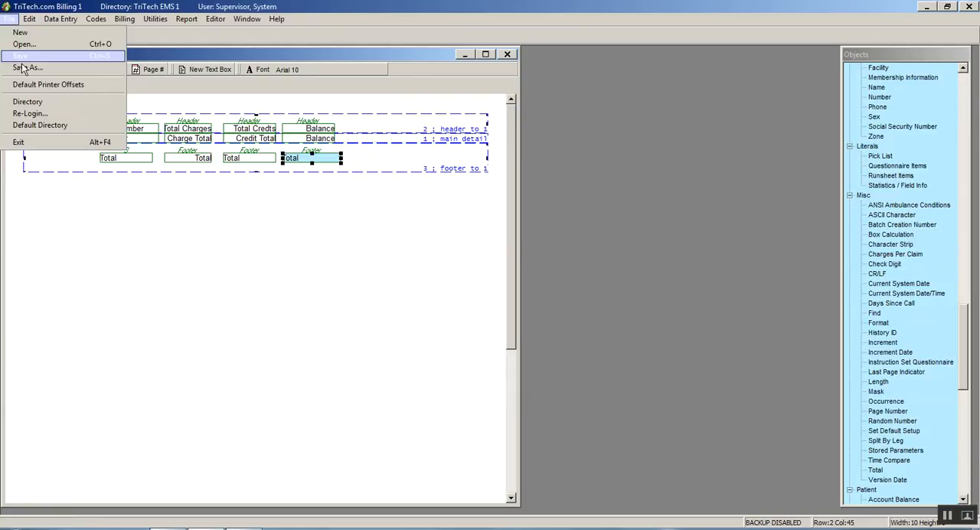
click(27, 67)
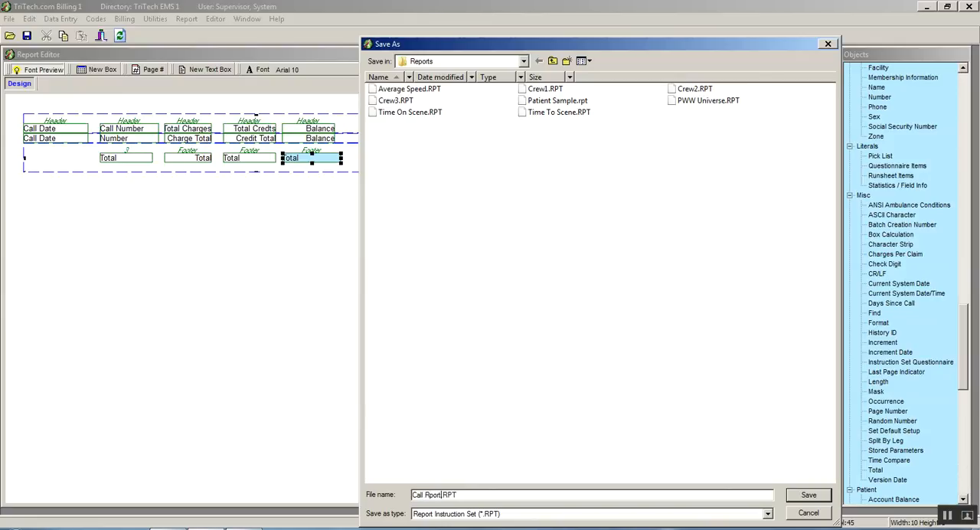
key(BackSpace)
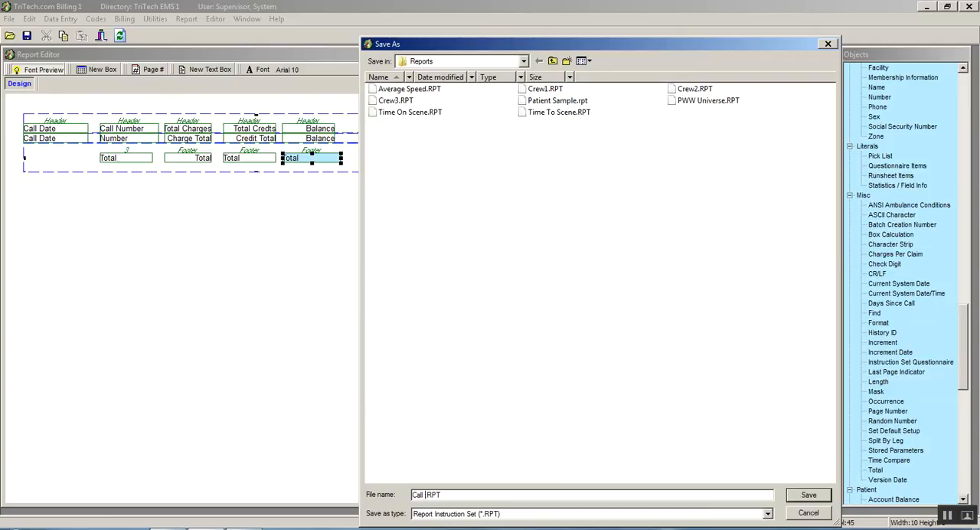
text(Rep)
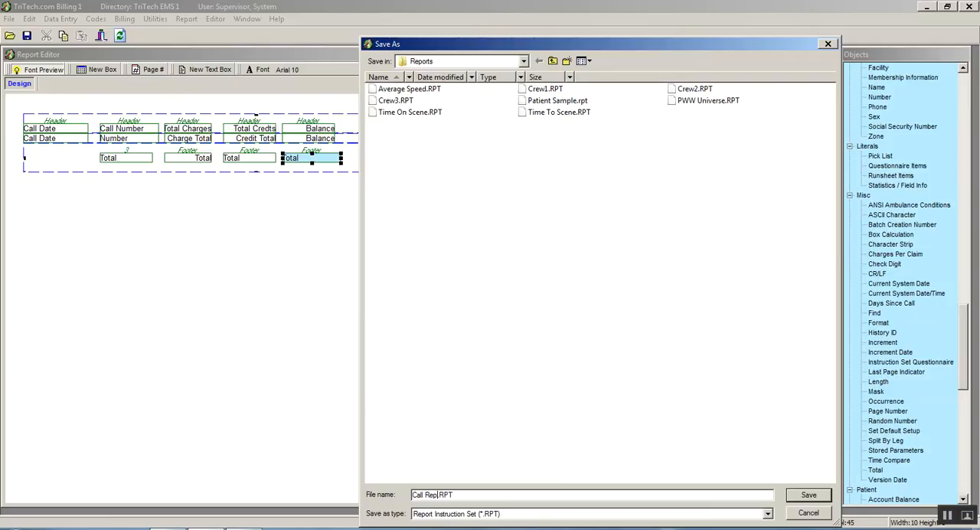
text(ort)
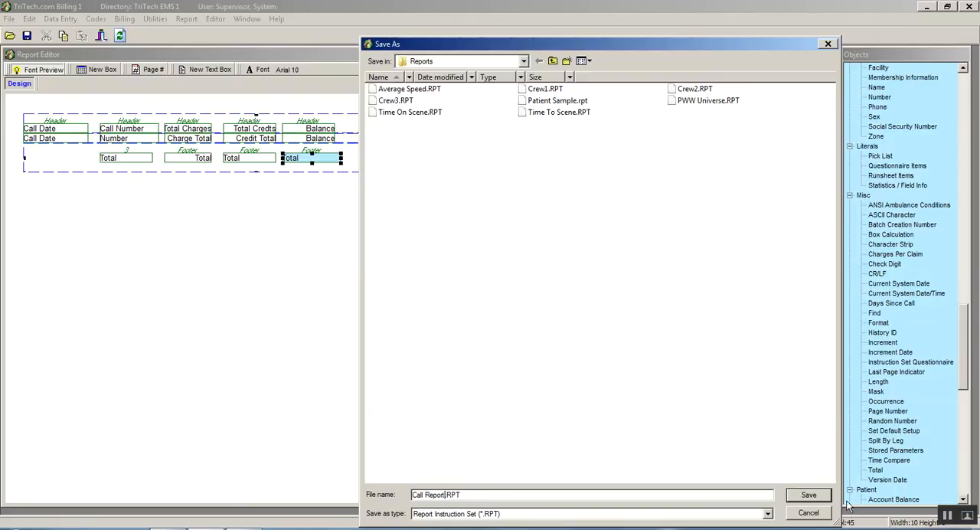
click(809, 495)
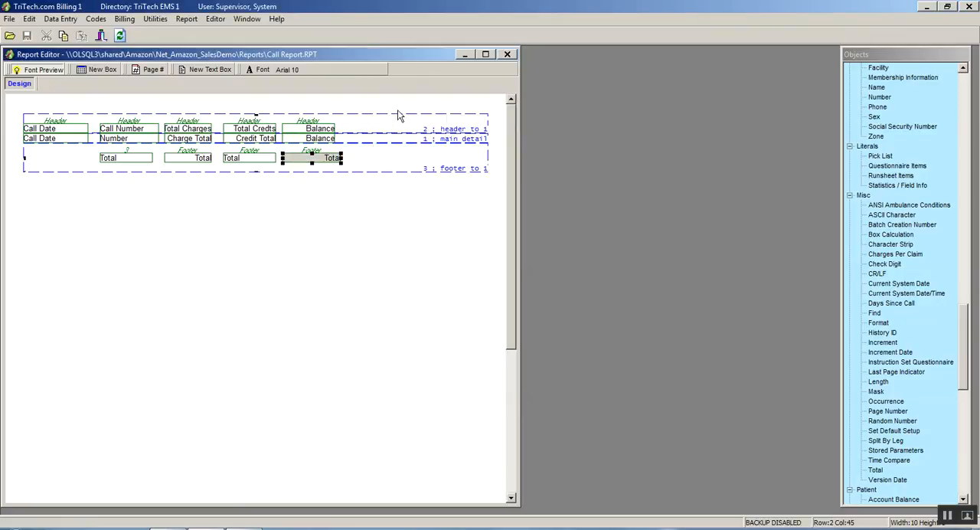
mouse_move(252, 116)
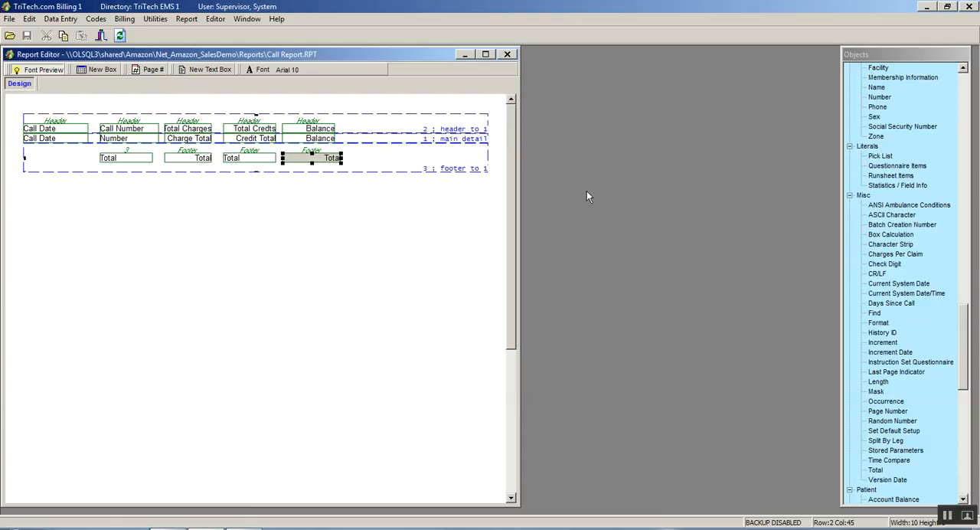
mouse_move(757, 171)
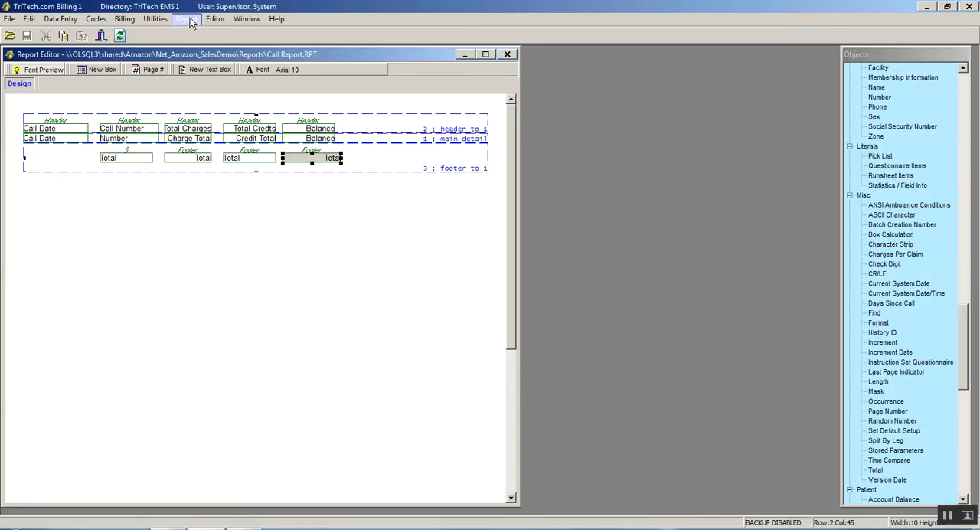
- Bring up Print Reports for Call reports and enter Call Report as the stored parameters
click(187, 18)
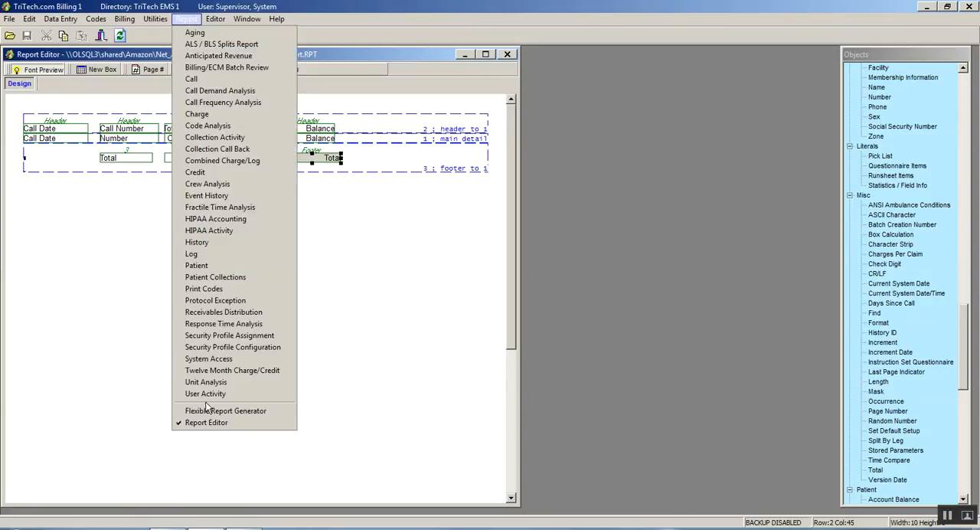
click(205, 423)
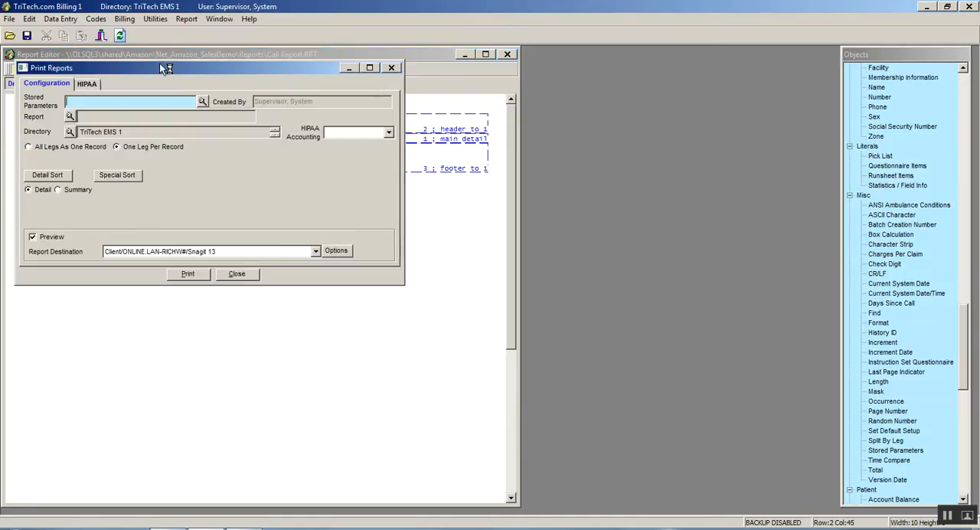
drag(165, 68, 469, 230)
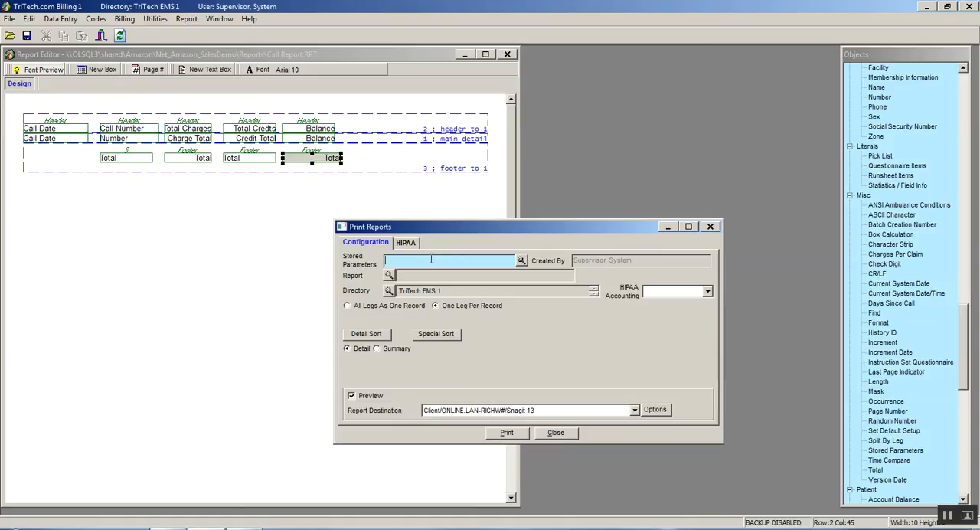
text(Call Report)
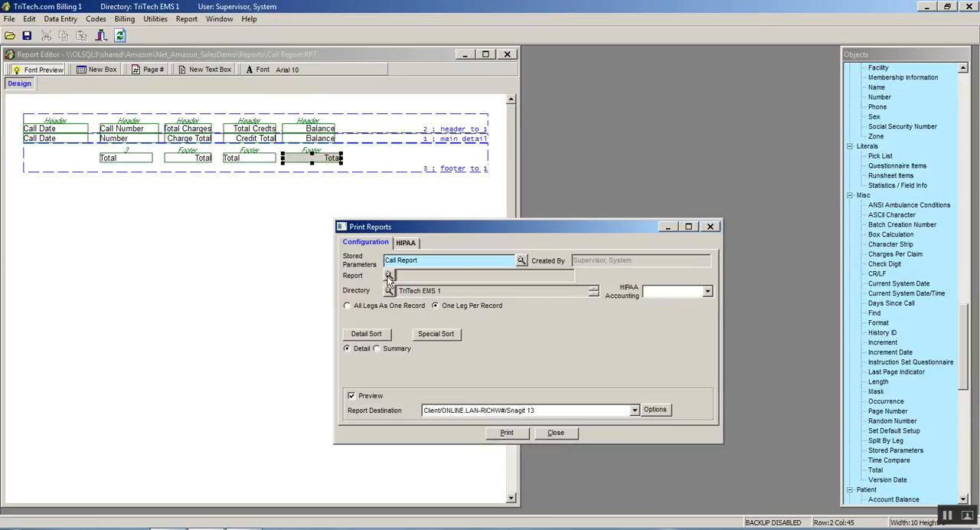
- Select Call Report.RPT as the report instruction set
click(389, 275)
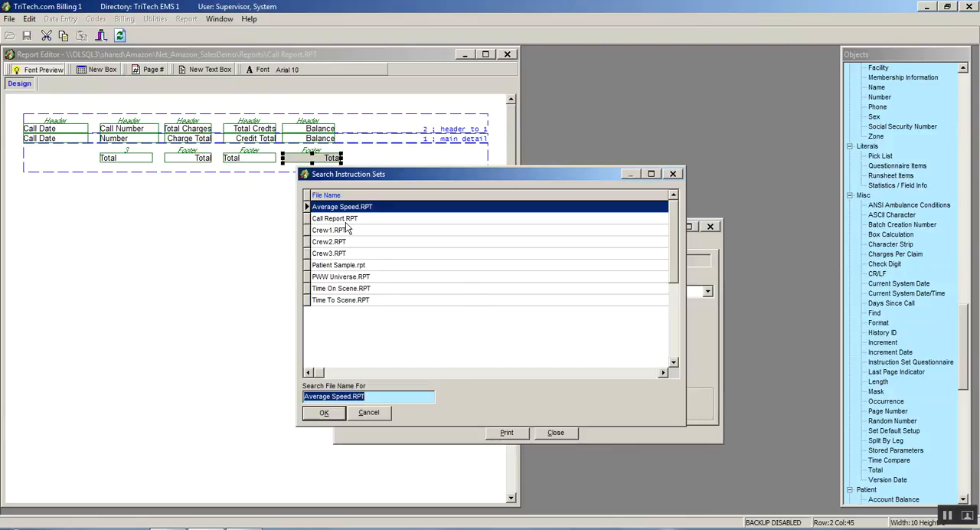
mouse_move(334, 224)
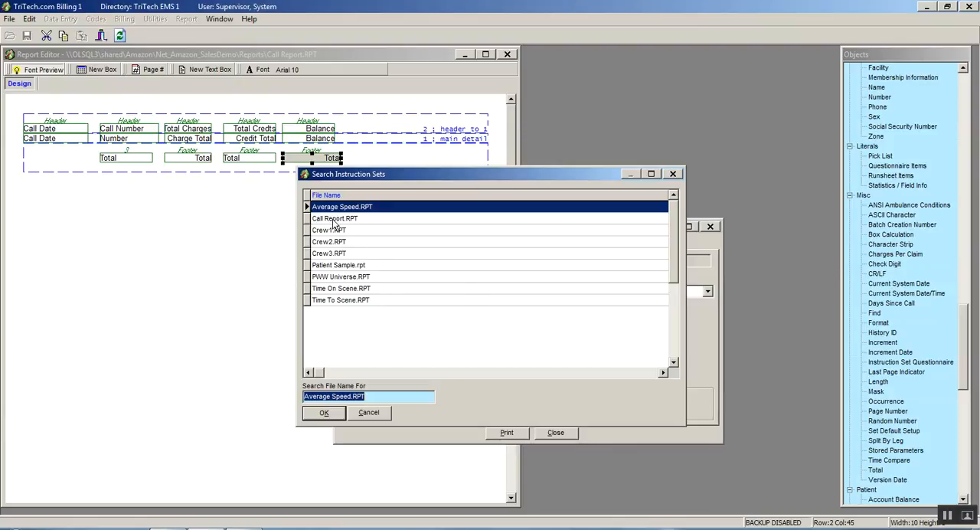
click(334, 217)
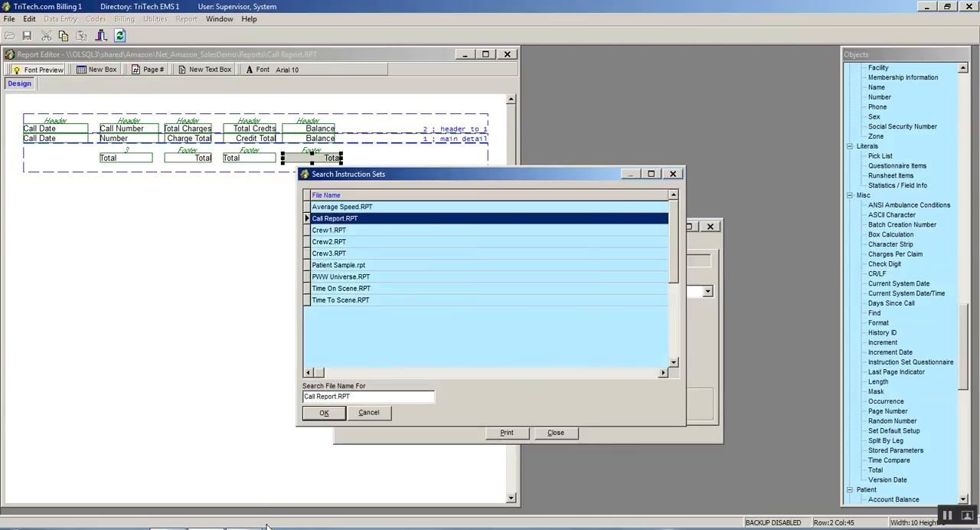
click(323, 412)
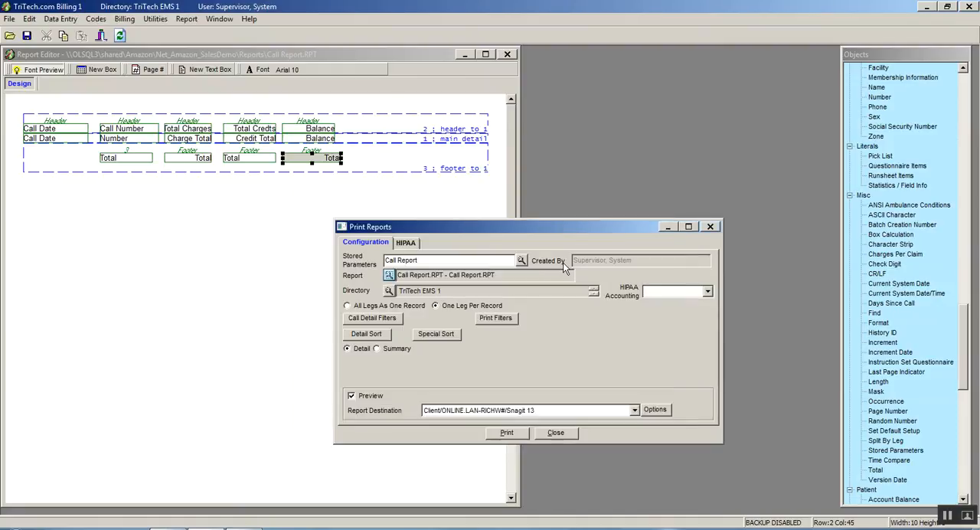
mouse_move(703, 307)
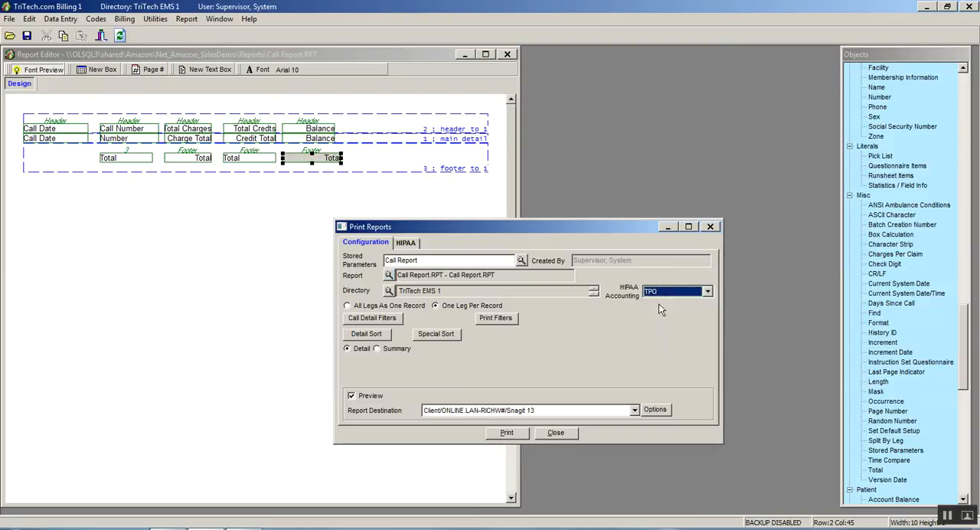
mouse_move(355, 317)
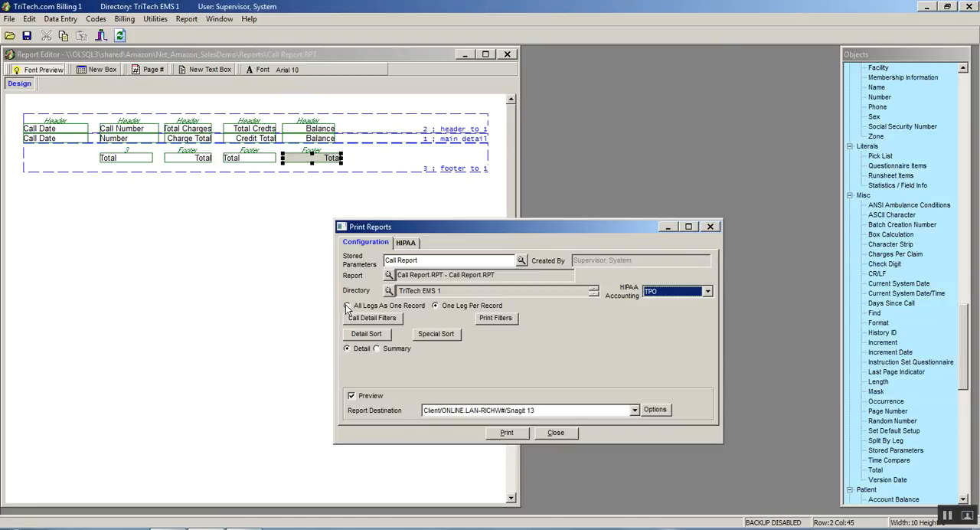
- Keep one leg per record and go into the call detail filters
click(346, 306)
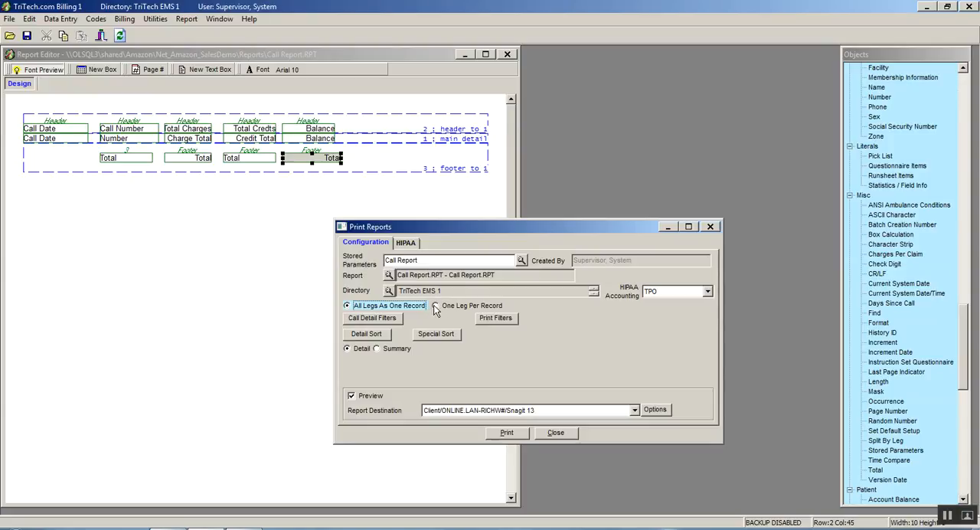
click(435, 306)
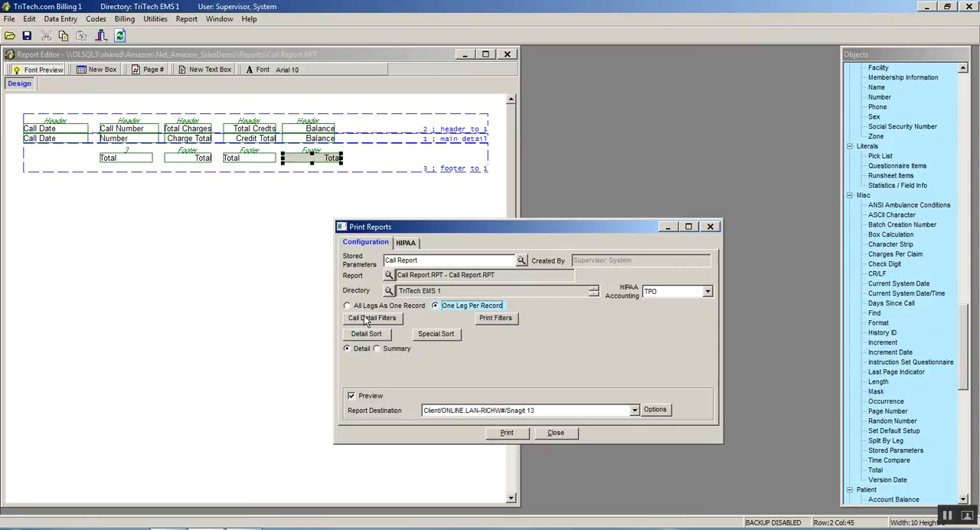
click(371, 318)
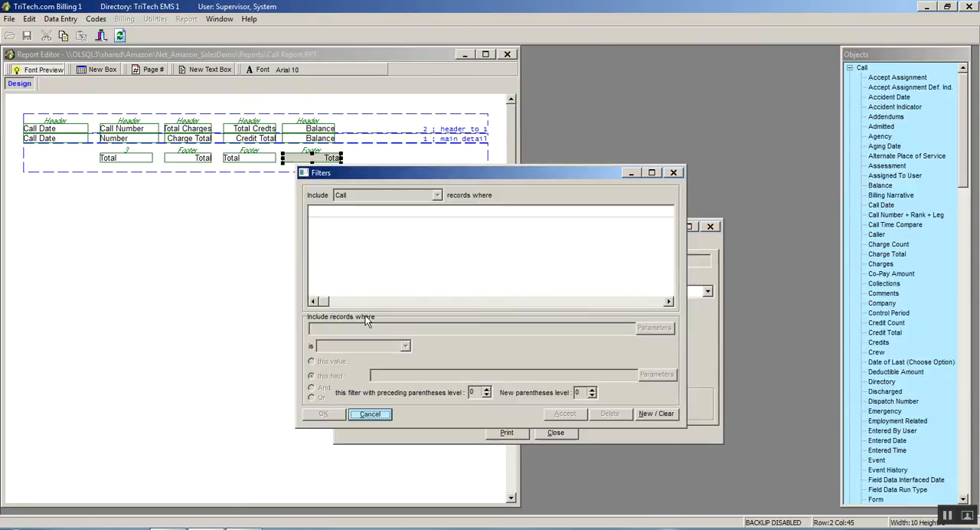
mouse_move(962, 356)
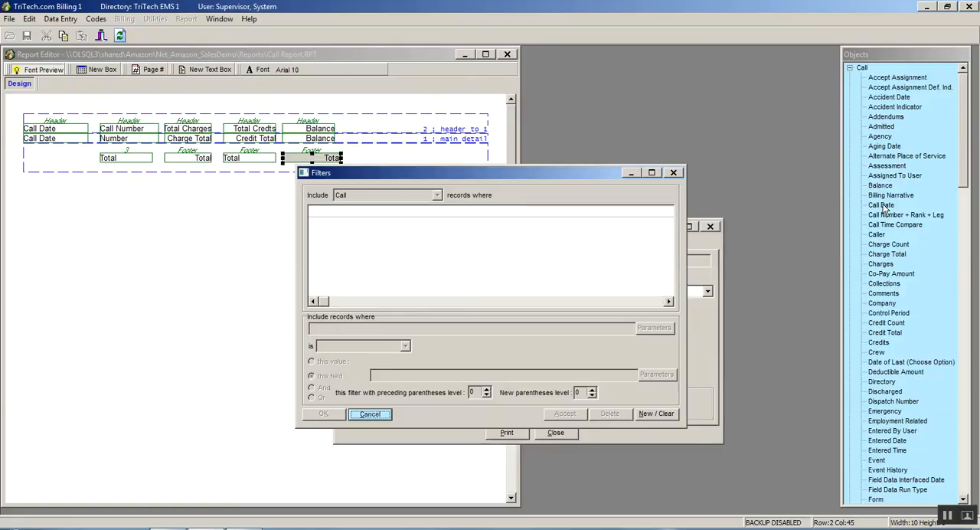
- Add a filter where Call Date is between 01/01/2017 and 01/31/2017
click(882, 205)
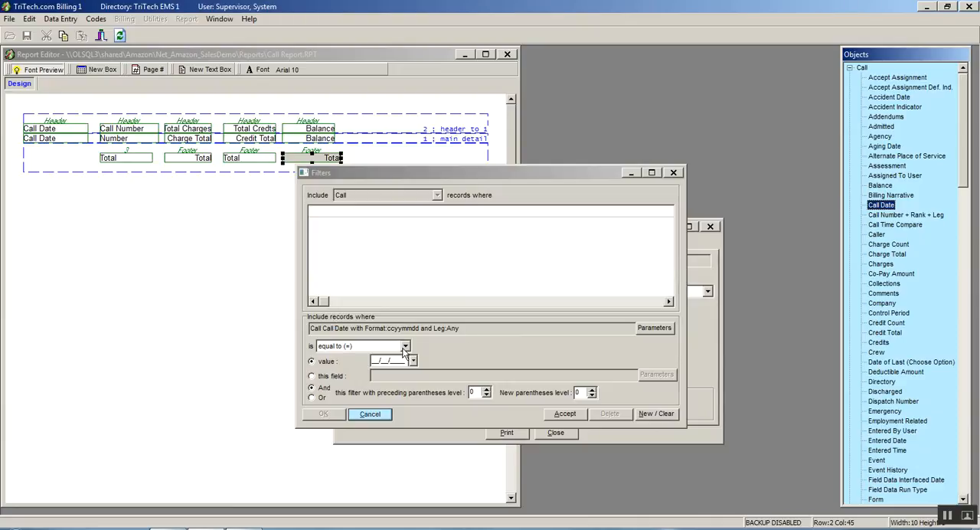
click(406, 347)
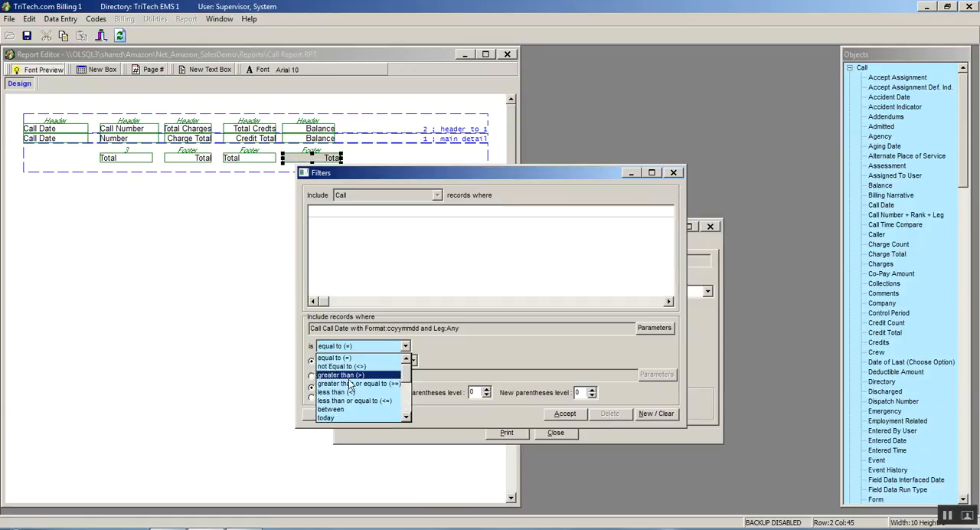
mouse_move(355, 383)
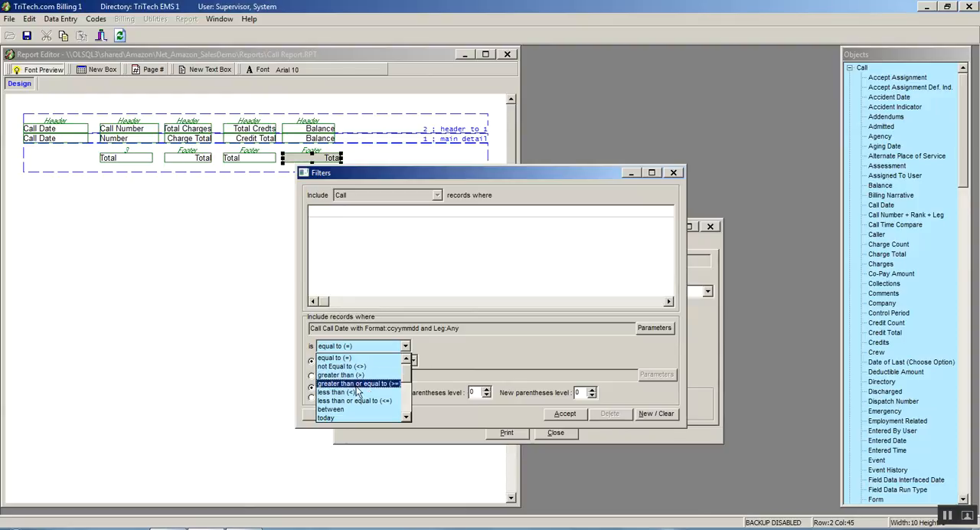
mouse_move(331, 408)
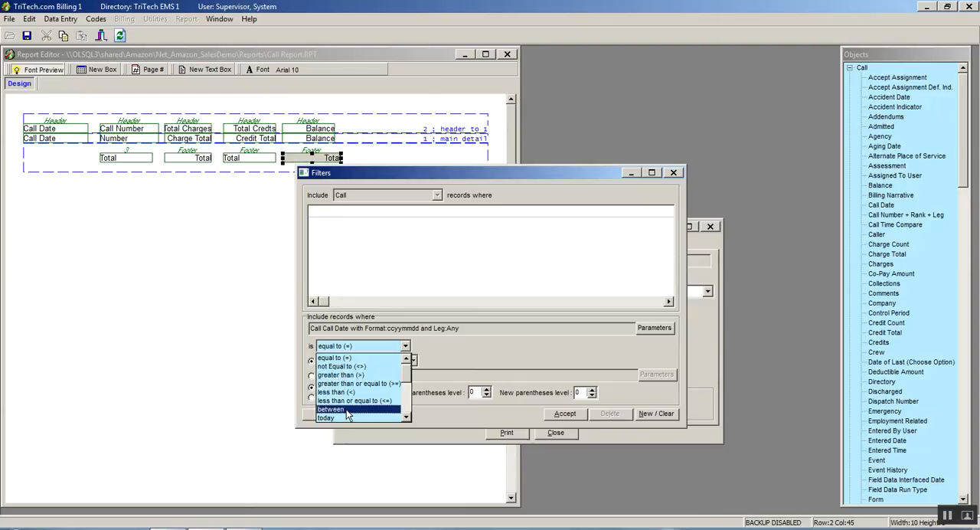
click(330, 409)
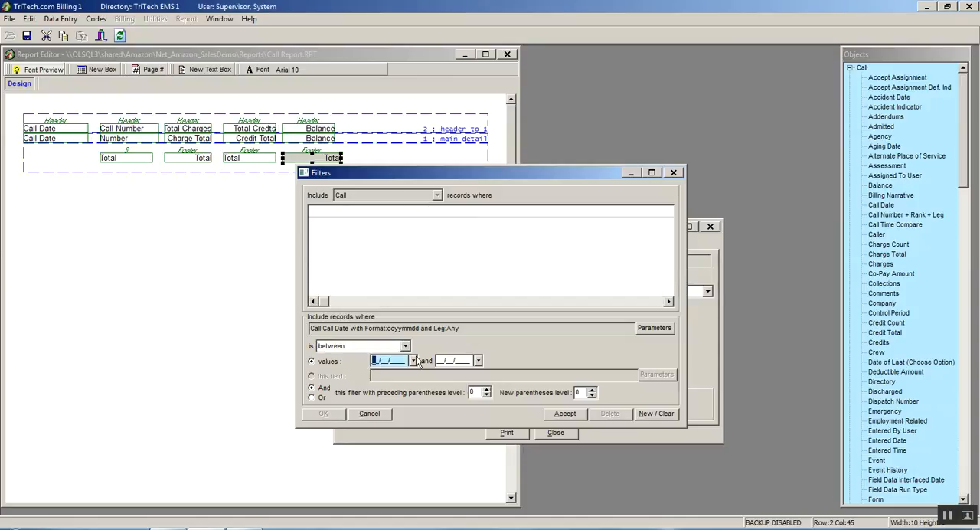
text(01/01/)
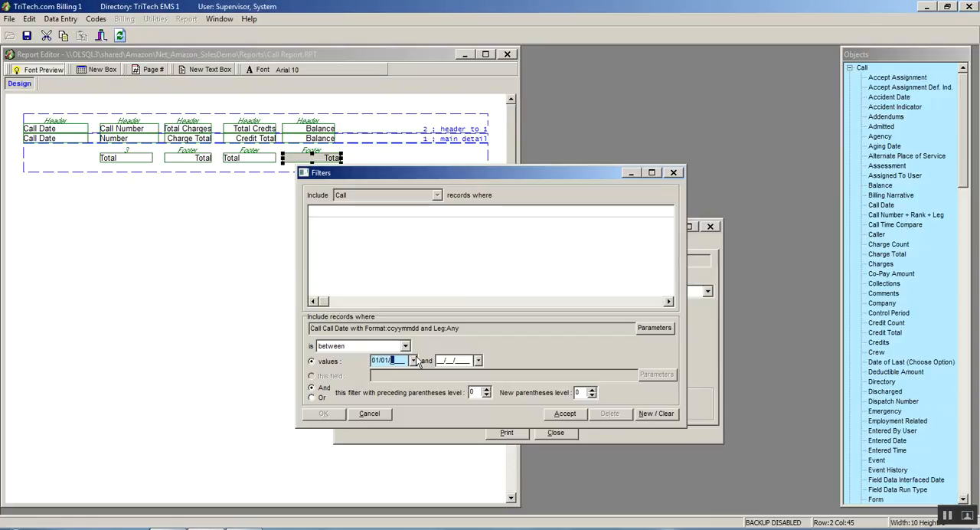
text(2017)
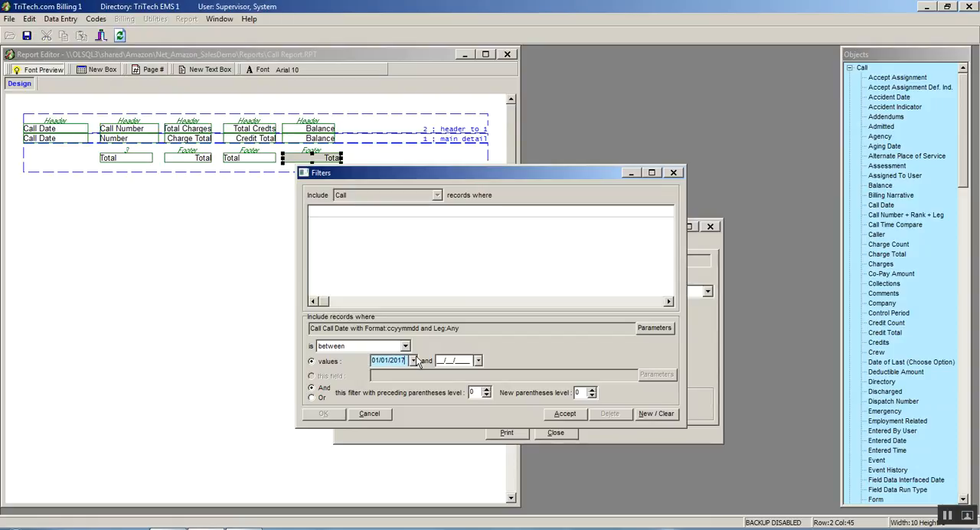
click(453, 361)
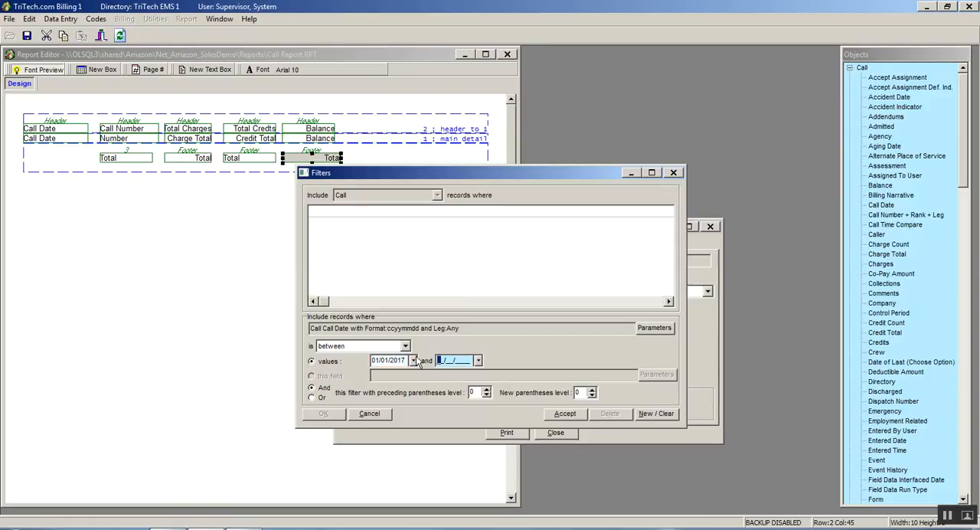
text(01/31/2017)
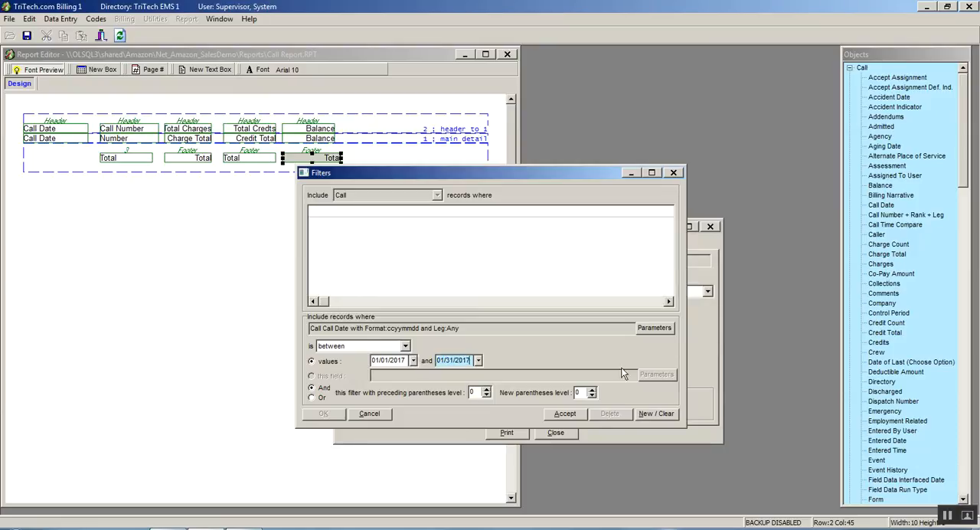
click(565, 414)
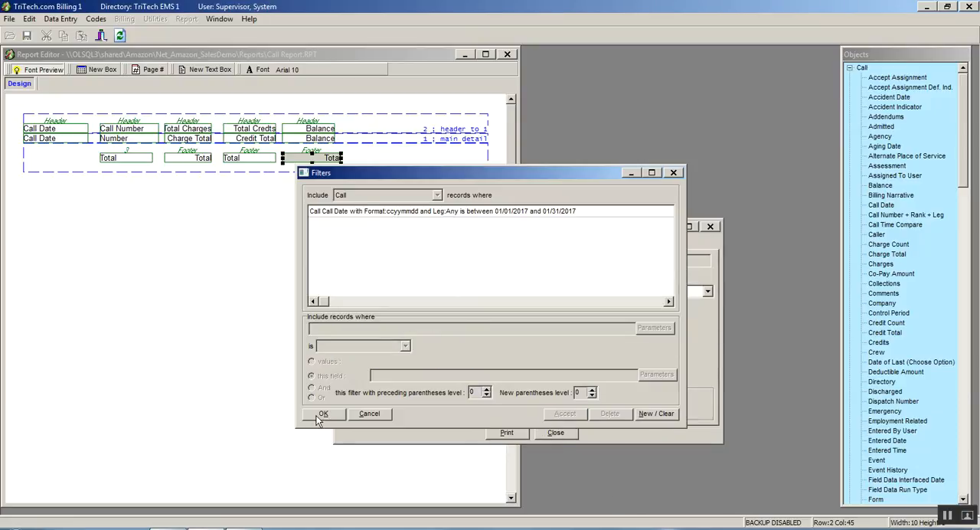
- Confirm the filters and return to Print Reports with the File menu showing
click(321, 414)
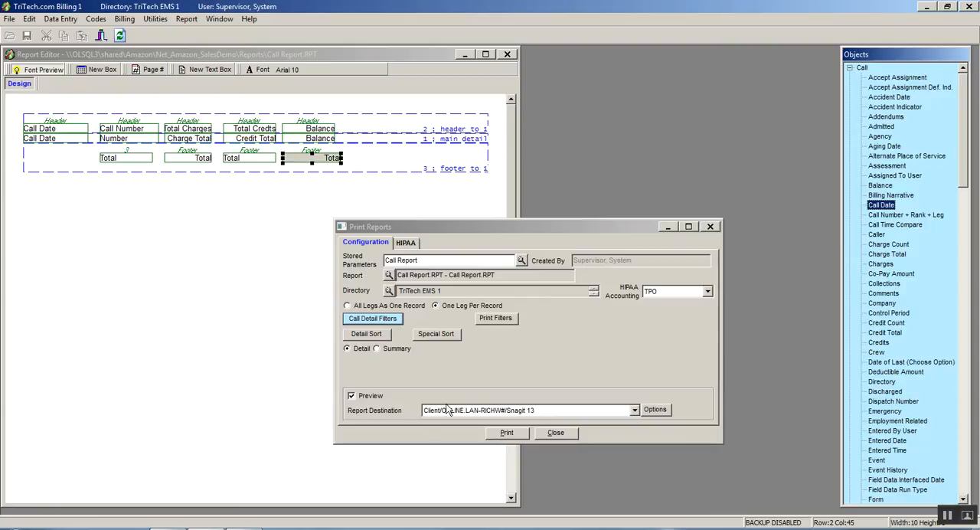
mouse_move(475, 322)
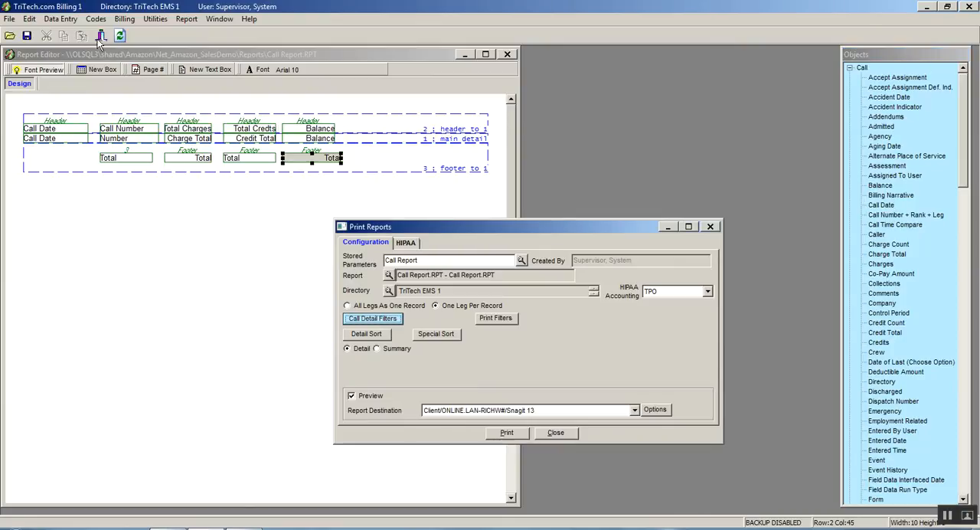
click(9, 19)
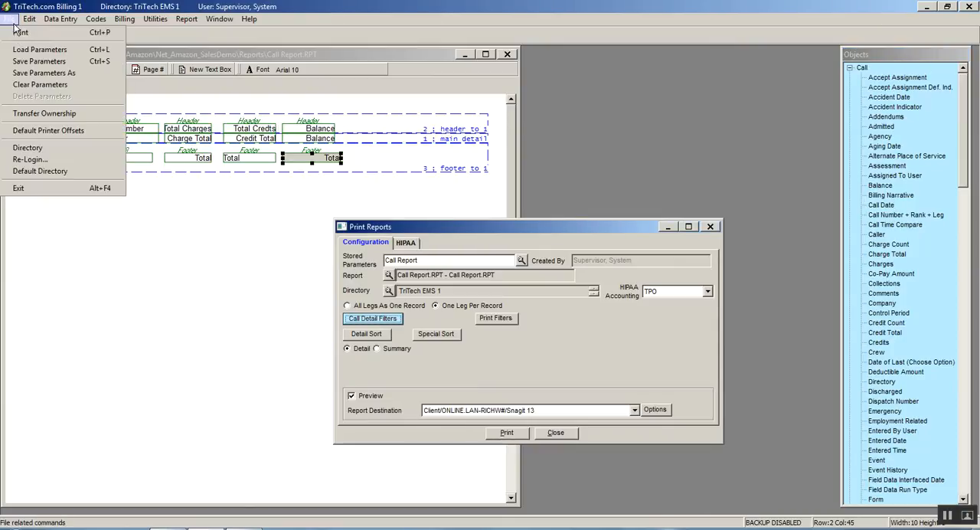
mouse_move(43, 73)
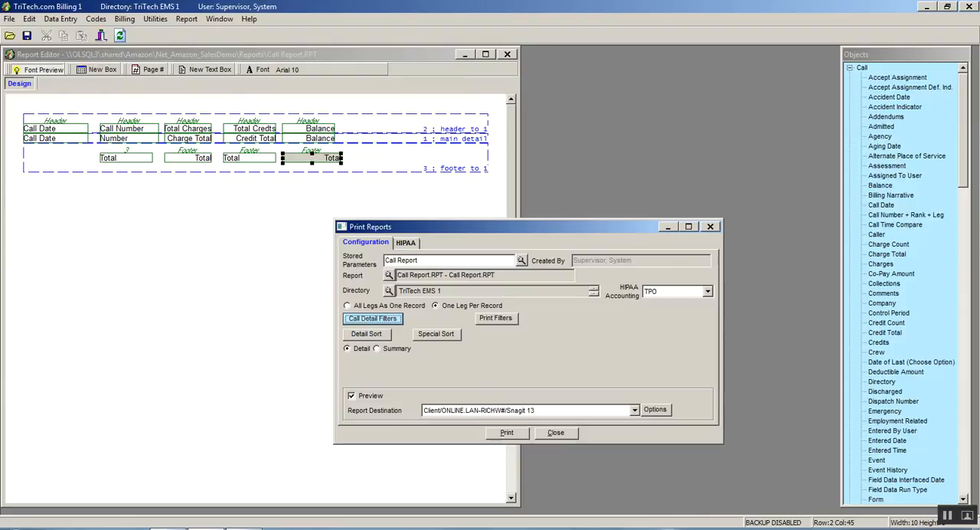
mouse_move(502, 377)
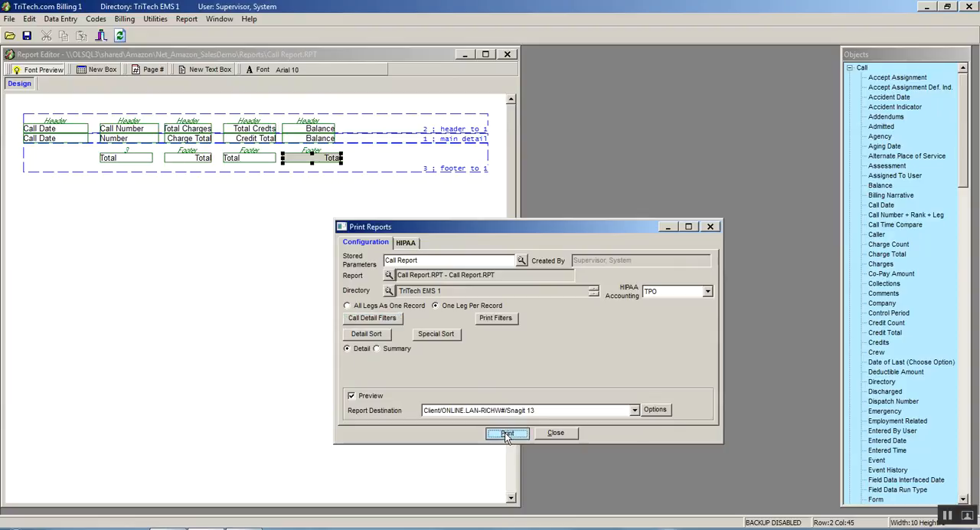
click(507, 432)
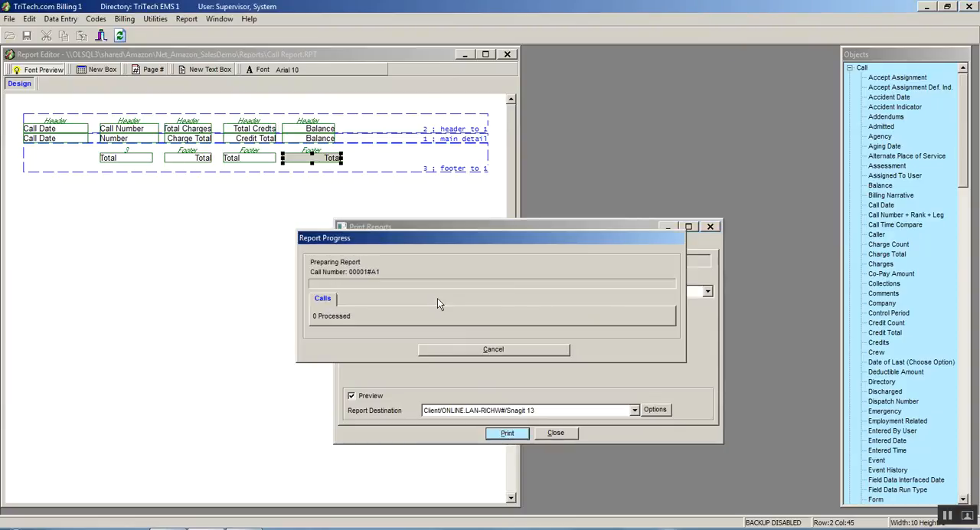
click(506, 432)
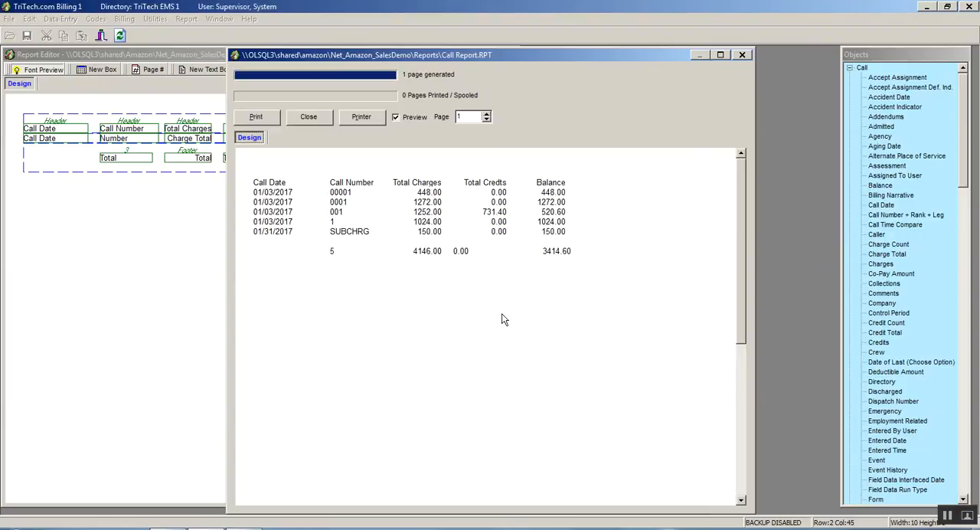
mouse_move(425, 266)
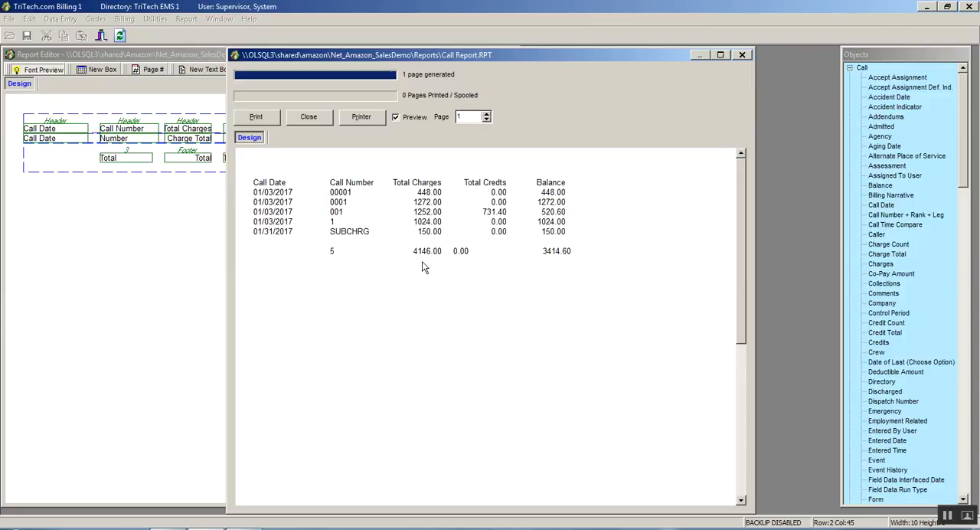
mouse_move(435, 234)
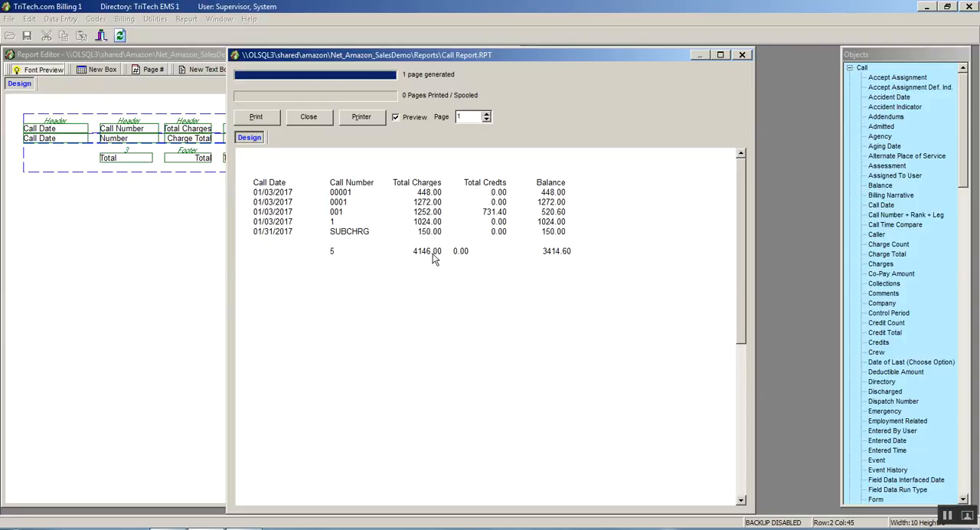
mouse_move(429, 260)
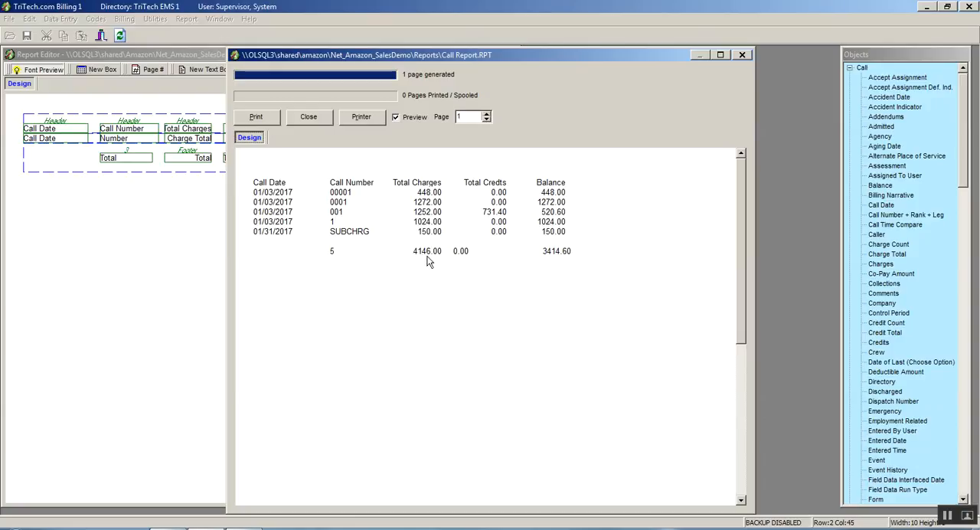
mouse_move(506, 222)
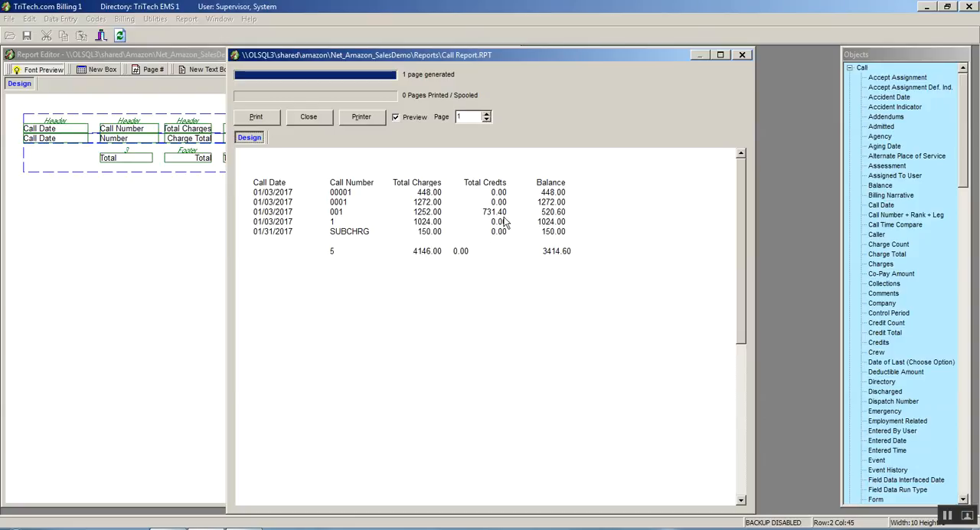
mouse_move(468, 259)
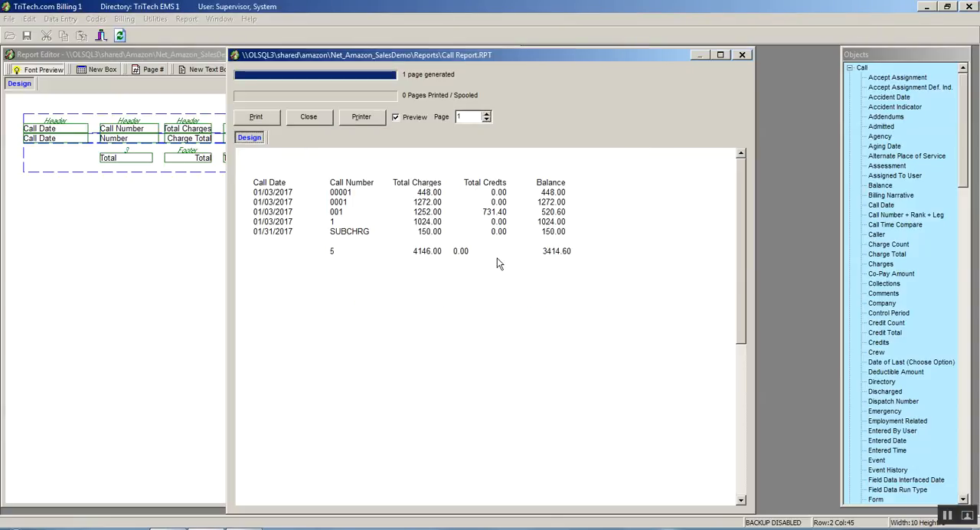
mouse_move(506, 222)
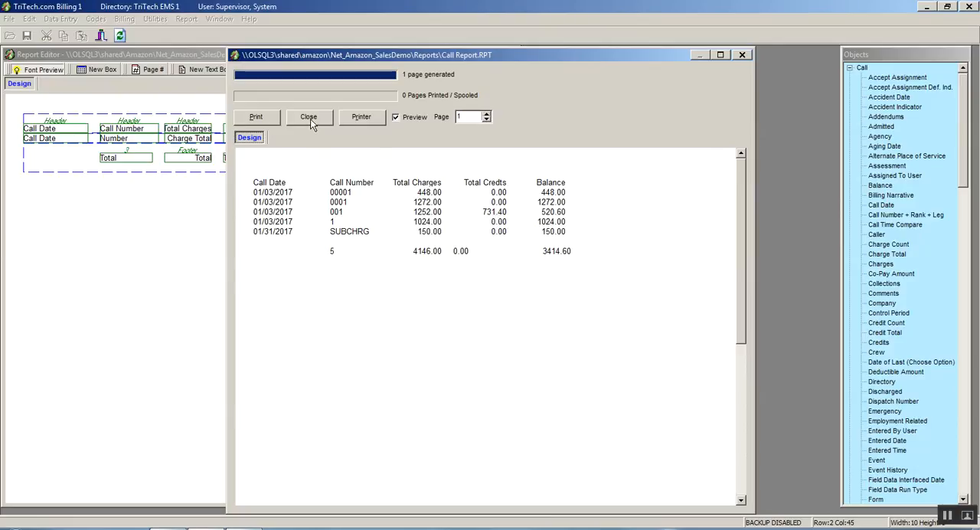
click(309, 117)
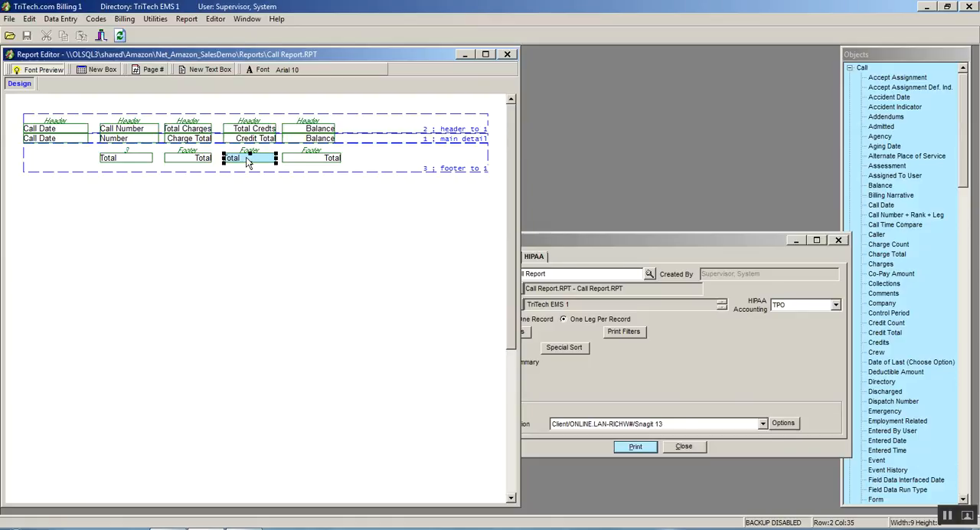
- Right-align the Total Credits footer total
double_click(230, 158)
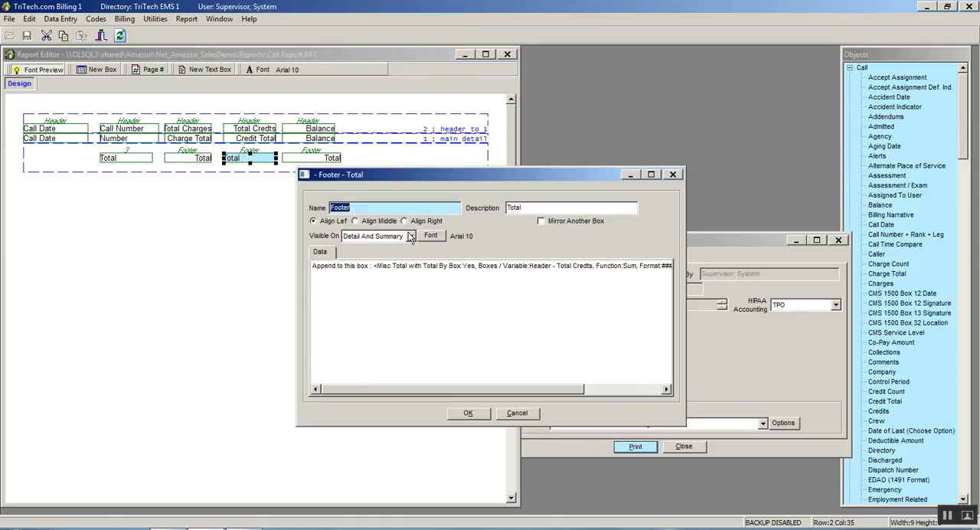
click(404, 221)
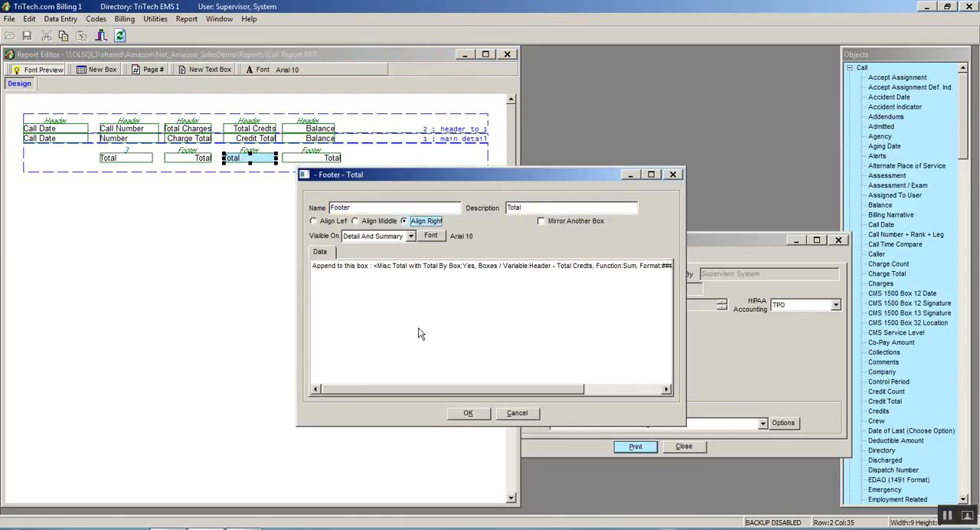
click(469, 414)
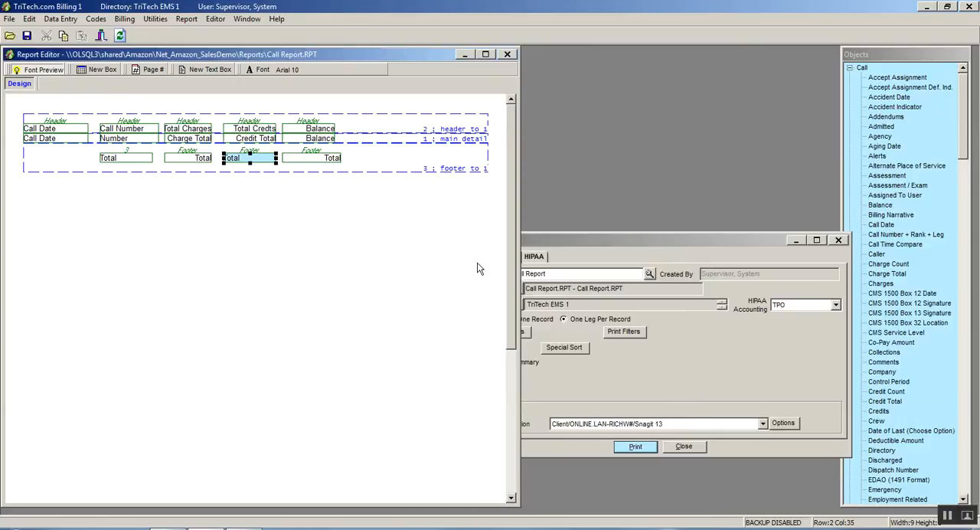
- Change the Total Credits footer total to Sum Detail - Credit Total with format ###0.00
double_click(231, 158)
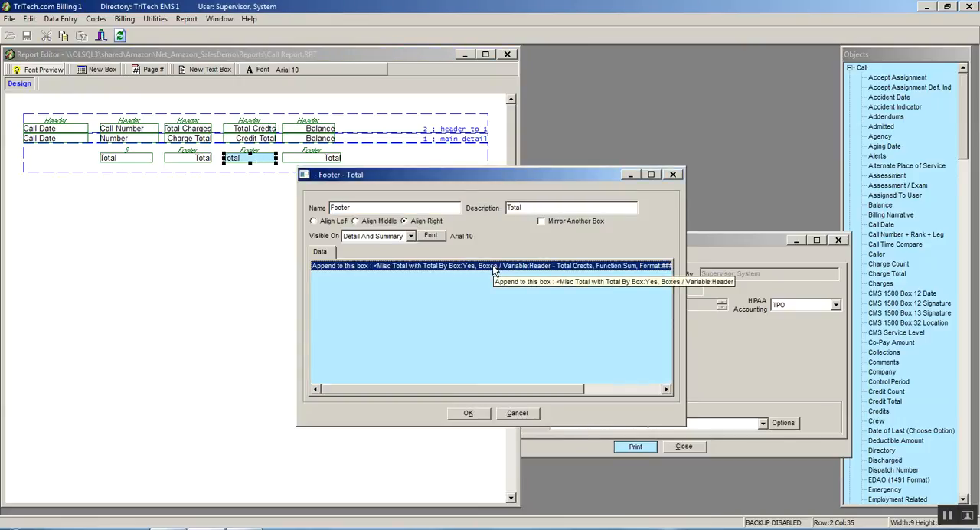
double_click(491, 265)
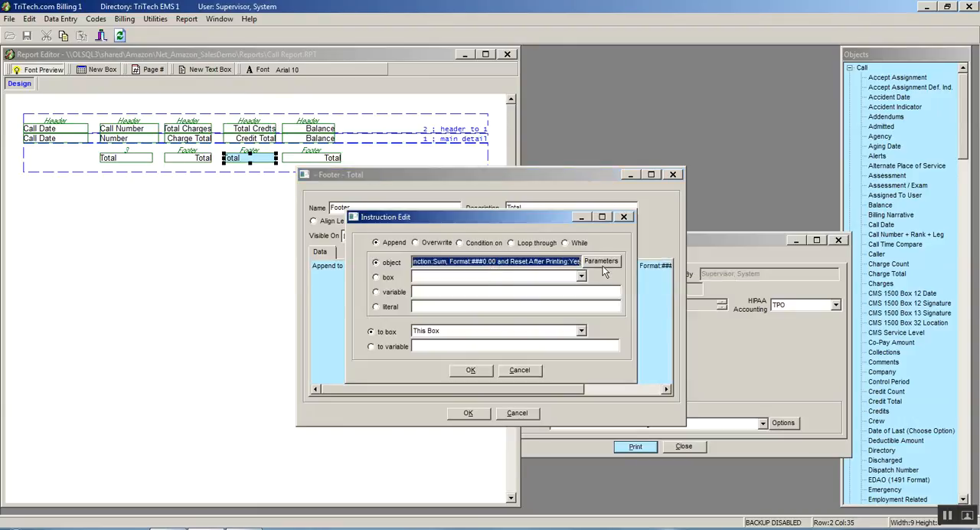
click(600, 260)
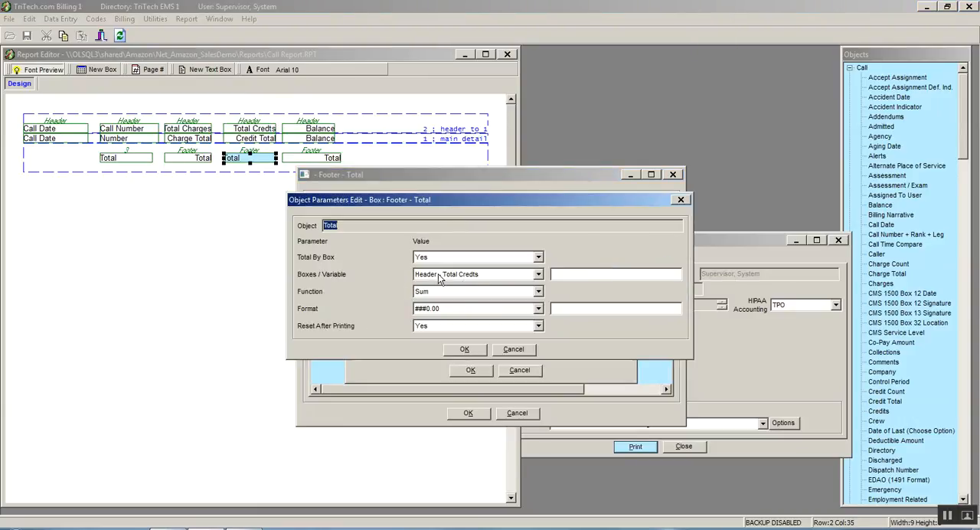
click(539, 275)
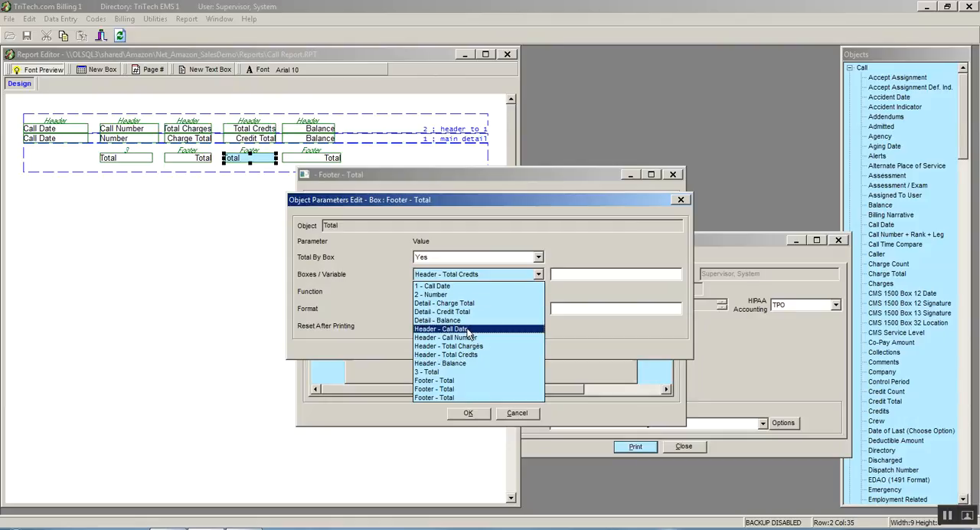
click(441, 312)
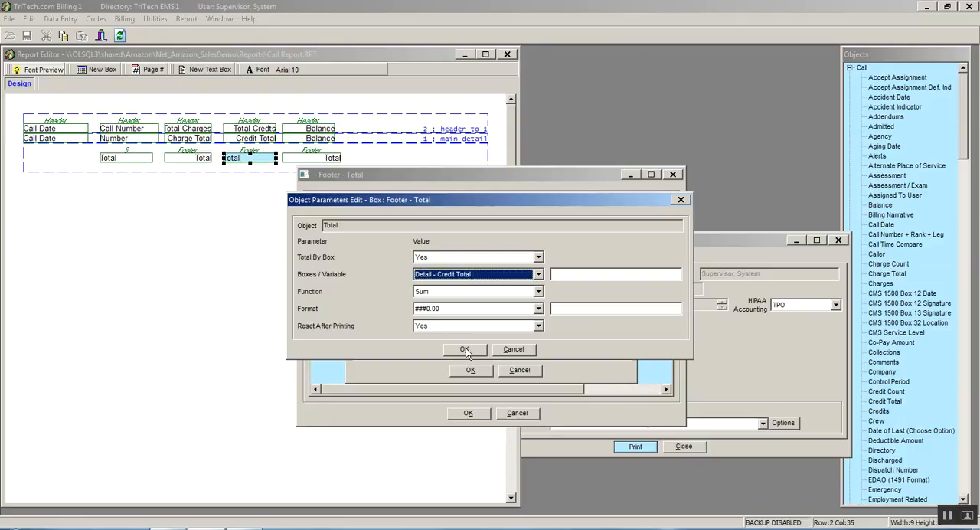
click(465, 350)
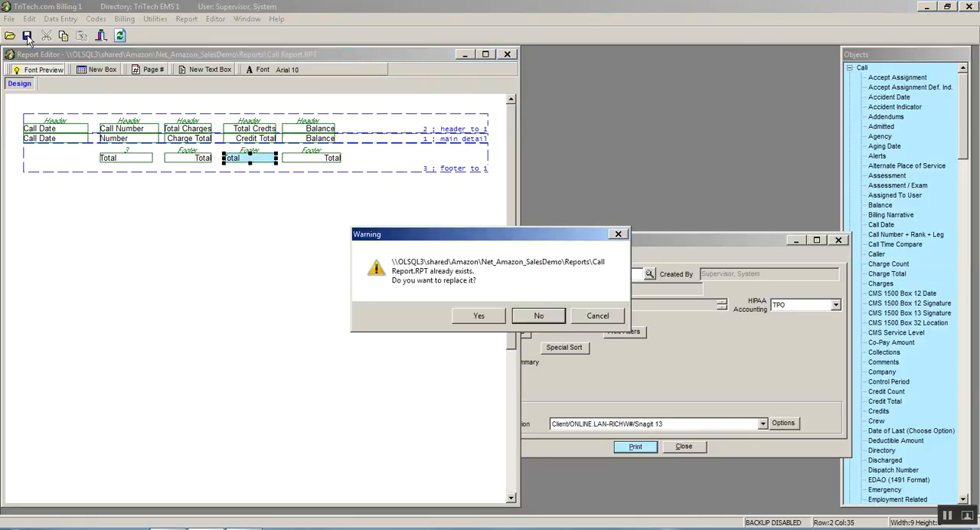
- Replace Call Report.RPT, preview totals 4146.00, 731.40 and 3414.60, then close the preview
click(478, 315)
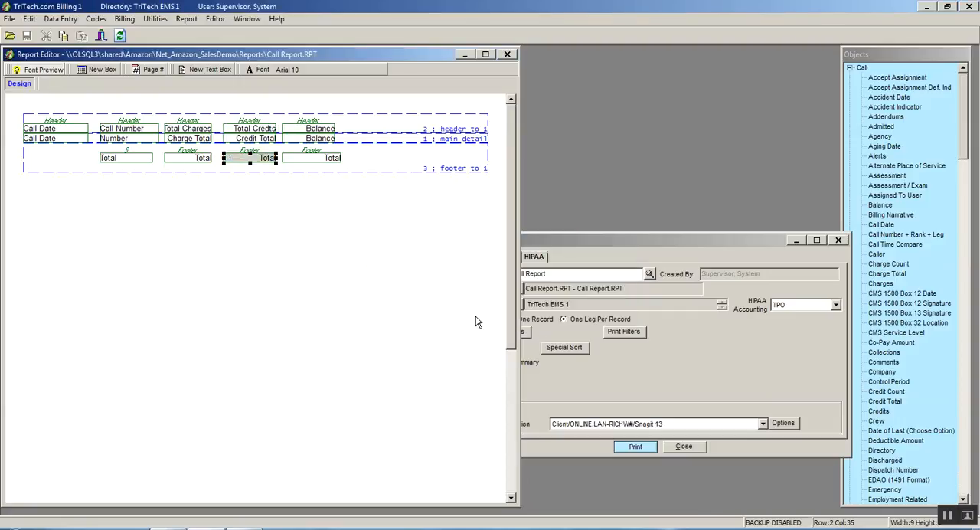
click(634, 446)
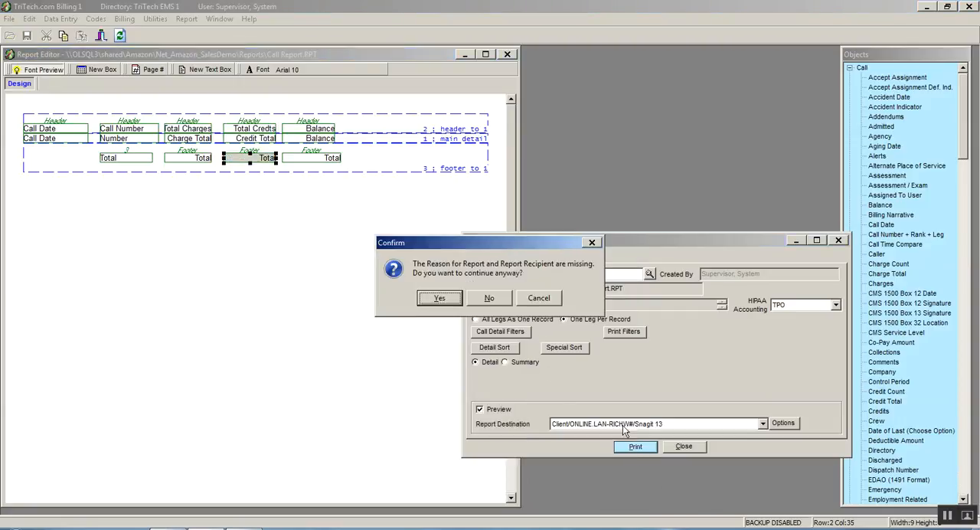
click(440, 298)
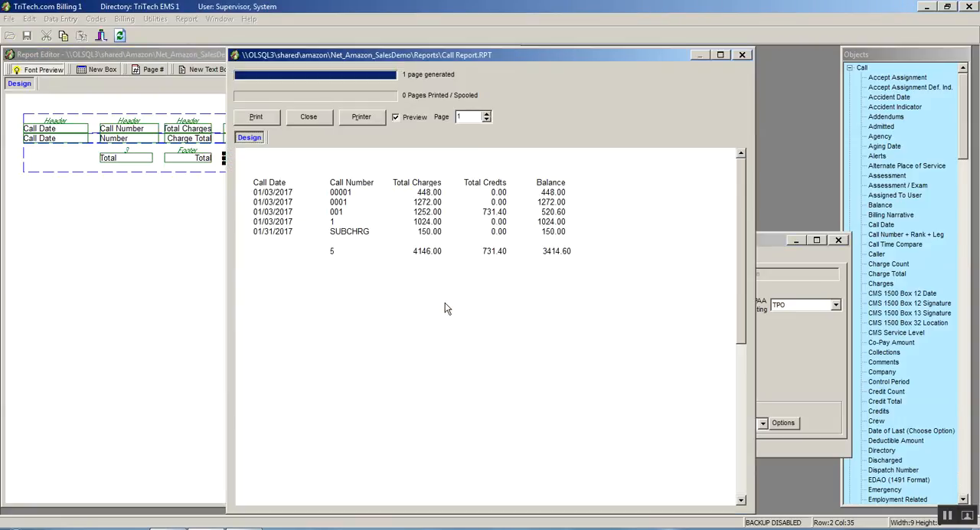
mouse_move(497, 257)
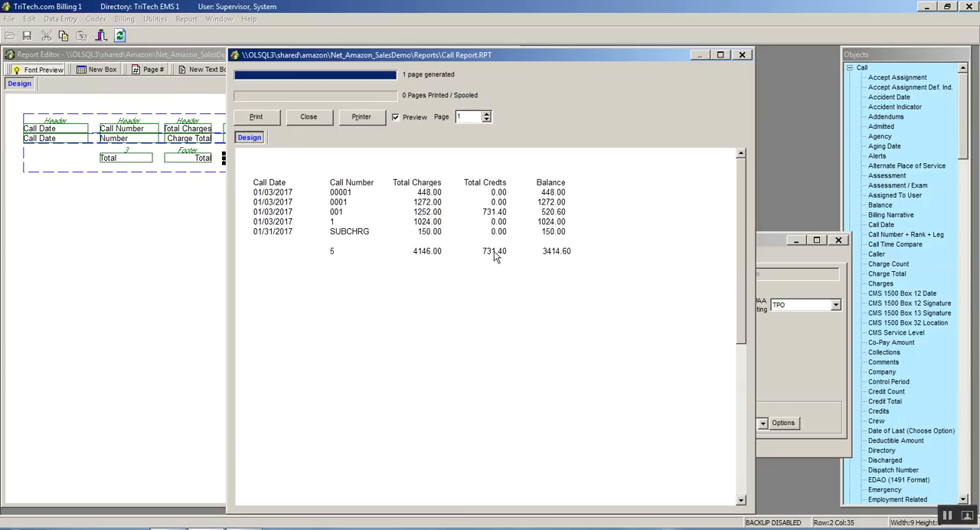
mouse_move(340, 170)
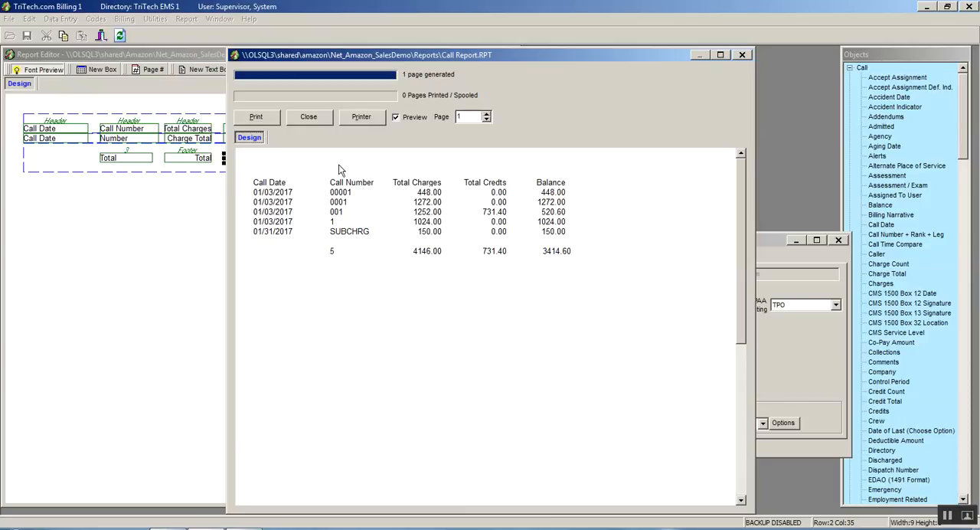
mouse_move(309, 126)
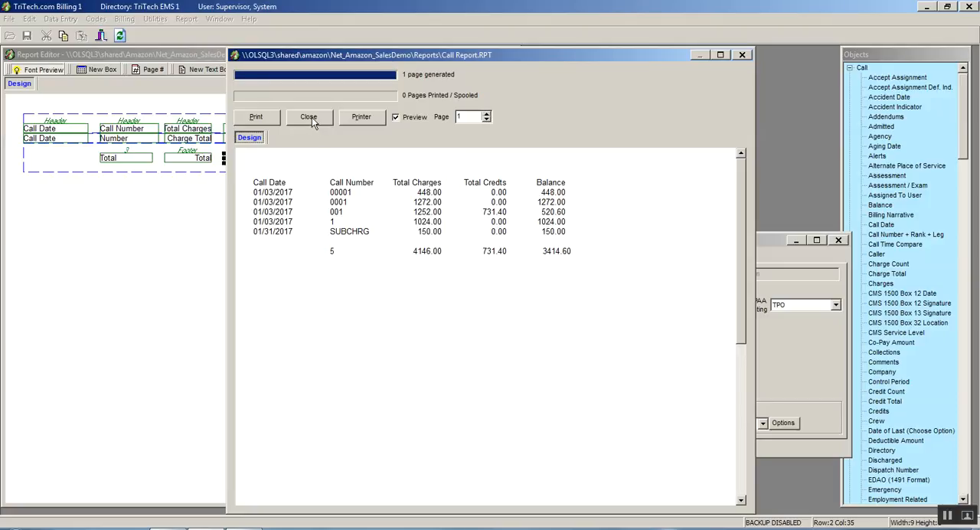
click(309, 116)
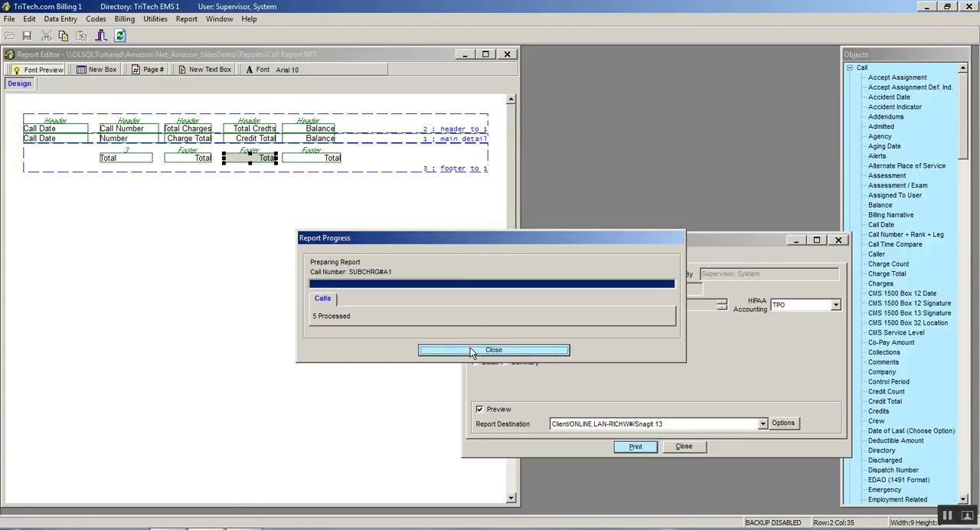
click(493, 349)
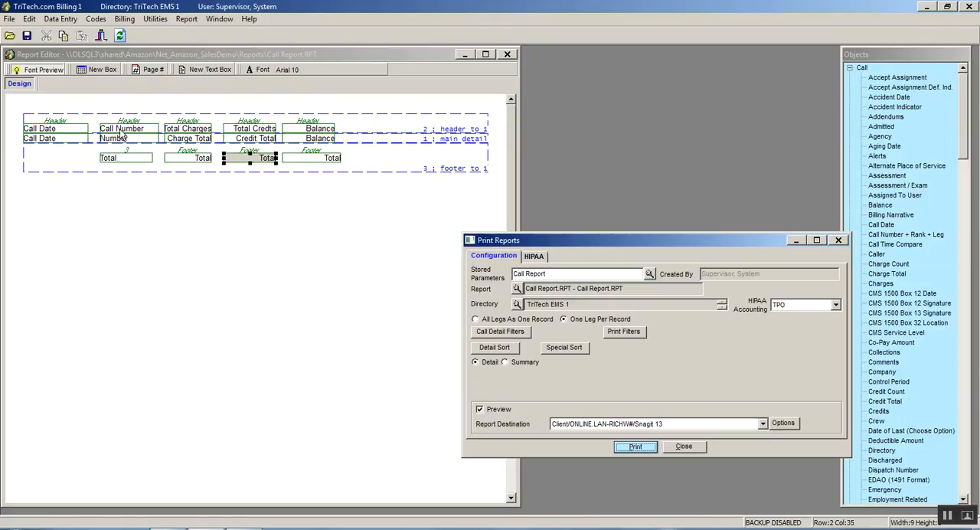
mouse_move(142, 138)
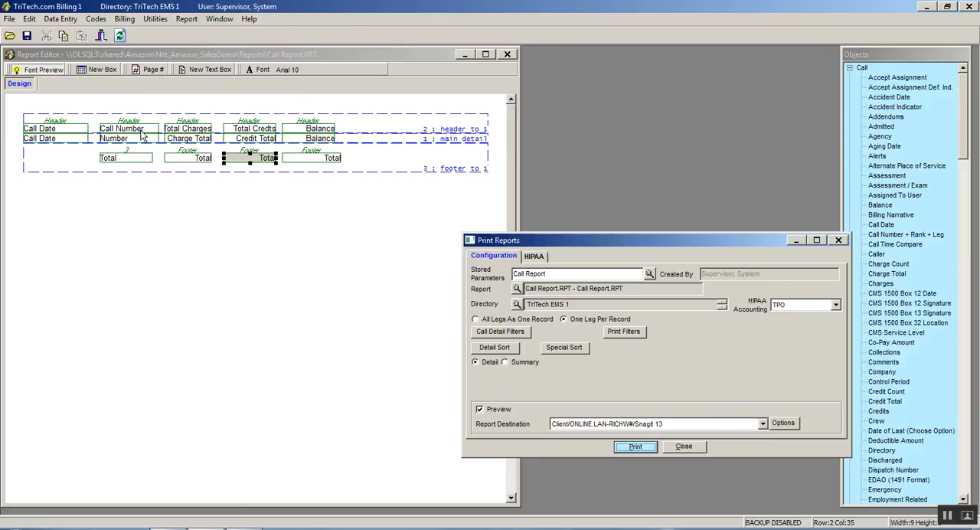
mouse_move(6, 134)
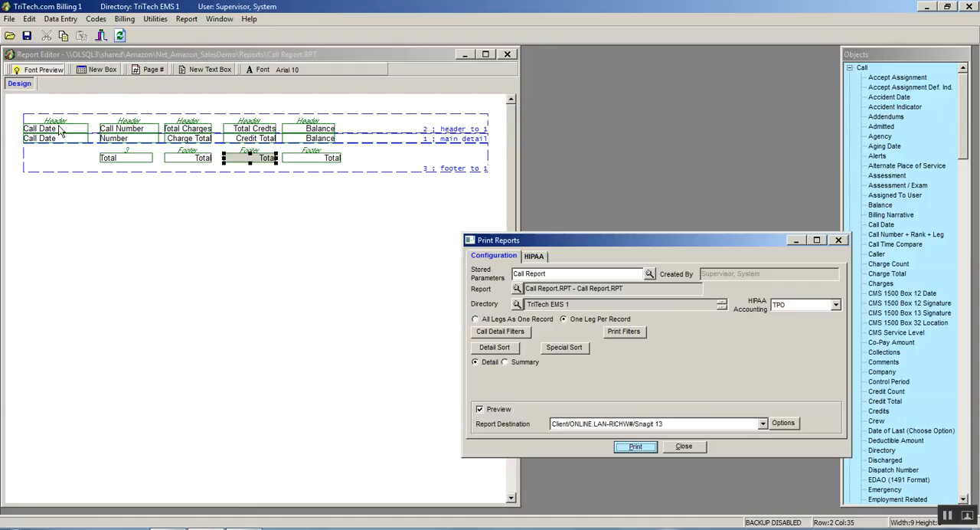
mouse_move(61, 130)
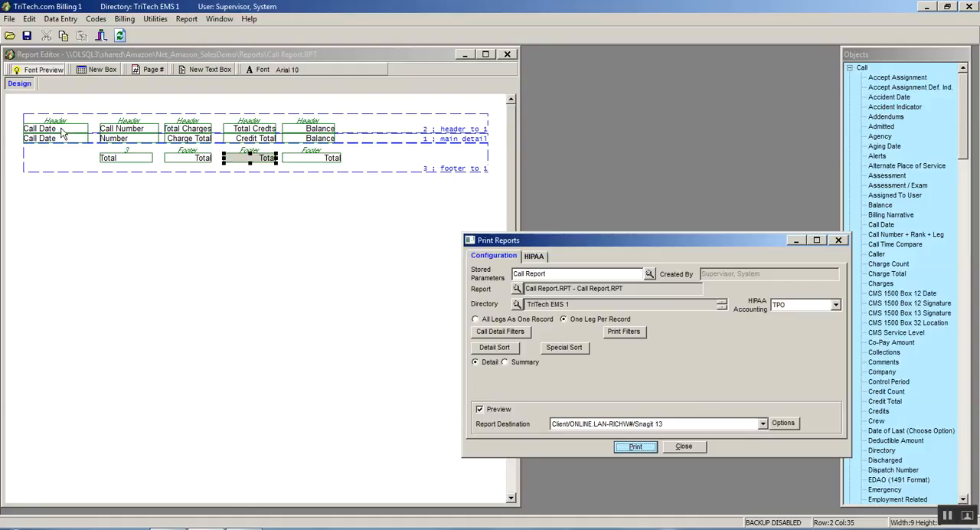
- Set the Call Date header font to Arial 10 bold underlined and confirm it
double_click(40, 129)
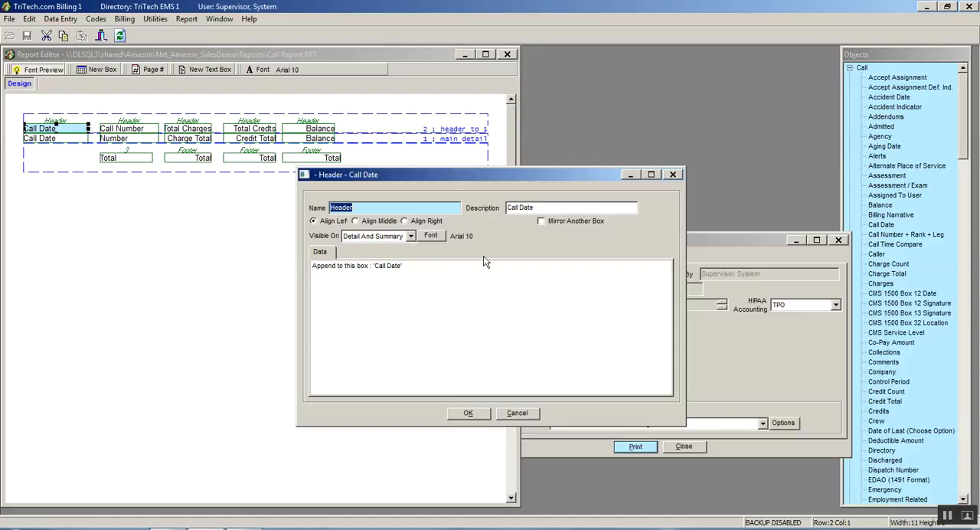
mouse_move(472, 251)
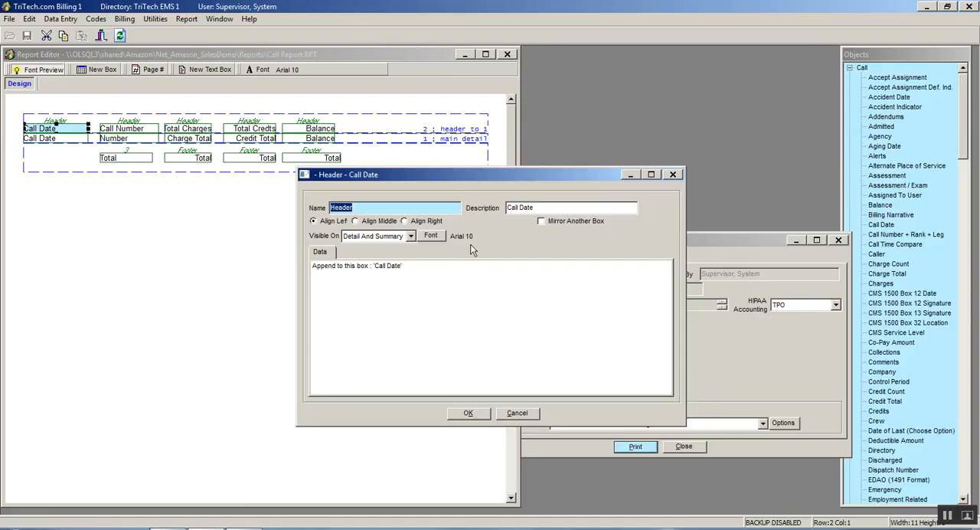
click(431, 236)
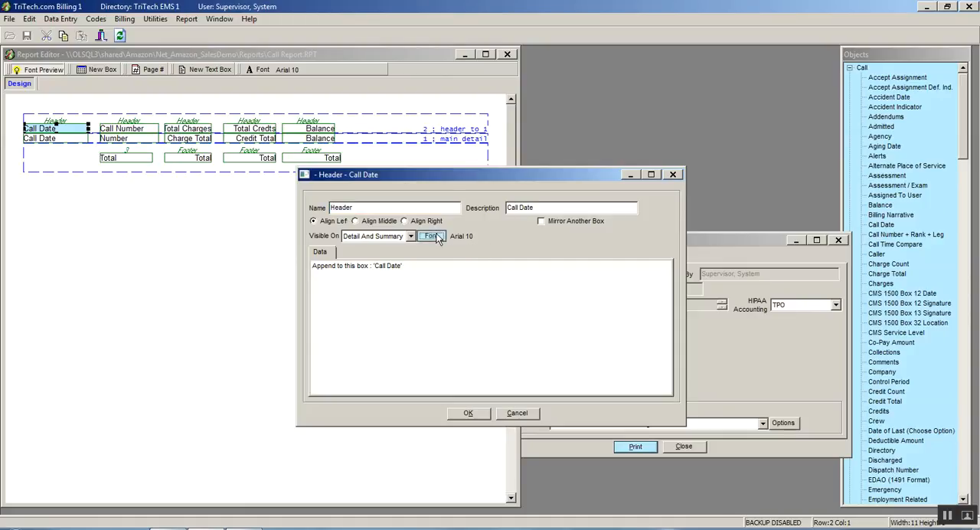
click(429, 235)
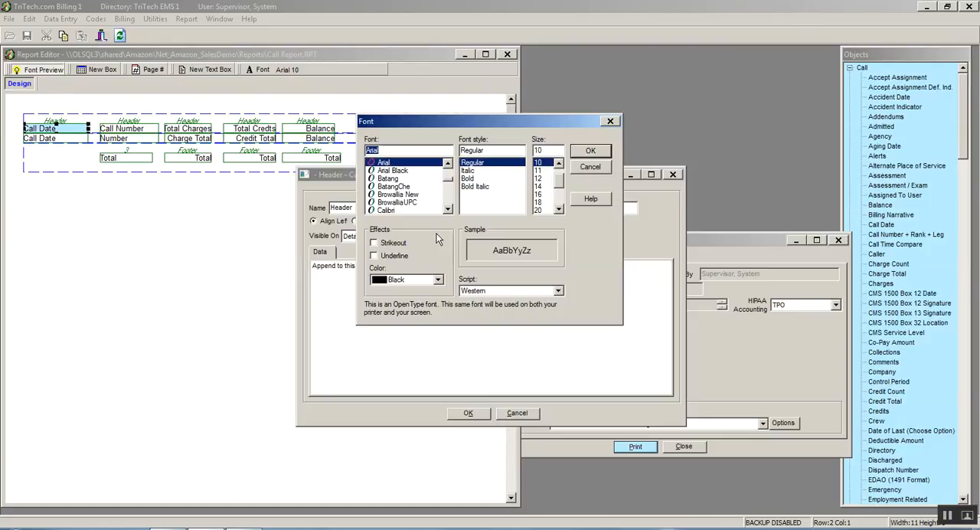
mouse_move(481, 190)
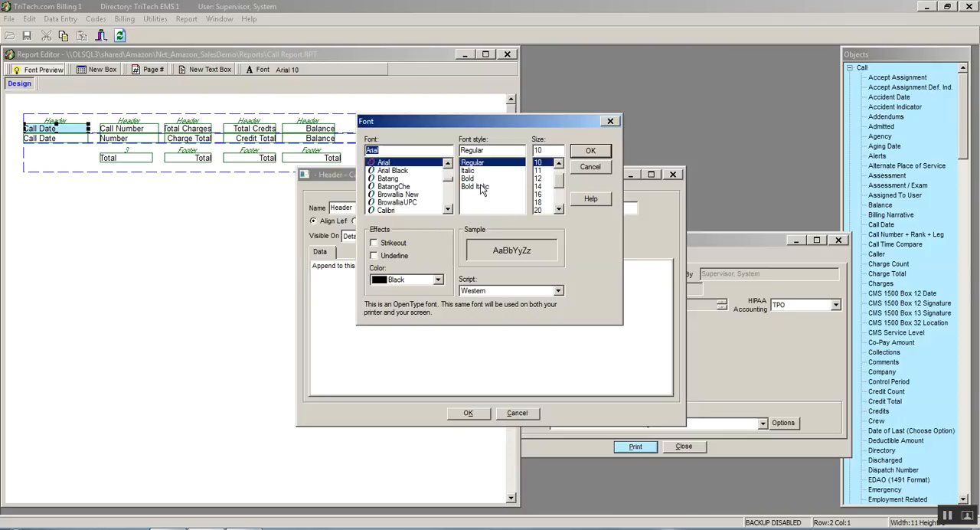
click(469, 178)
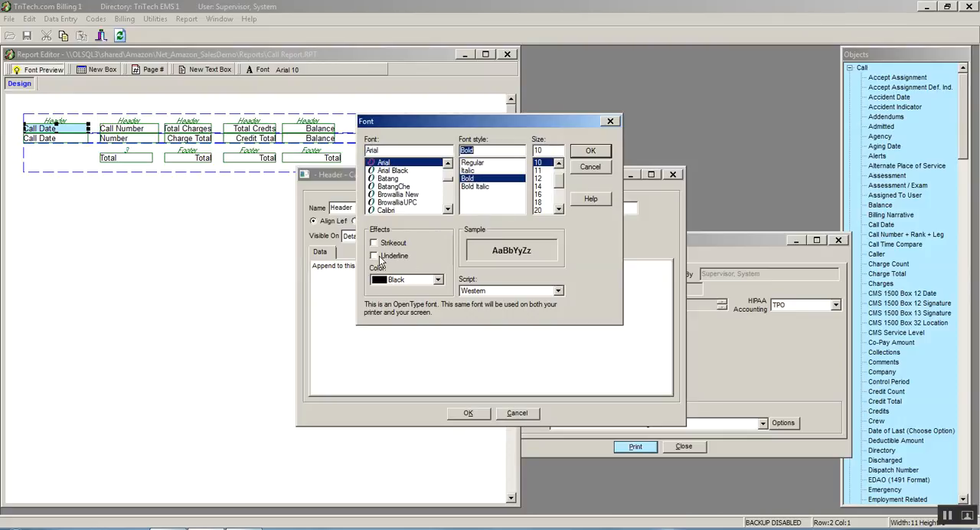
click(373, 254)
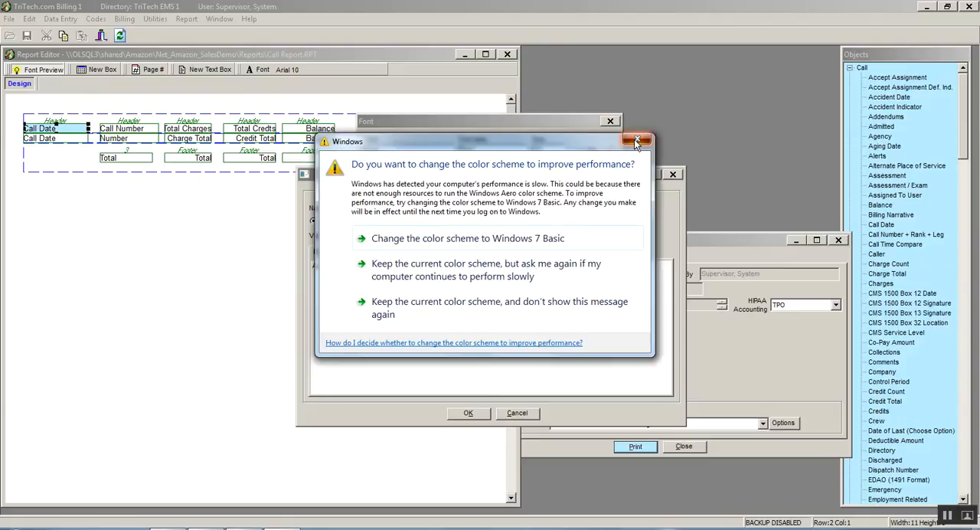
click(637, 141)
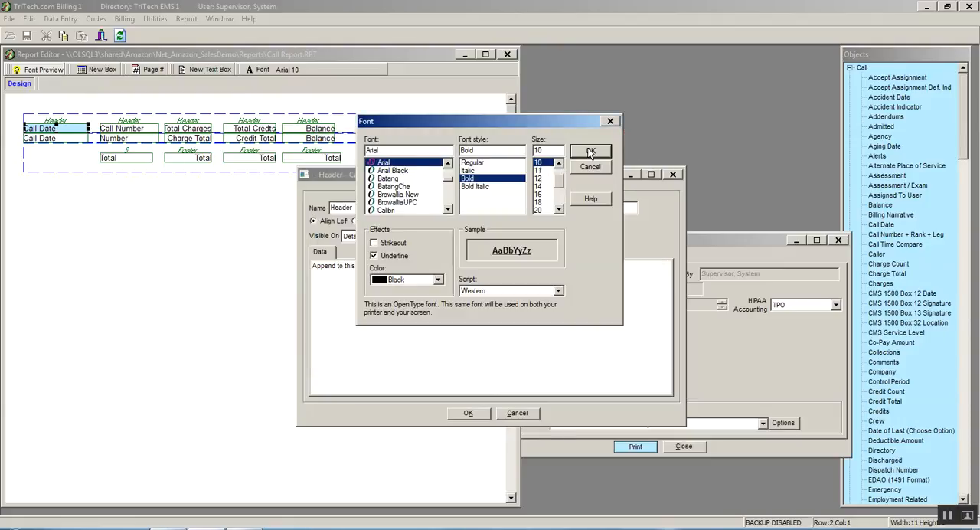
click(591, 151)
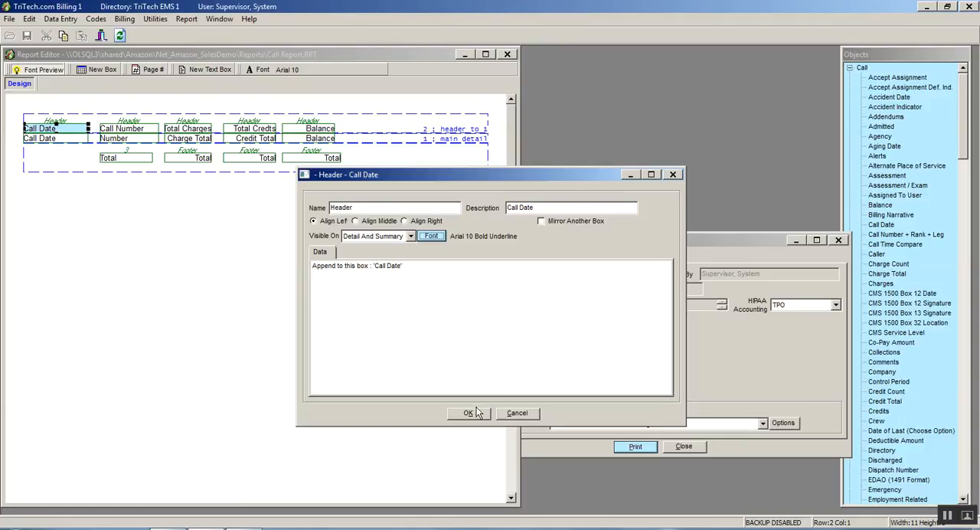
click(468, 414)
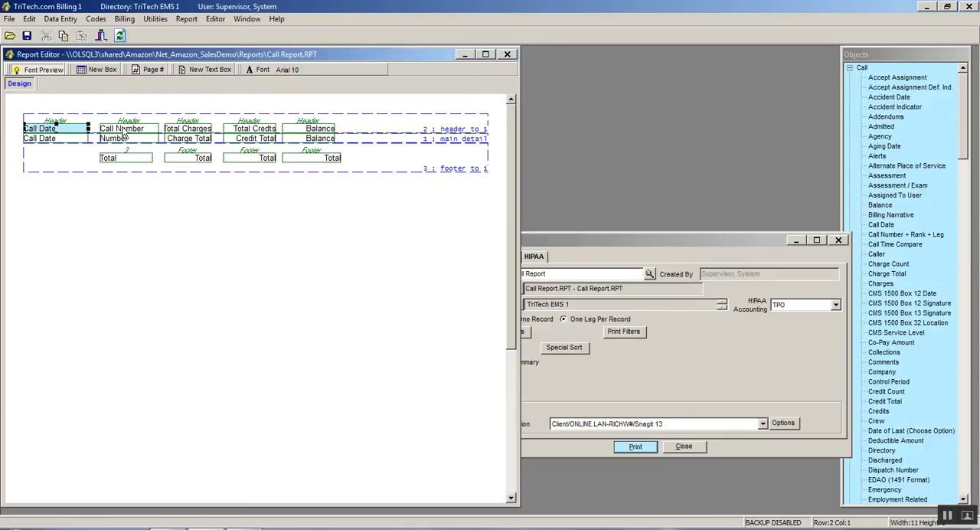
- Make the Call Number and Total Charges headers bold and underlined
click(121, 128)
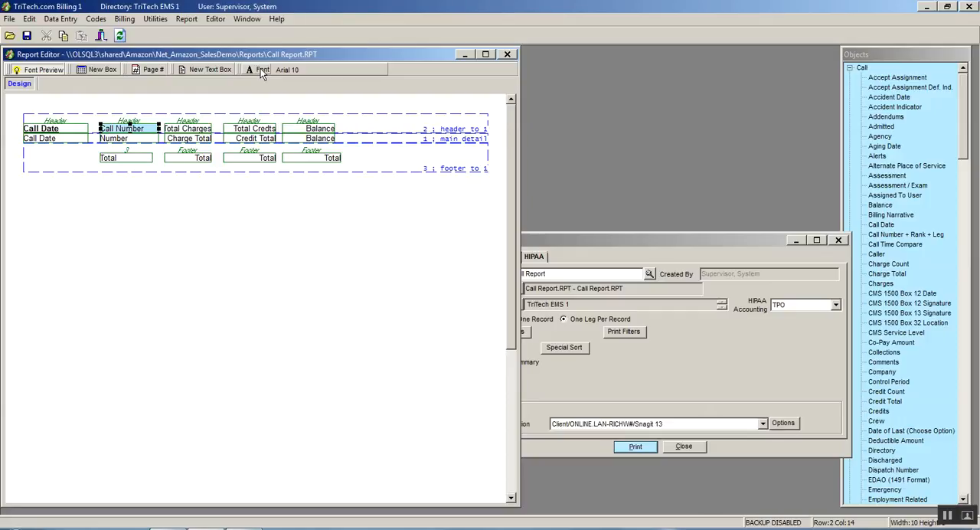
click(260, 71)
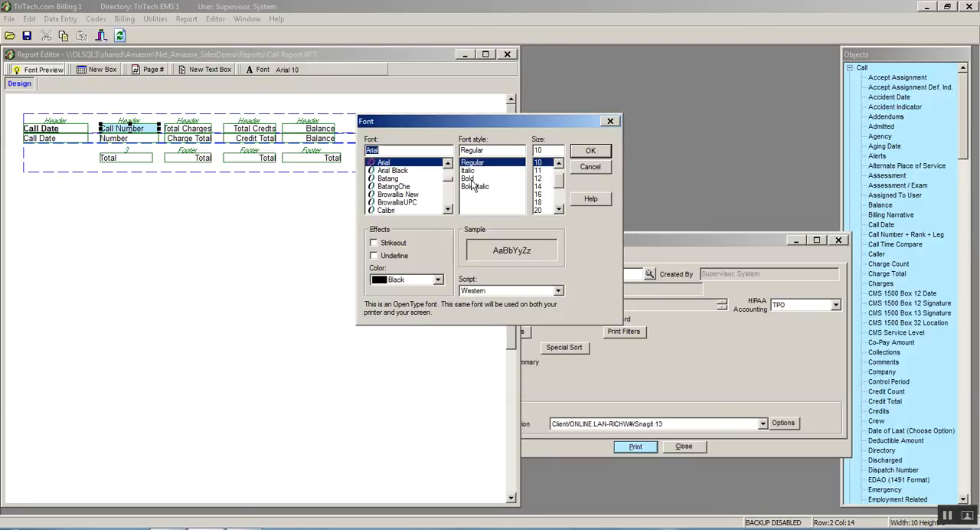
click(469, 178)
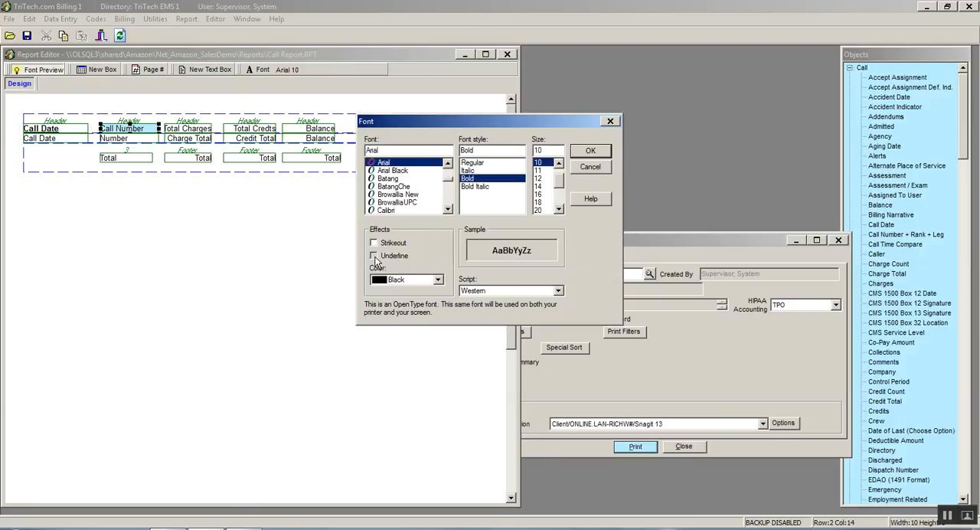
click(591, 150)
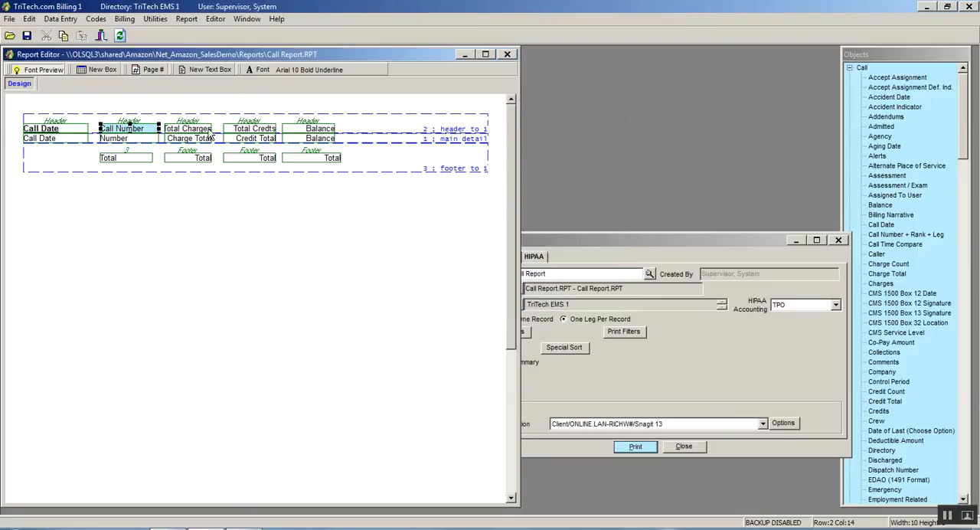
double_click(187, 129)
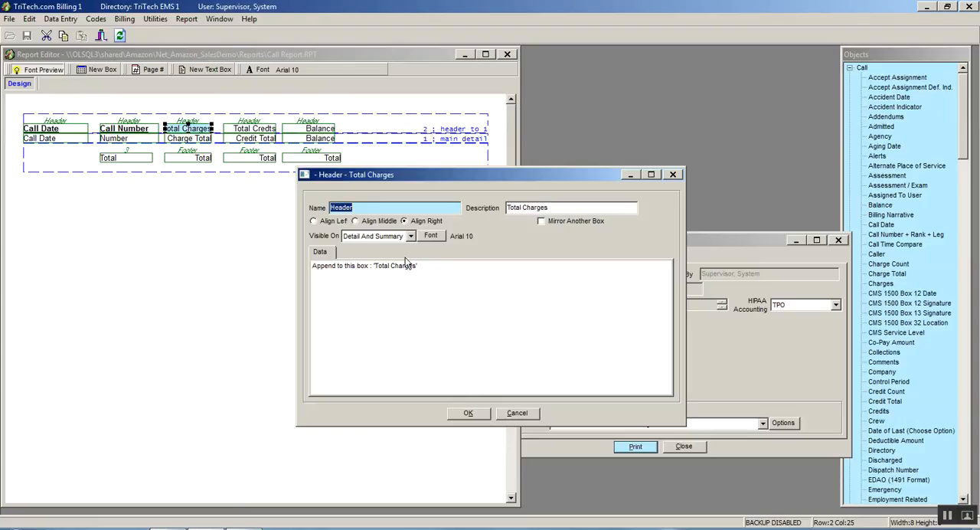
click(432, 236)
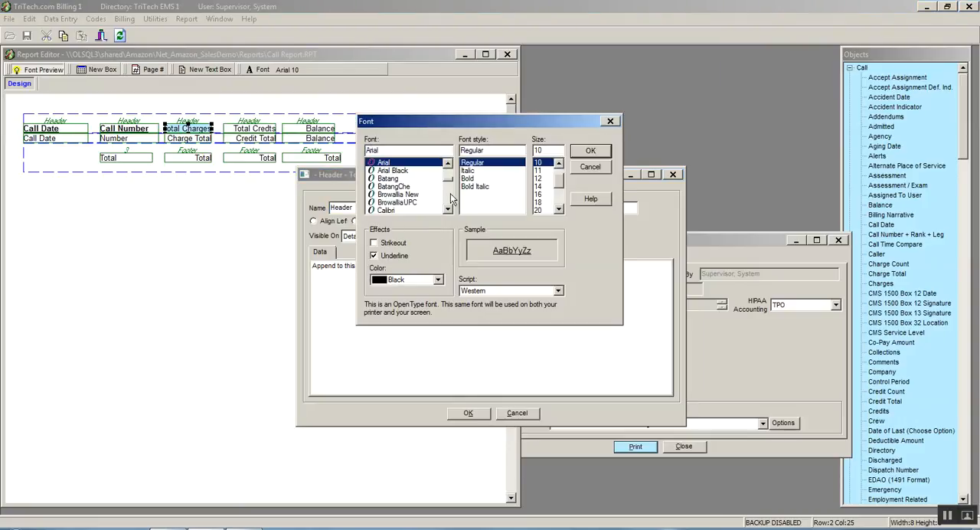
click(591, 150)
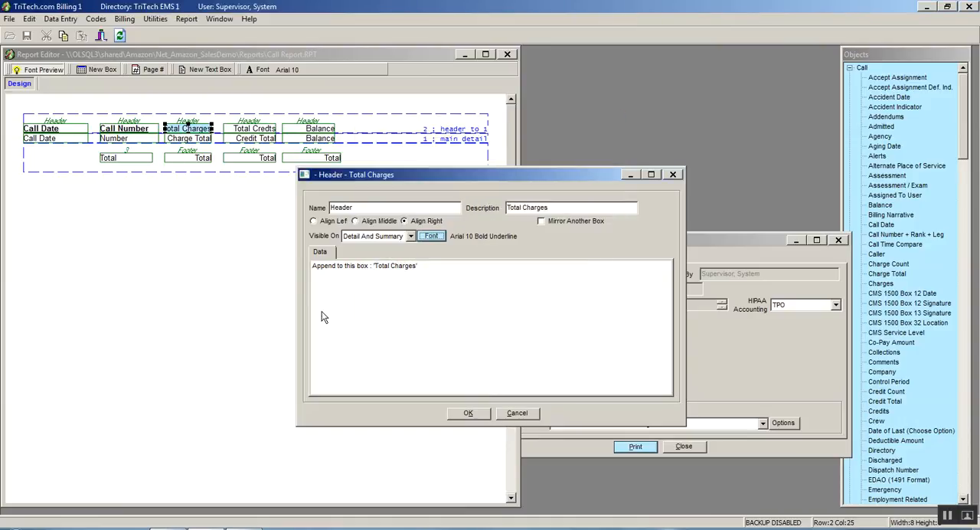
mouse_move(469, 412)
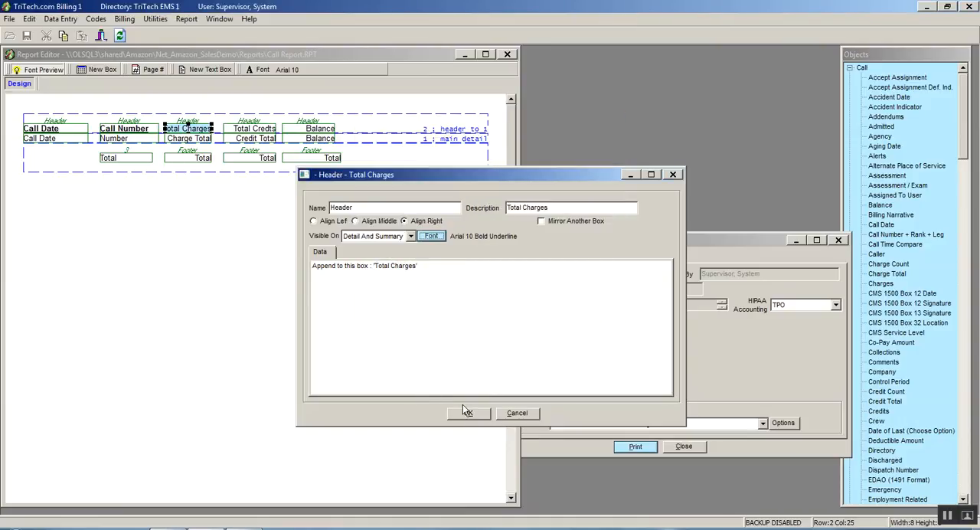
click(469, 414)
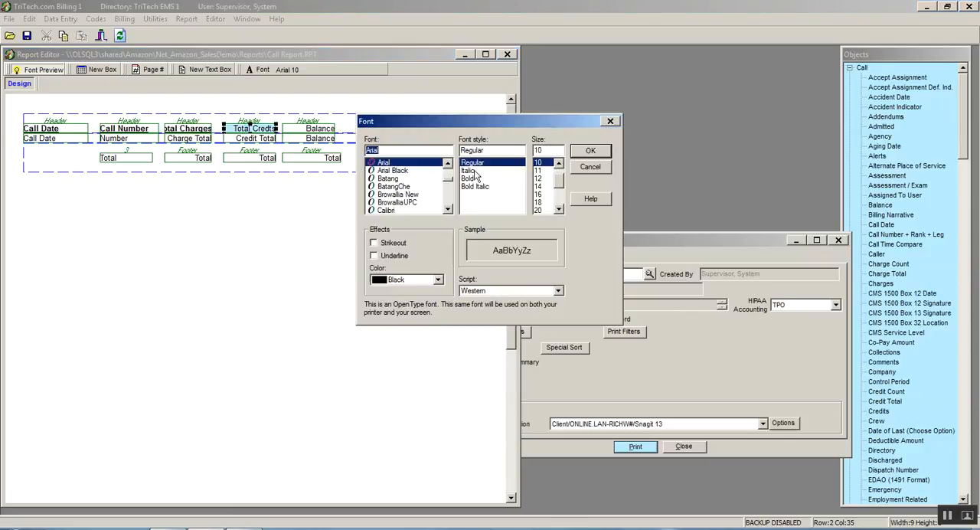
- Make the Total Credits and Balance headers bold and underlined to match
click(468, 170)
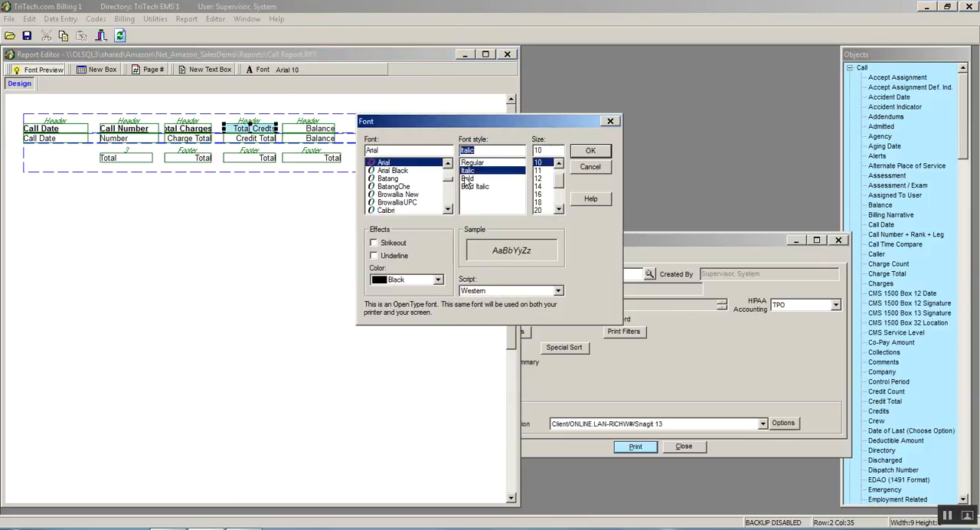
click(468, 177)
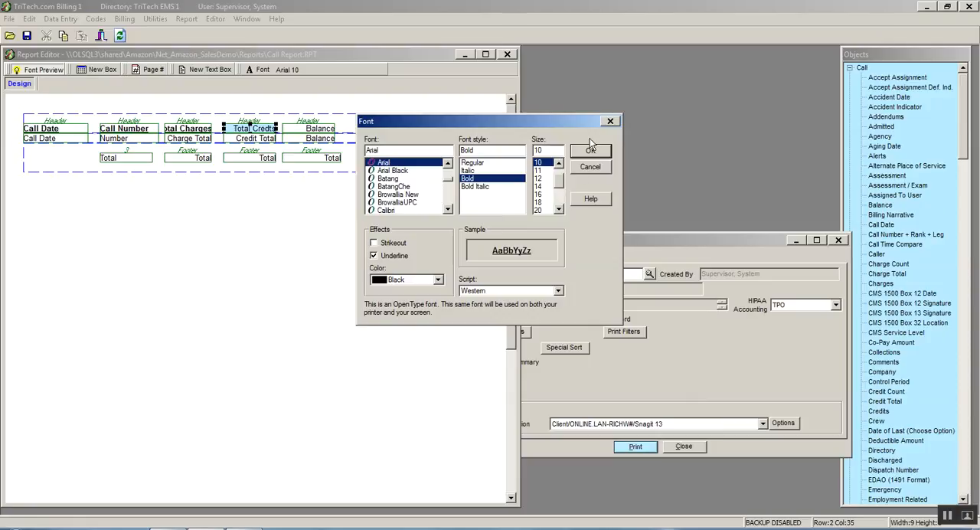
click(591, 150)
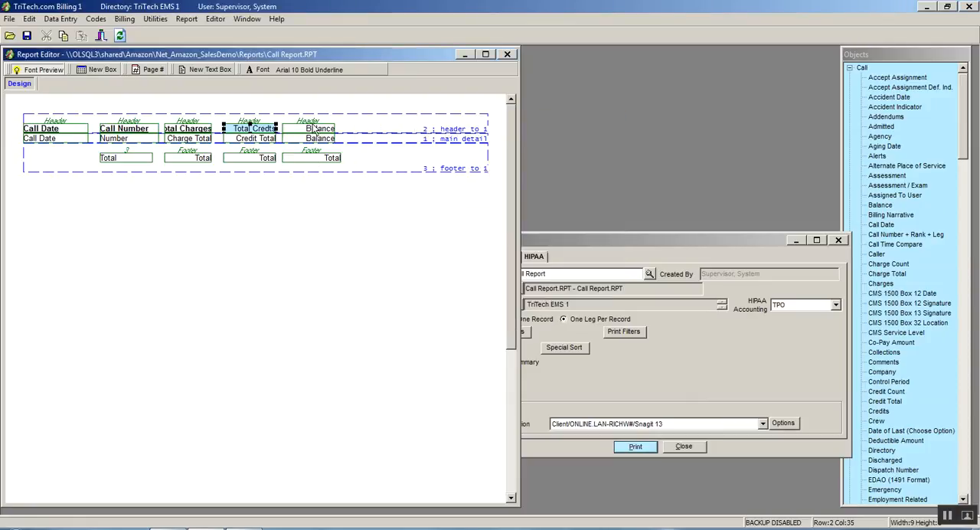
double_click(320, 129)
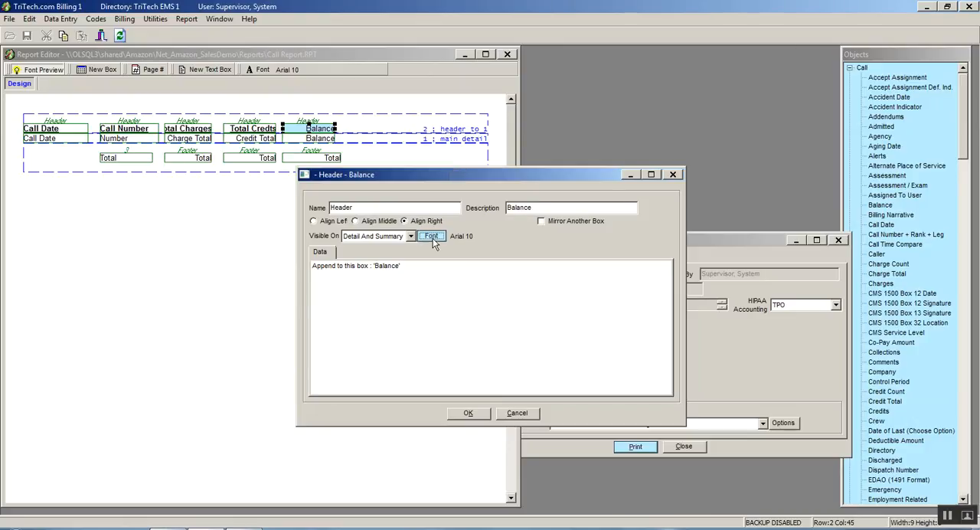
click(430, 235)
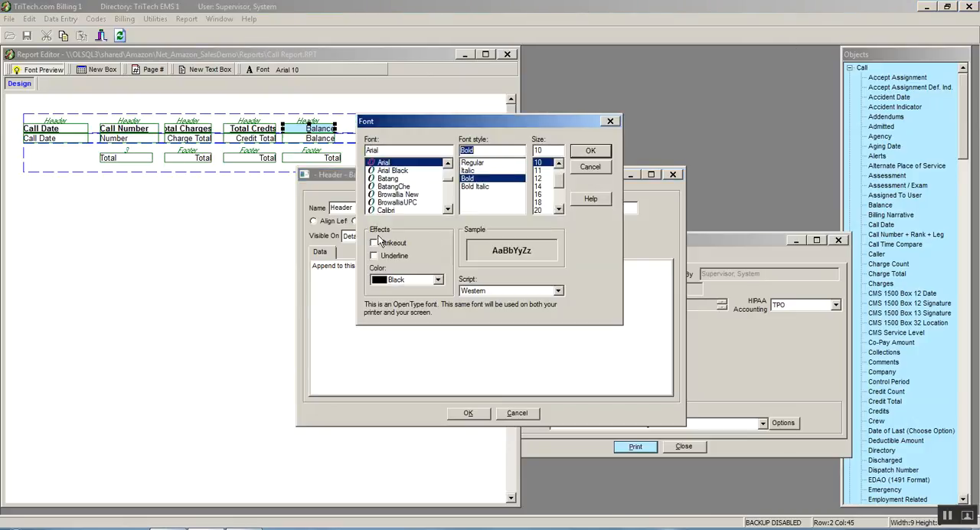
click(374, 254)
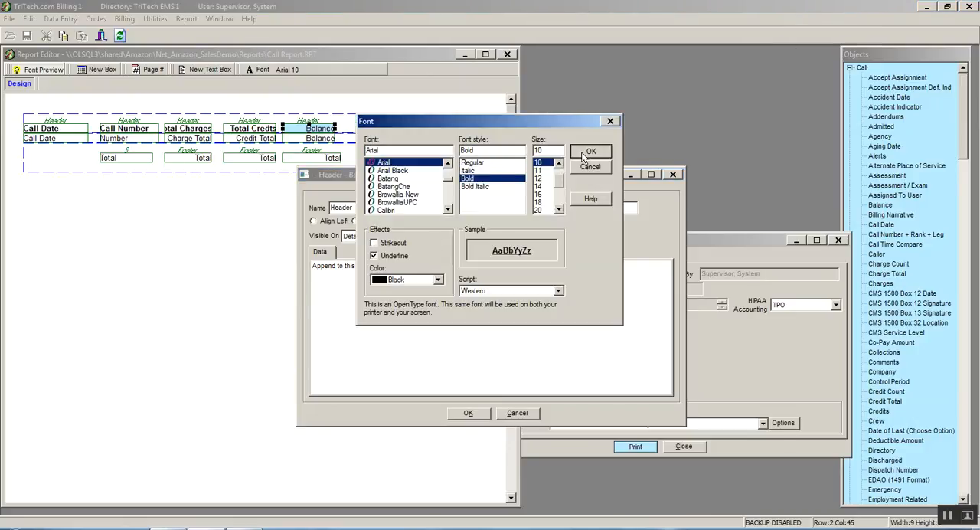
click(591, 150)
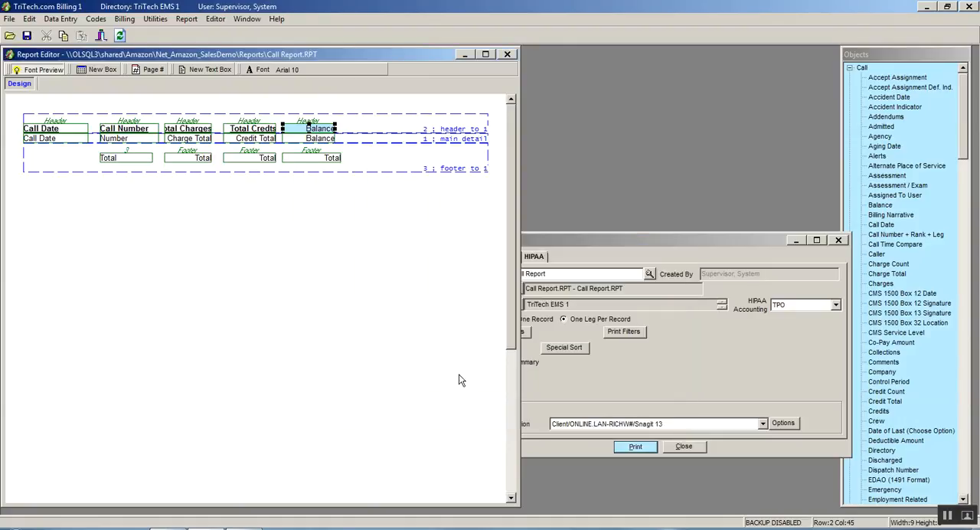
click(253, 129)
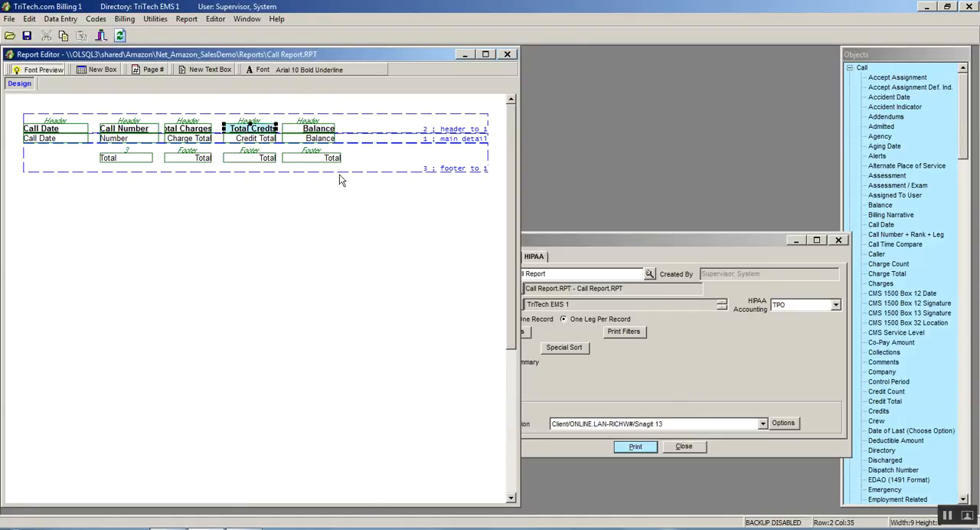
click(312, 157)
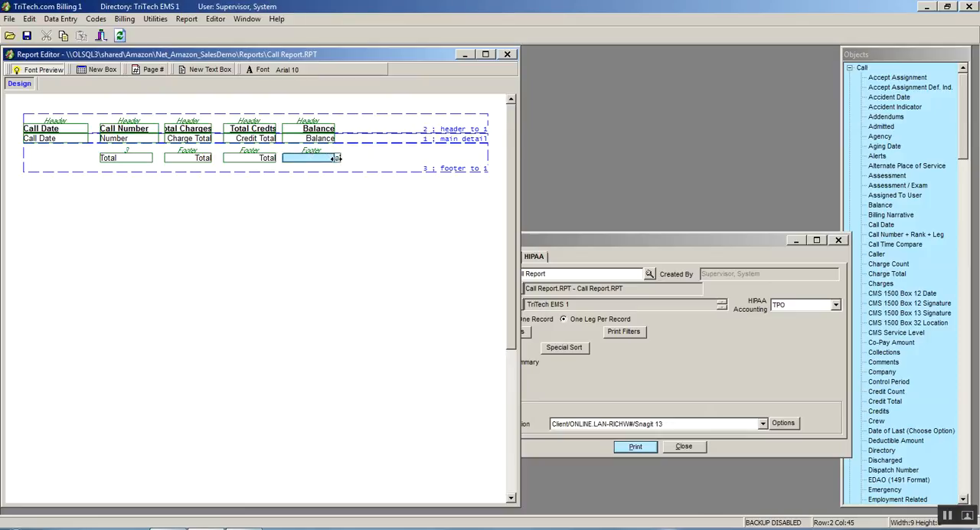
click(312, 158)
text(Total)
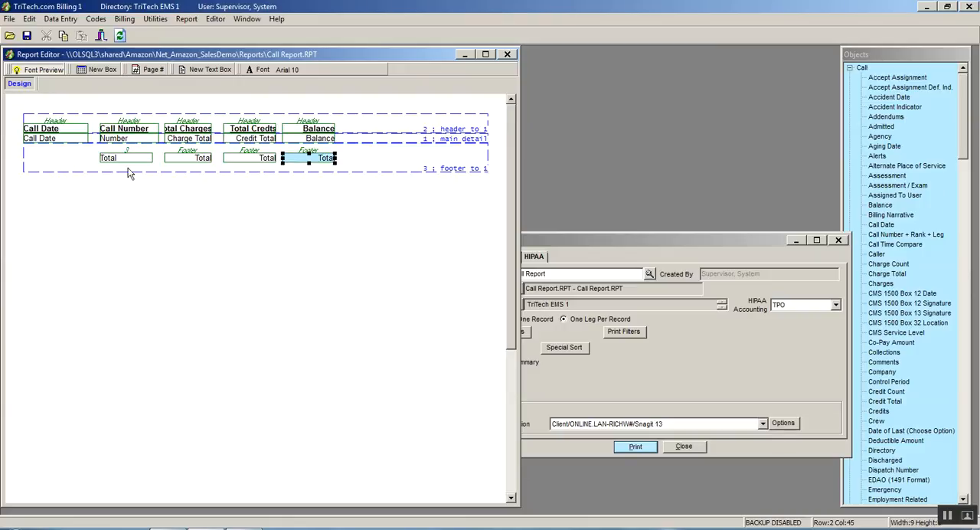
mouse_move(361, 161)
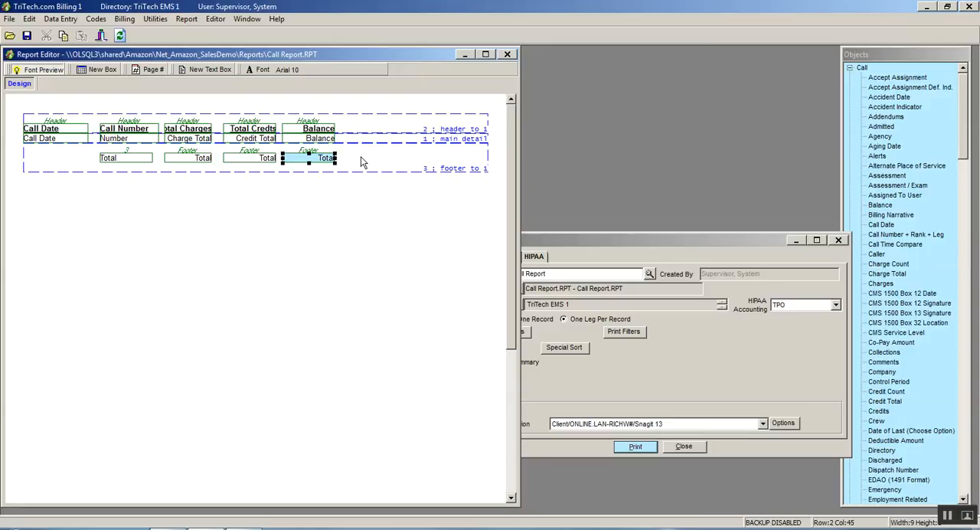
mouse_move(44, 159)
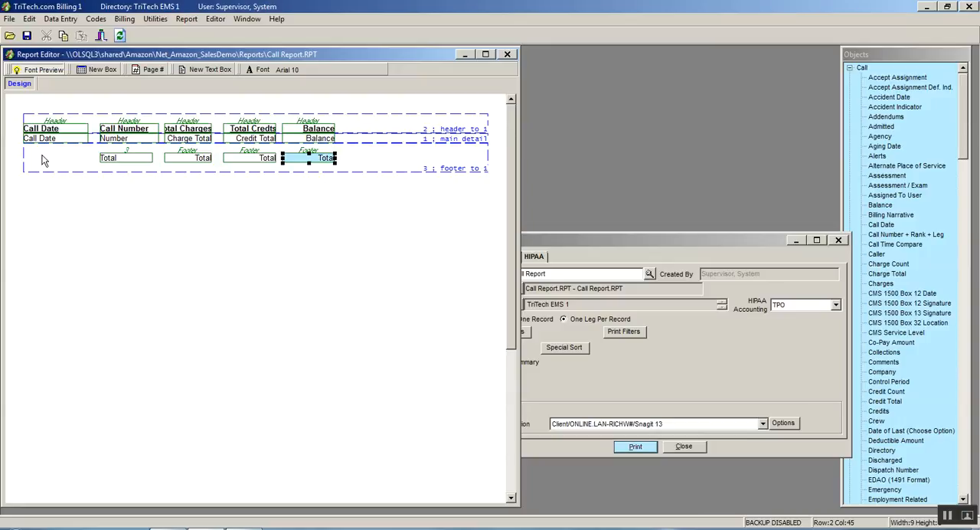
- Add a footer box with the literal 'Totals:' and shrink it to the row's left end
right_click(43, 160)
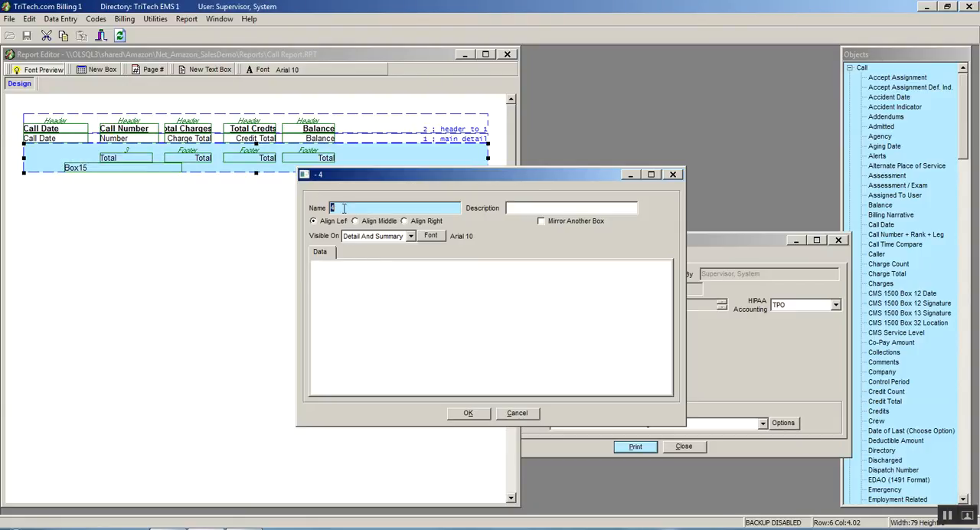
text(Footer)
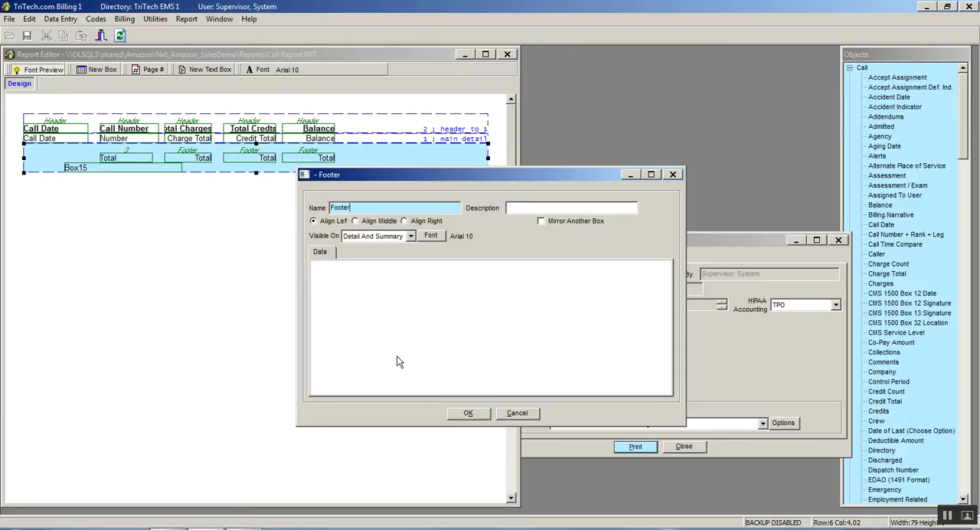
right_click(490, 330)
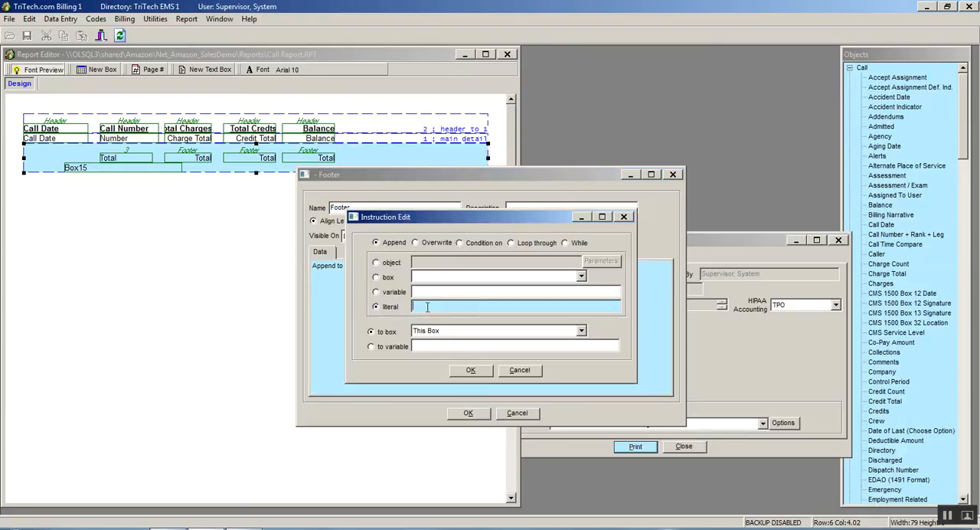
text(Total)
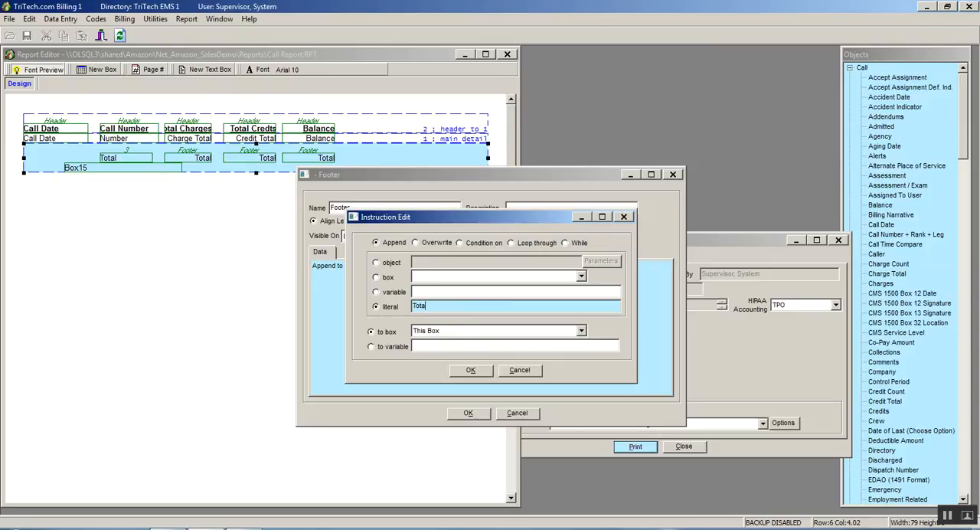
text(s)
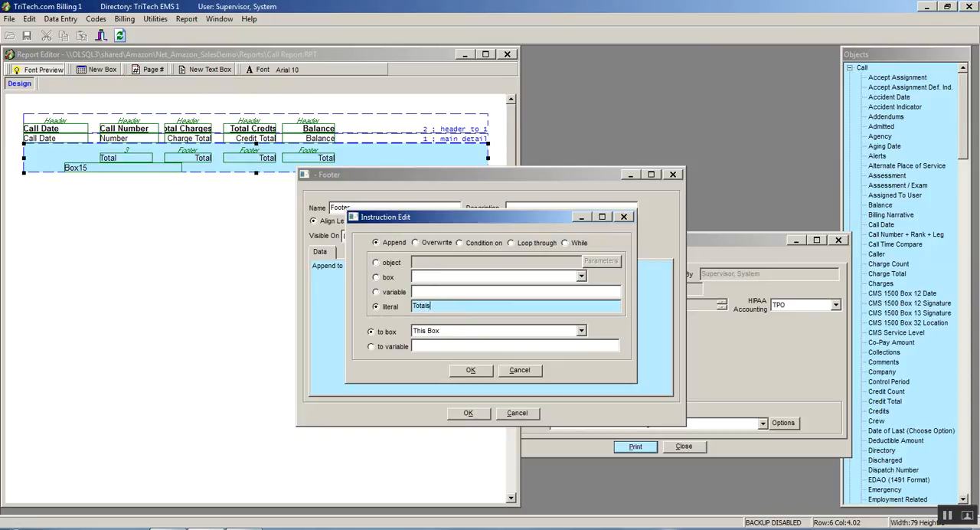
text(:)
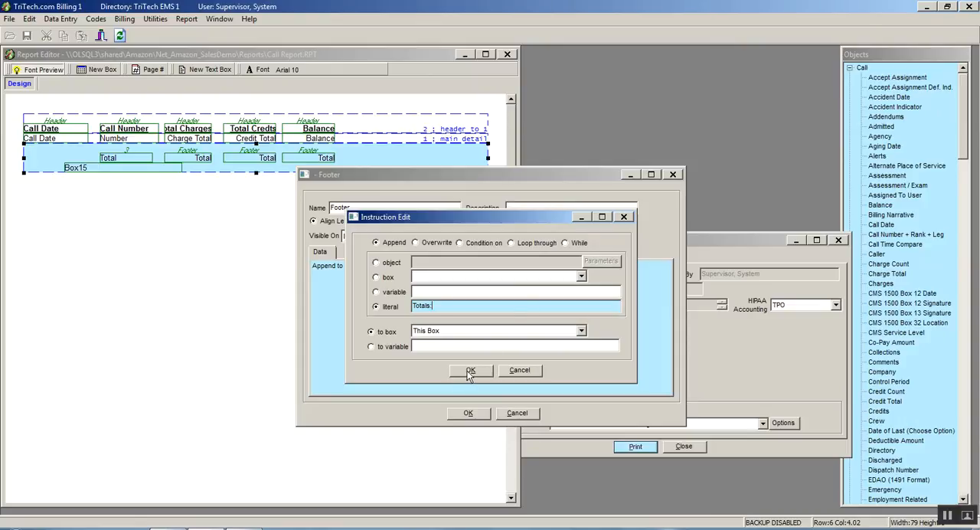
click(471, 371)
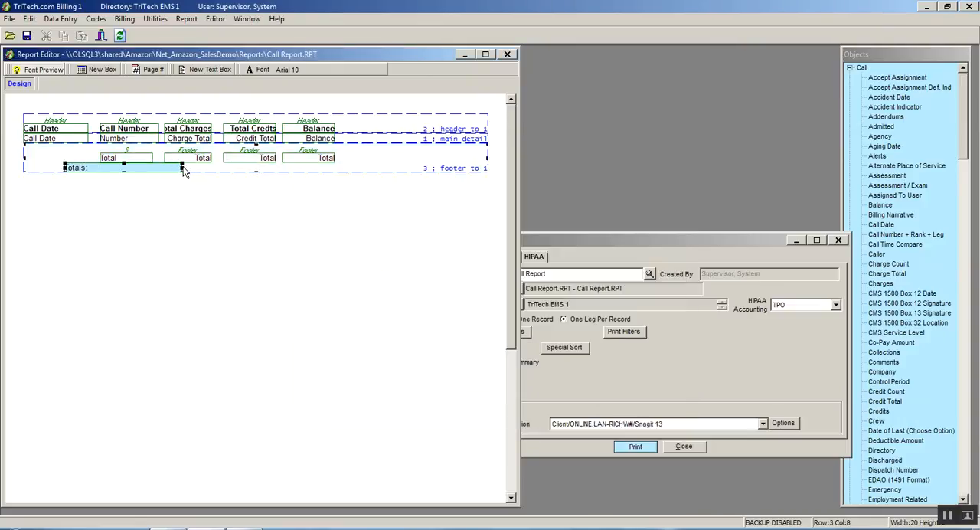
drag(181, 167, 86, 166)
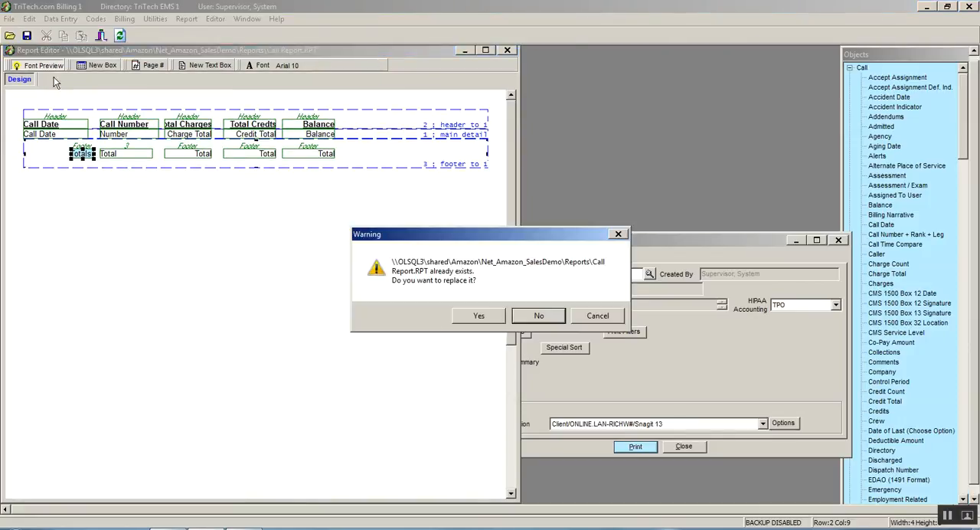
- Replace Call Report.RPT, preview the January 2017 calls with totals, then close the preview
click(478, 316)
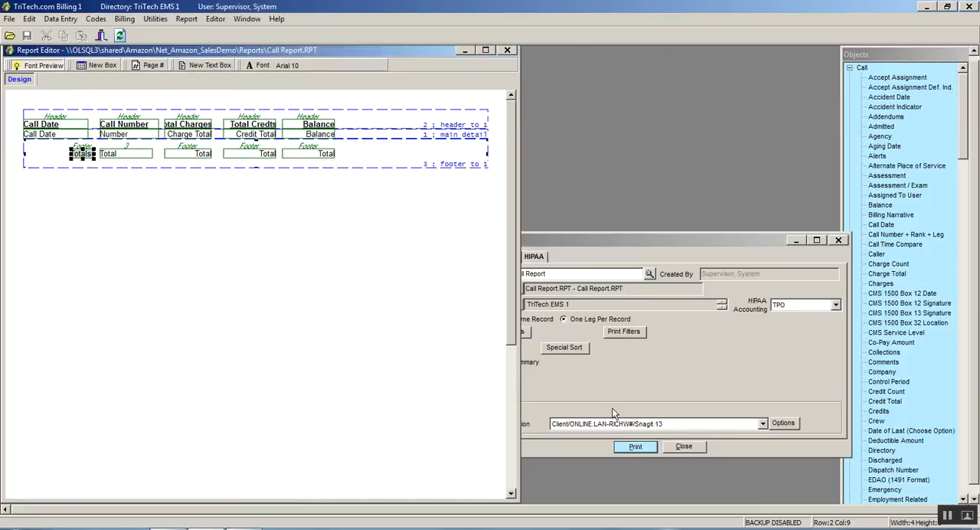
click(635, 445)
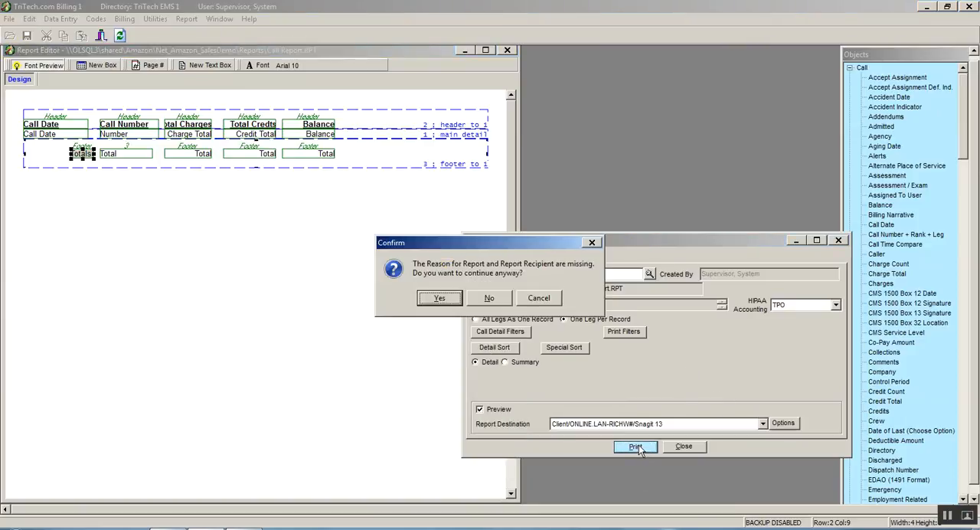
click(440, 297)
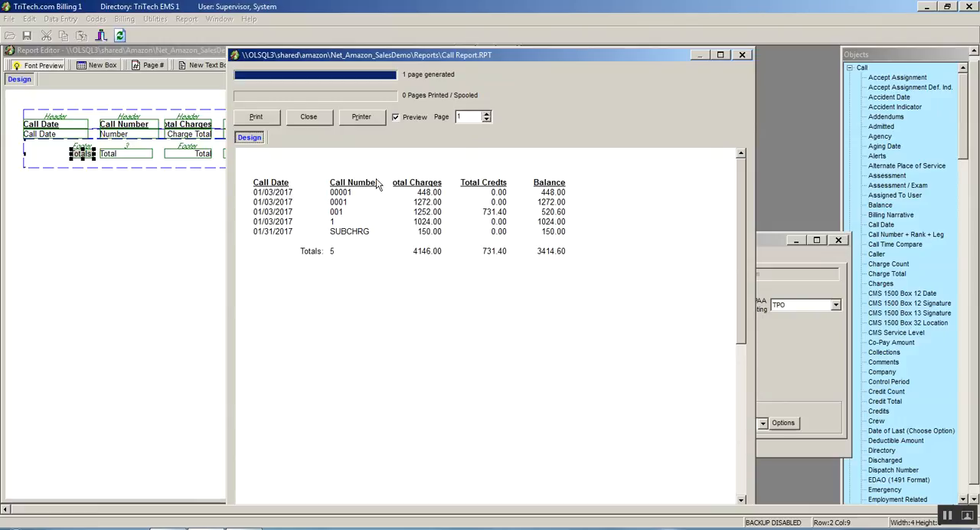
mouse_move(251, 190)
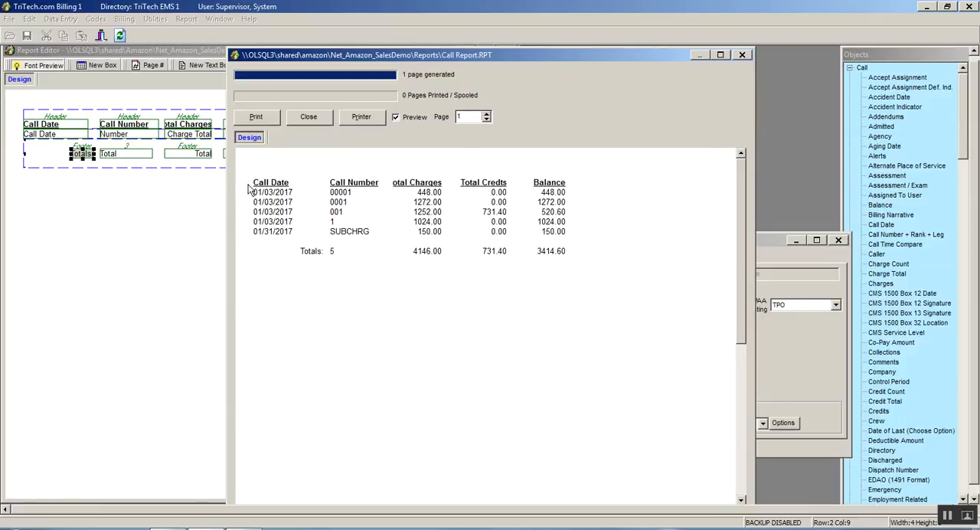
mouse_move(469, 193)
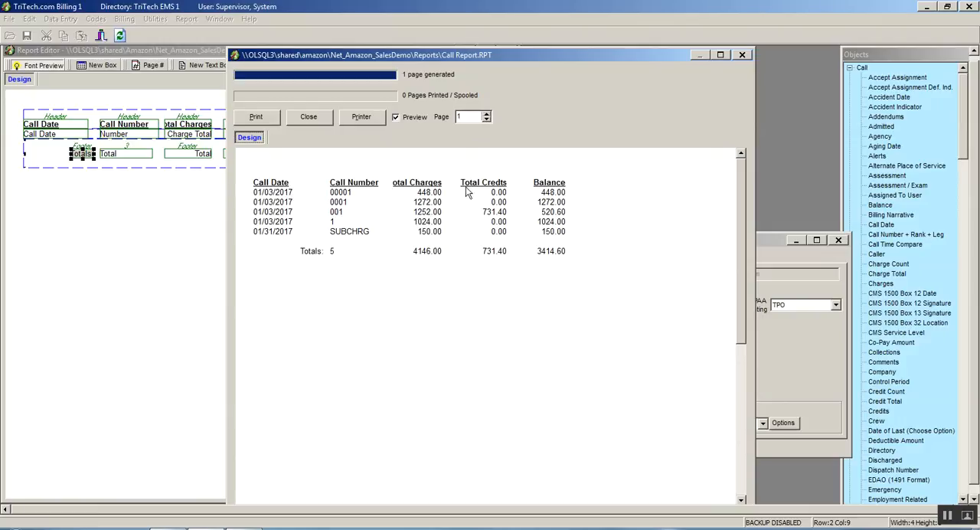
mouse_move(399, 190)
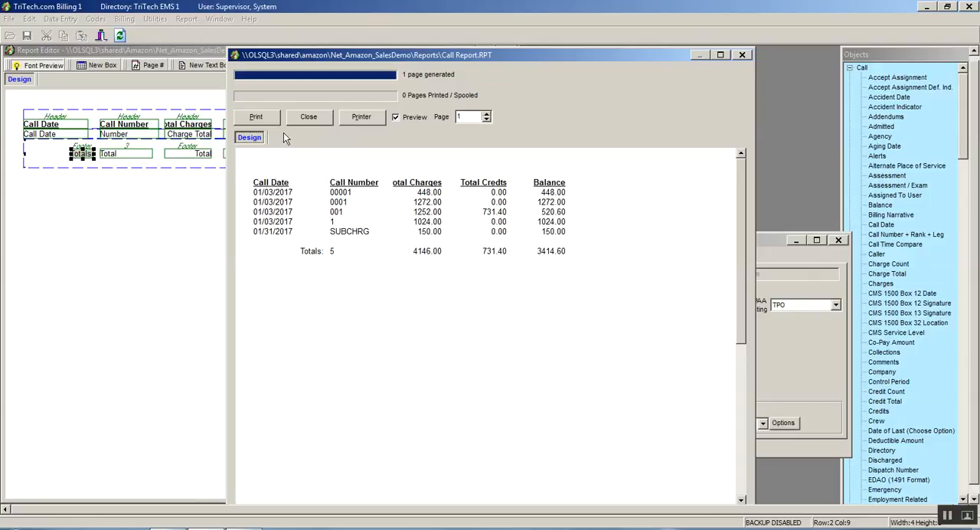
mouse_move(398, 191)
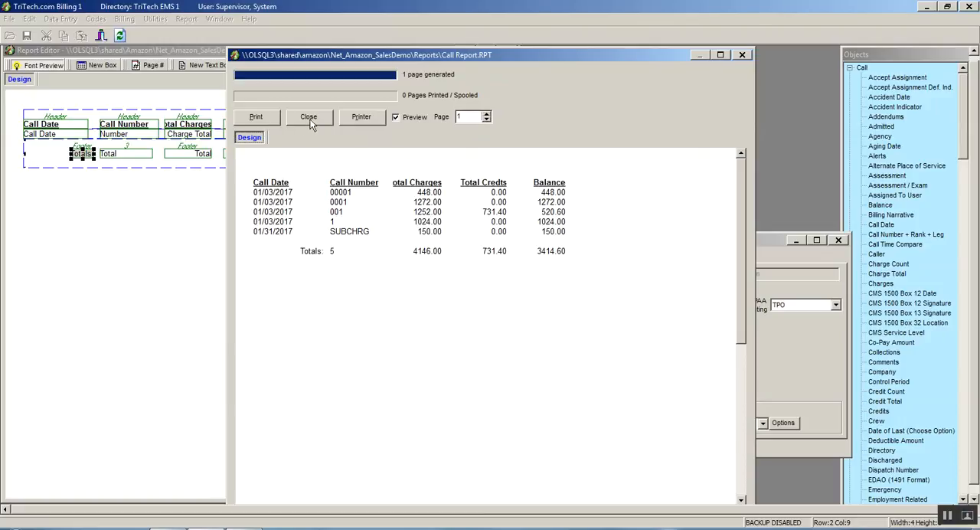
click(309, 116)
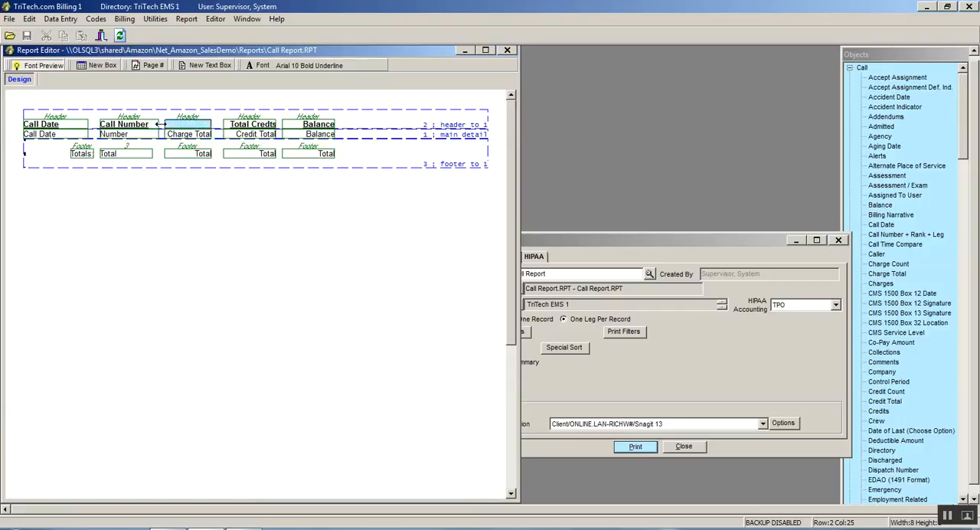
- Resize the Total Charges header and preview the report again past the prompts
click(185, 123)
text(Total Charges)
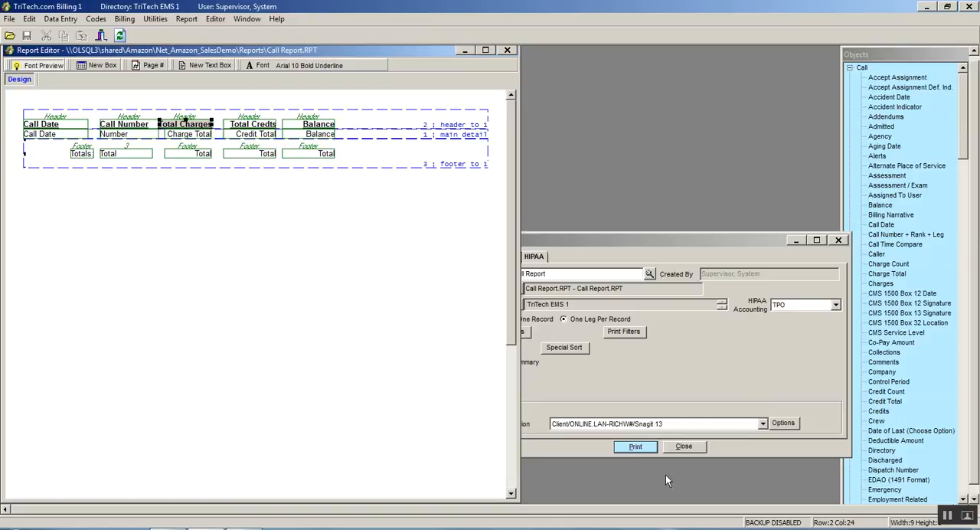
click(636, 445)
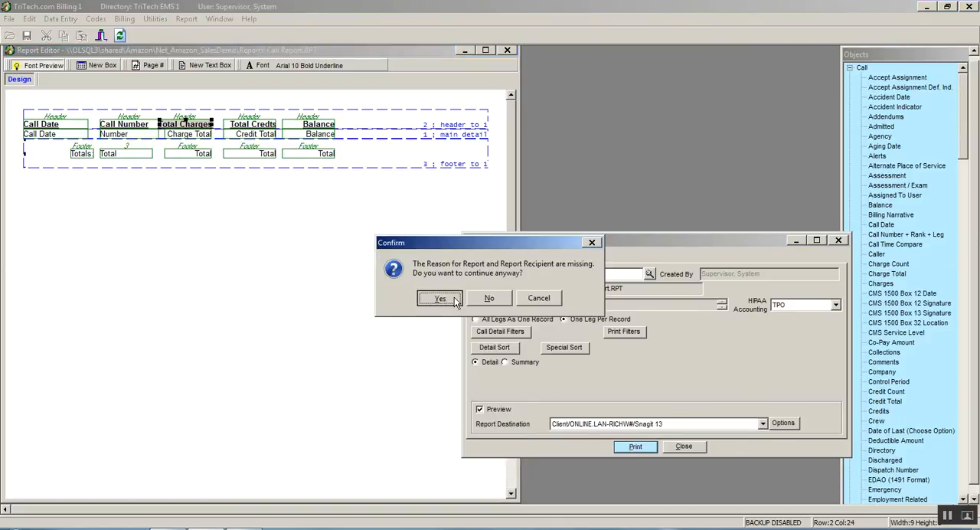
click(441, 297)
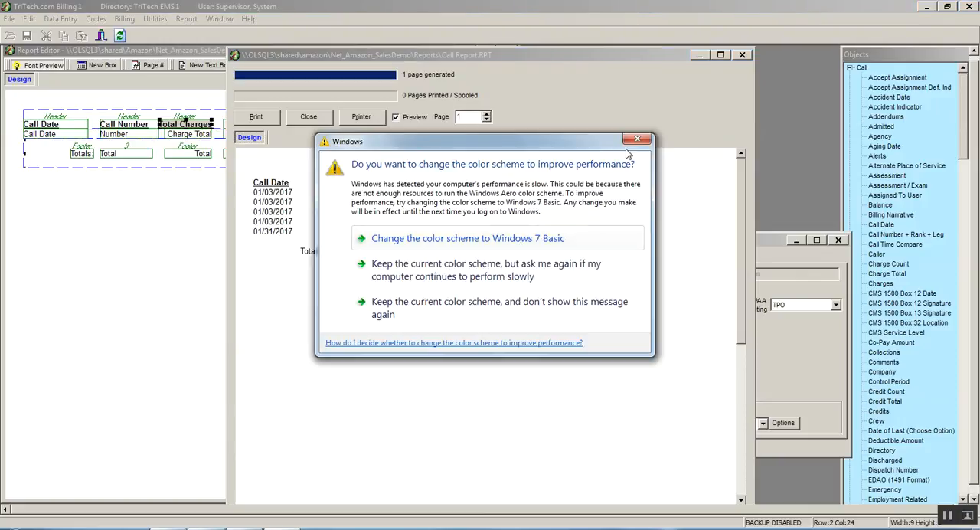
click(637, 138)
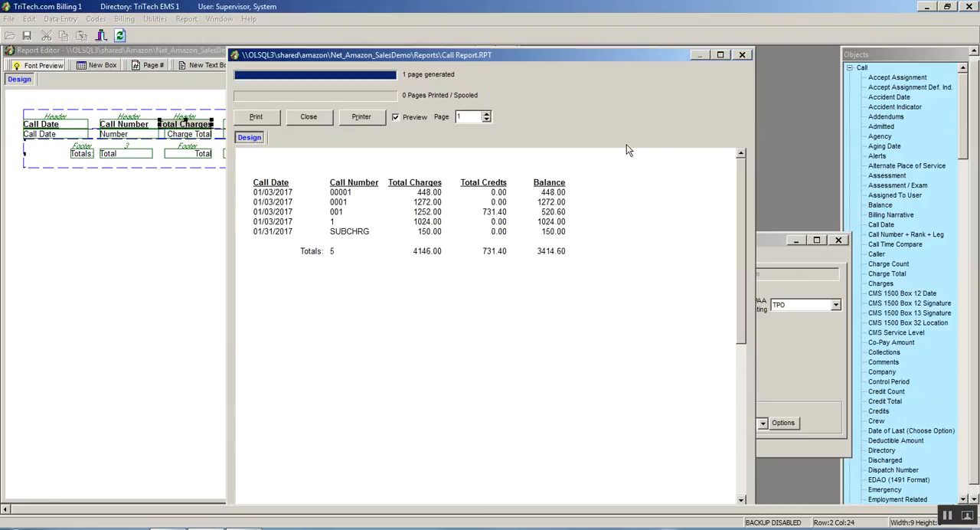